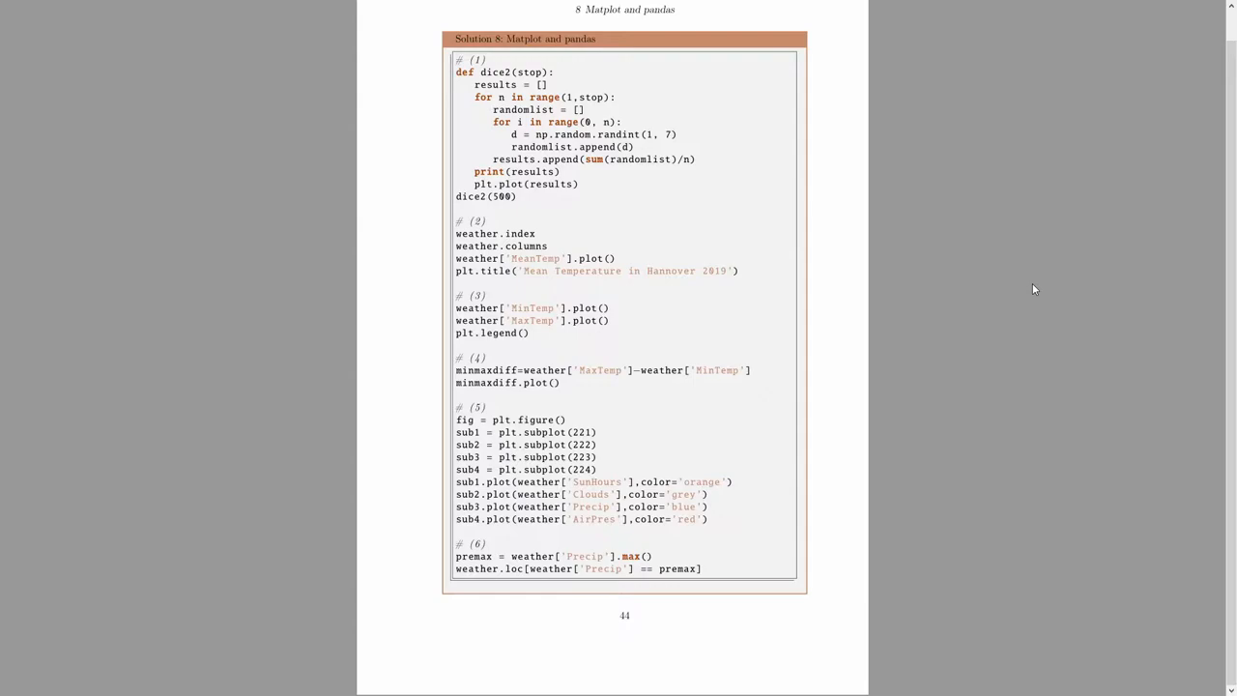
mouse_move(730, 367)
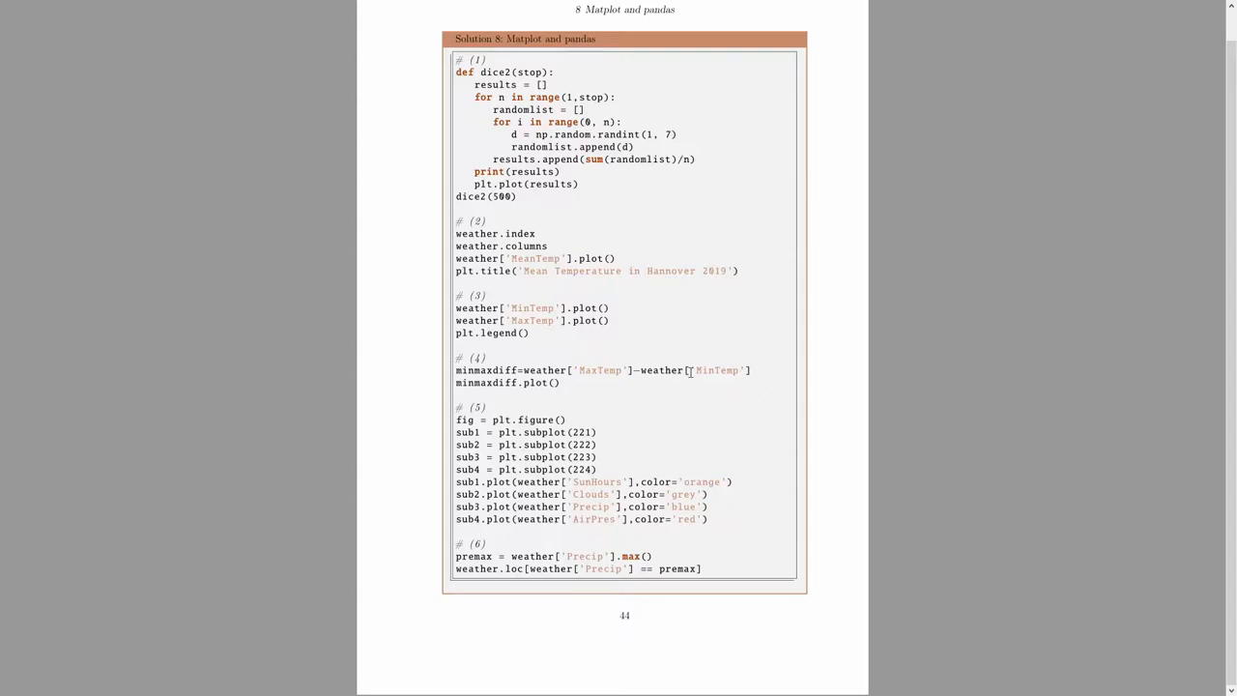
mouse_move(684, 377)
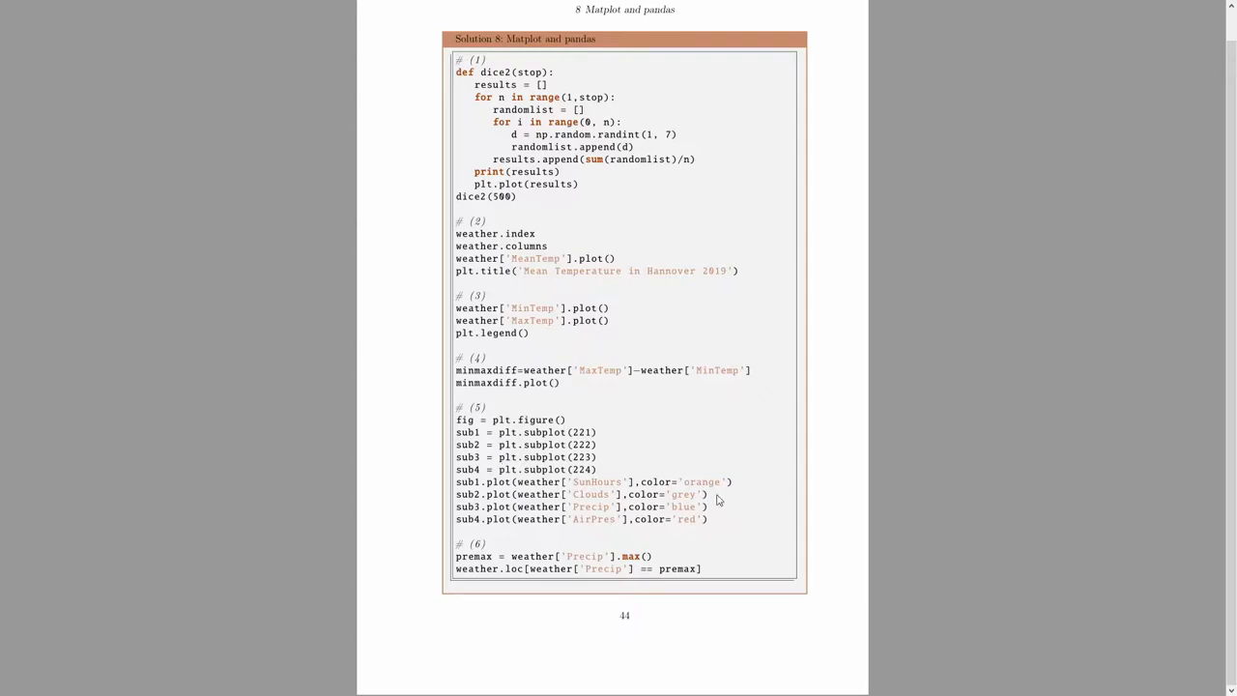
mouse_move(627, 470)
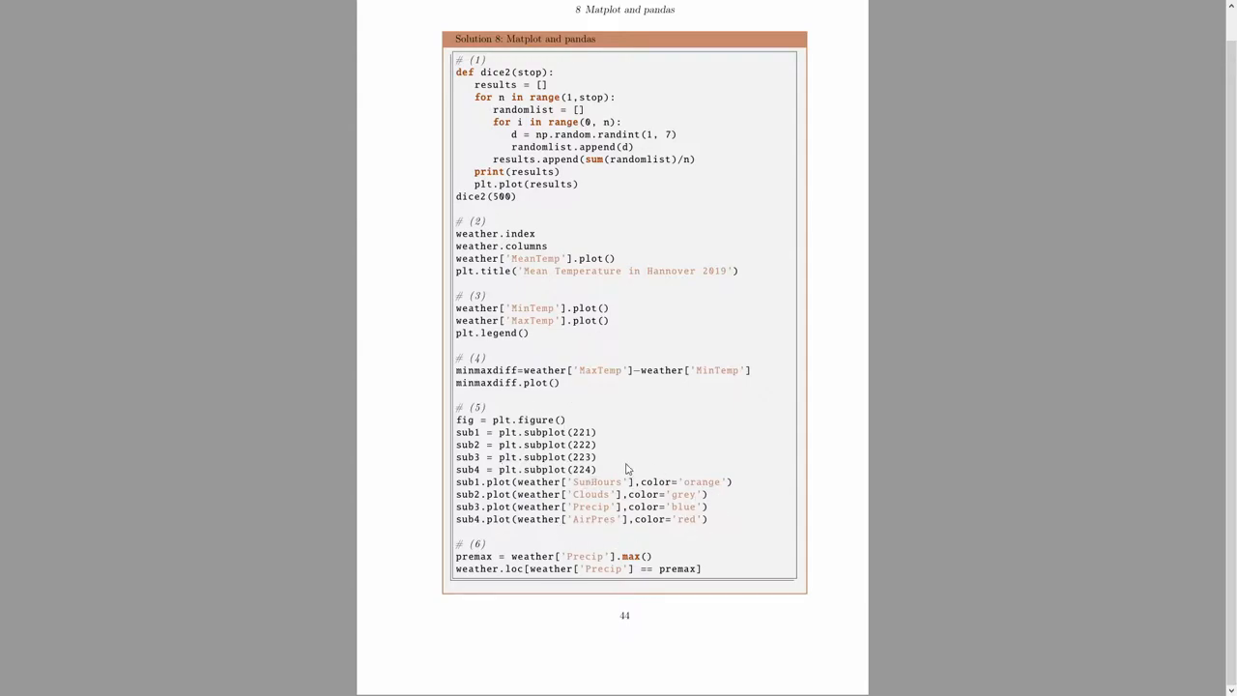
mouse_move(674, 448)
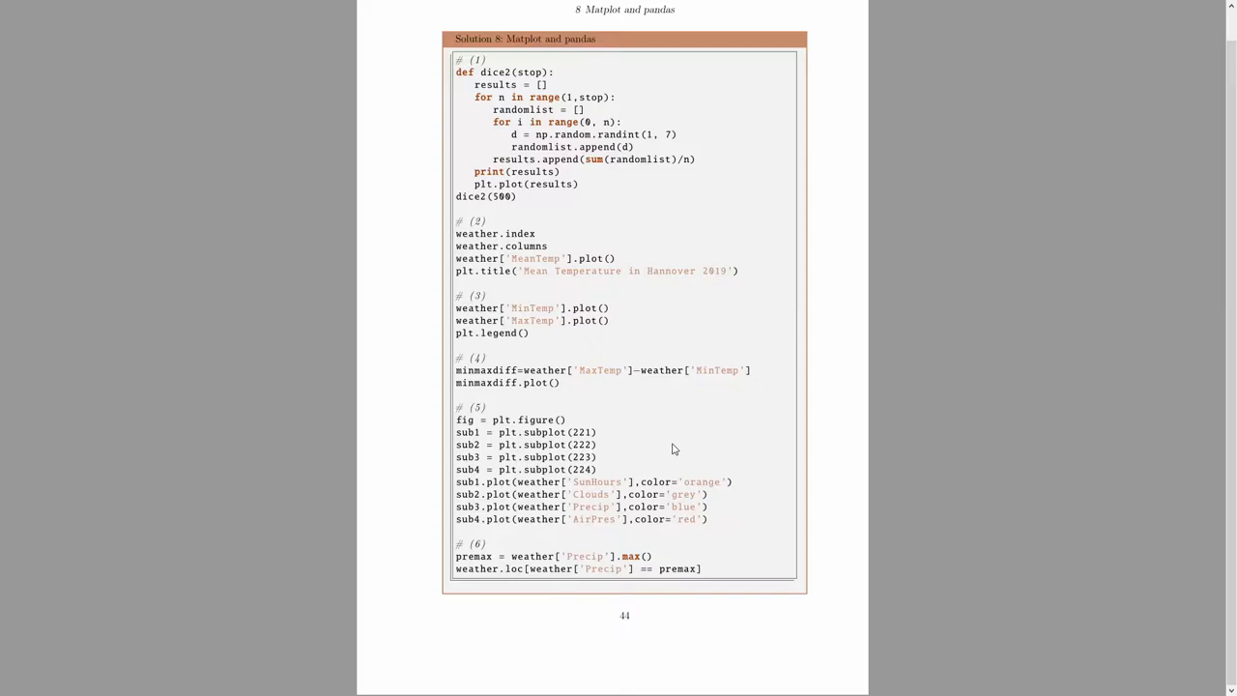
mouse_move(589, 559)
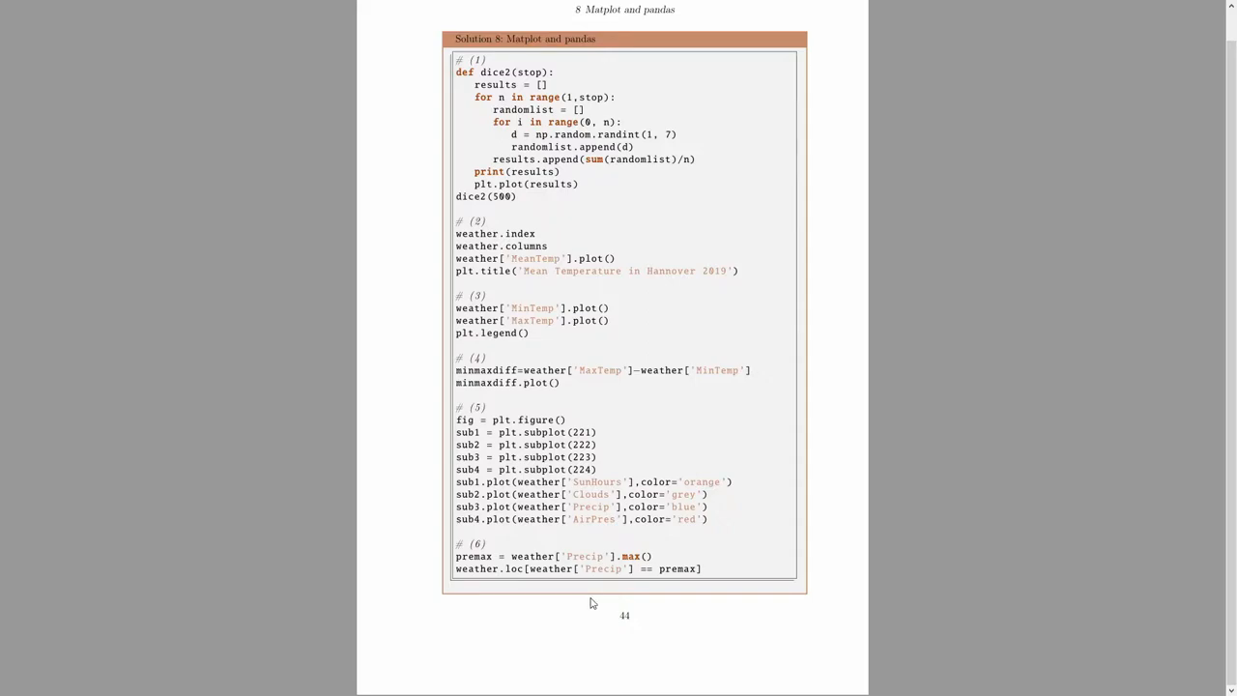
Add the comment '# in, any and all' and leave a blank line below it
key(Right)
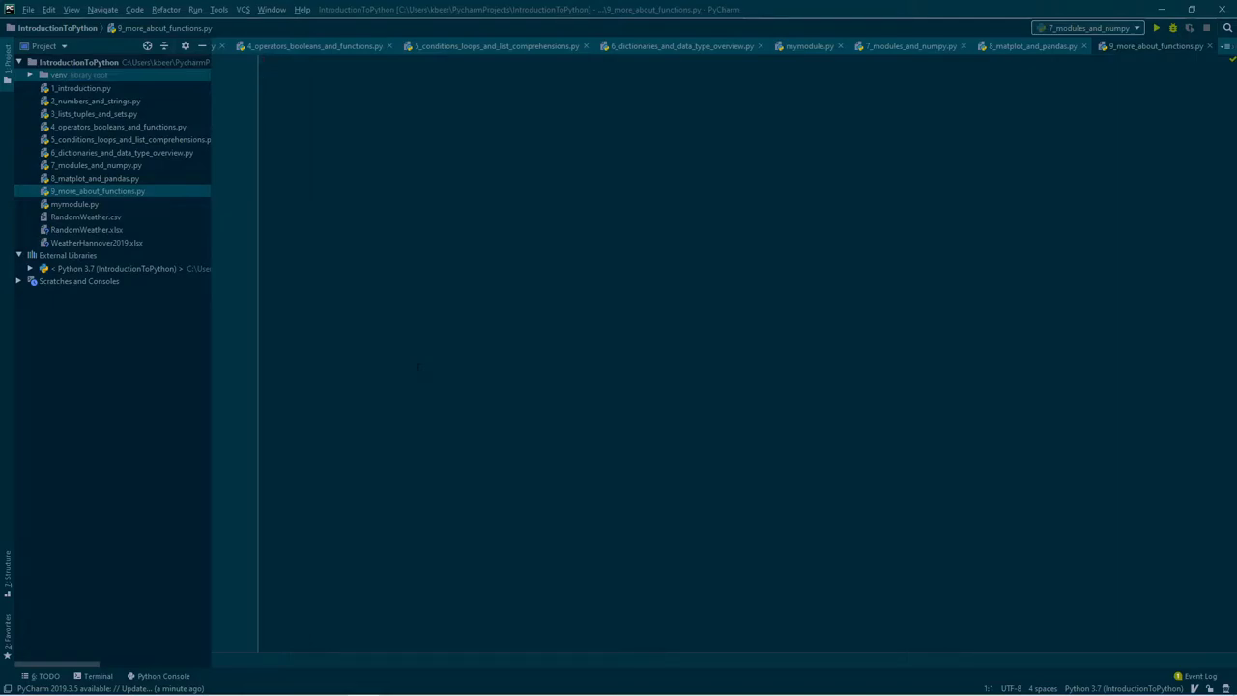
text(# in,)
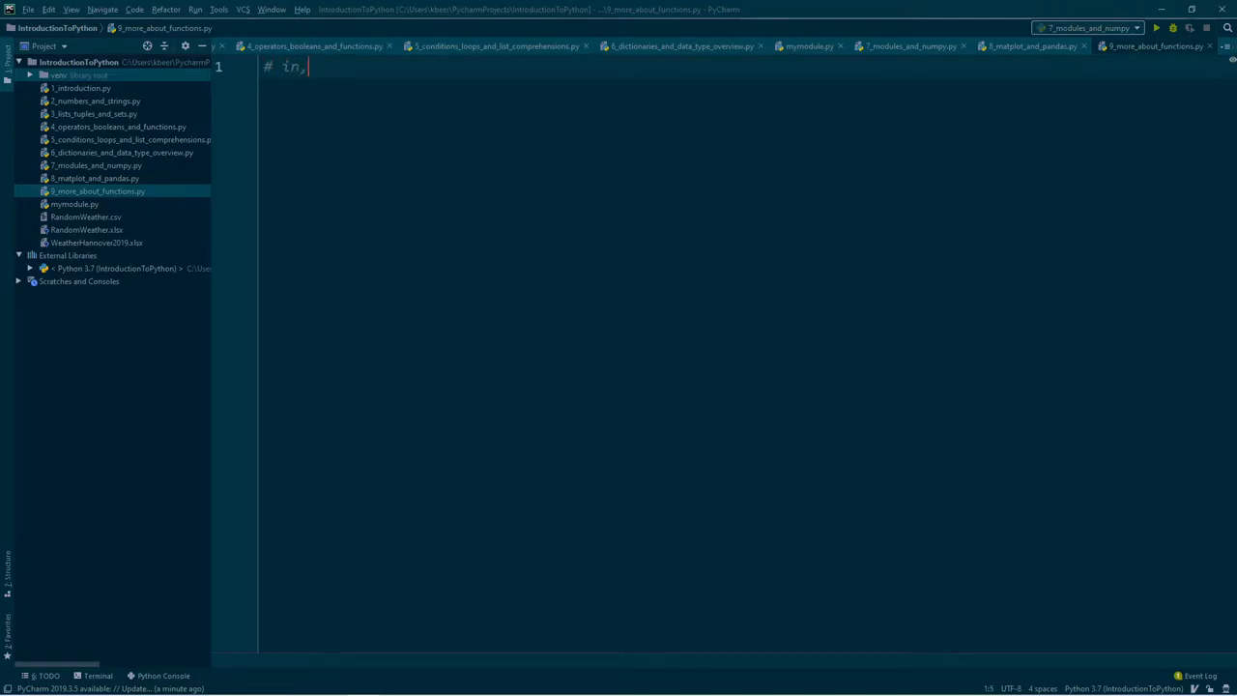
text(any and al)
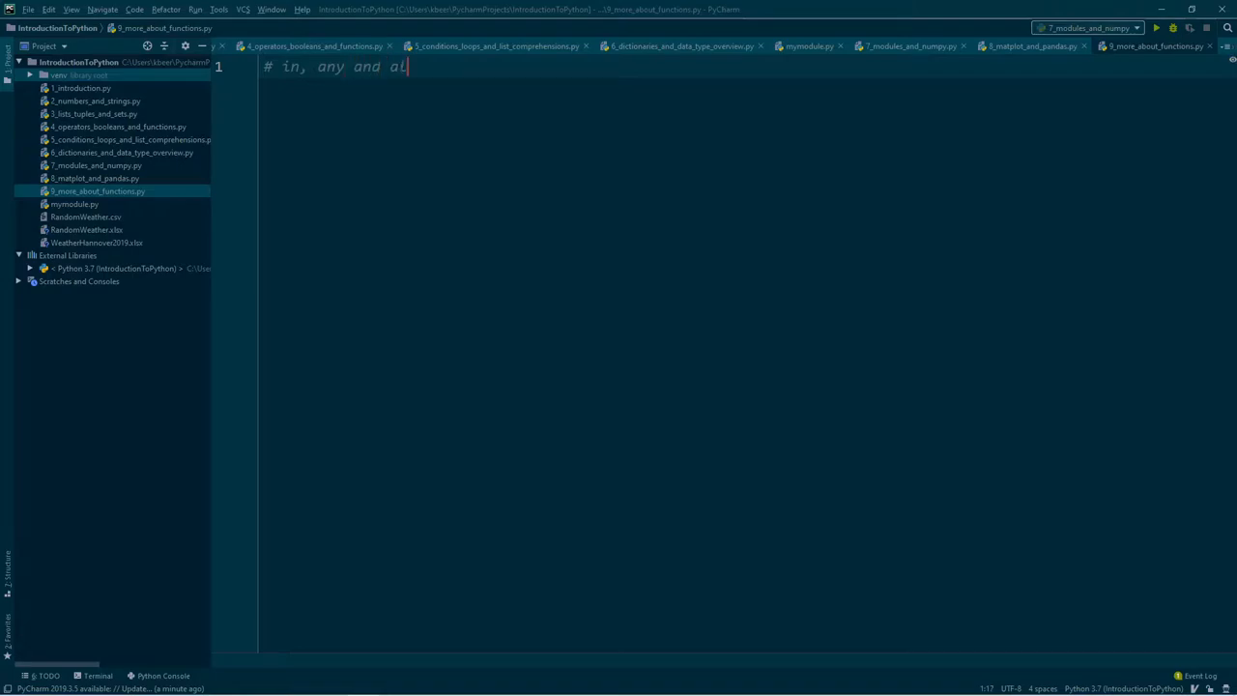
key(enter)
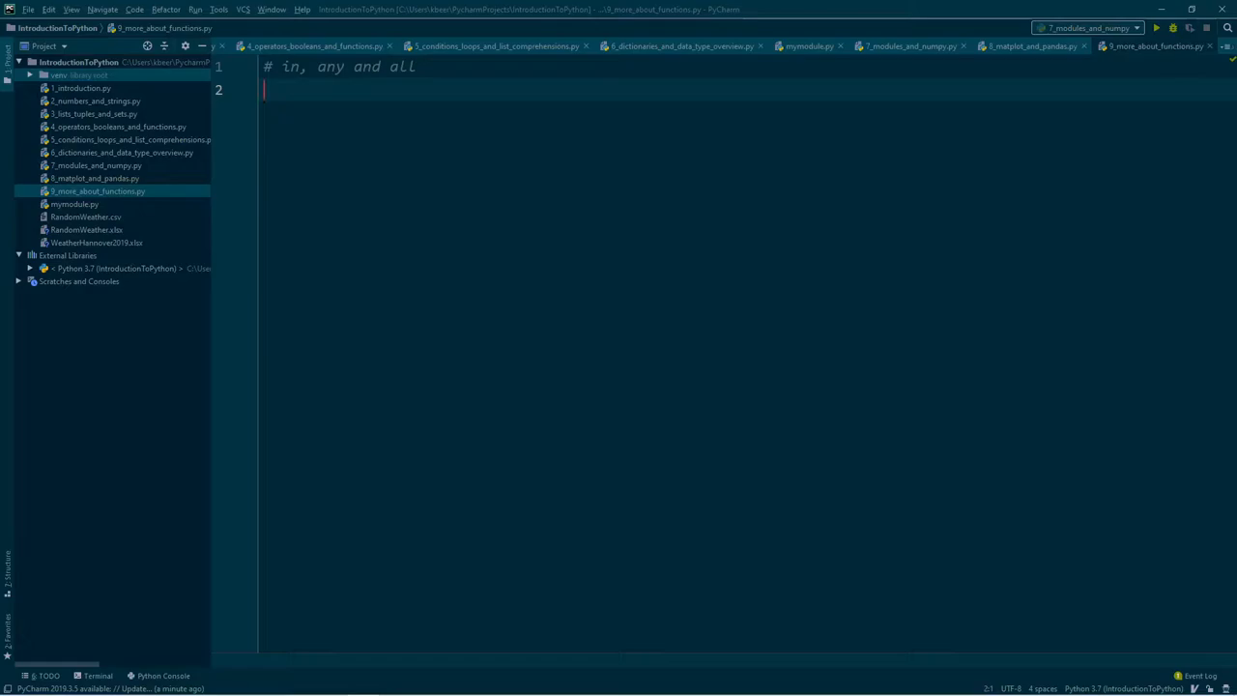
key(enter)
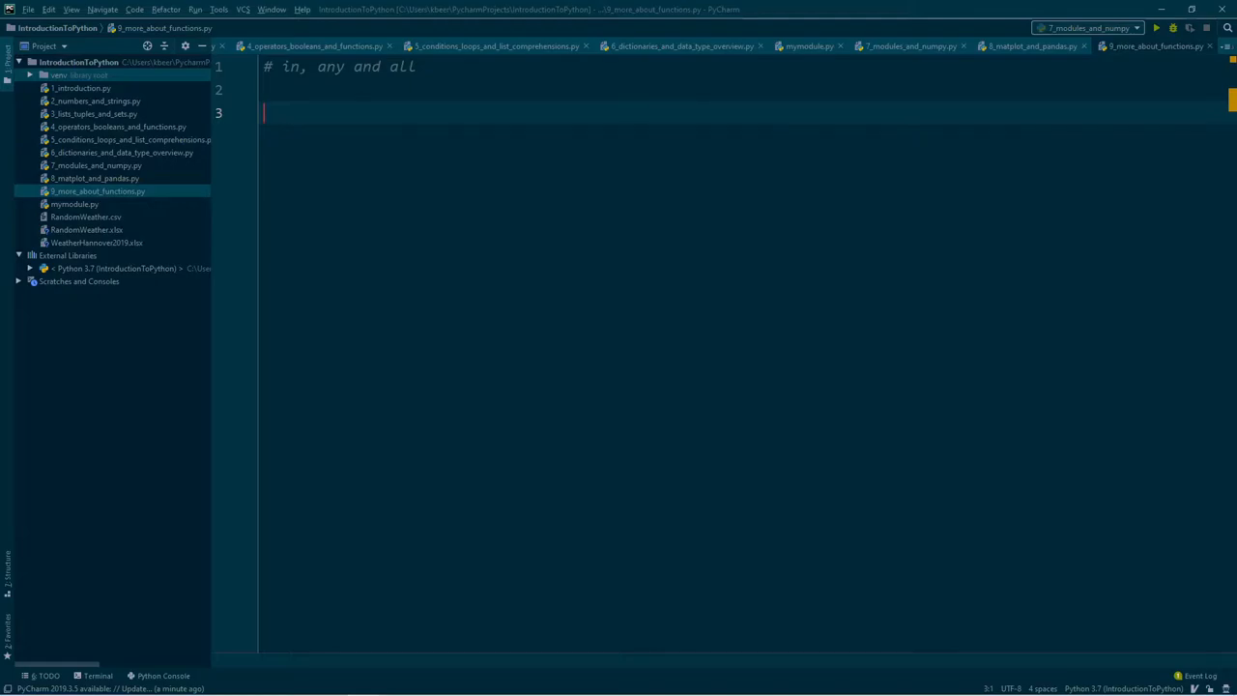
Write the membership test 'banana' in 'I like to eat apple and banana' and select it to run
text('banana')
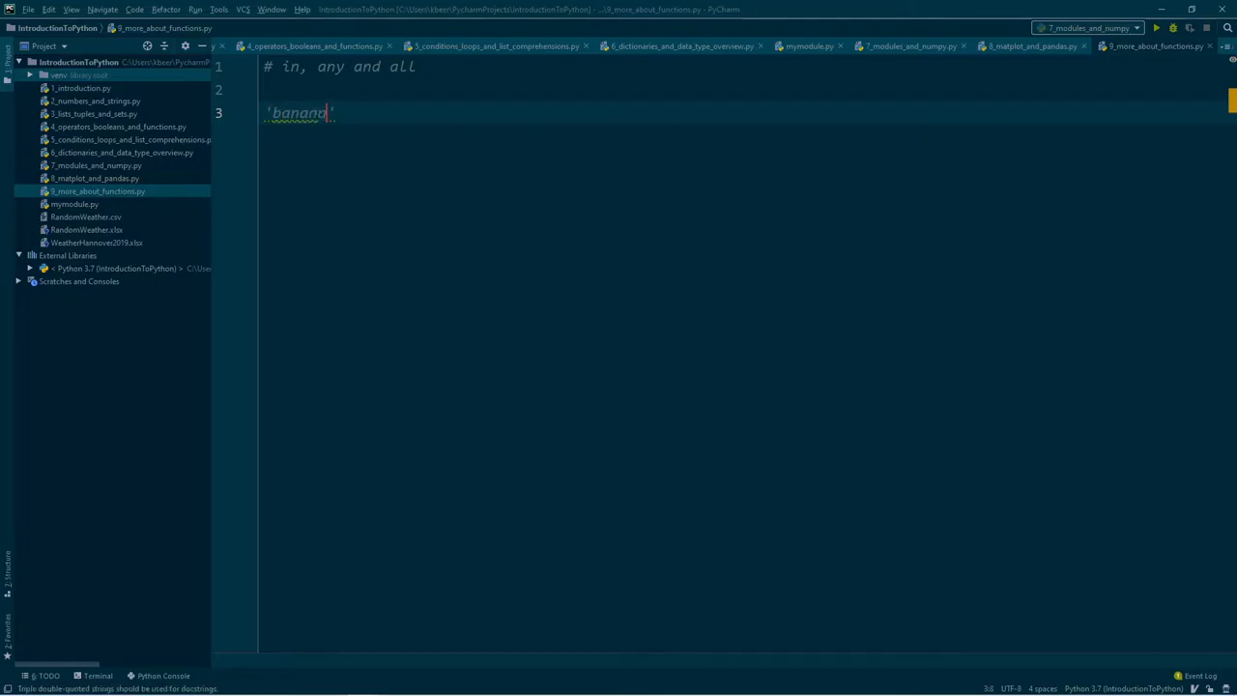
text(in)
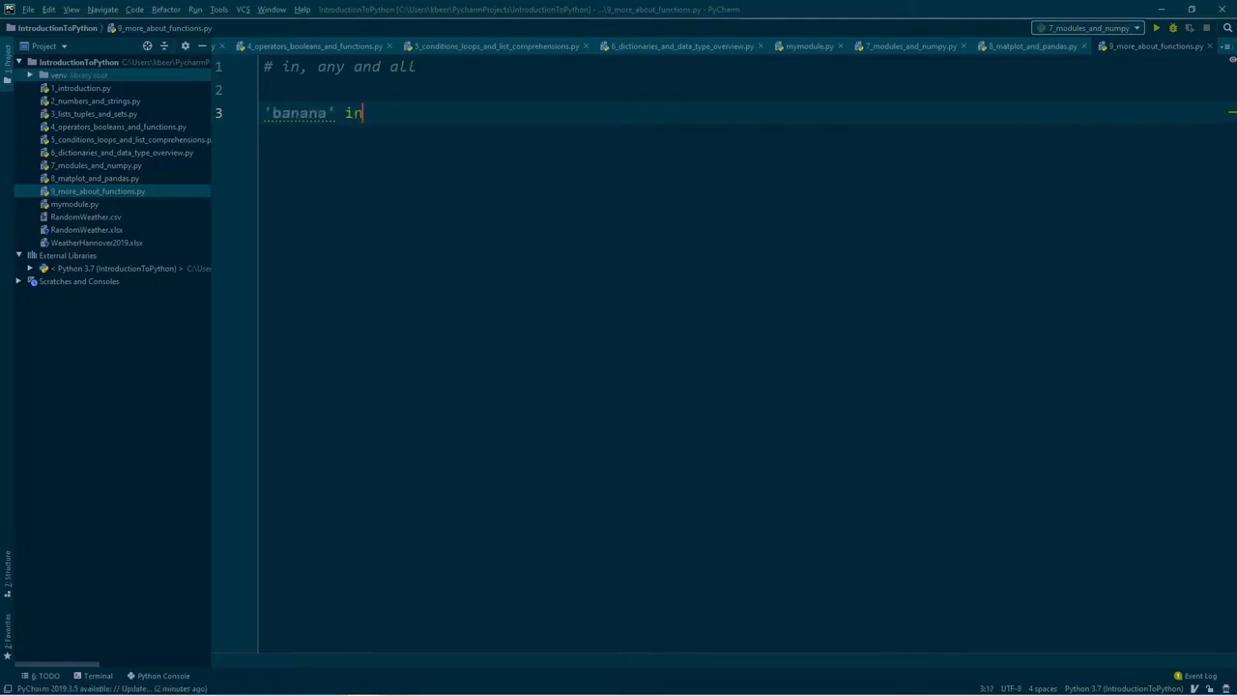
text('I')
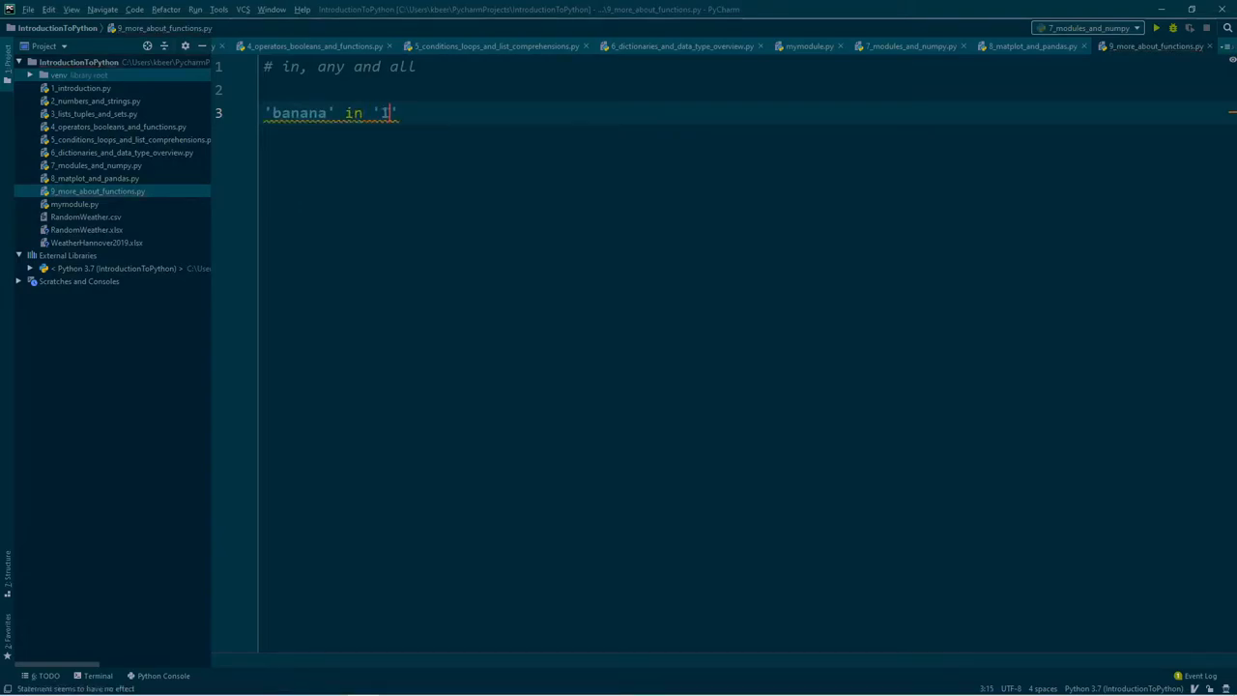
text(like to each)
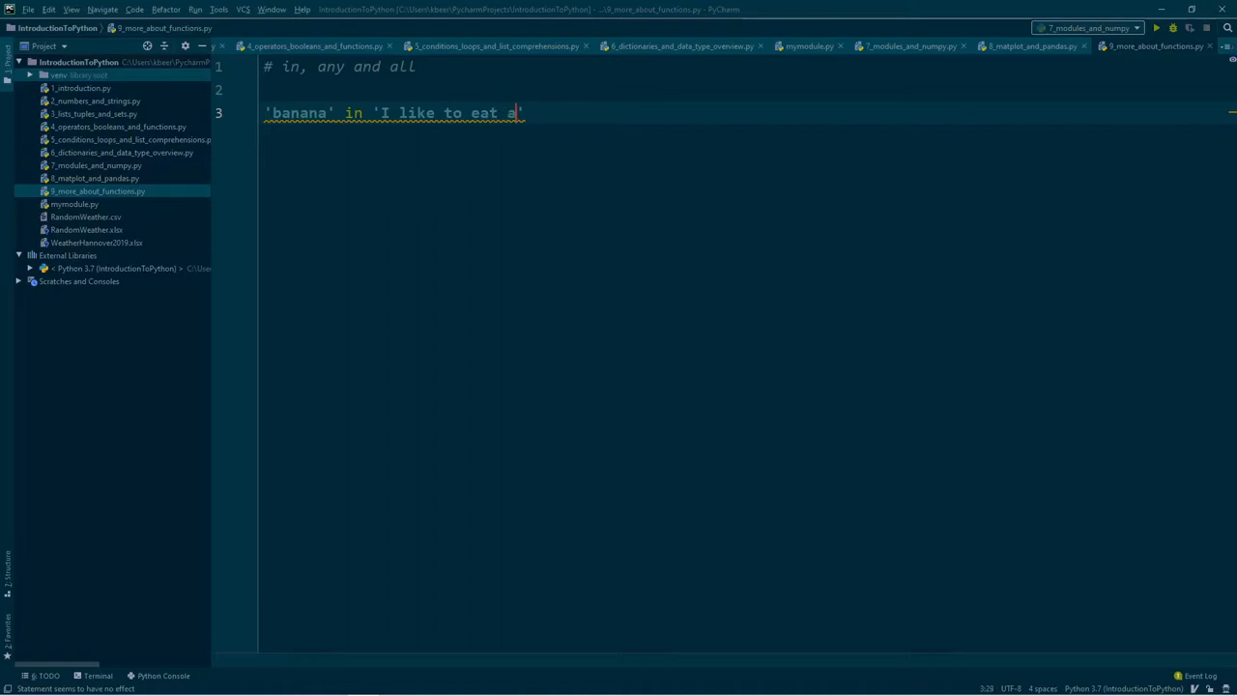
text(pple and)
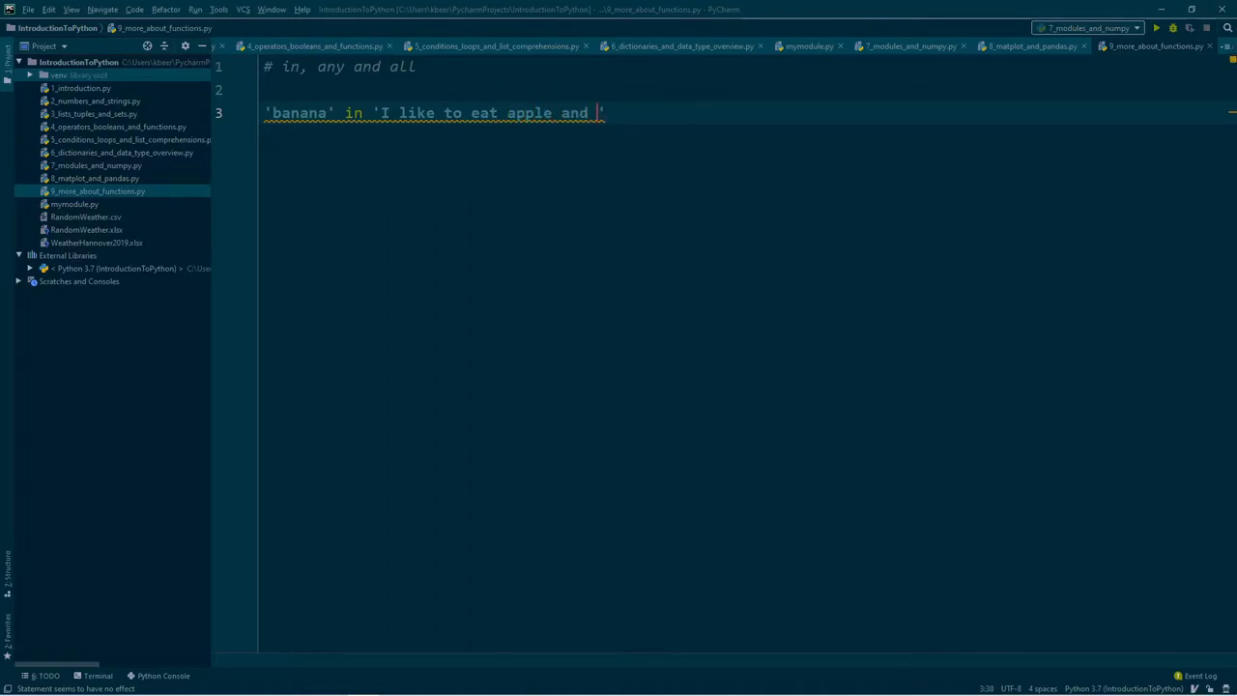
text(banana)
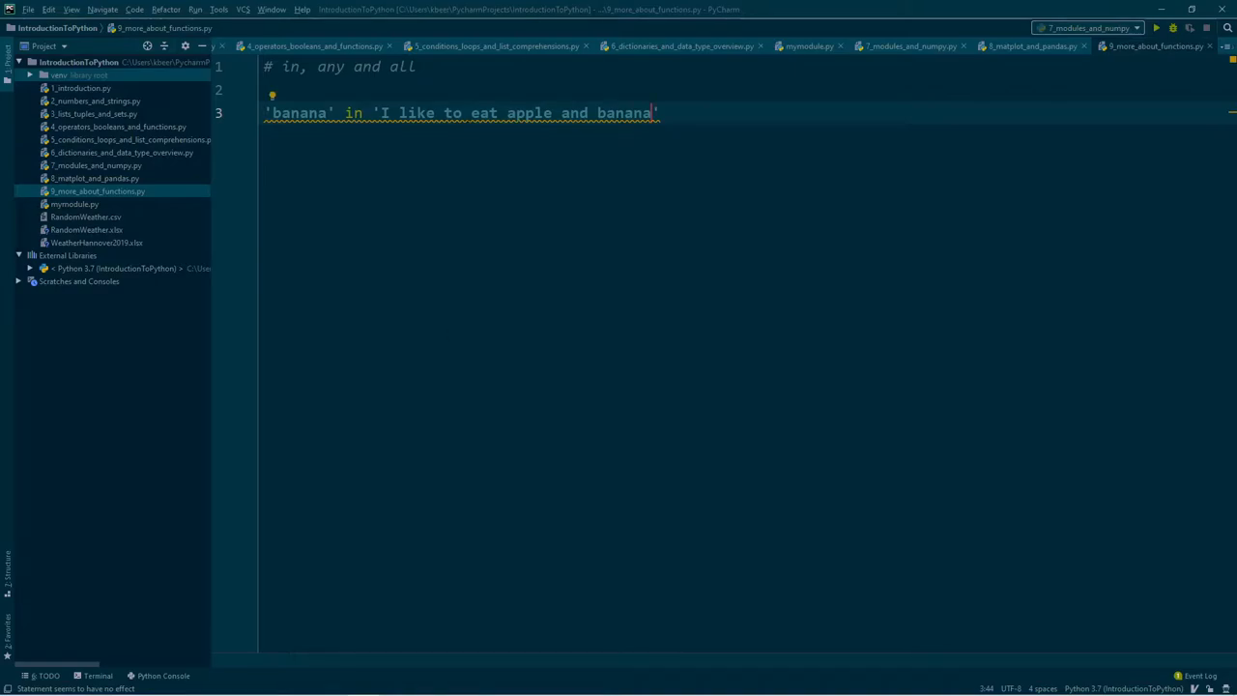
click(272, 93)
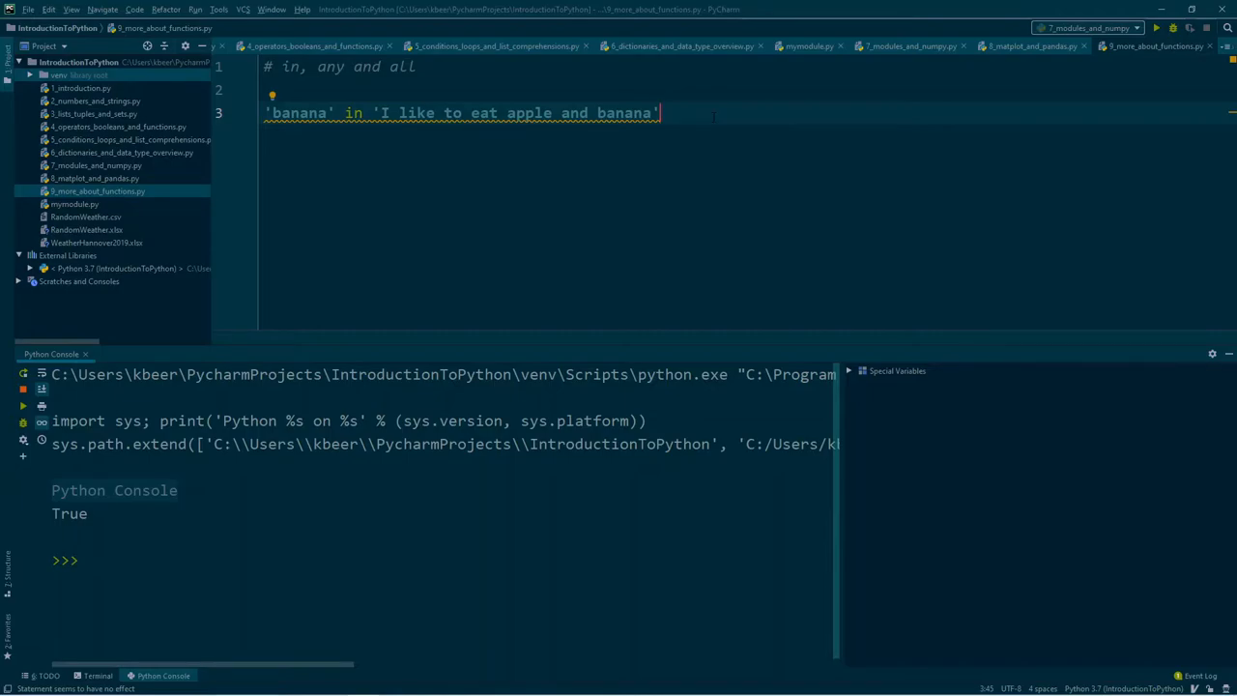
Define fruits = ['apple', 'banana', 'lemon'] and run it in the console
text(f)
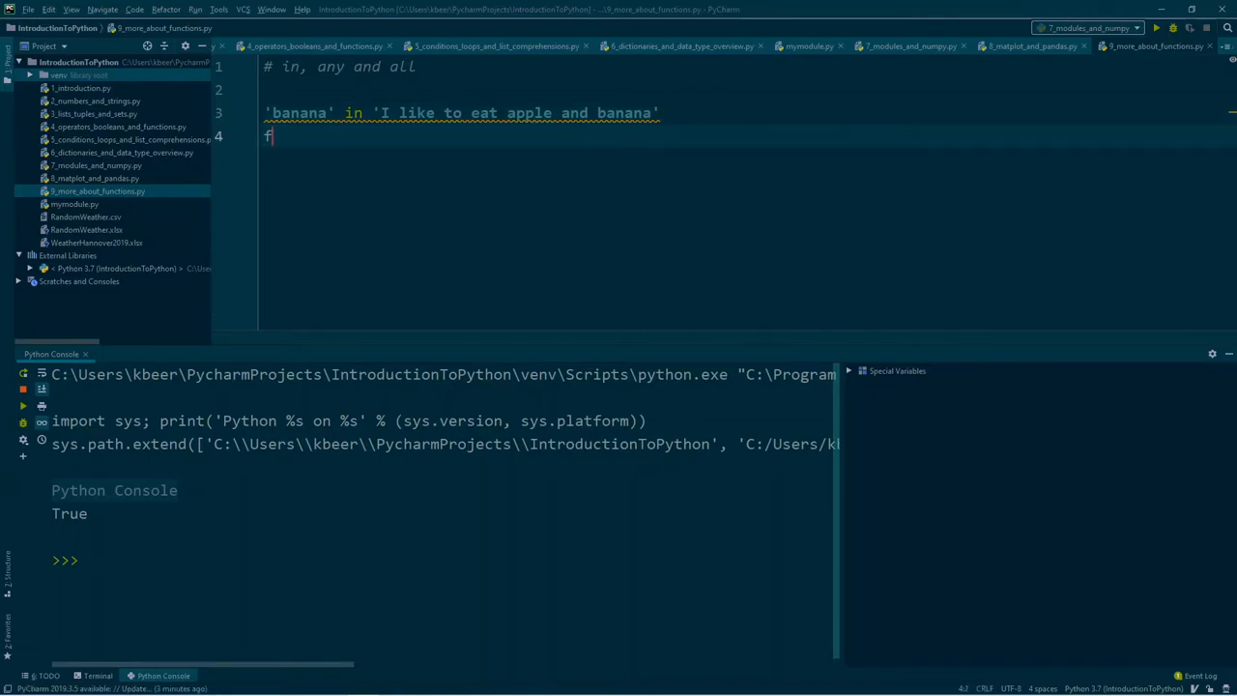
text(ruits =)
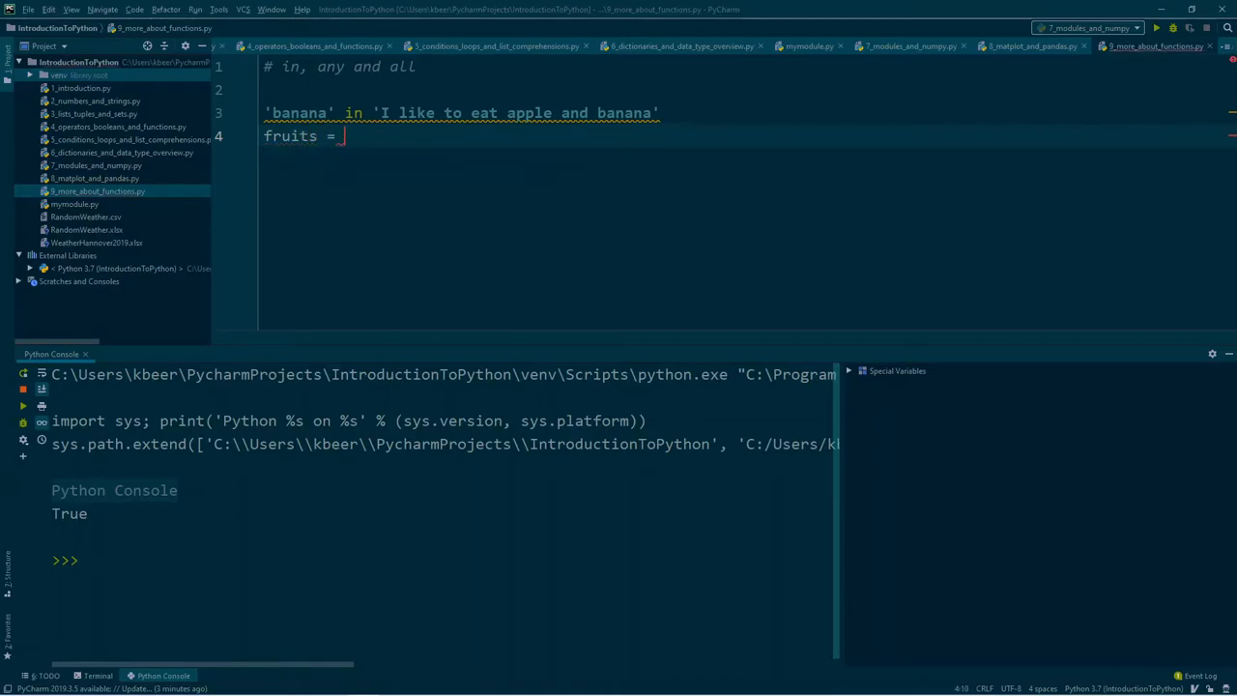
text([])
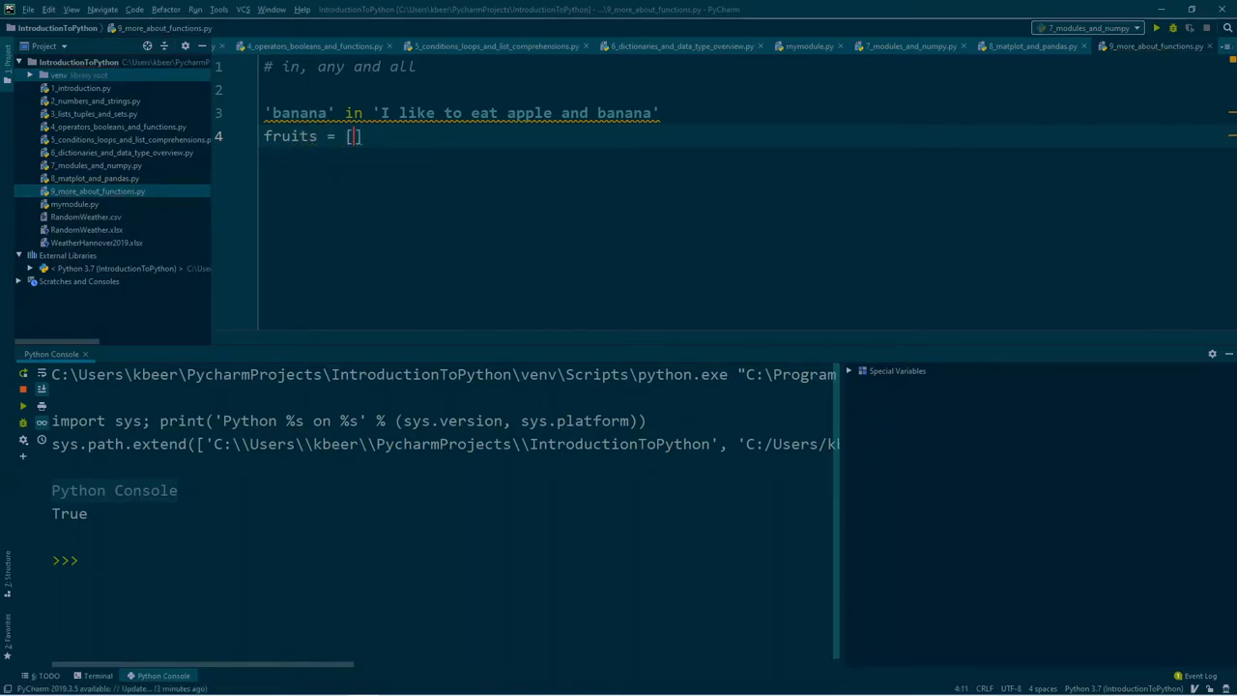
text('apple')
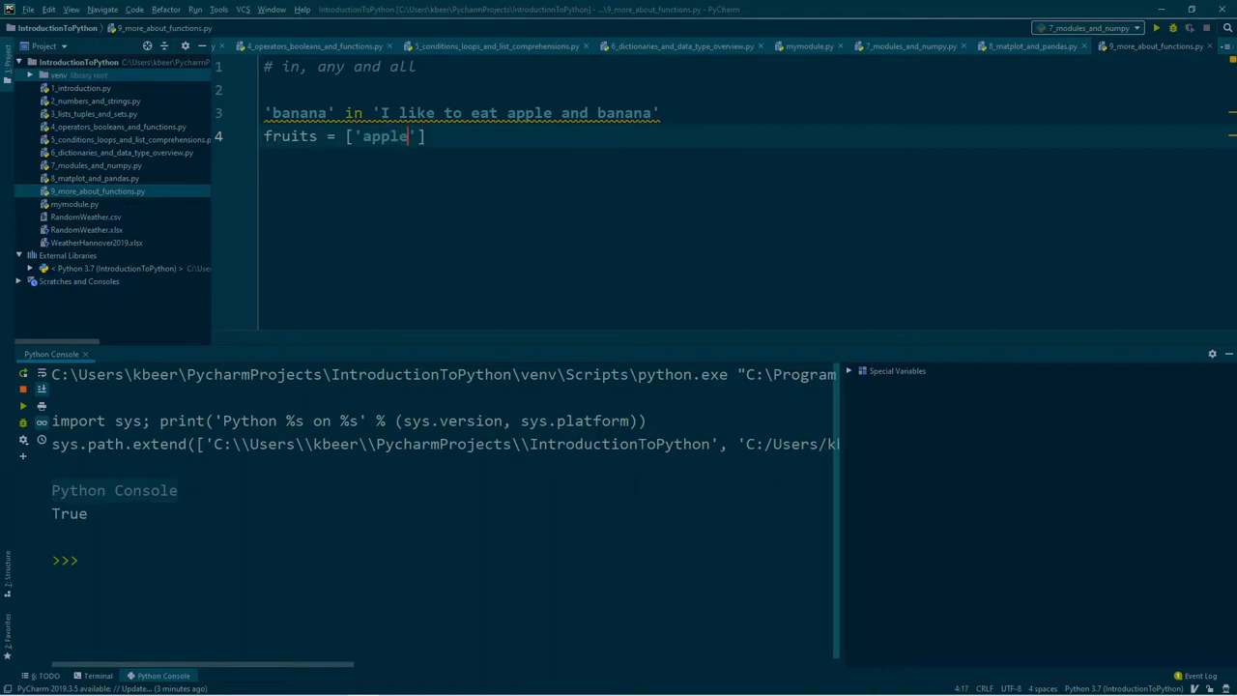
text(,)
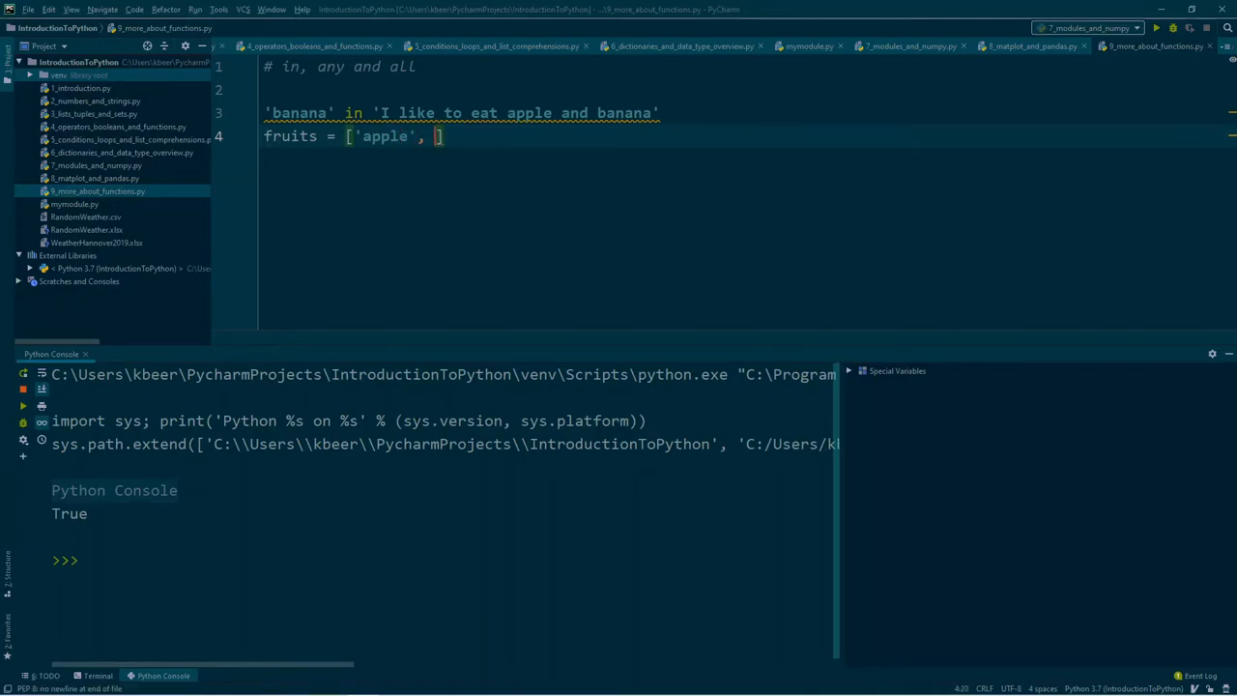
text(ban')
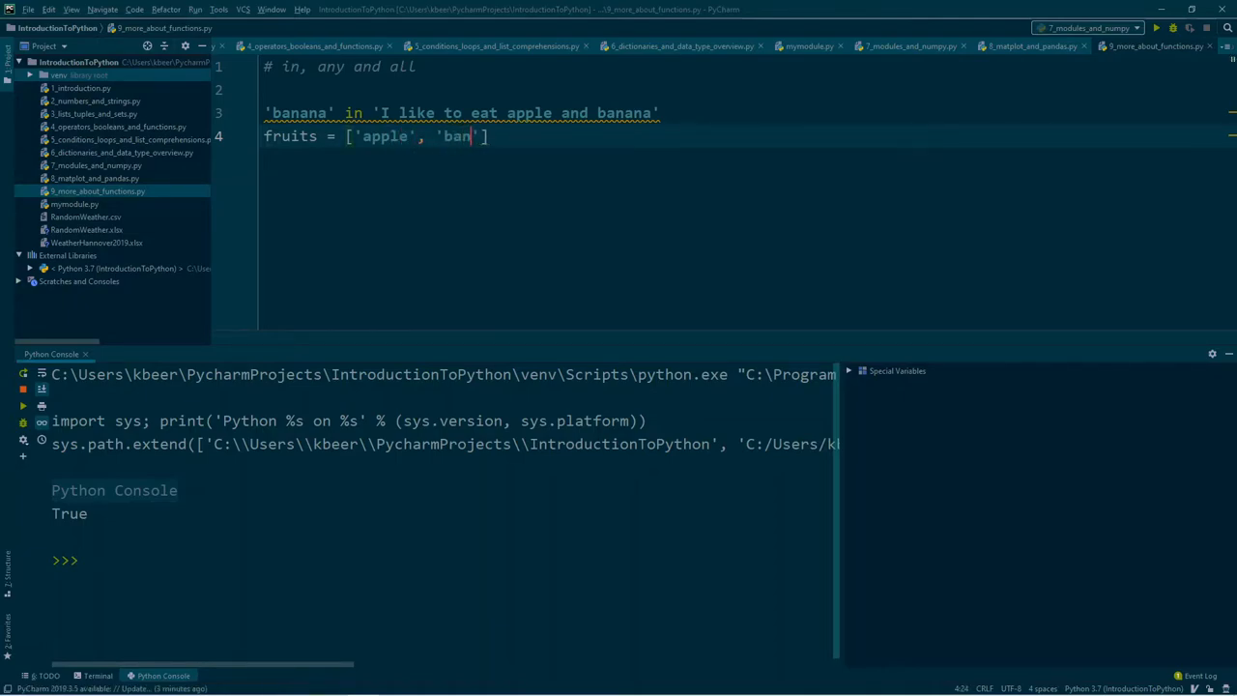
text(ana',)
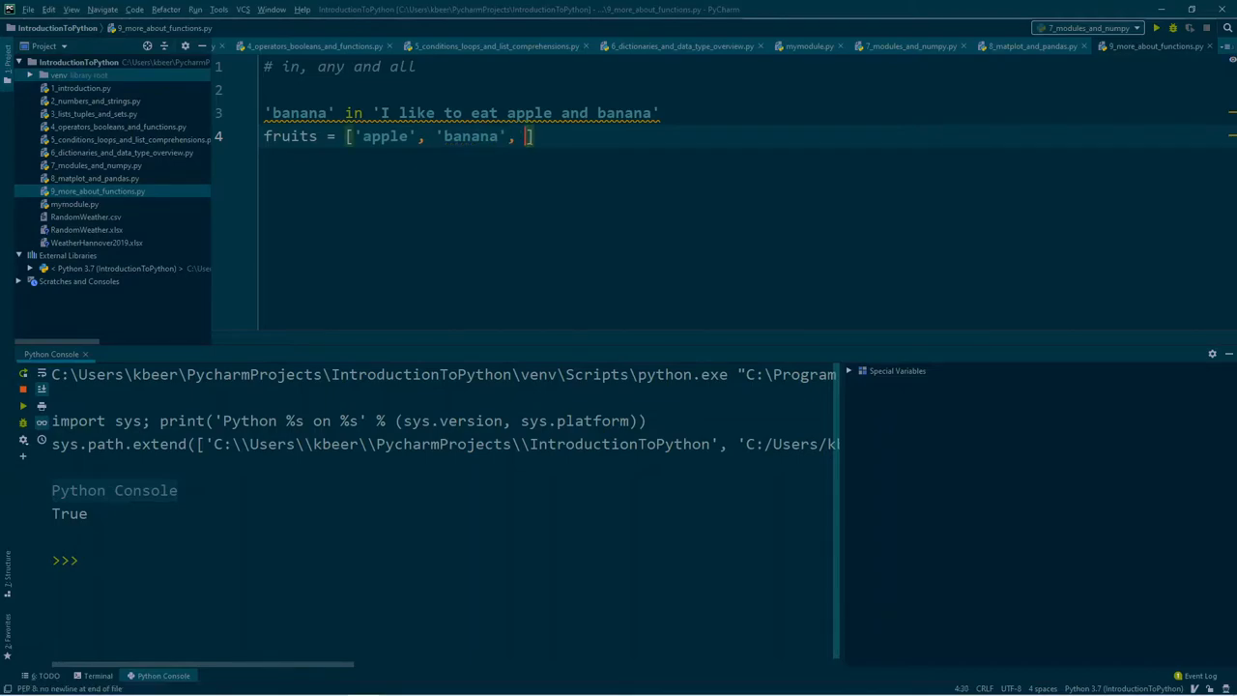
text(lemo)
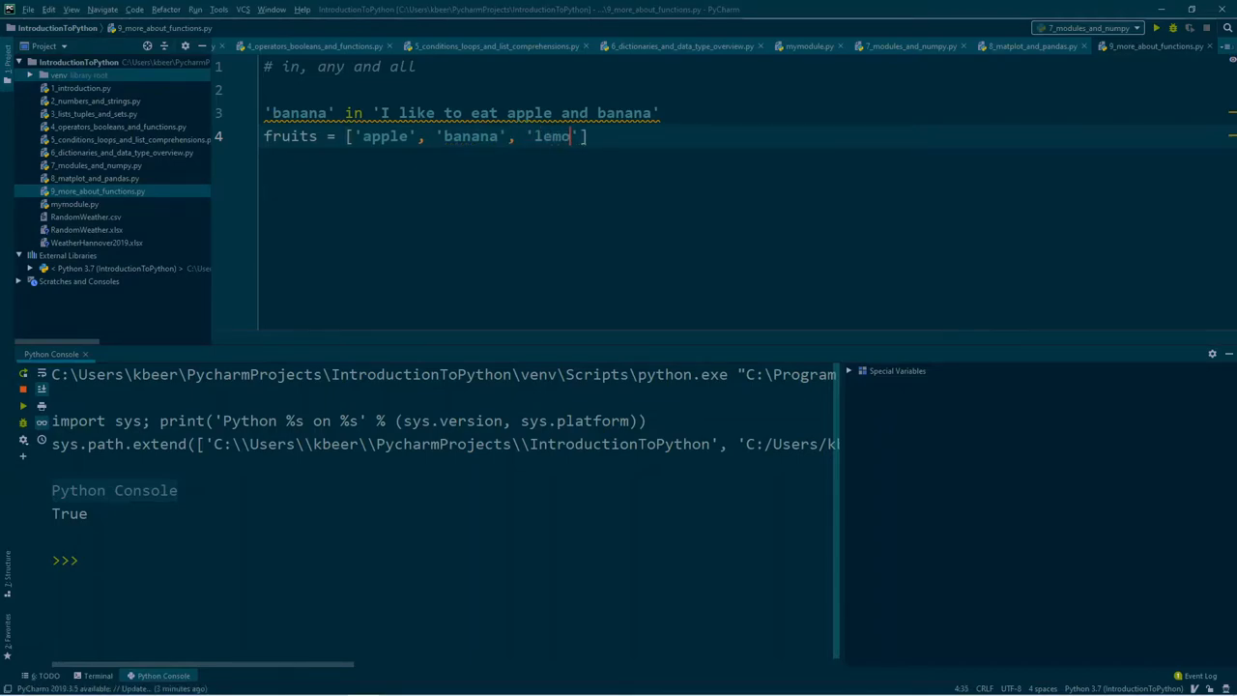
text(n)
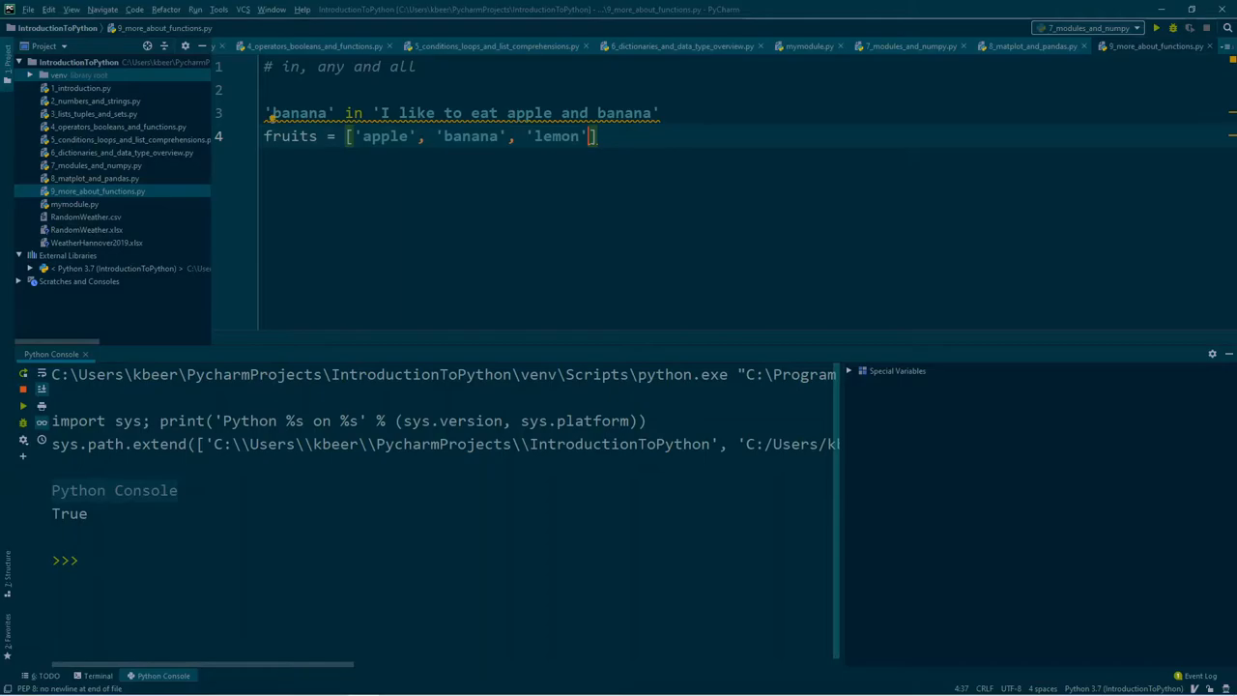
key(enter)
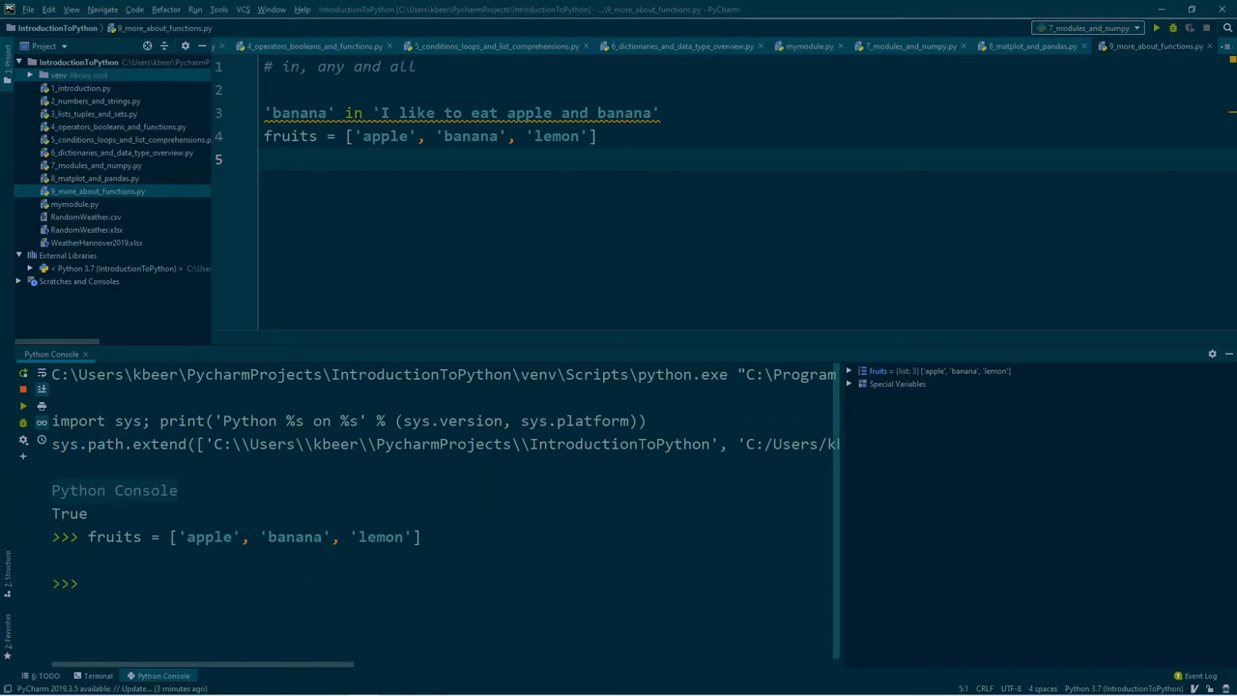
Write [n in 'I like to eat apple and banana.' for n in fruits], giving [True, True, False]
text([])
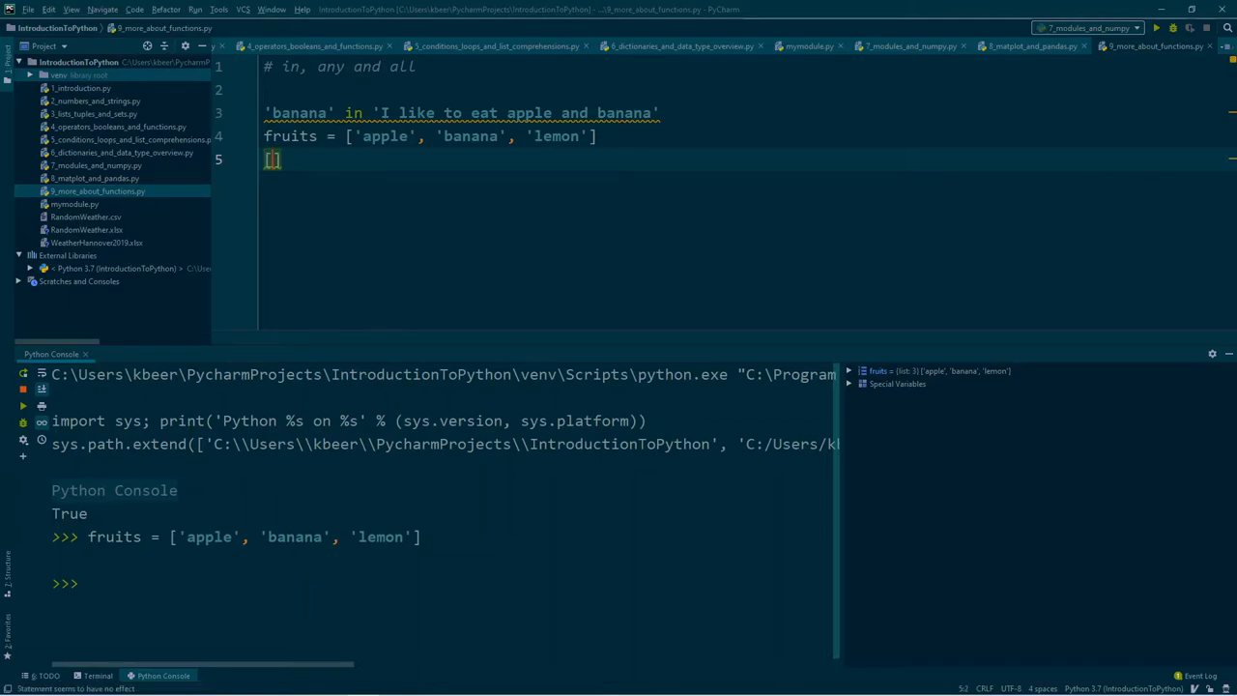
text(n in ')
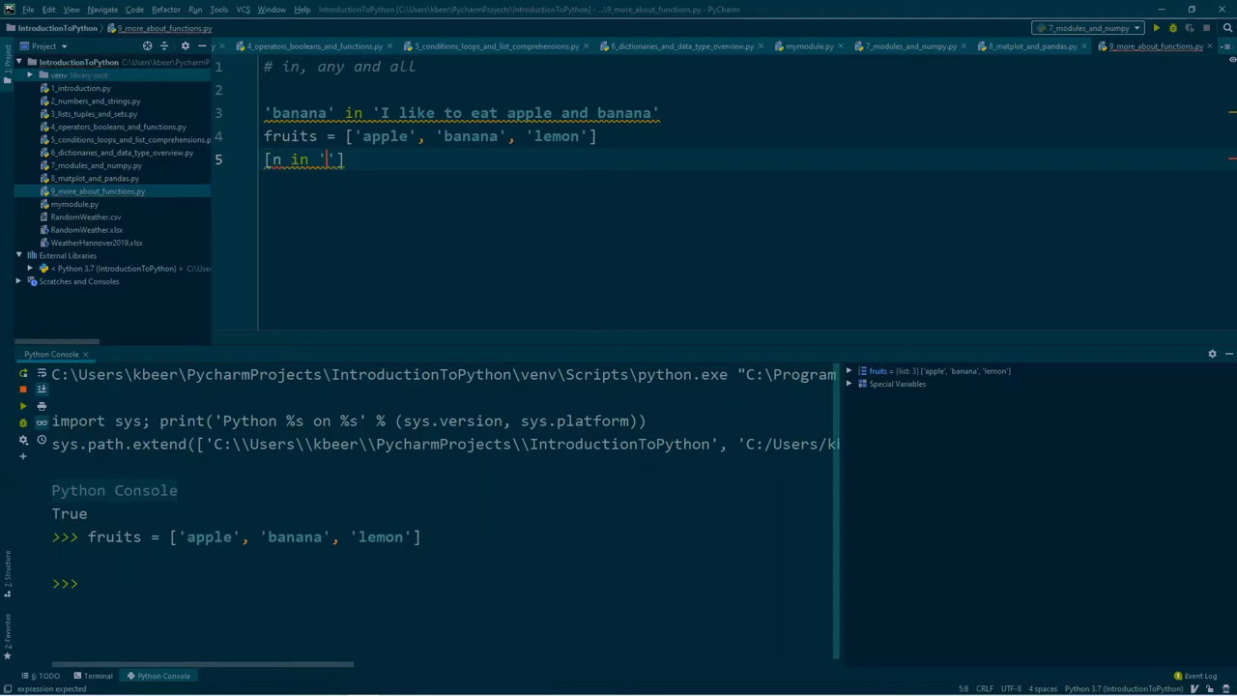
text(I like to eat)
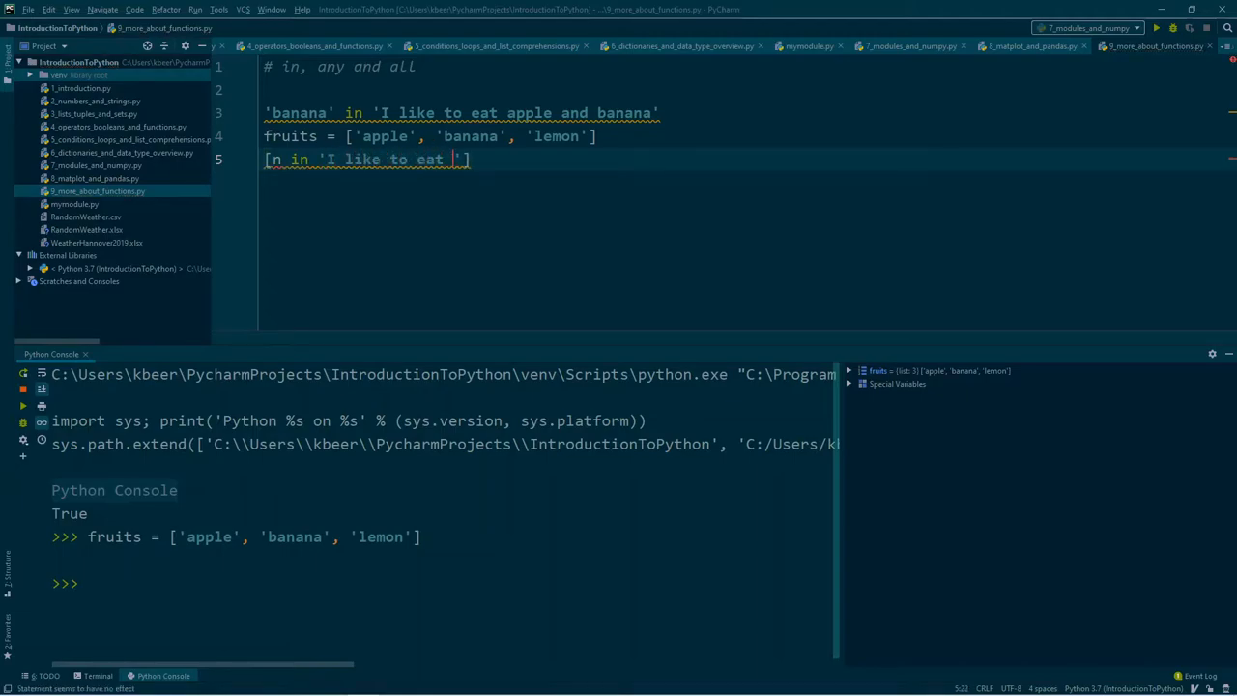
text(apple and banana)
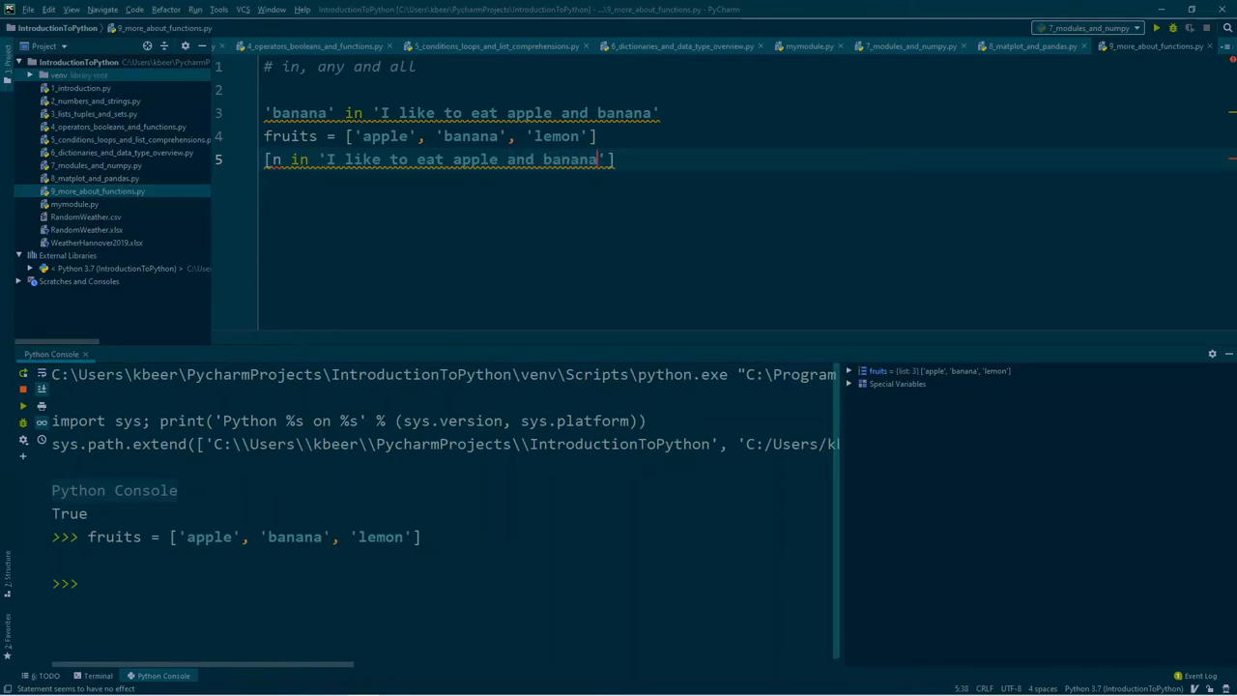
text(.)
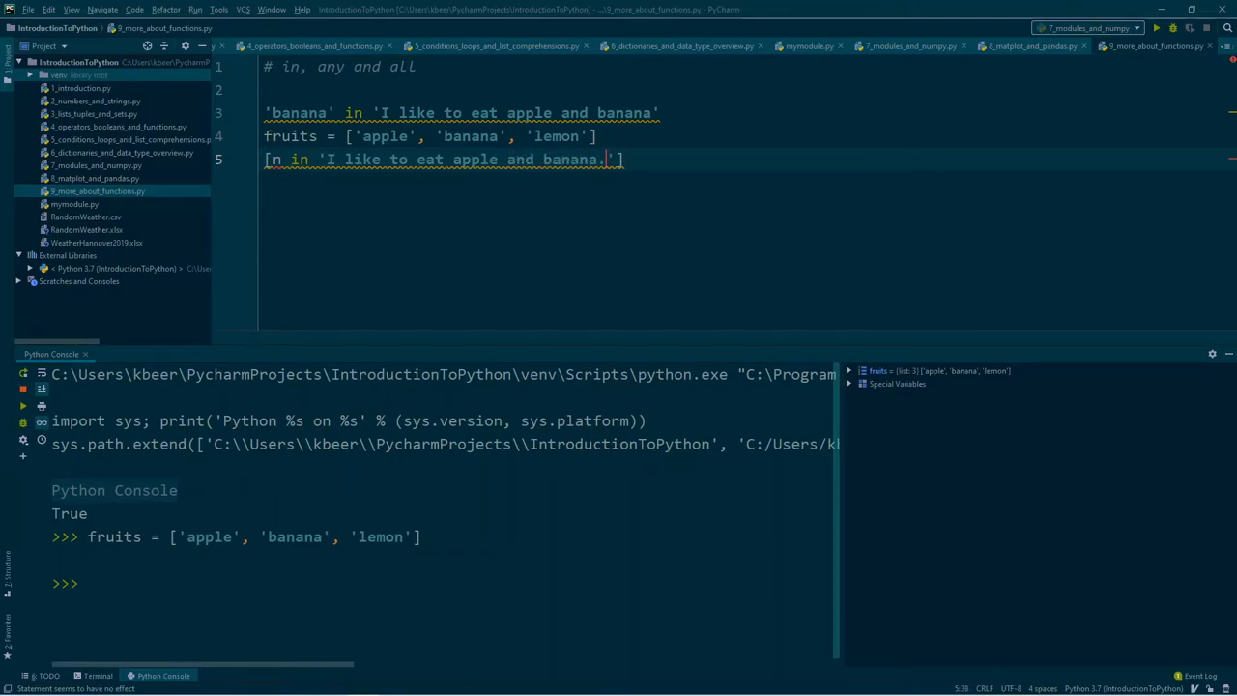
text(for n in fruits)
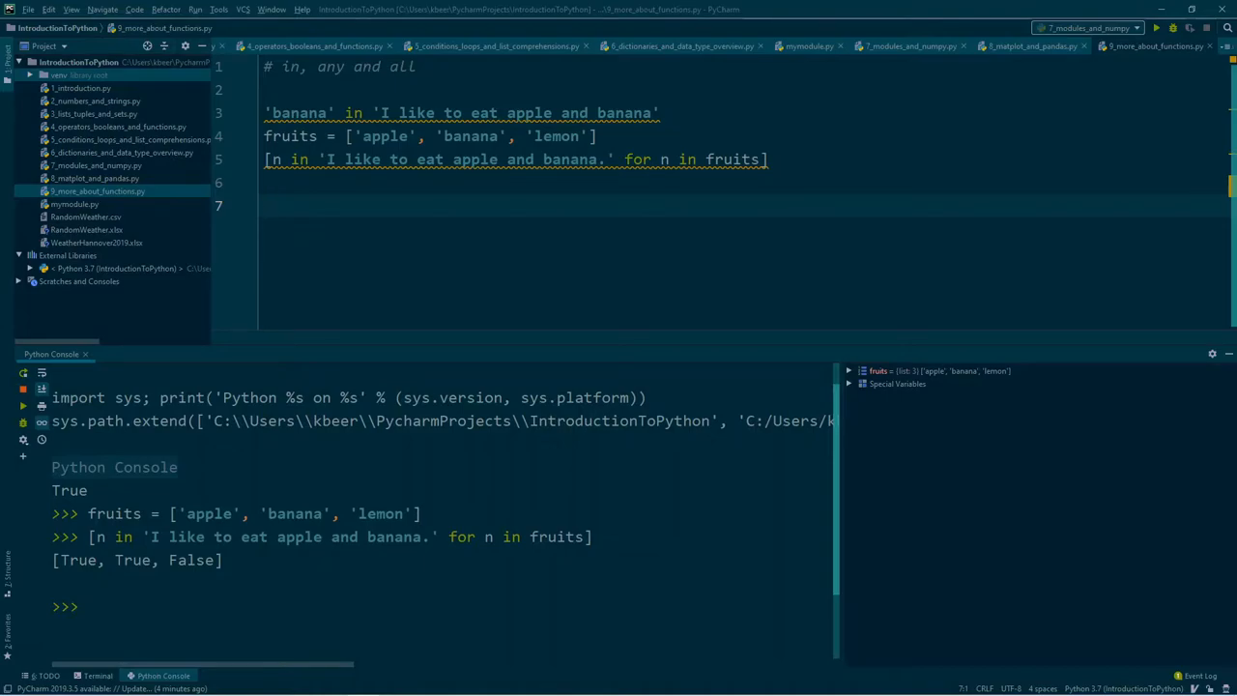
Run any([True, True, False]) in the console, returning True
text(an)
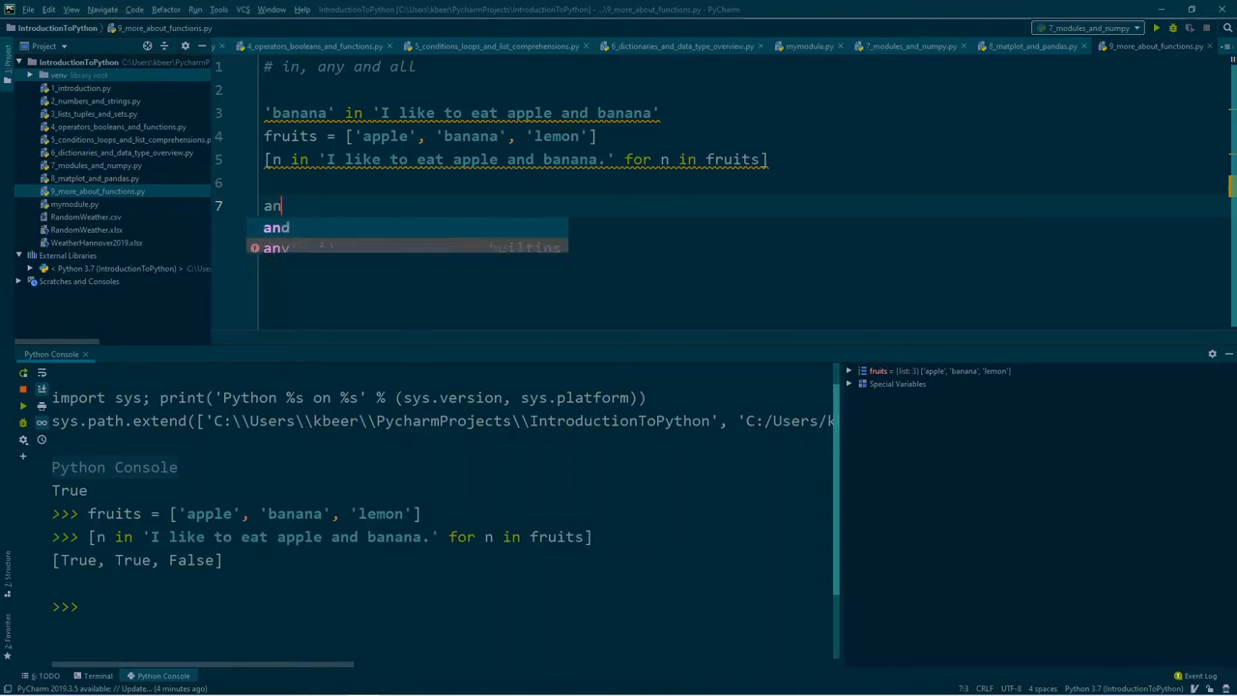
text(y)
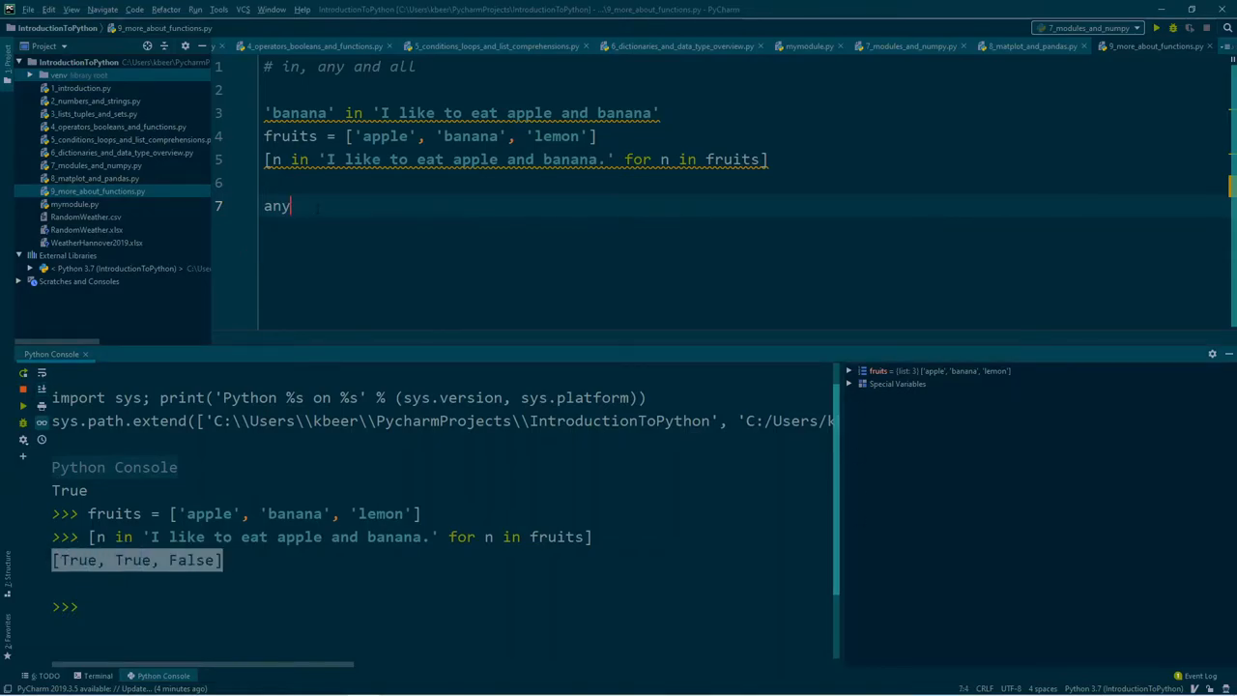
text(([True, True, False]))
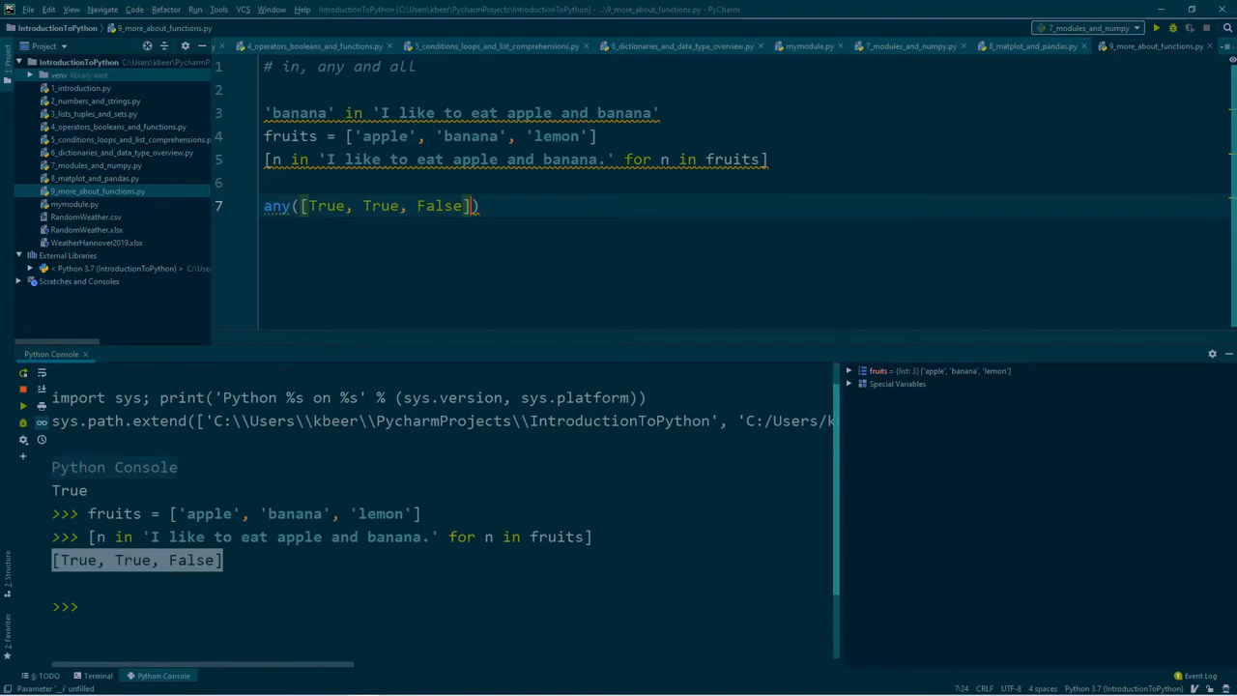
key(Return)
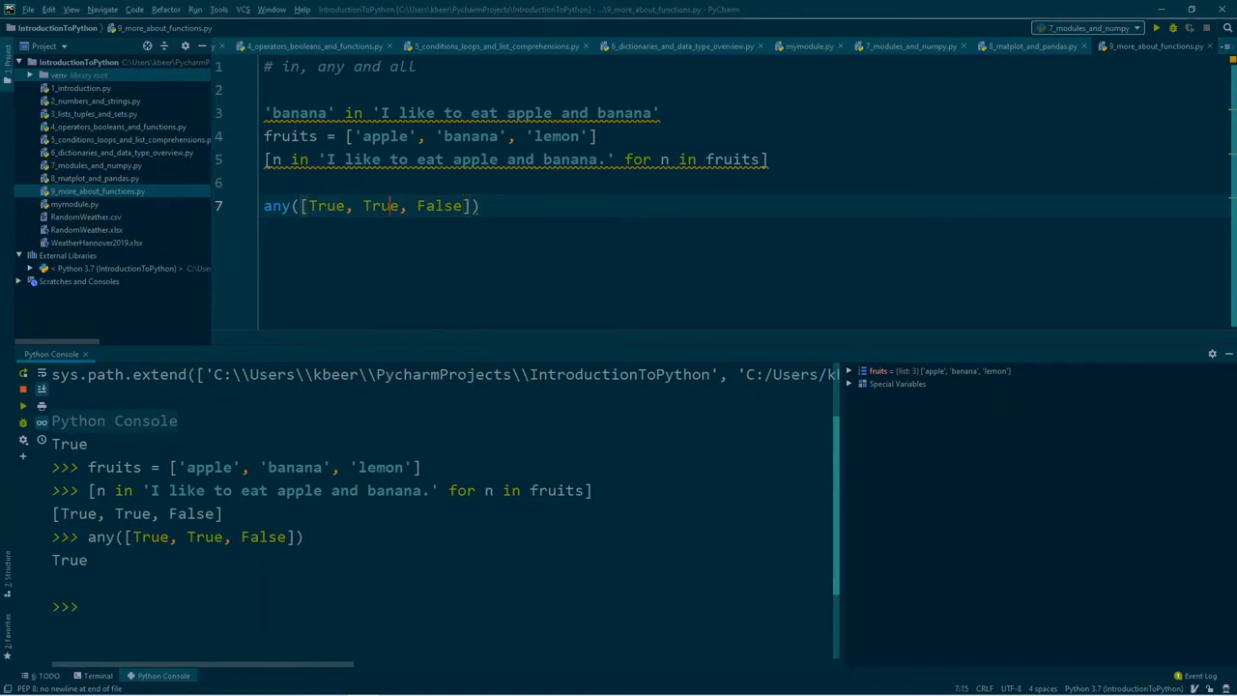
Change the list values to False mixes and rerun any() on each version
text(Fal)
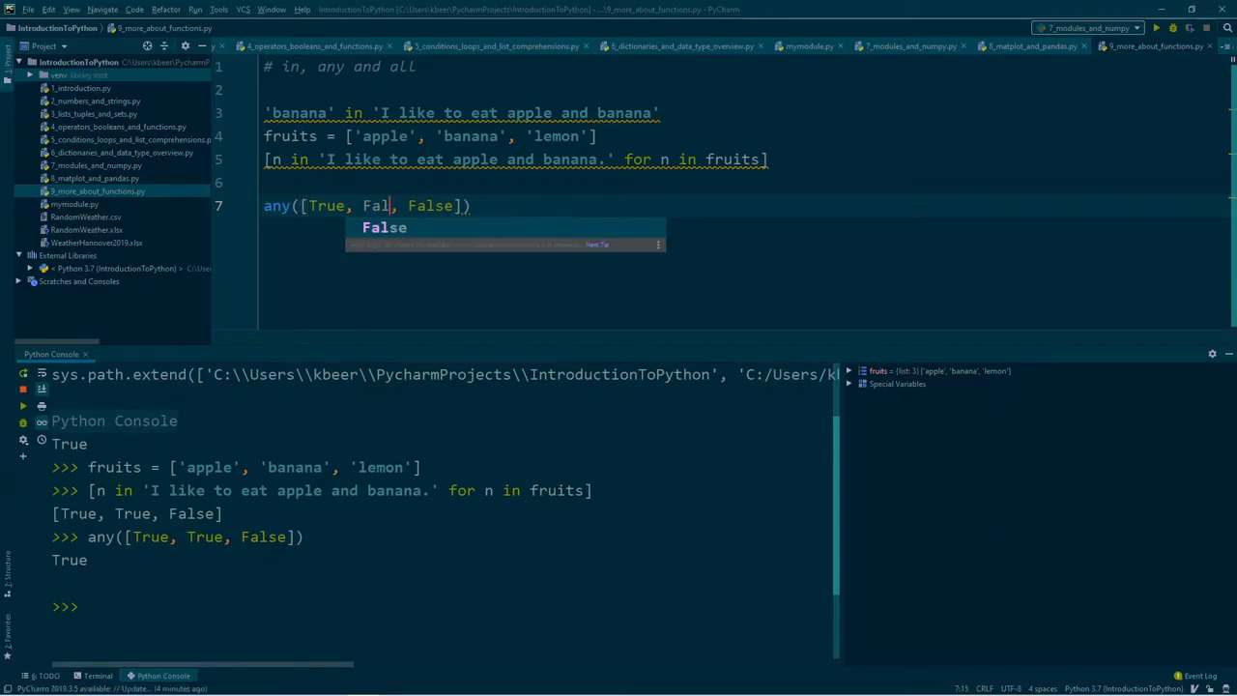
text(se)
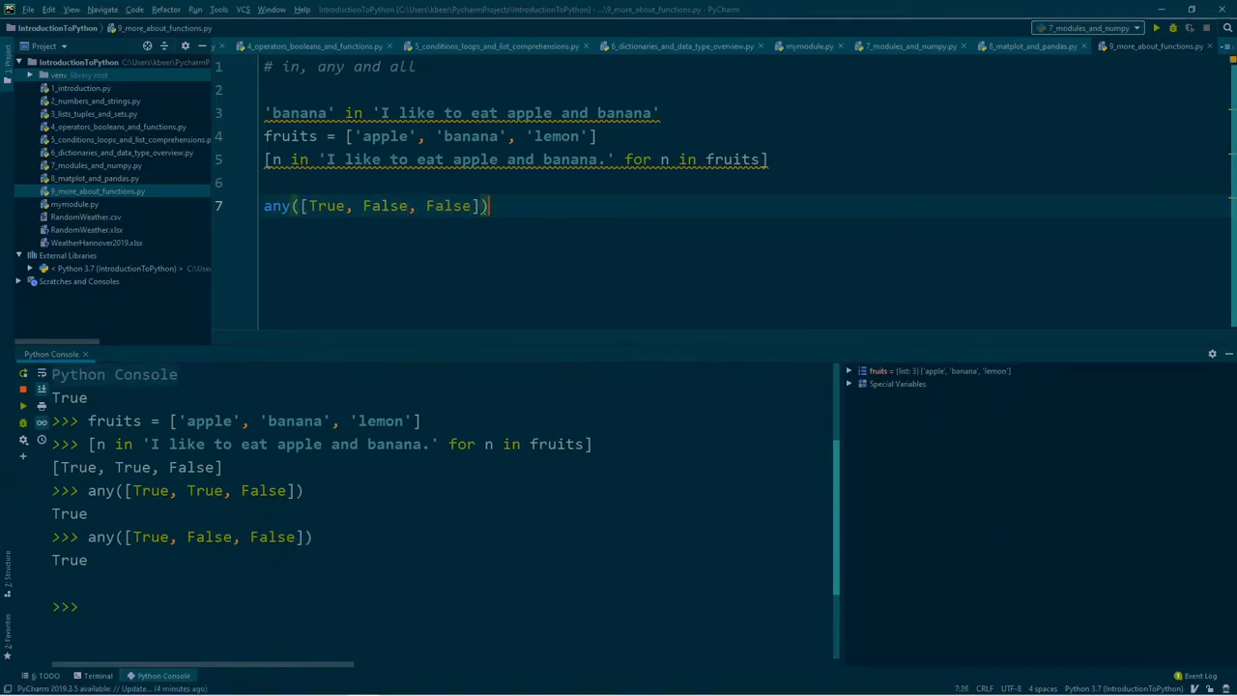
double_click(326, 205)
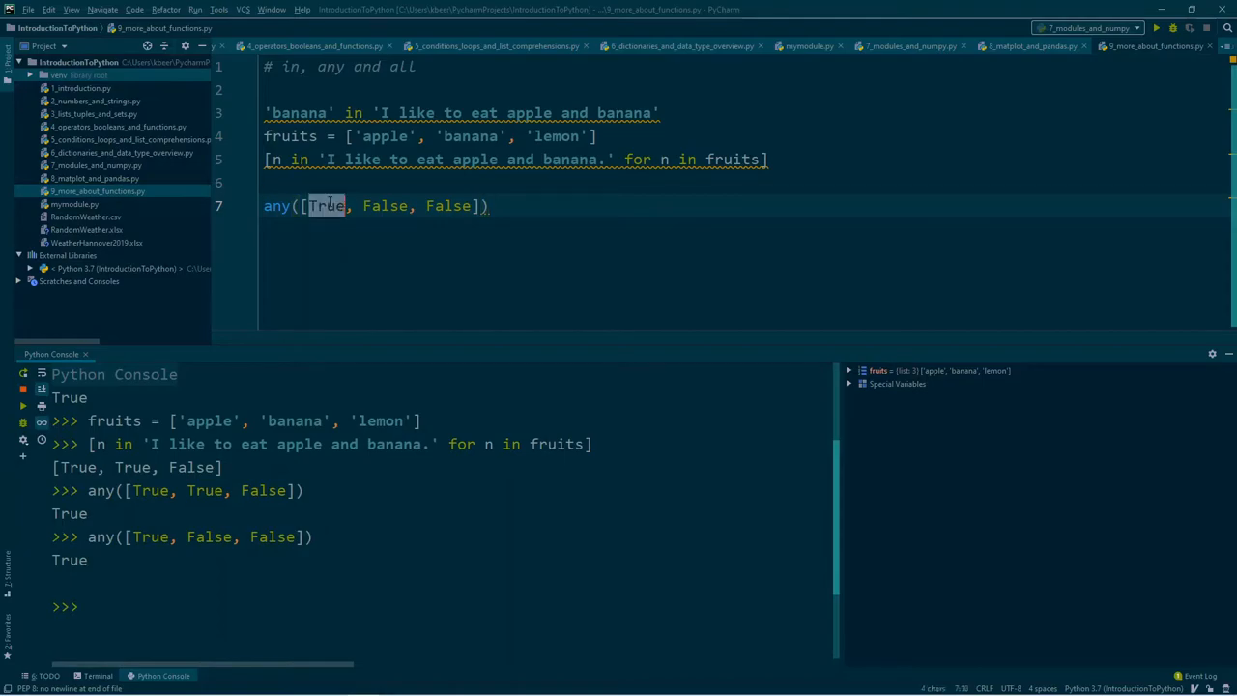
text(Fals)
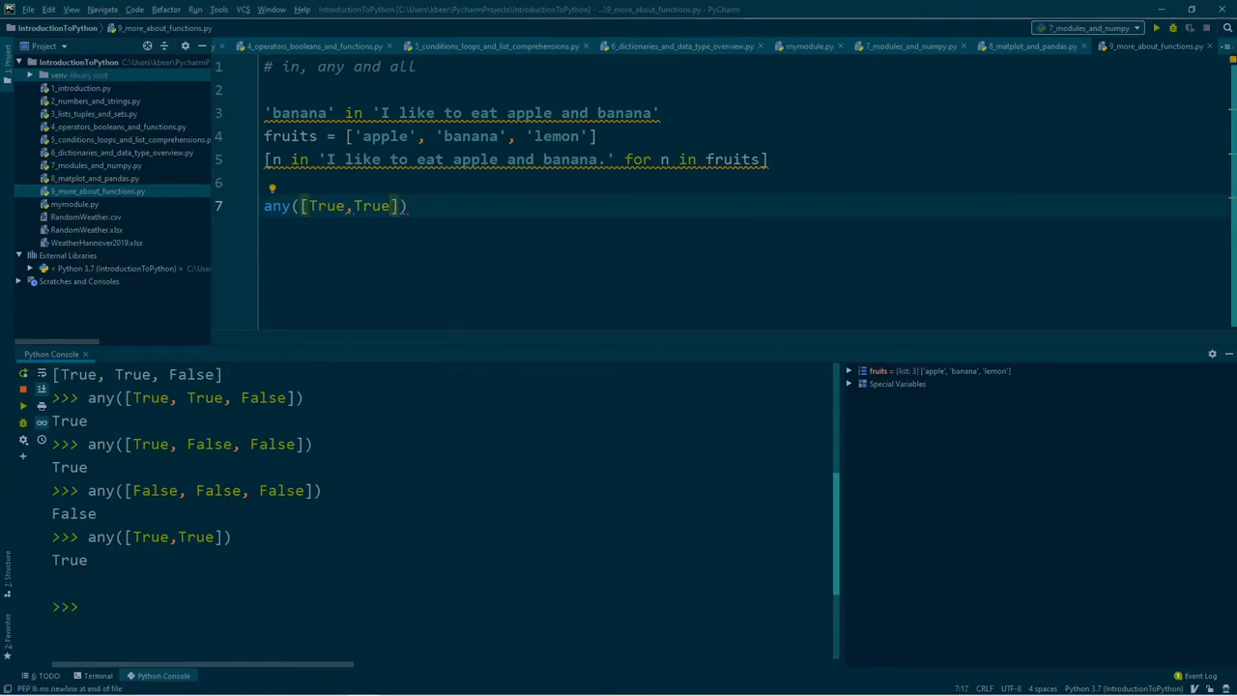
Wrap the fruit comprehension as any(n in '...' for n in fruits), which returns True
key(enter)
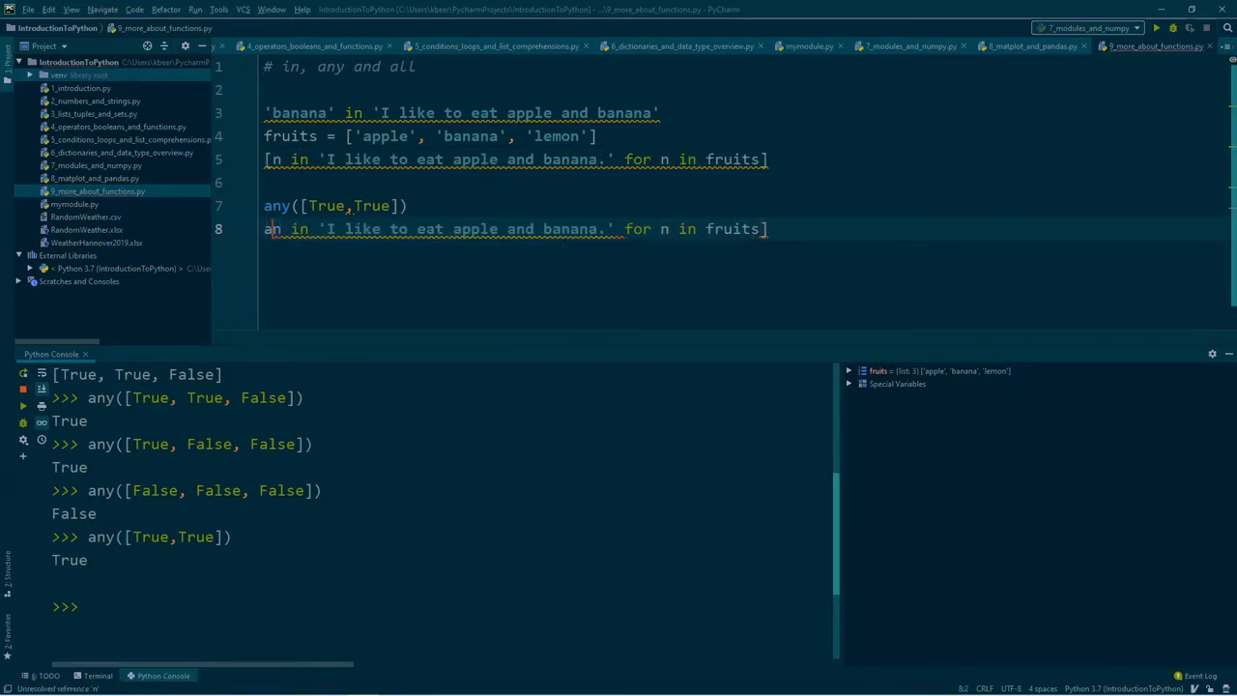
text(nyn)
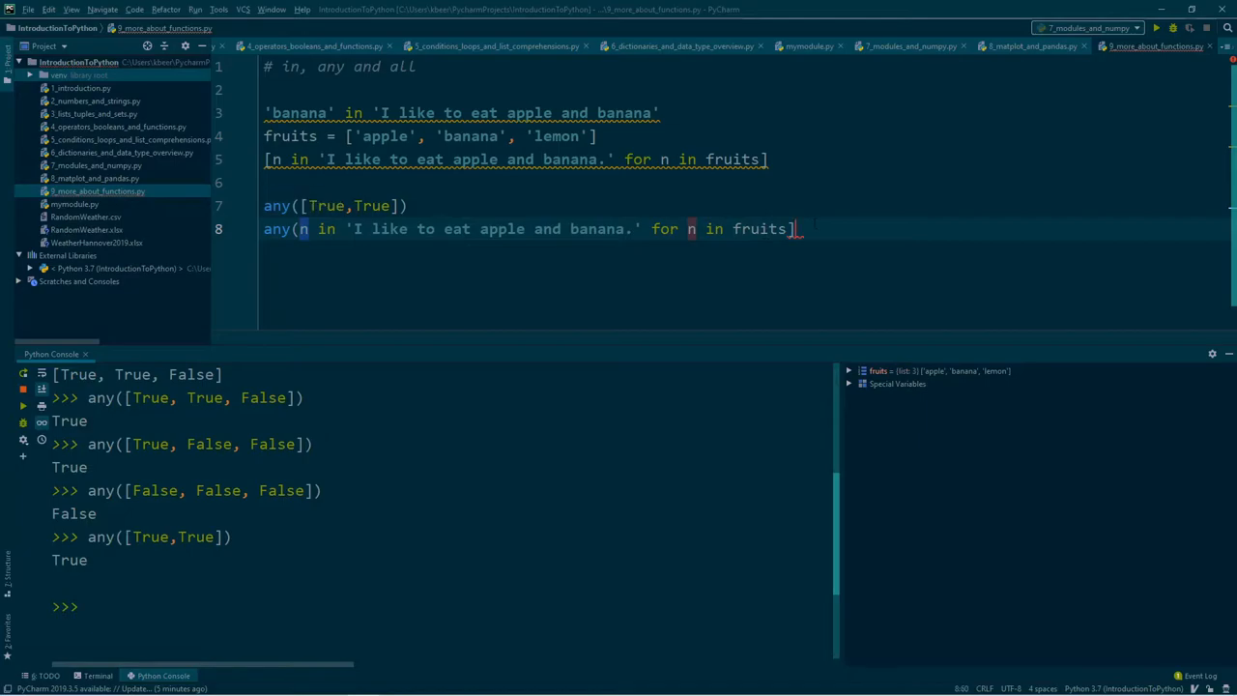
key(BackSpace)
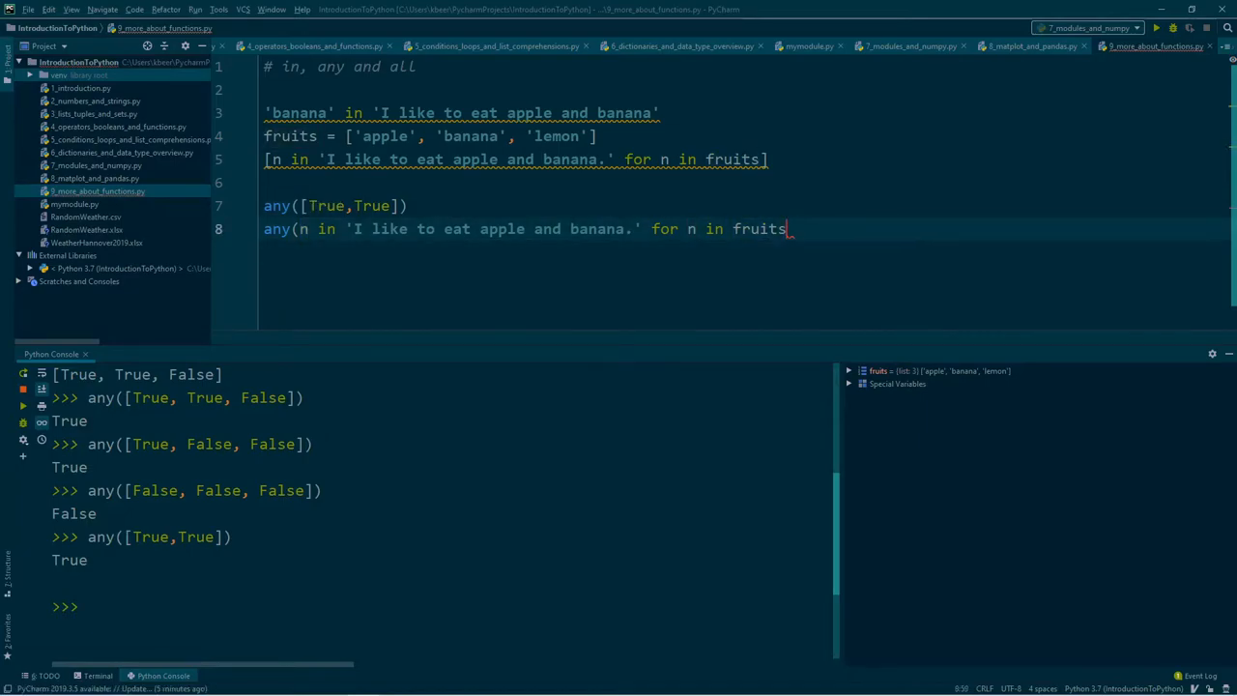
text())
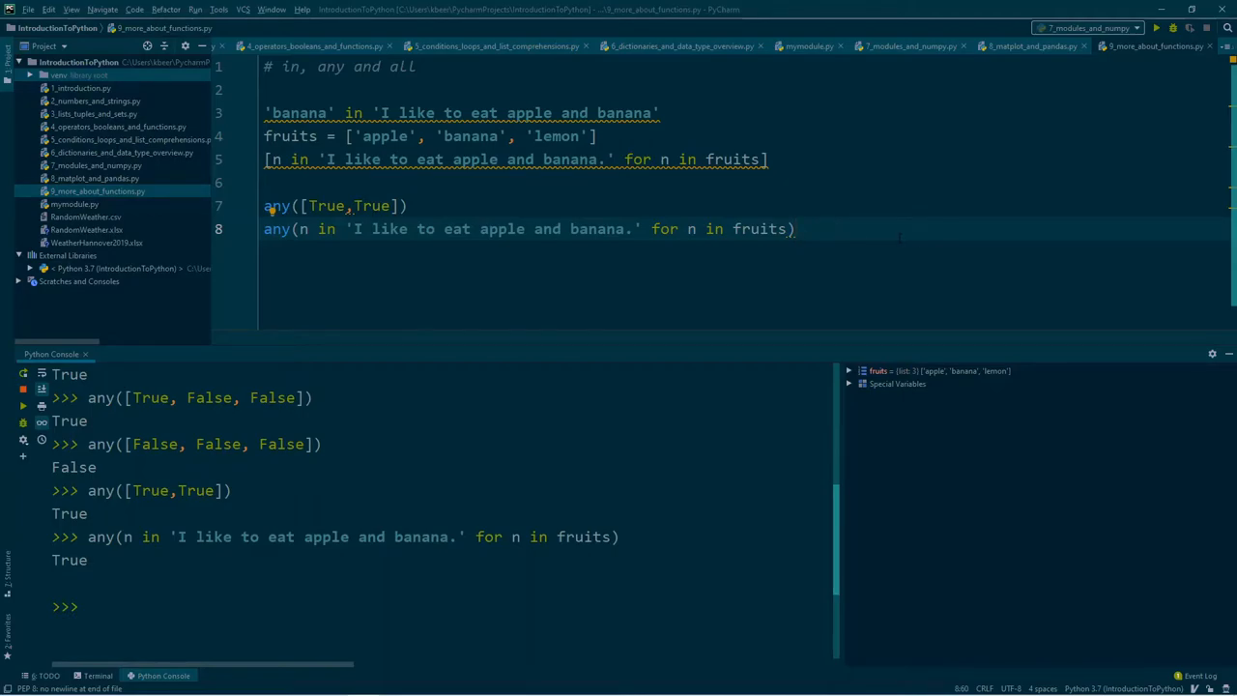
Run all([True, False, True, False]) giving False, then switch values to True
text(a)
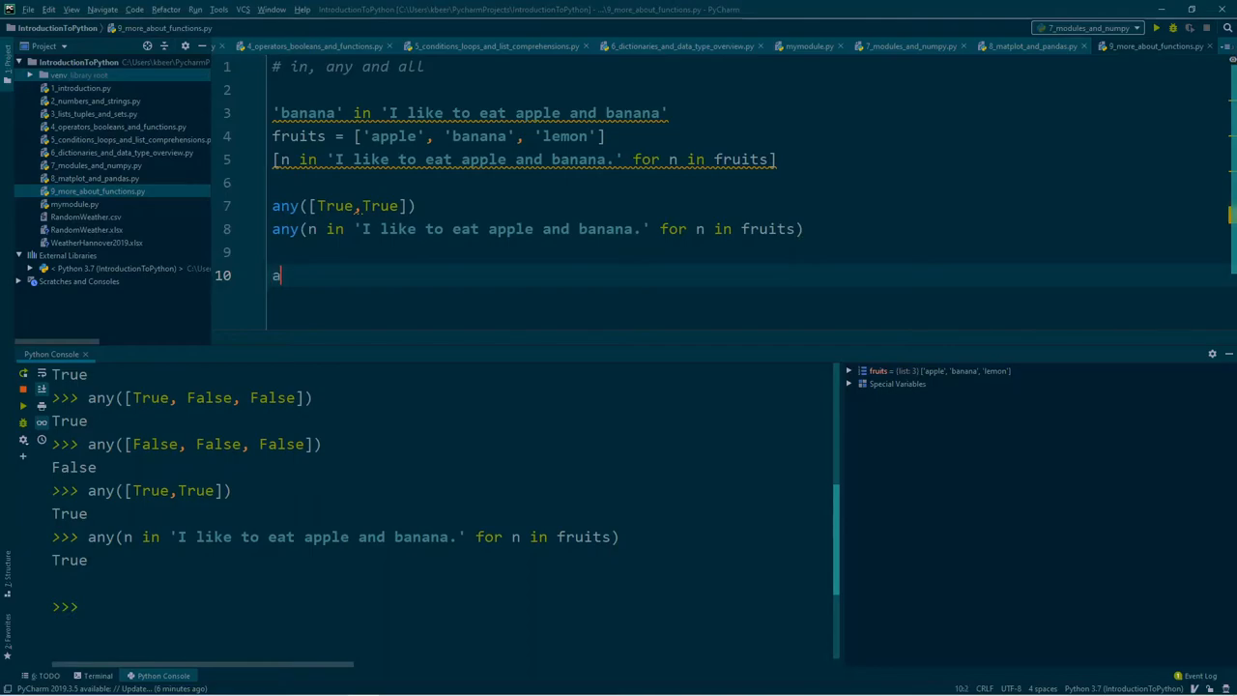
text(all([True, False, True, False]))
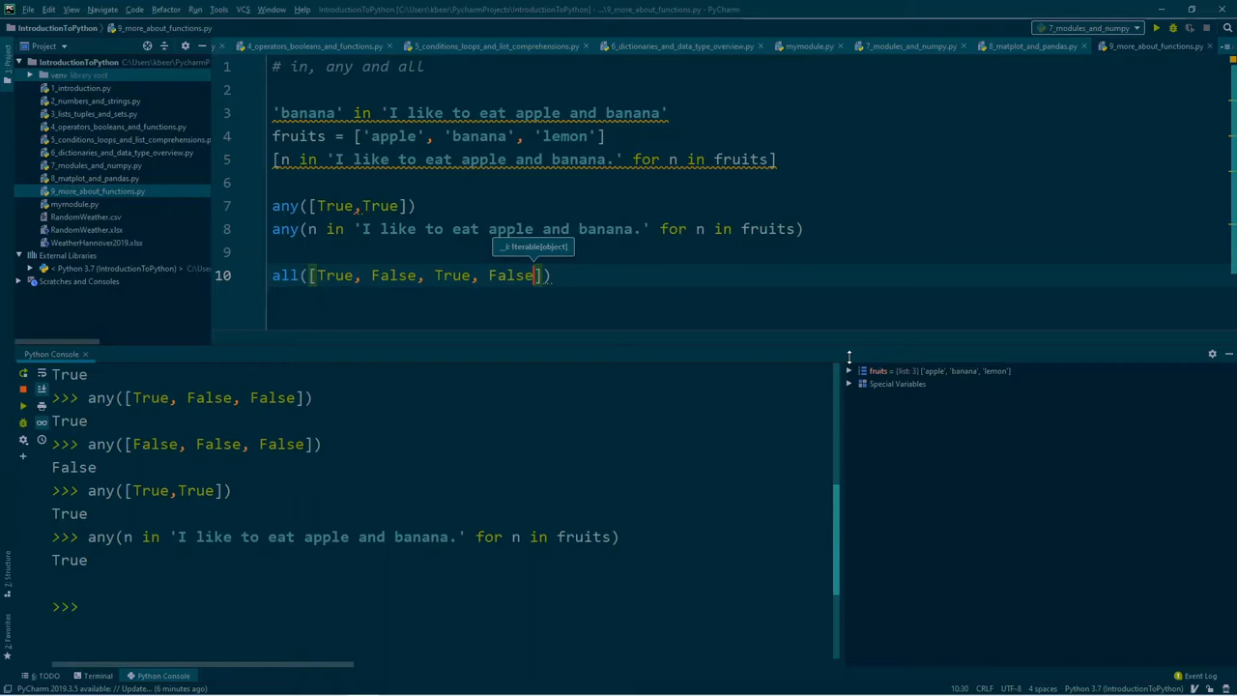
key(enter)
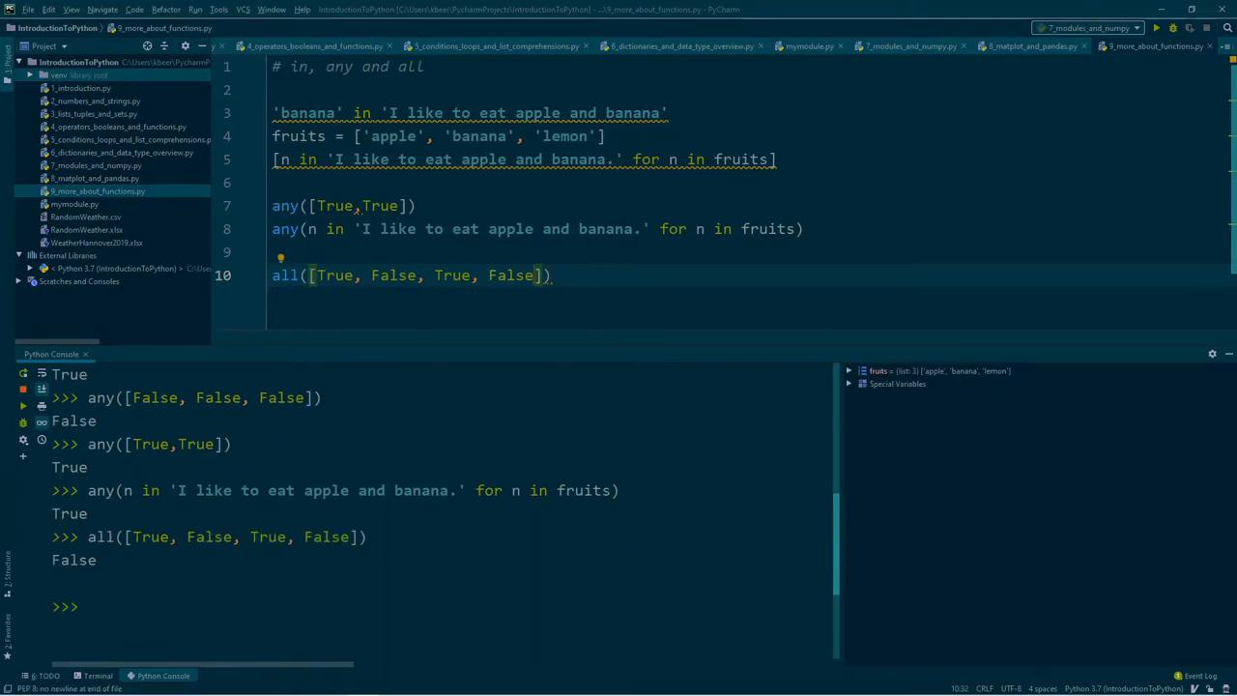
double_click(392, 275)
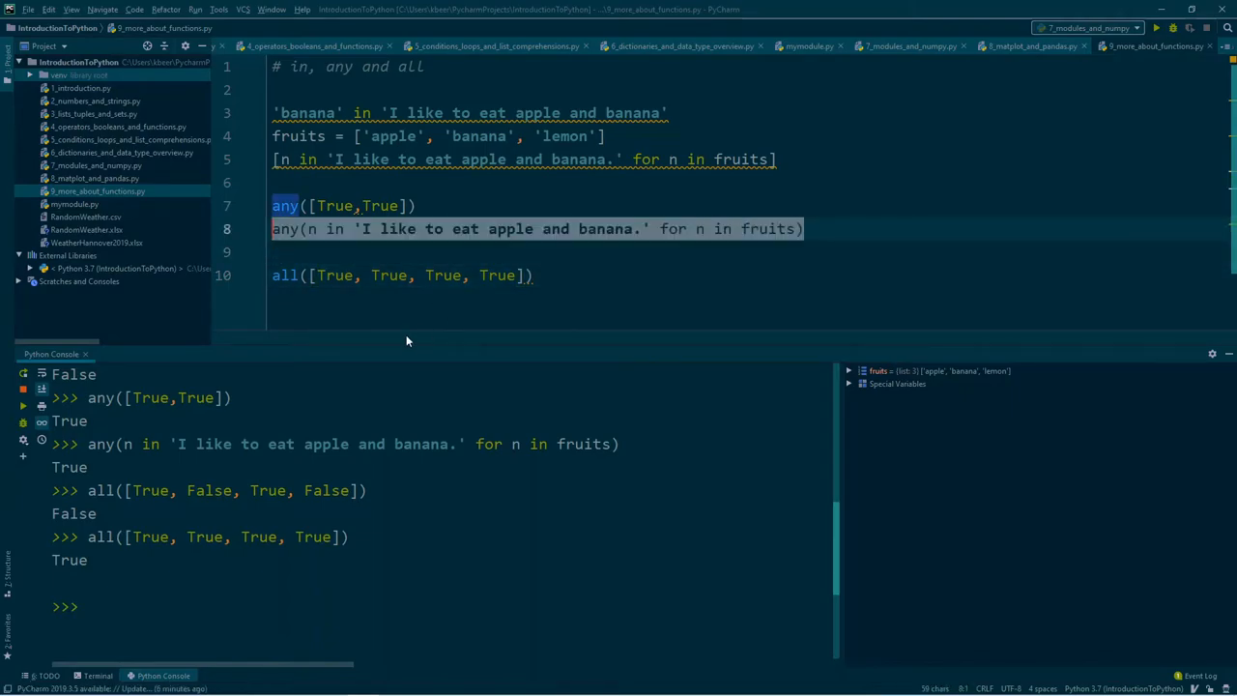
Add all(n in 'I like to eat apple and banana.' for n in fruits), which returns False
key(enter)
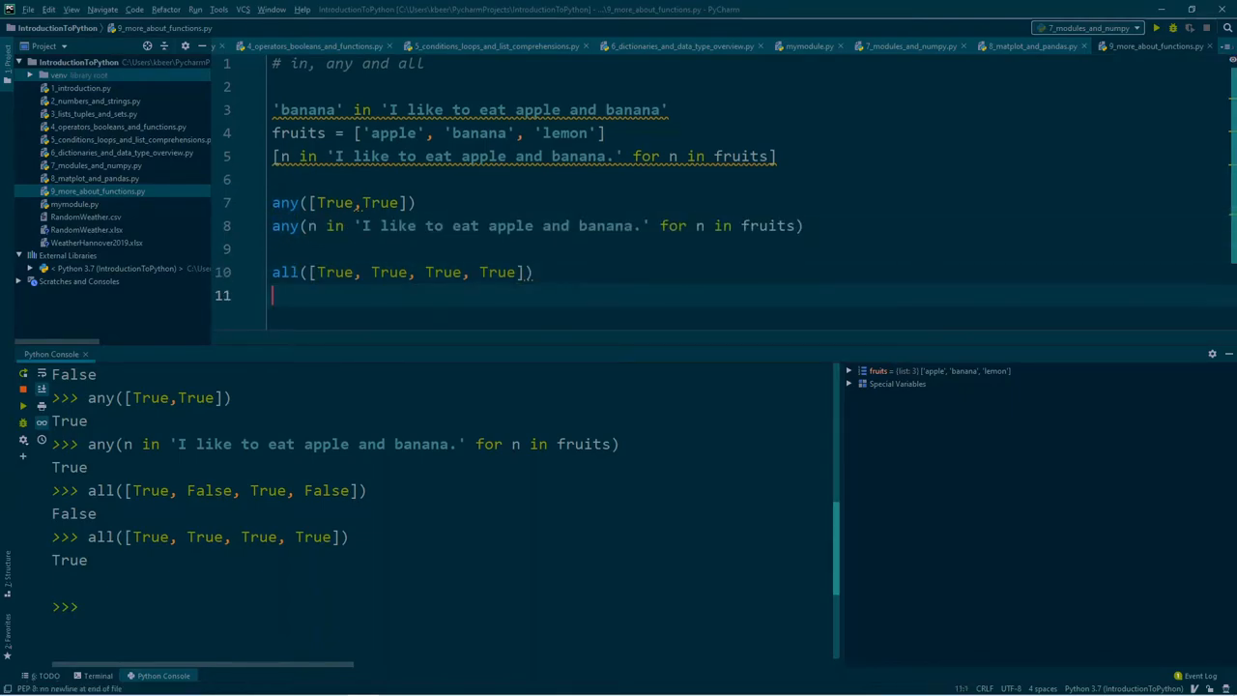
text(any(n in 'I like to eat apple and banana.' for n in fruits))
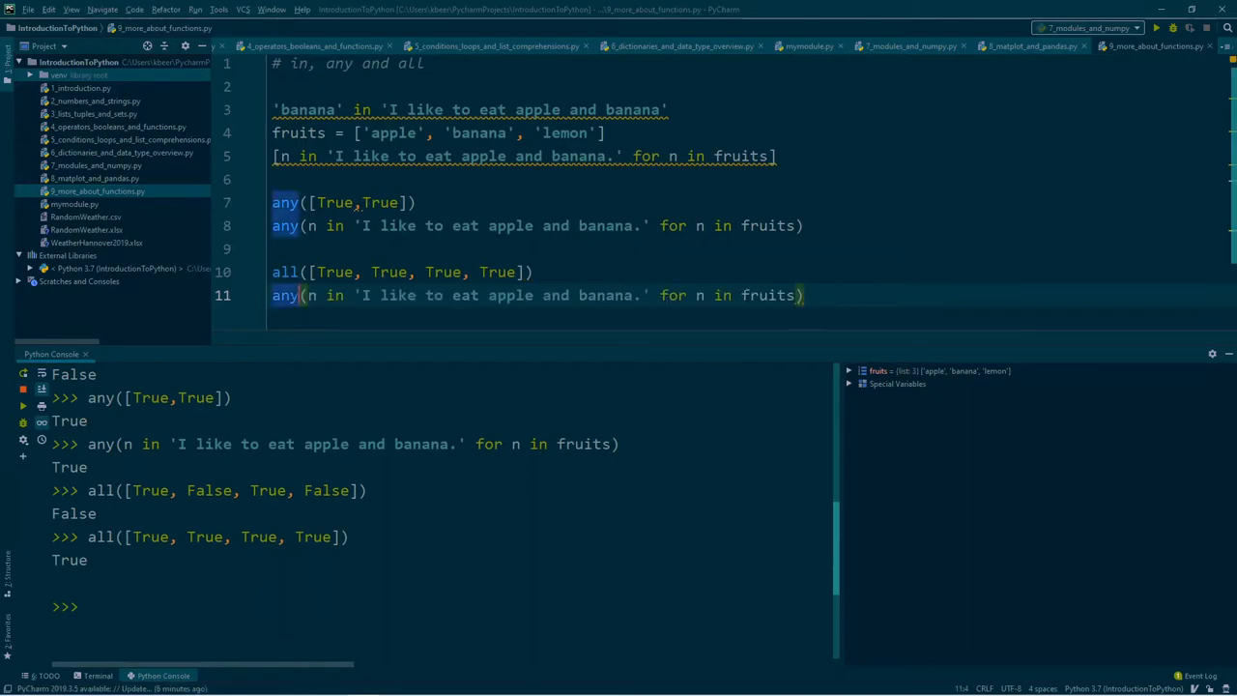
text(all)
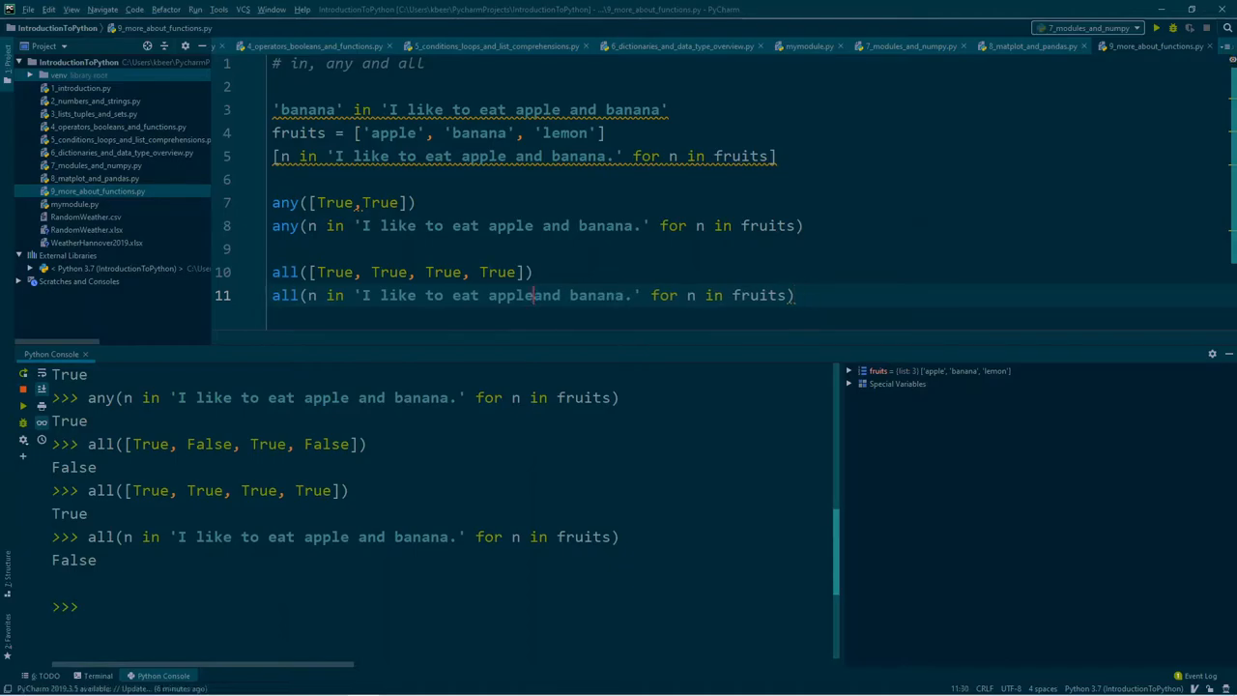
Insert ', lemon' after apple so the all() sentence reads 'apple, lemon and banana.'
text(, lemon)
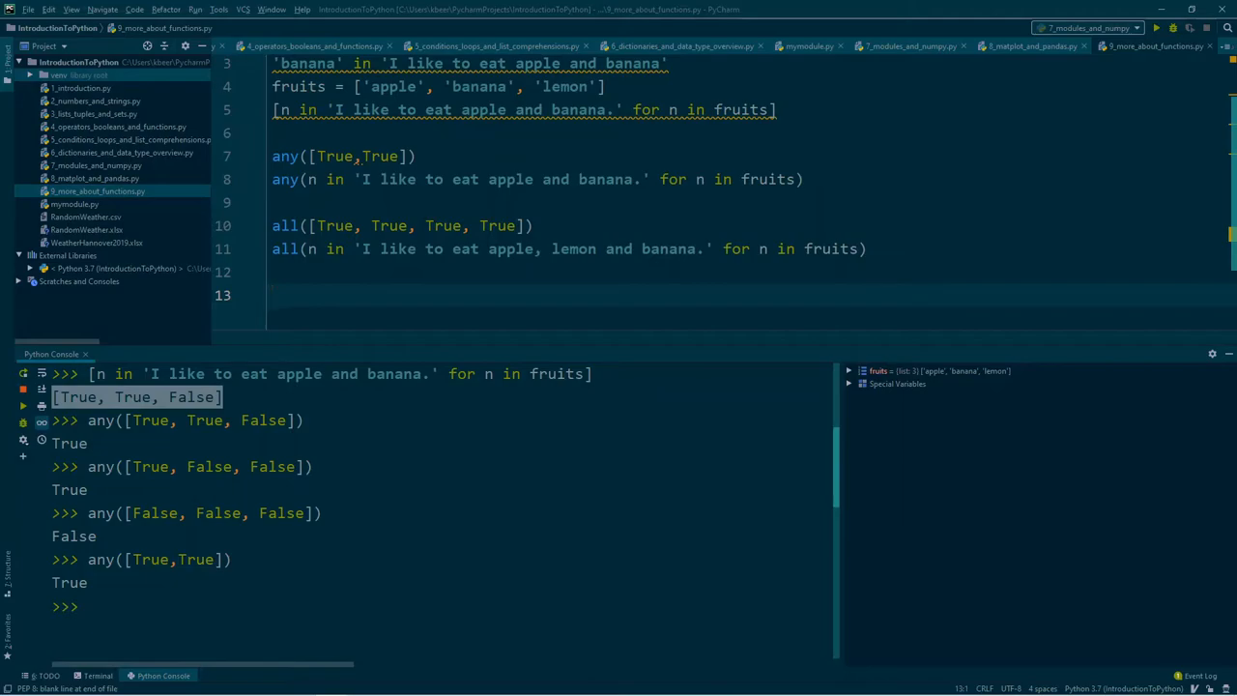
Add the comment heading '# *args and **kwargs' on line 13
text(# ')
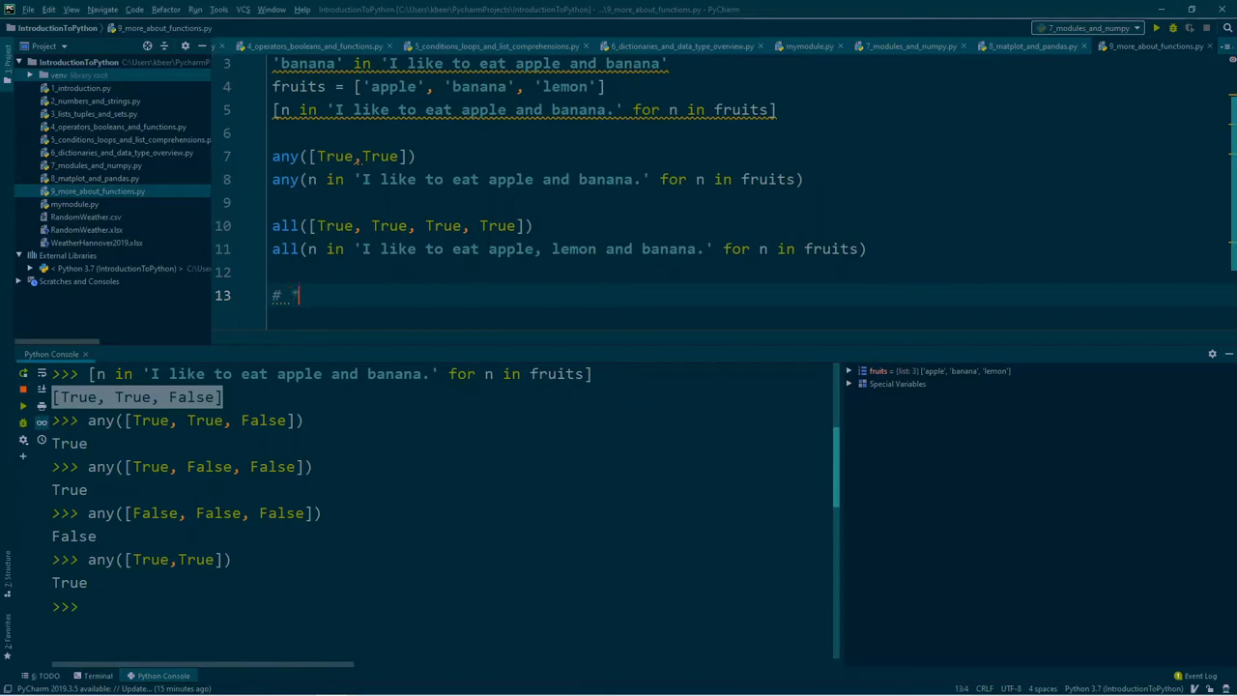
text(*args and **arg)
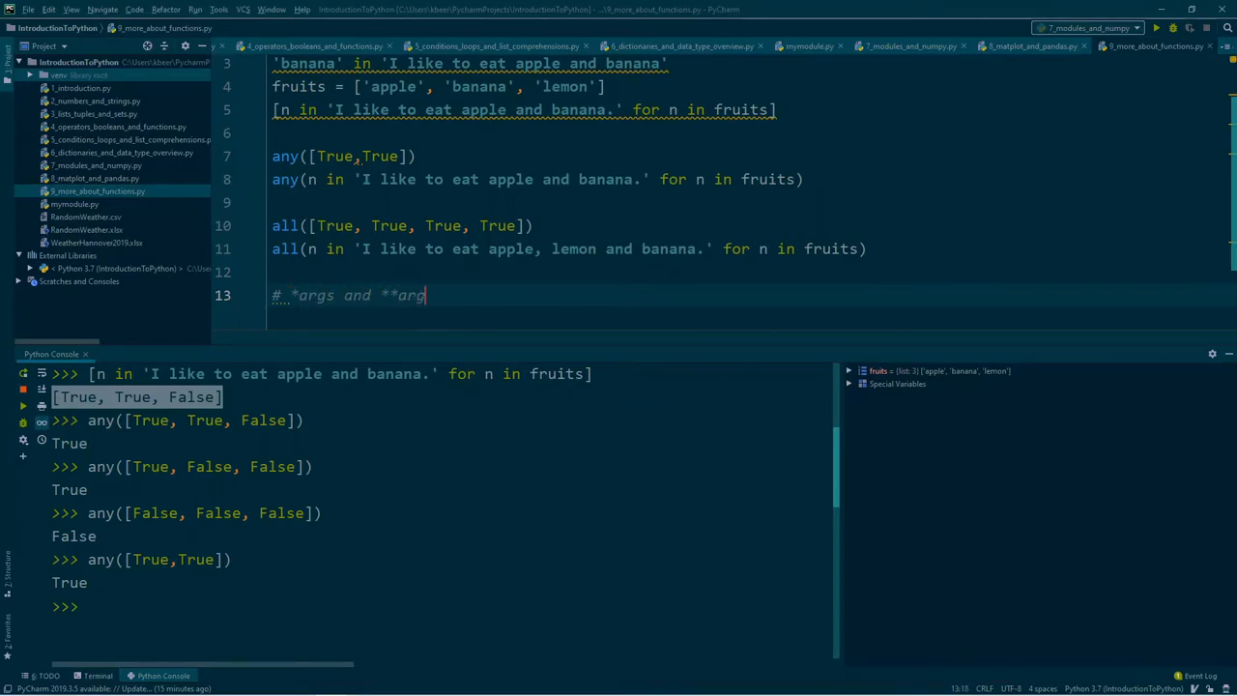
text(kwar)
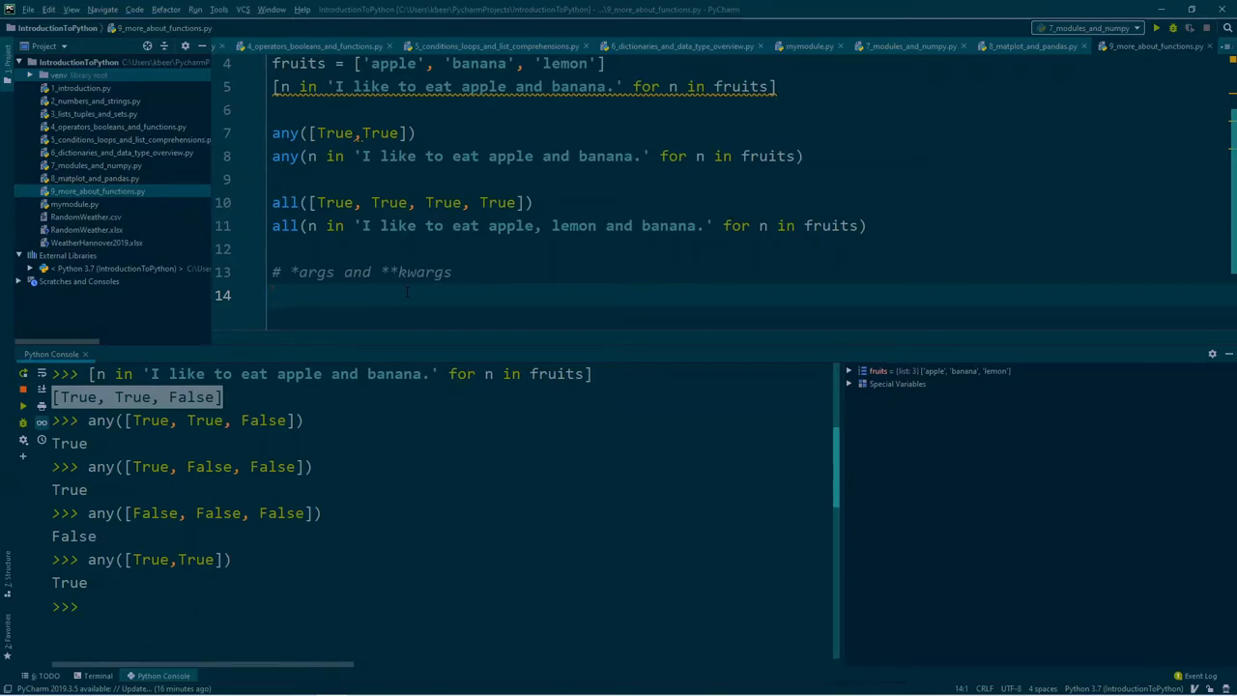
Define the function header def shoppinglist(food):
text(d)
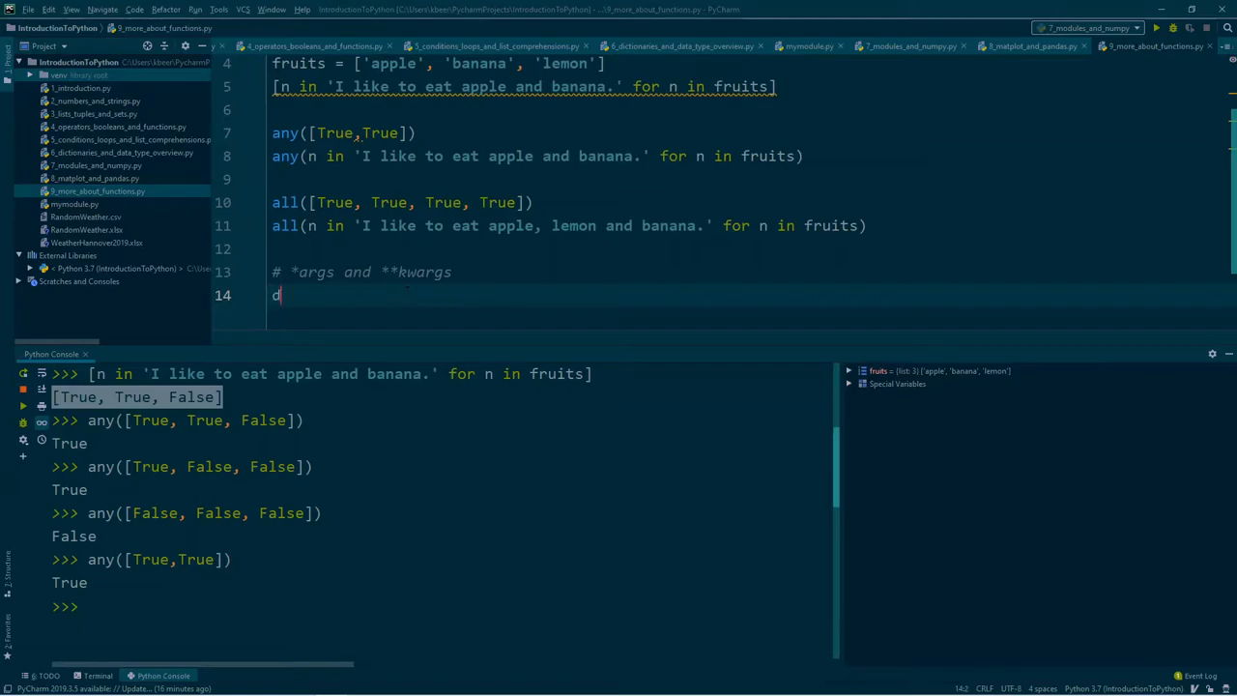
text(ef)
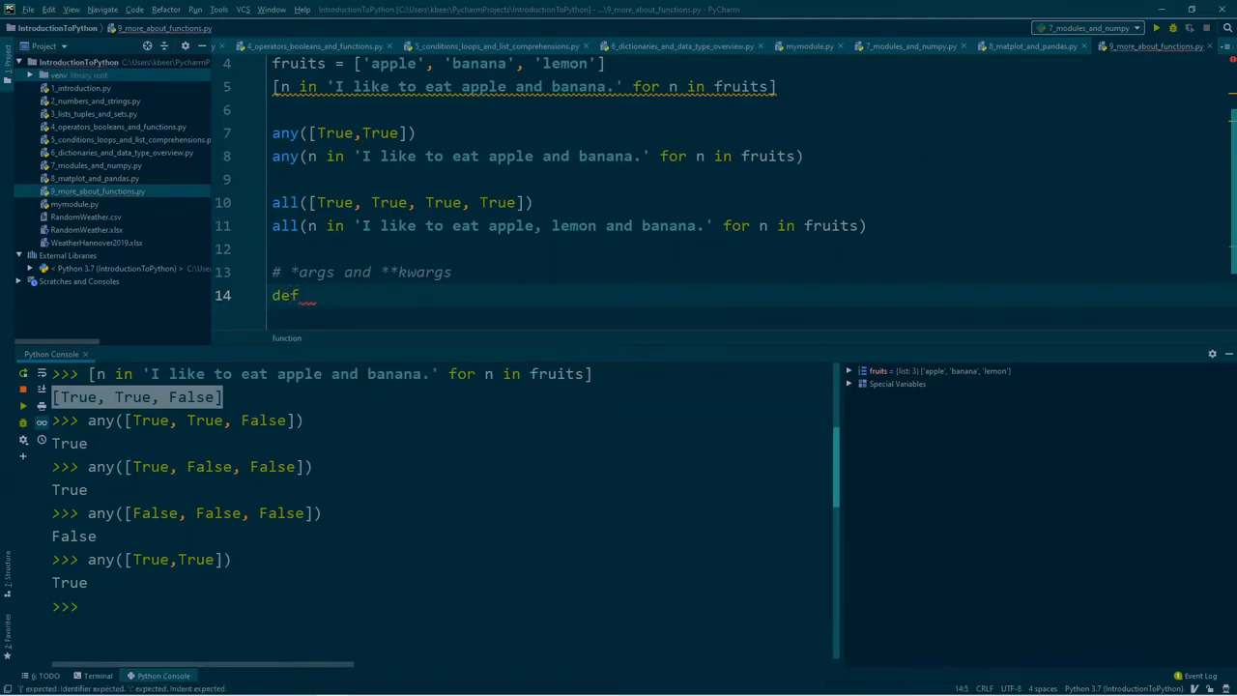
text(sh)
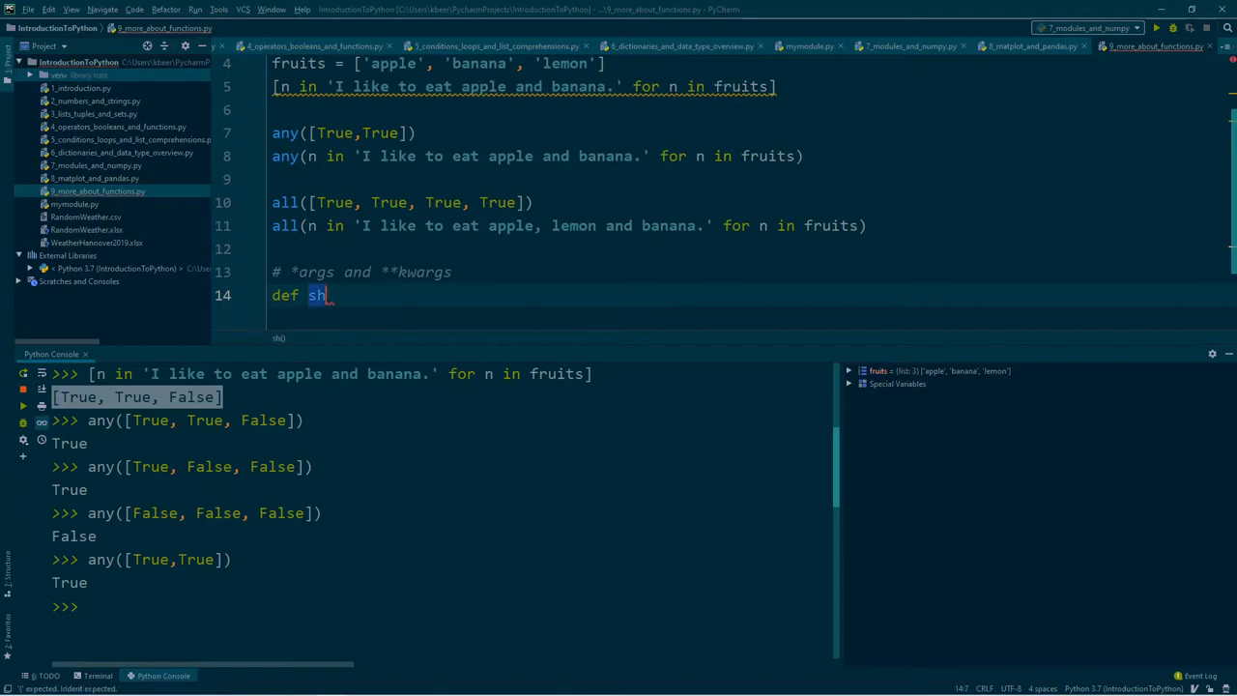
text(o)
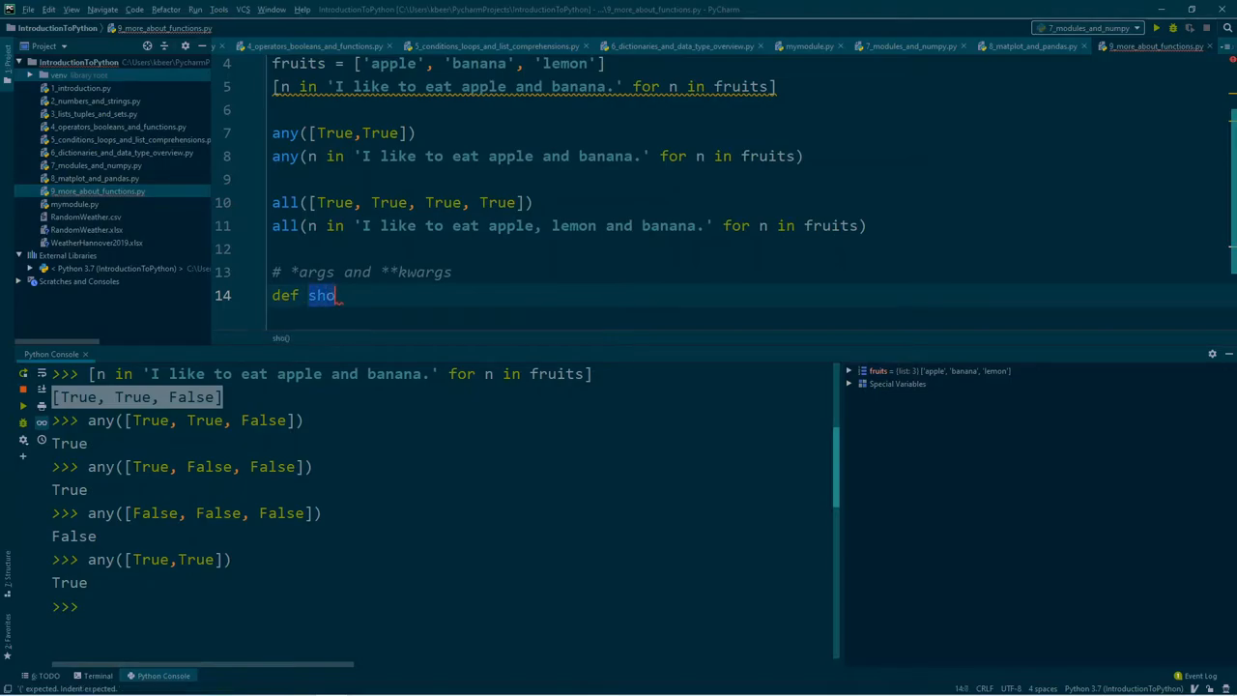
text(ppinglist()
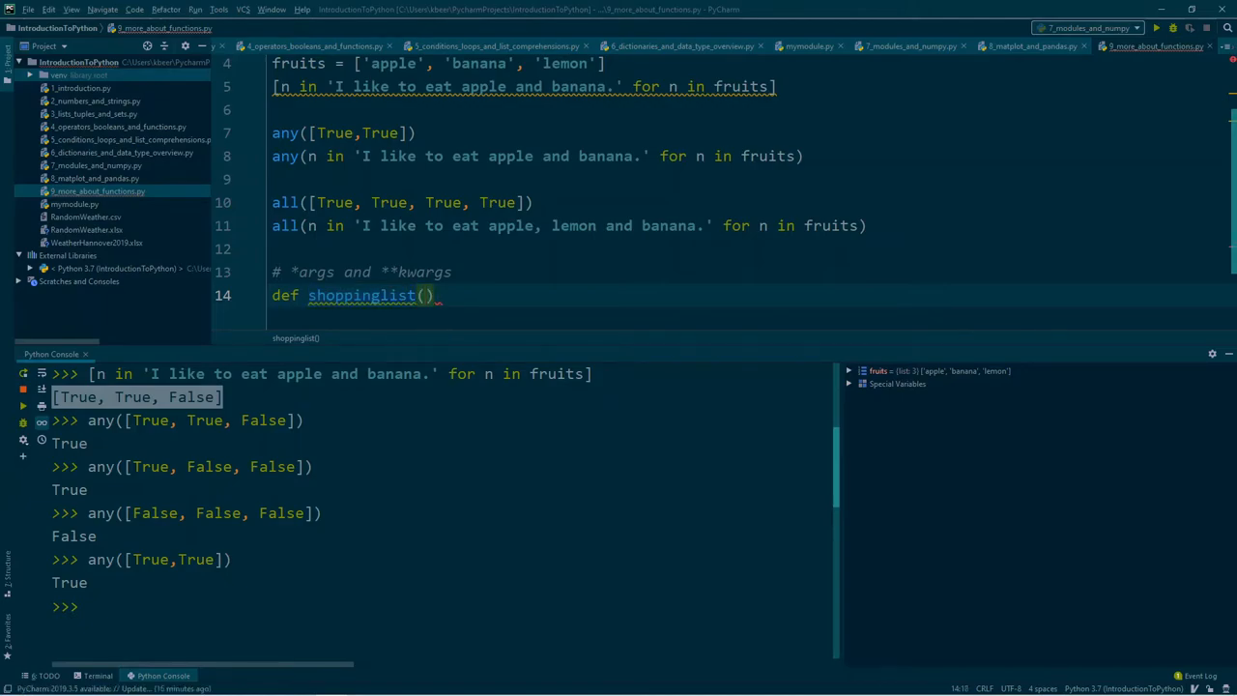
text(food)
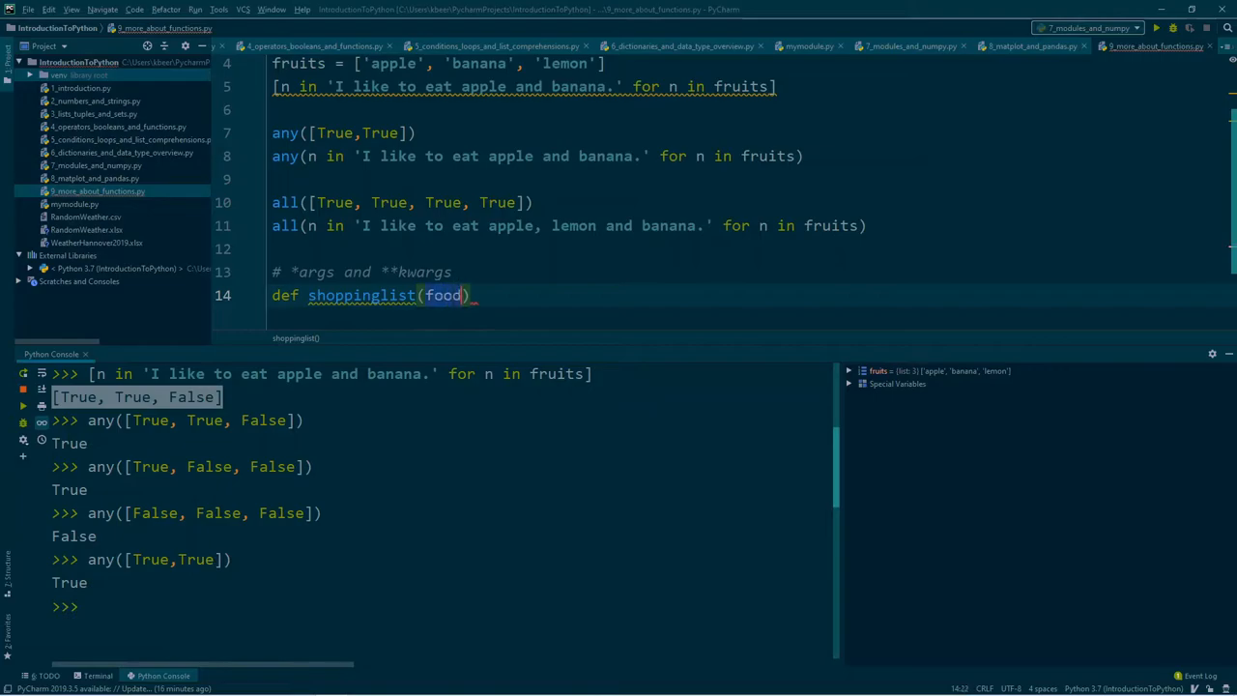
text(,)
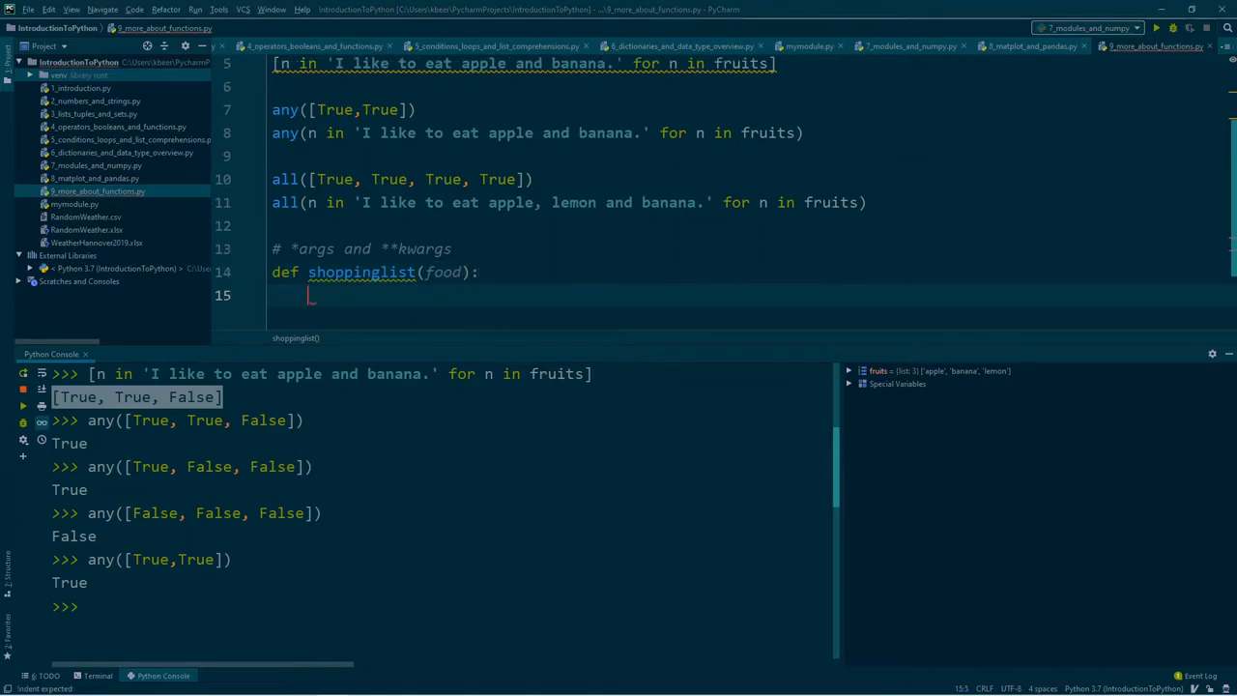
Give it the body print('We need:', food) and call shoppinglist('bred') below
text(print)
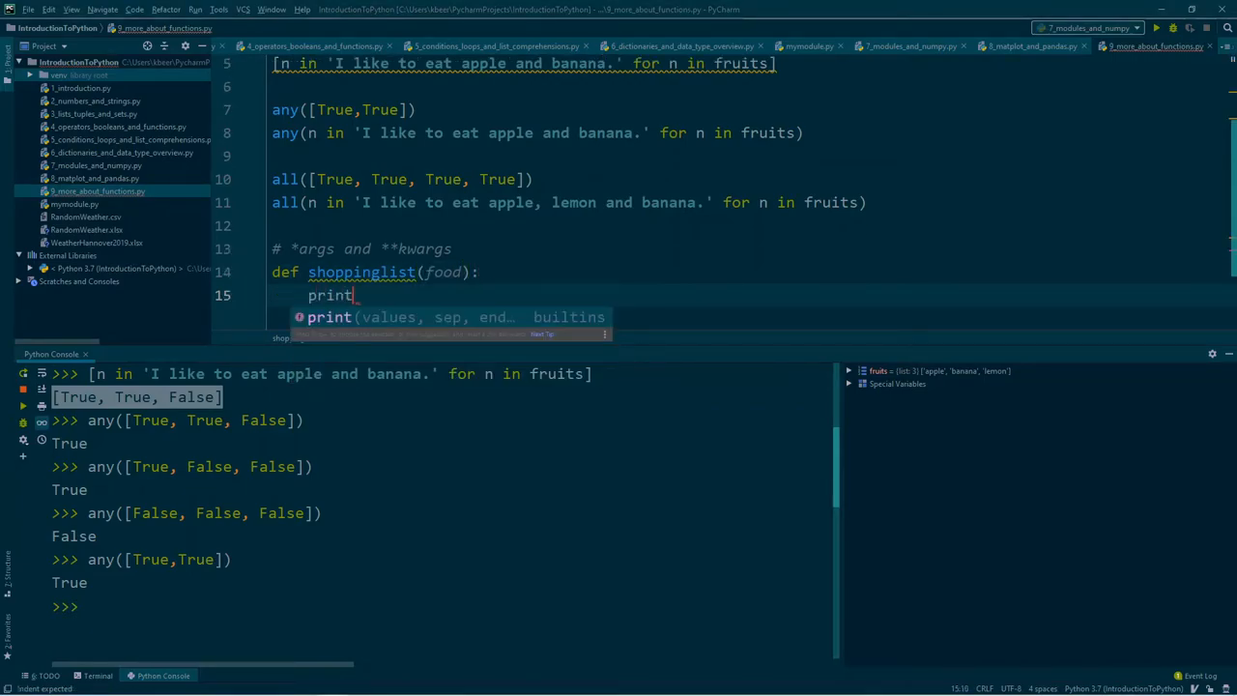
text(()
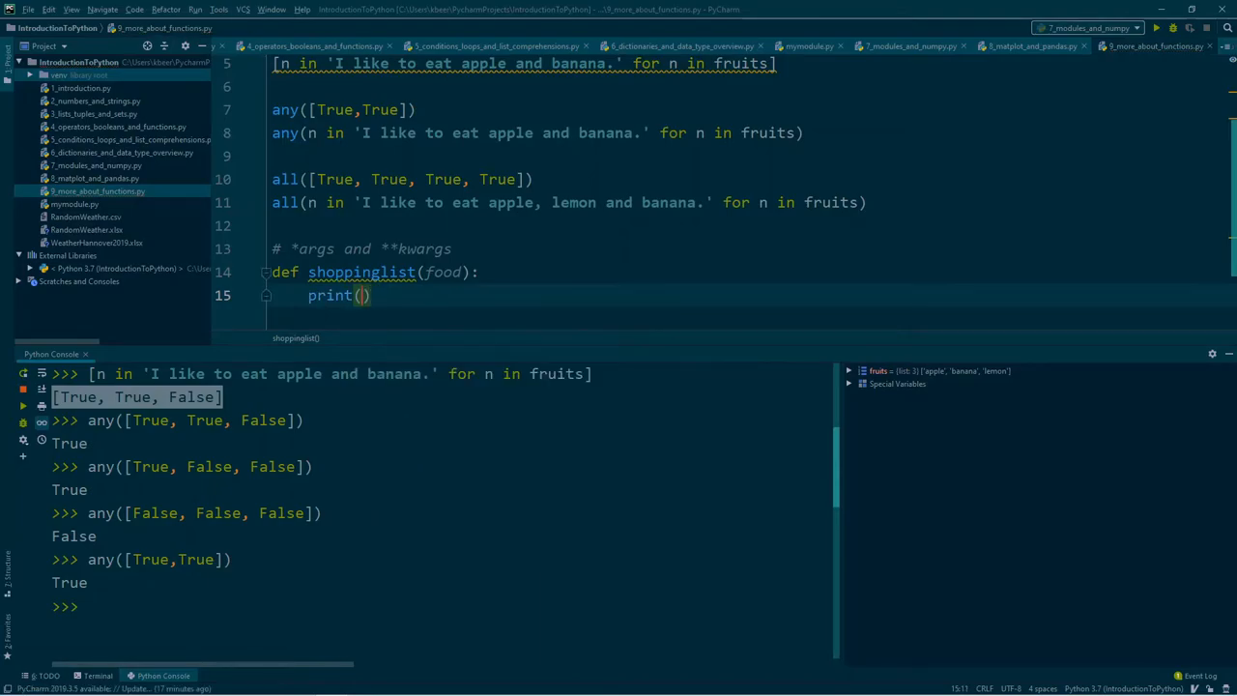
text('We need')
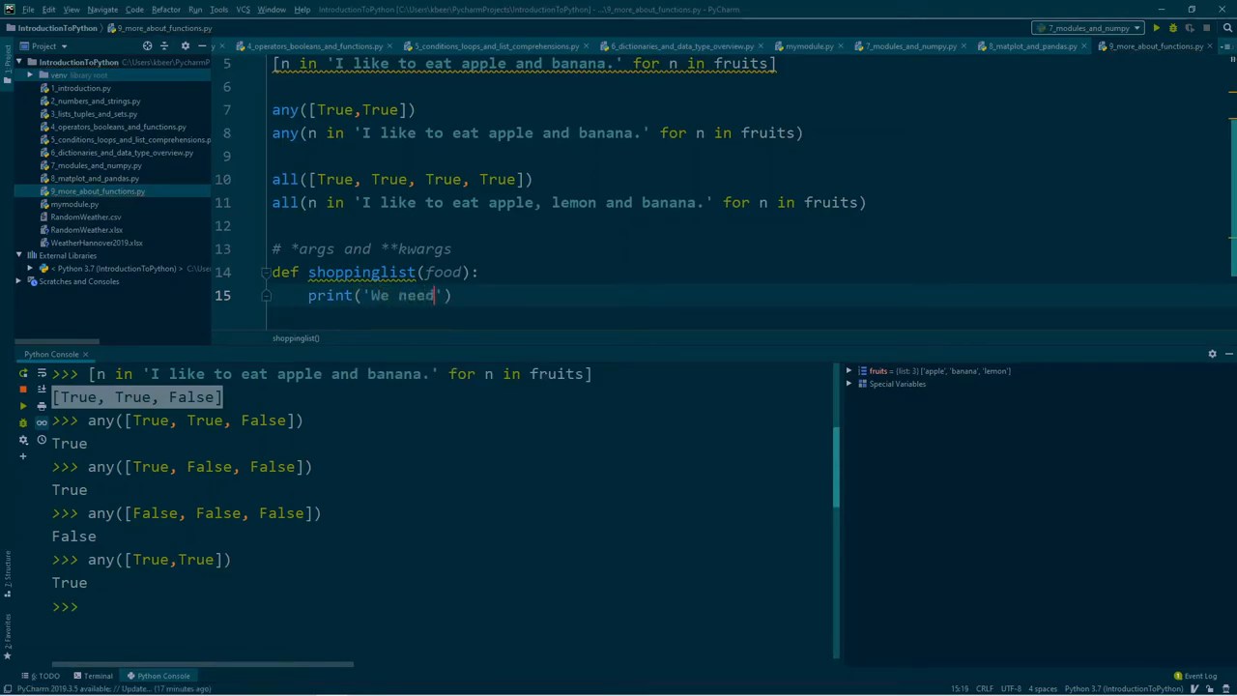
text(:)
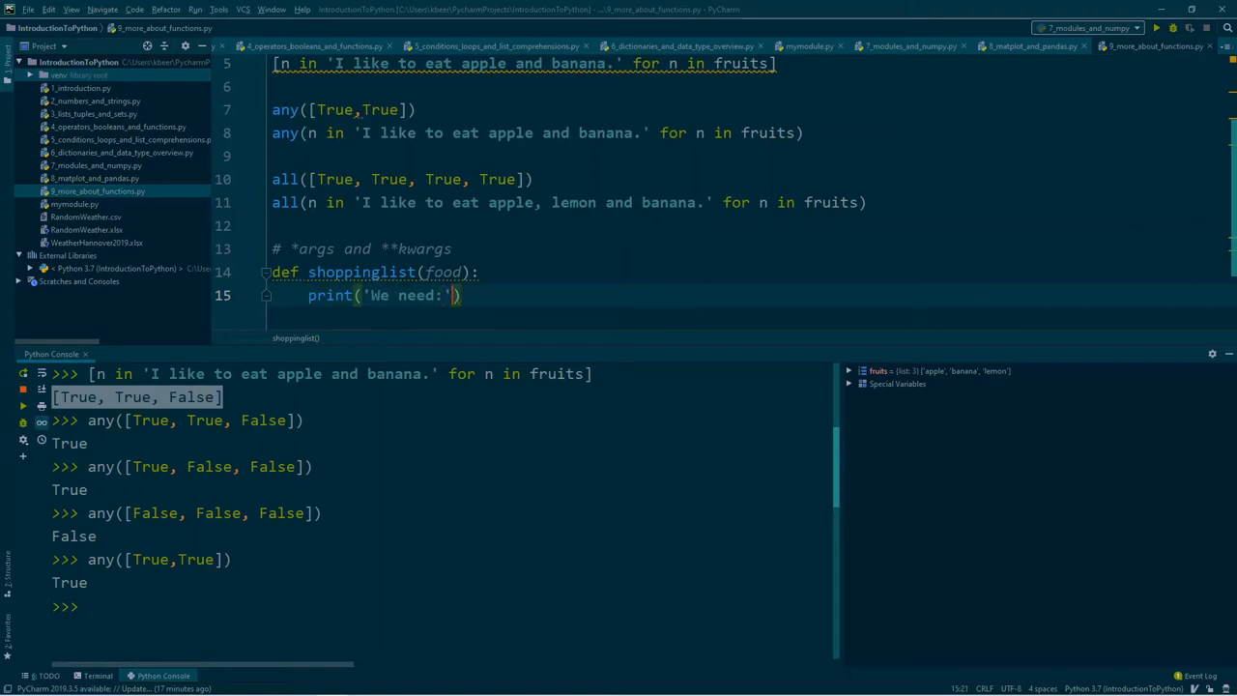
text(, food)
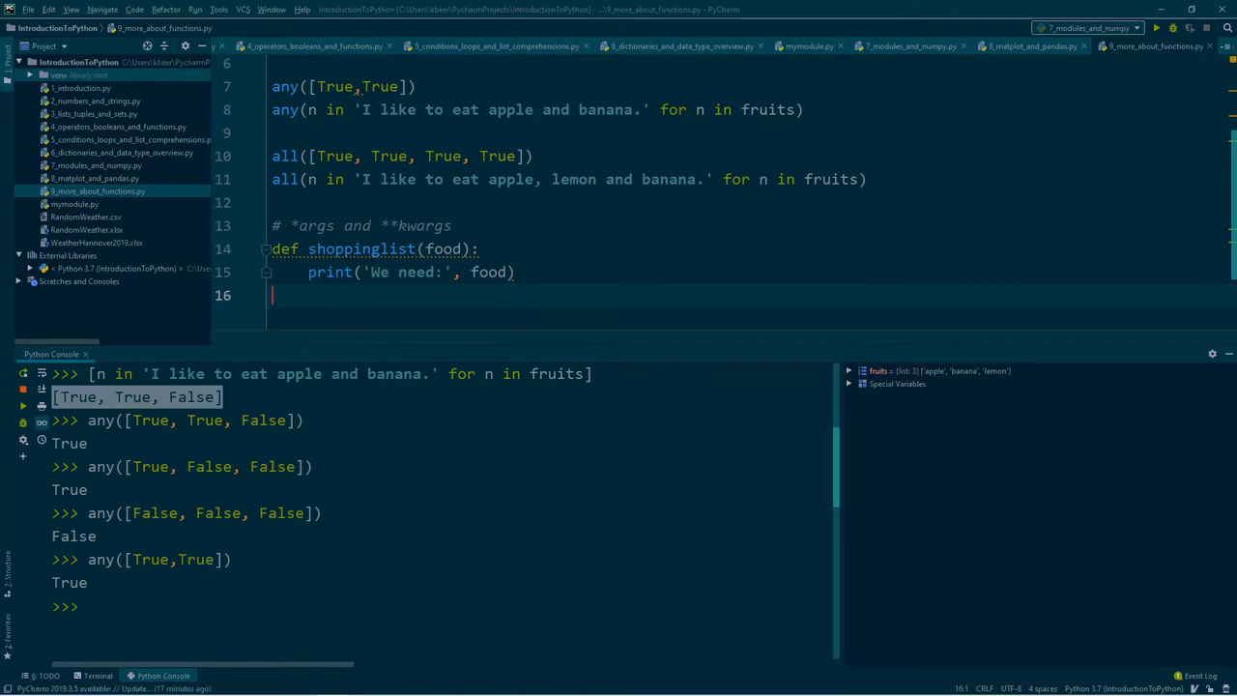
text(shoppinglist()
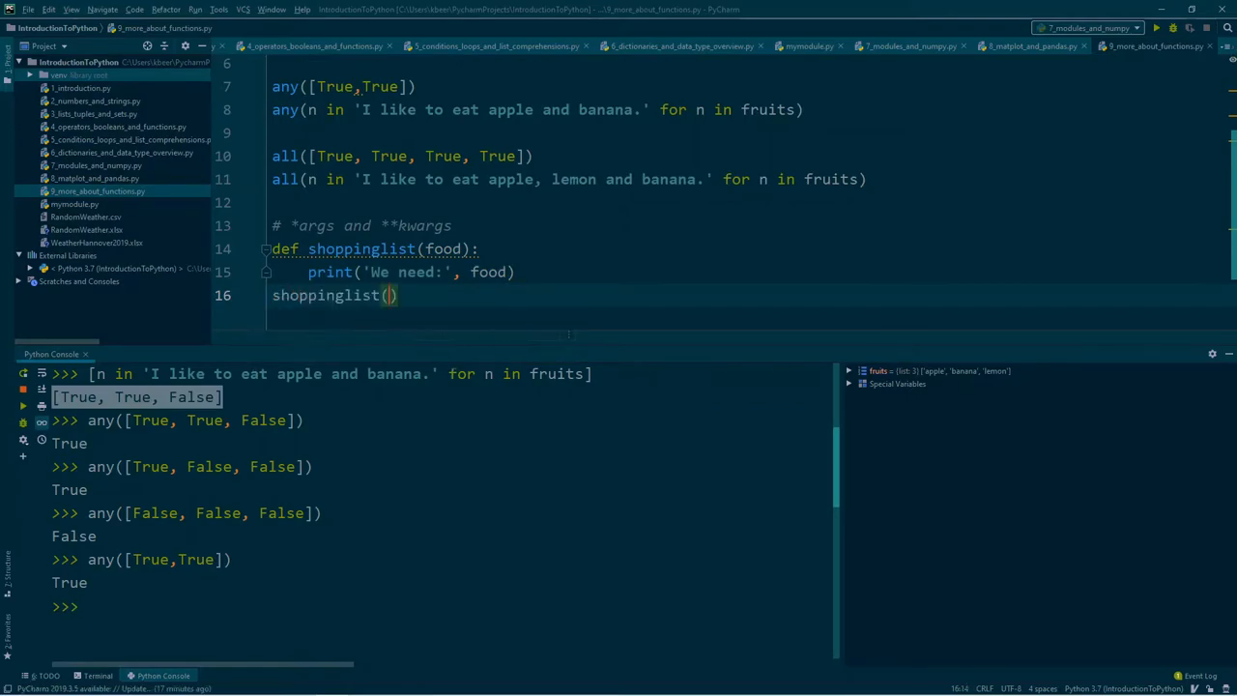
text(')
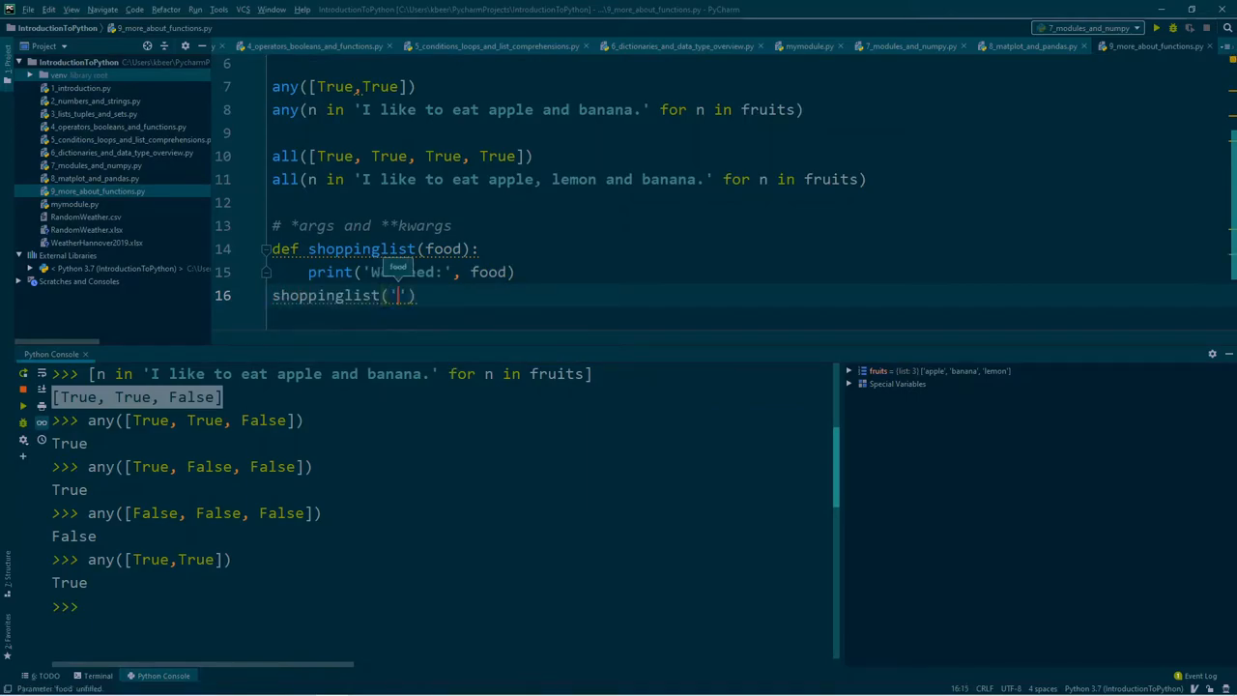
text(bred)
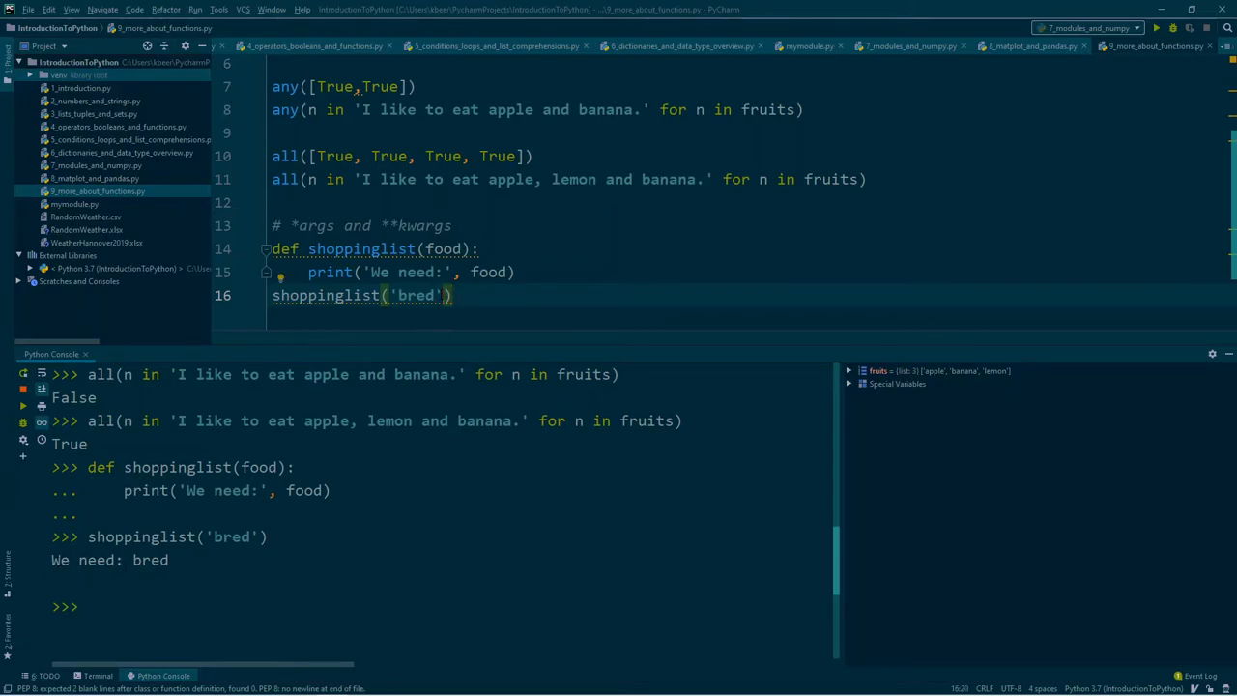
Call shoppinglist('bred', 'bananas'), hit the TypeError, then add a food2 parameter
text(, '')
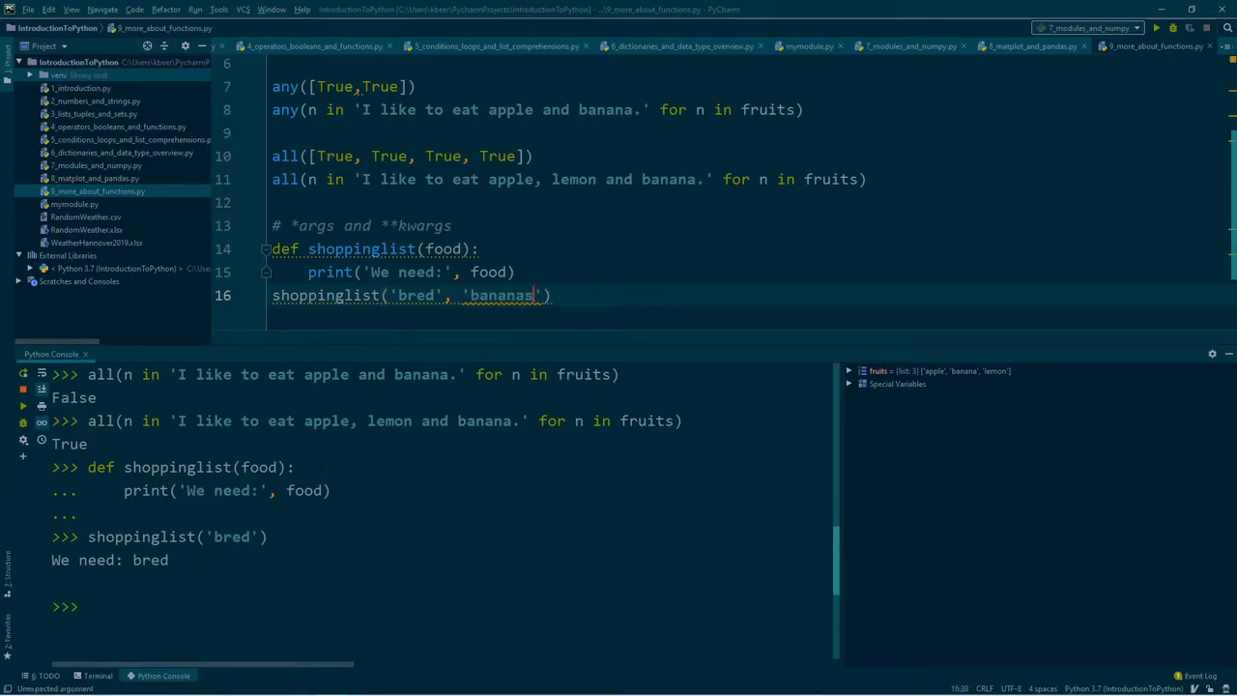
key(enter)
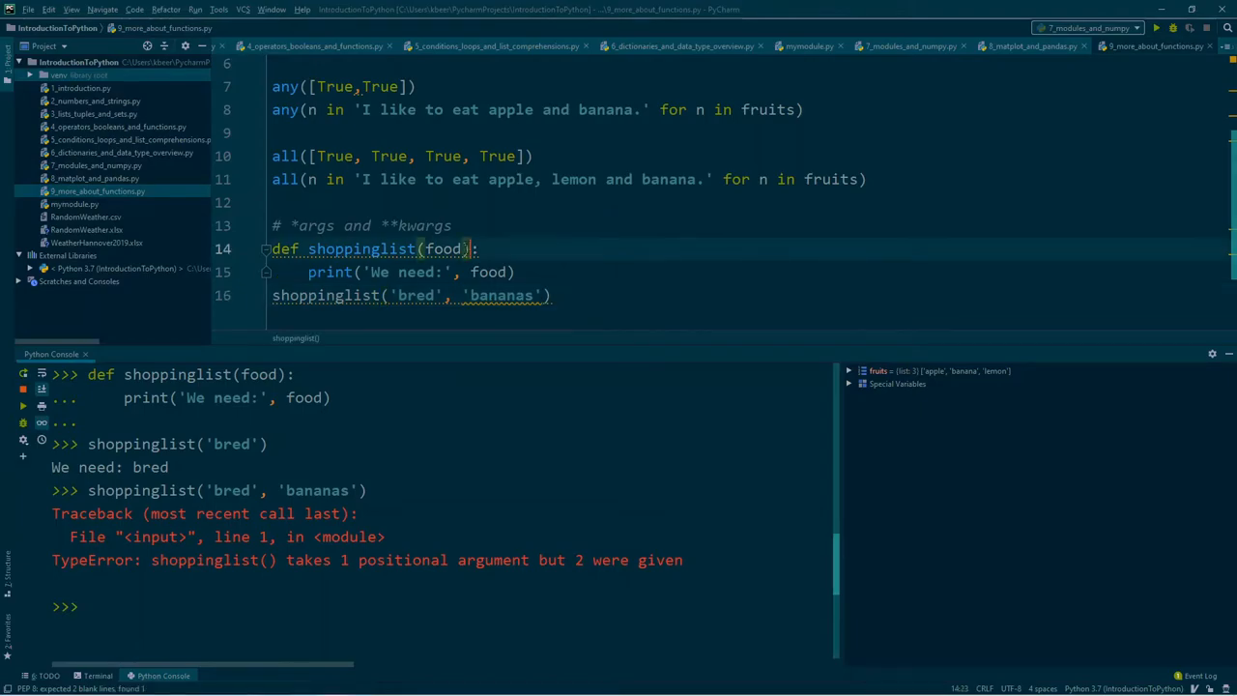
text(, food2)
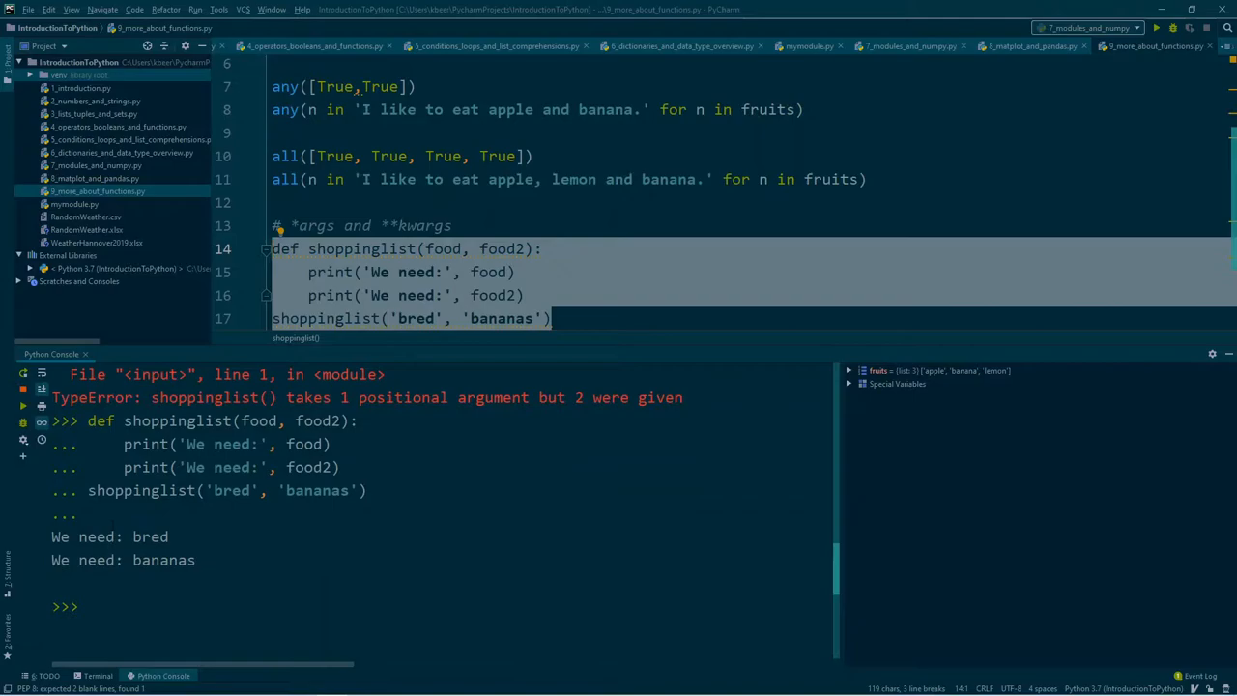
mouse_move(466, 305)
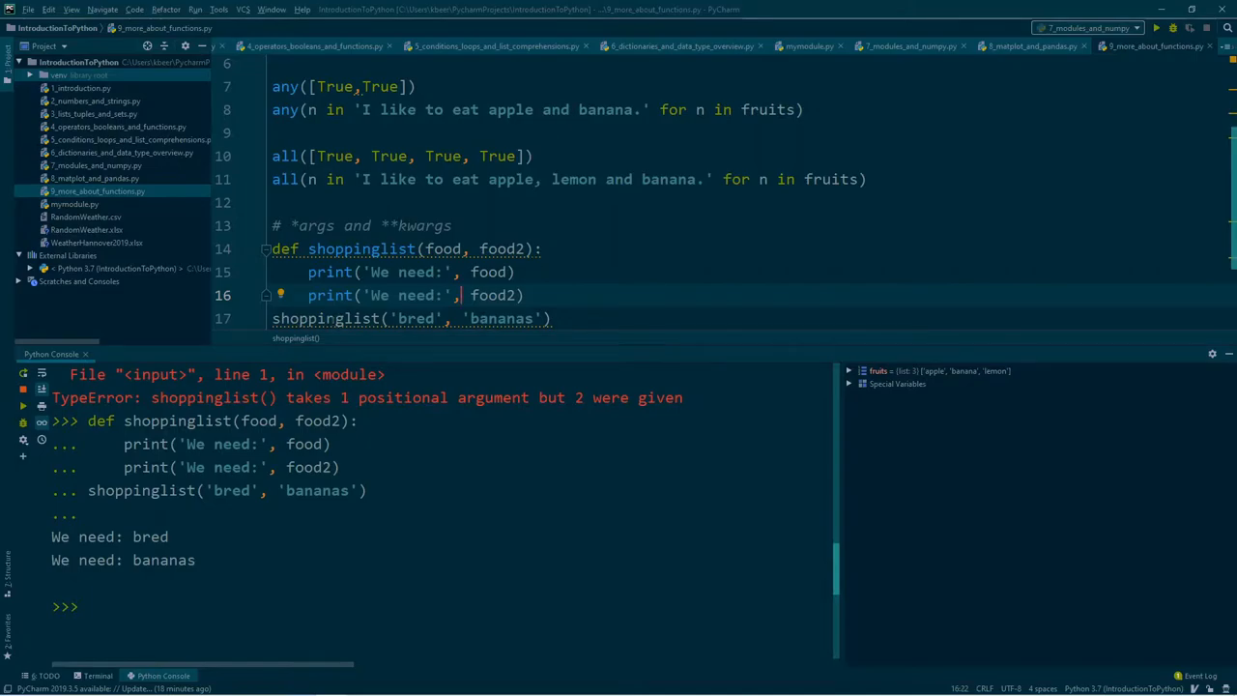
mouse_move(344, 344)
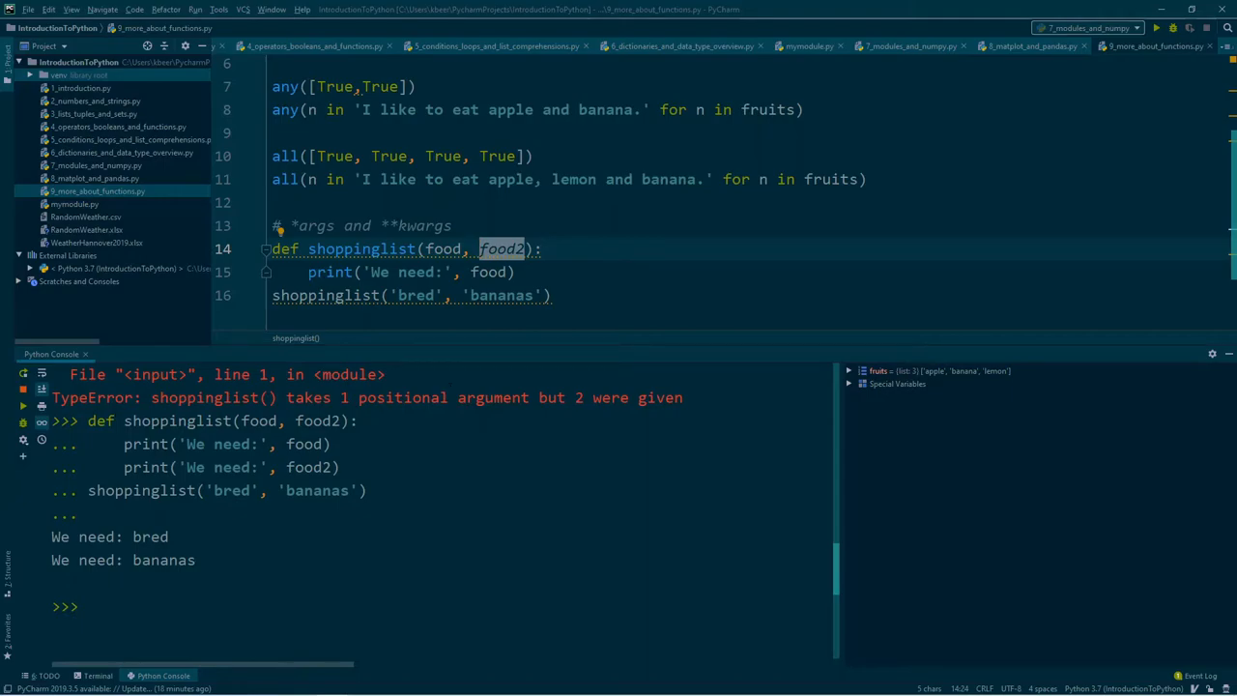
Change shoppinglist's second parameter from food2 to *morefood
text(*)
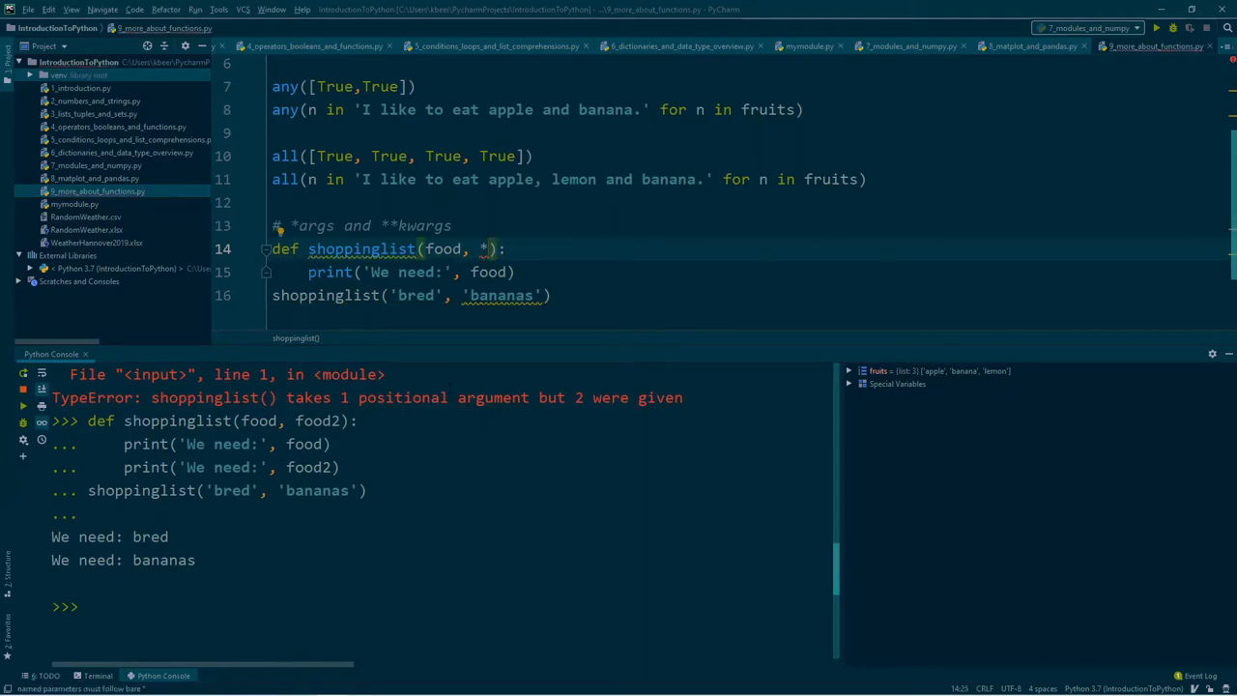
text(morefo)
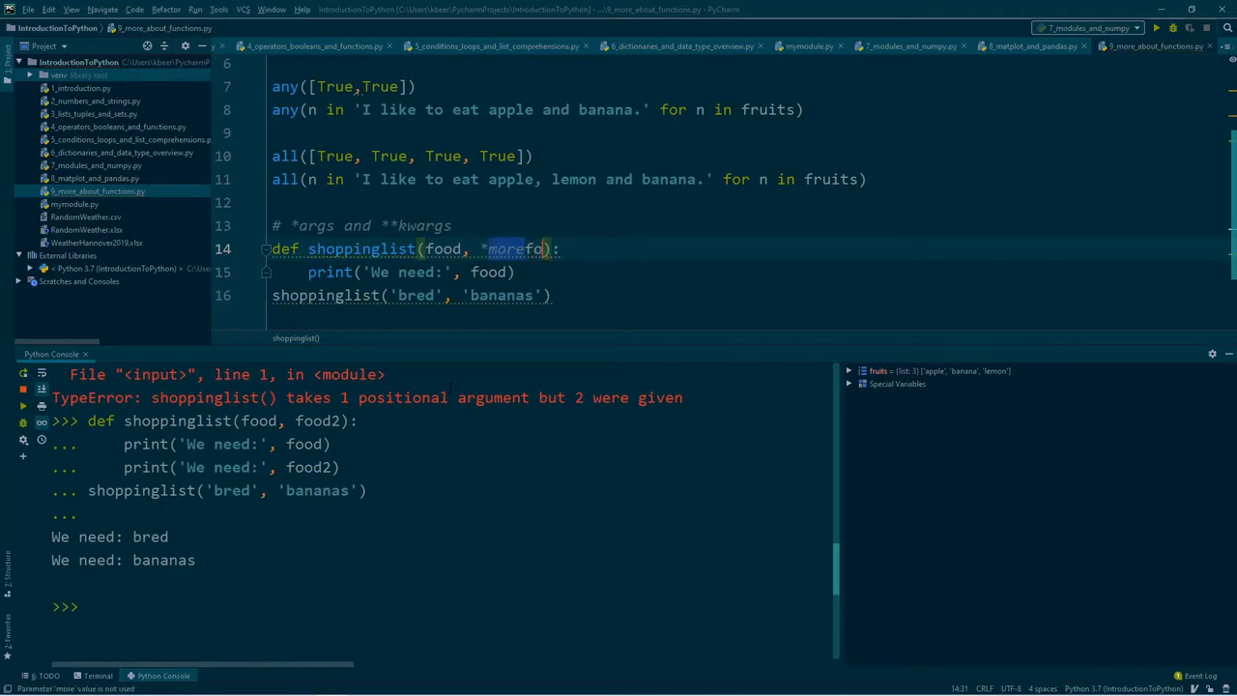
text(od)
text(for i )
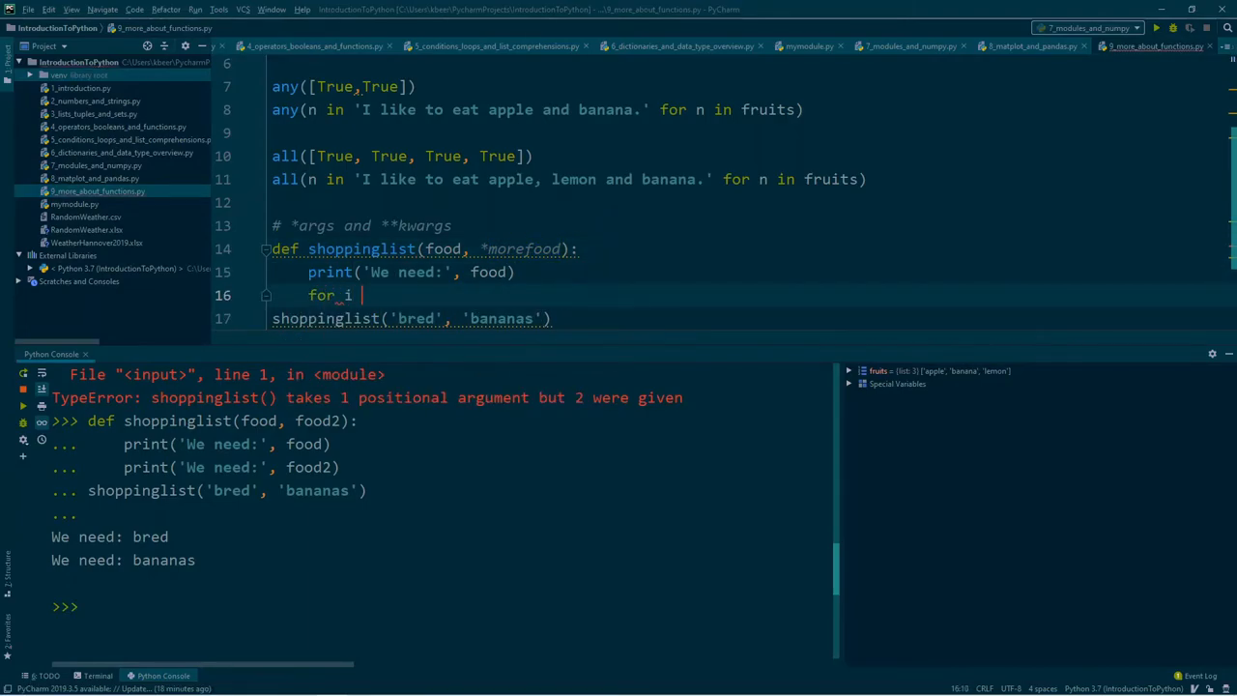
Loop over morefood printing 'We also need:' for each item and run it in the console
text(in m)
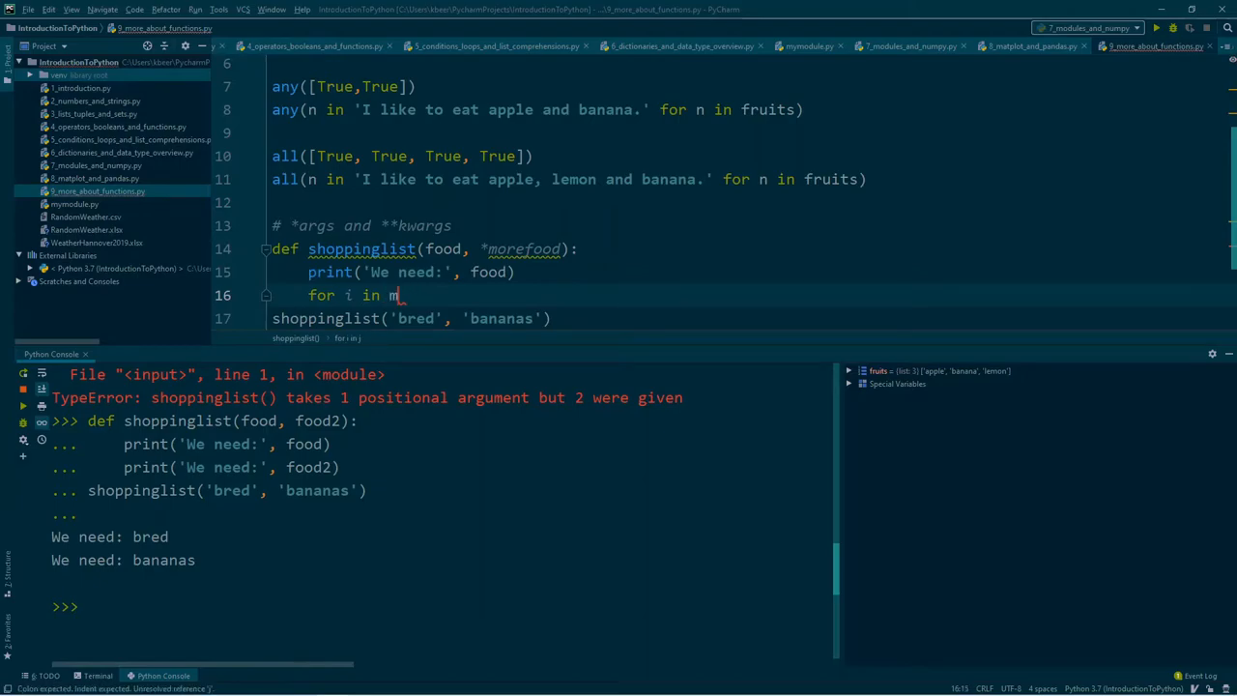
text(orefood:)
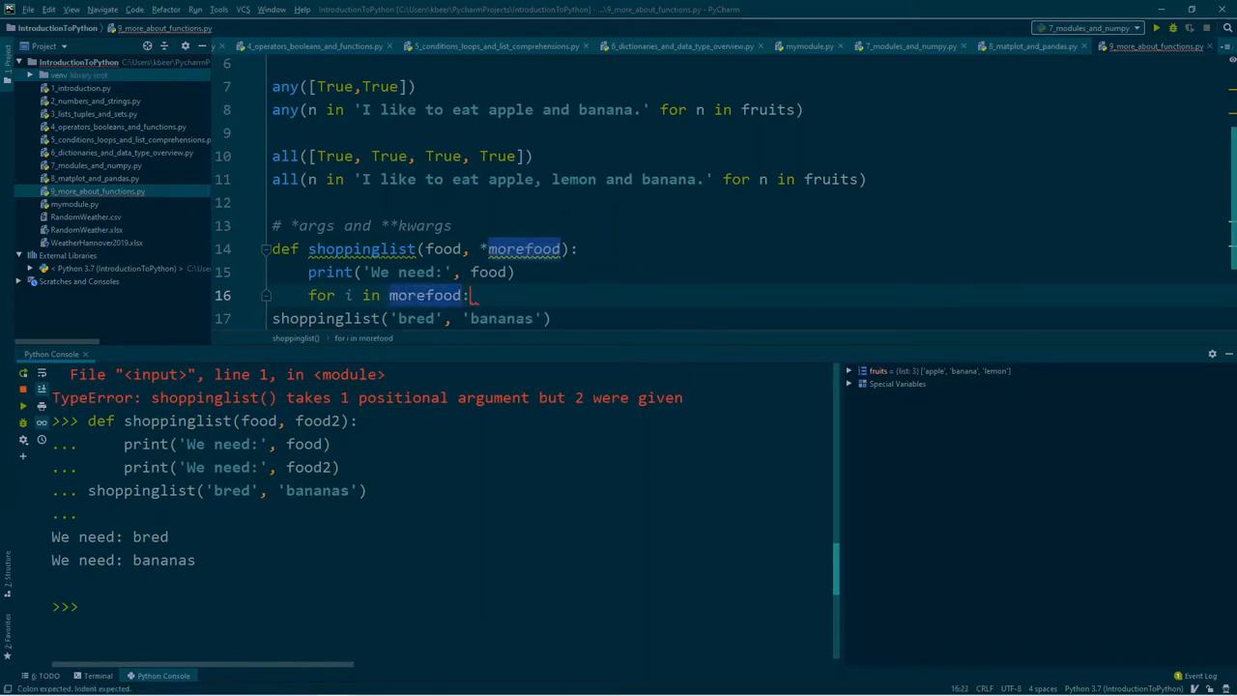
text(print)
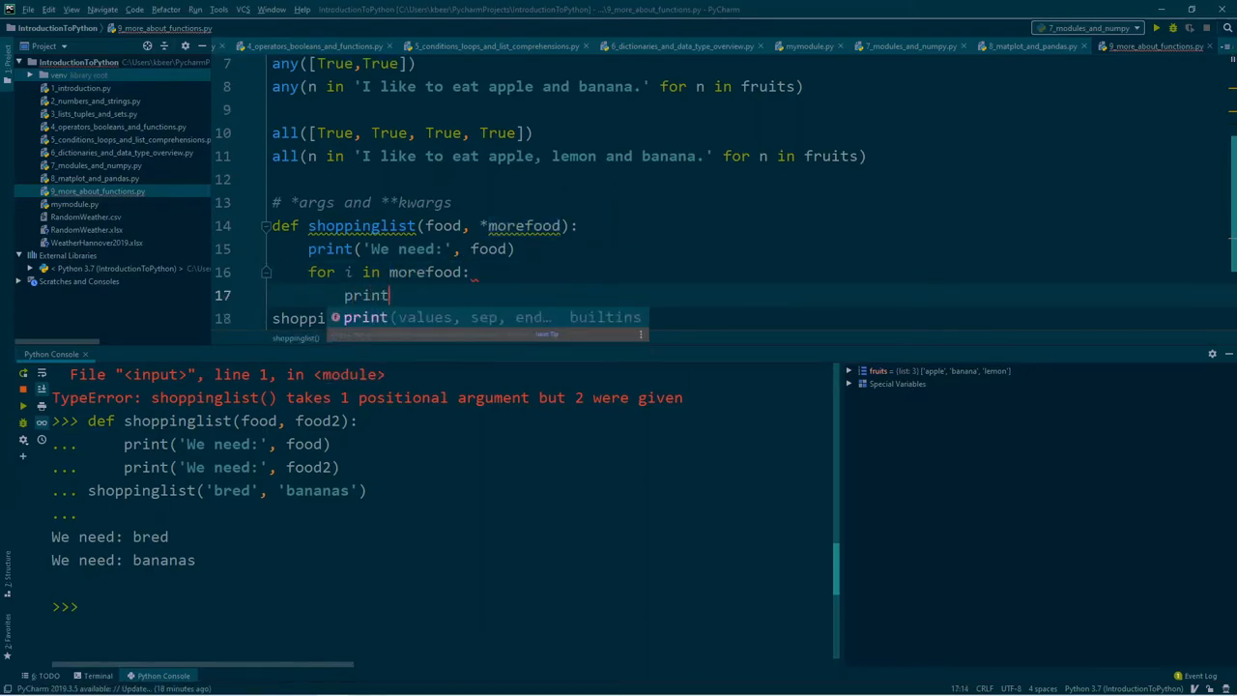
text((')
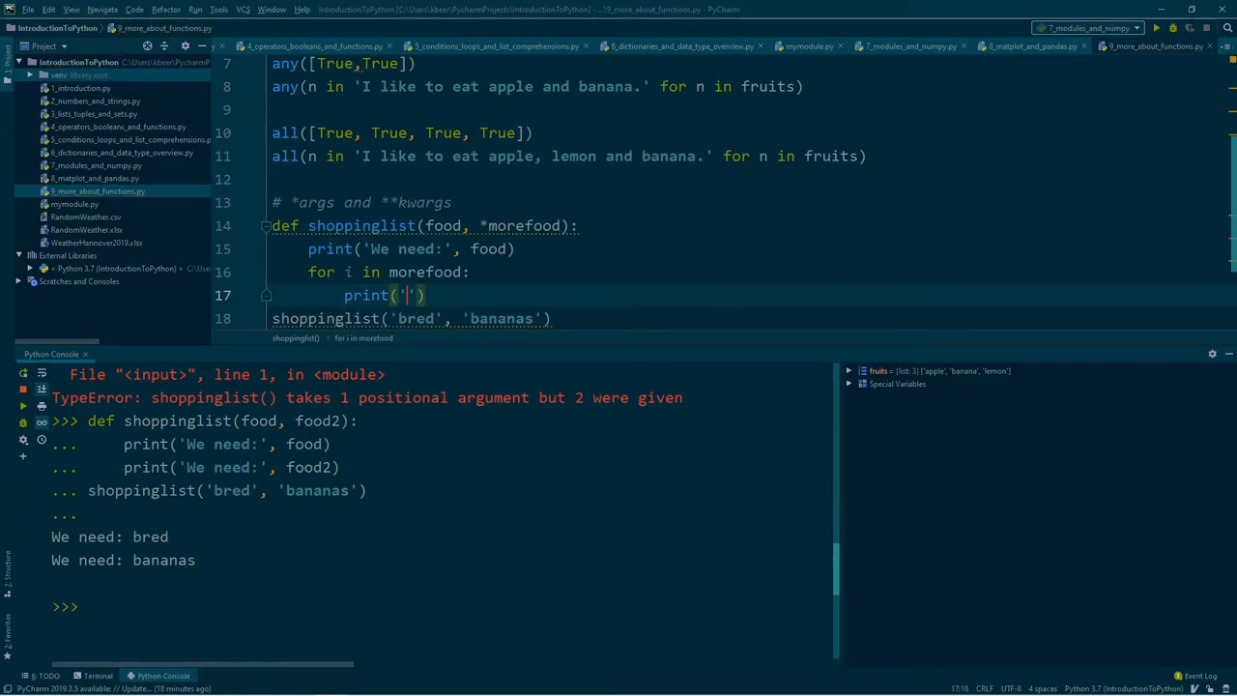
text(We also need)
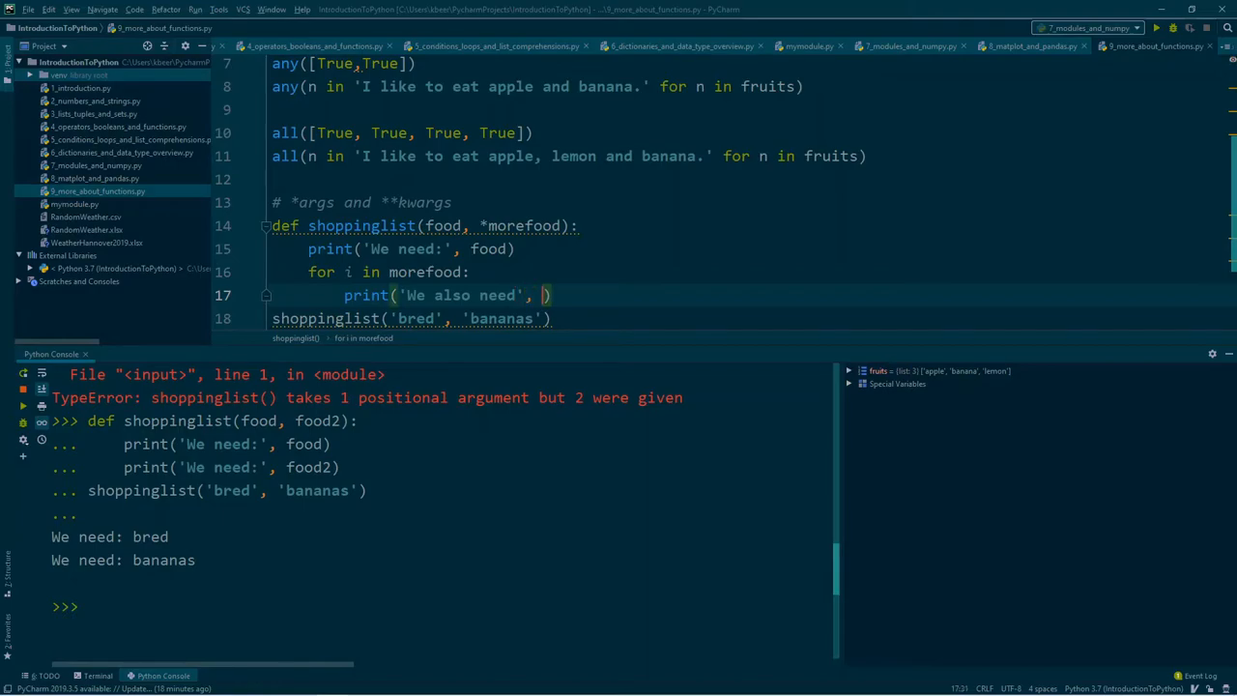
text(i)
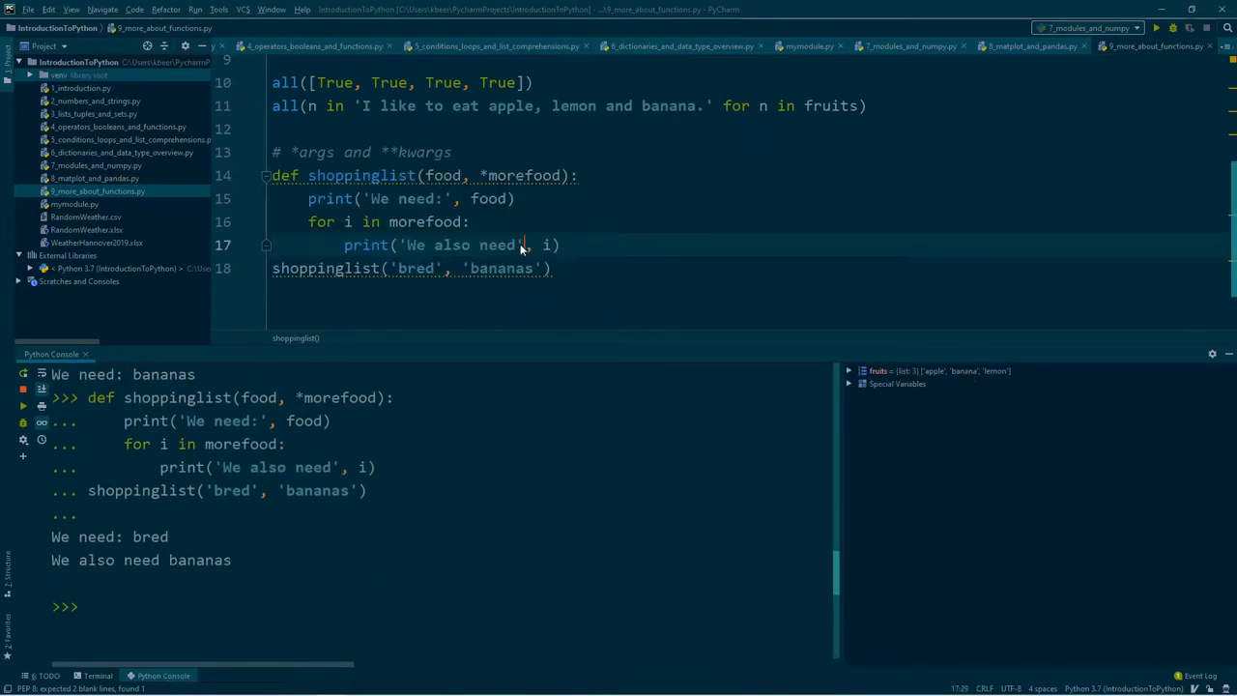
text(:)
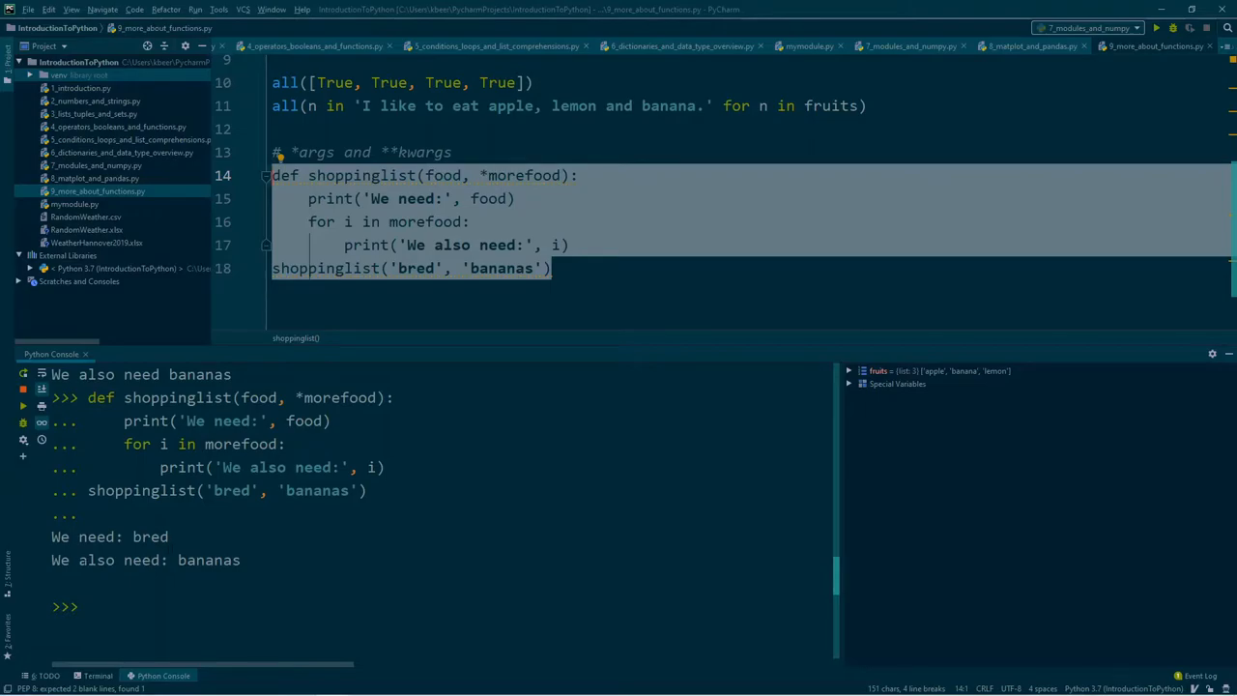
Extend the call to shoppinglist('bred', 'bananas', 'salad', 'lemon') and run it
click(478, 174)
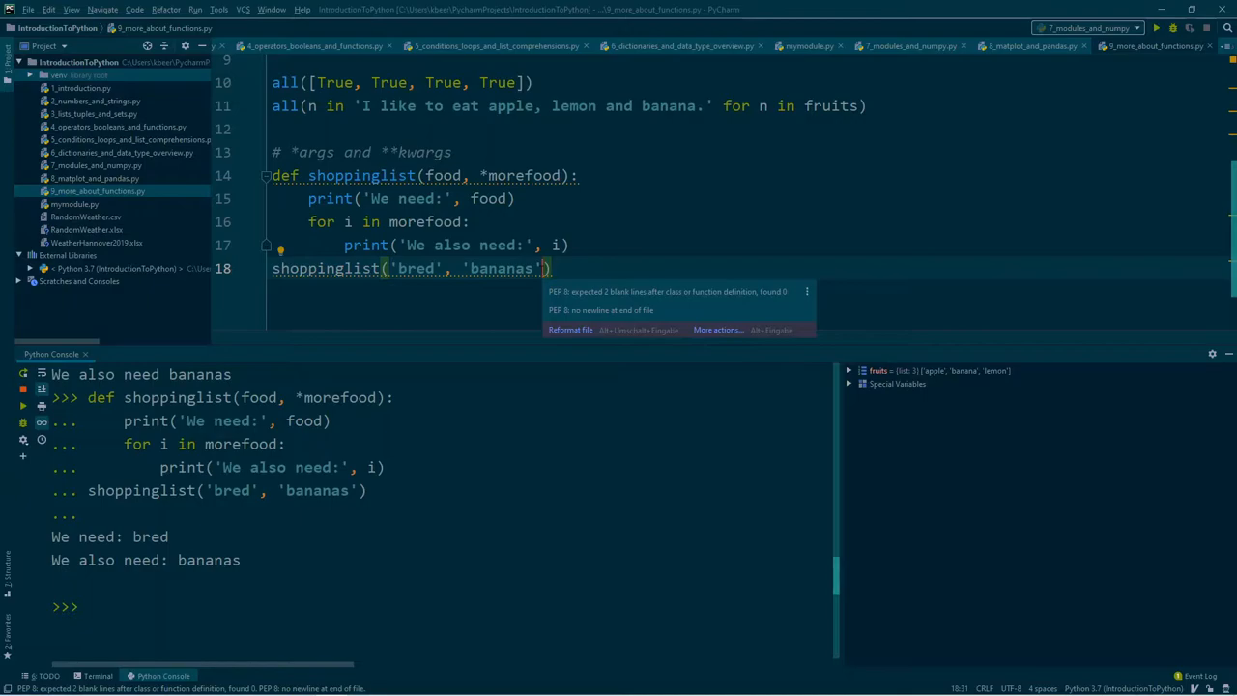
text(,)
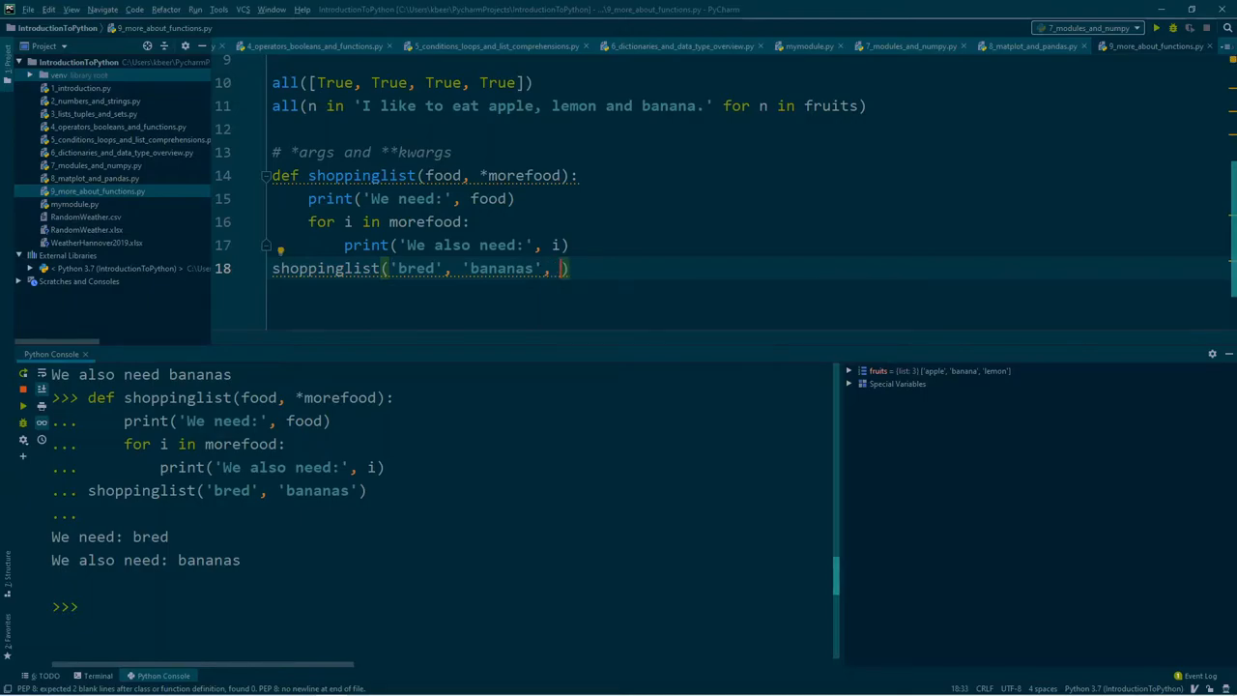
text('')
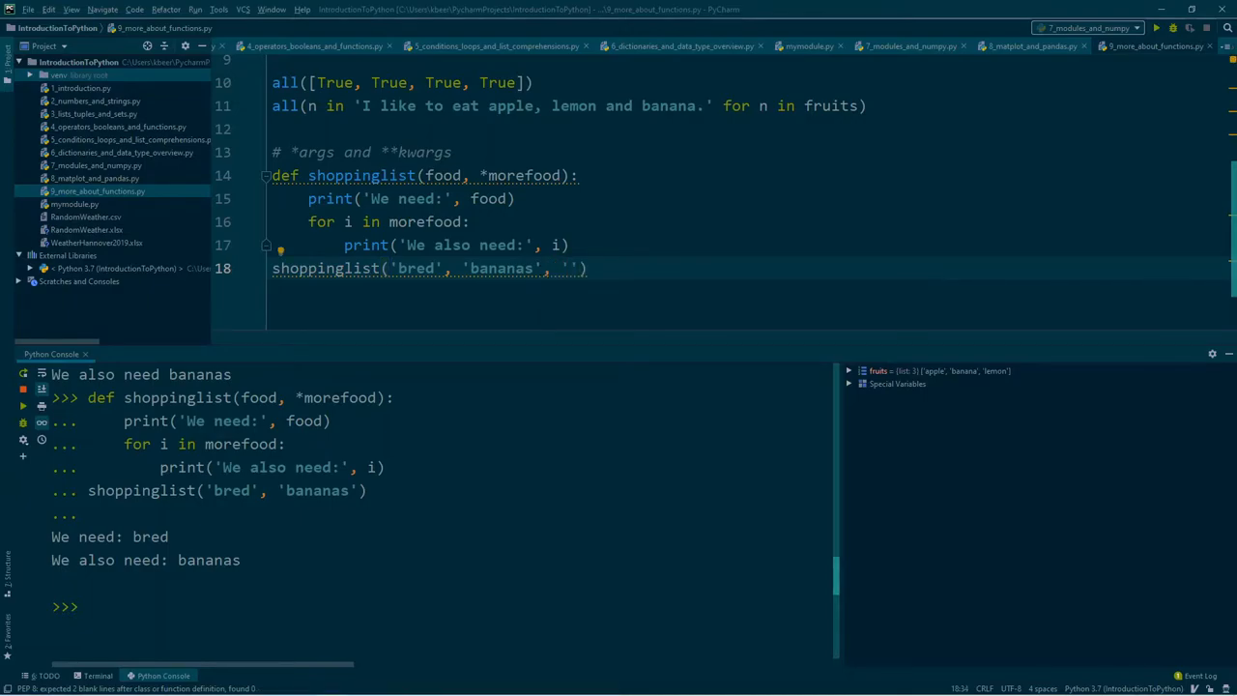
text(salad)
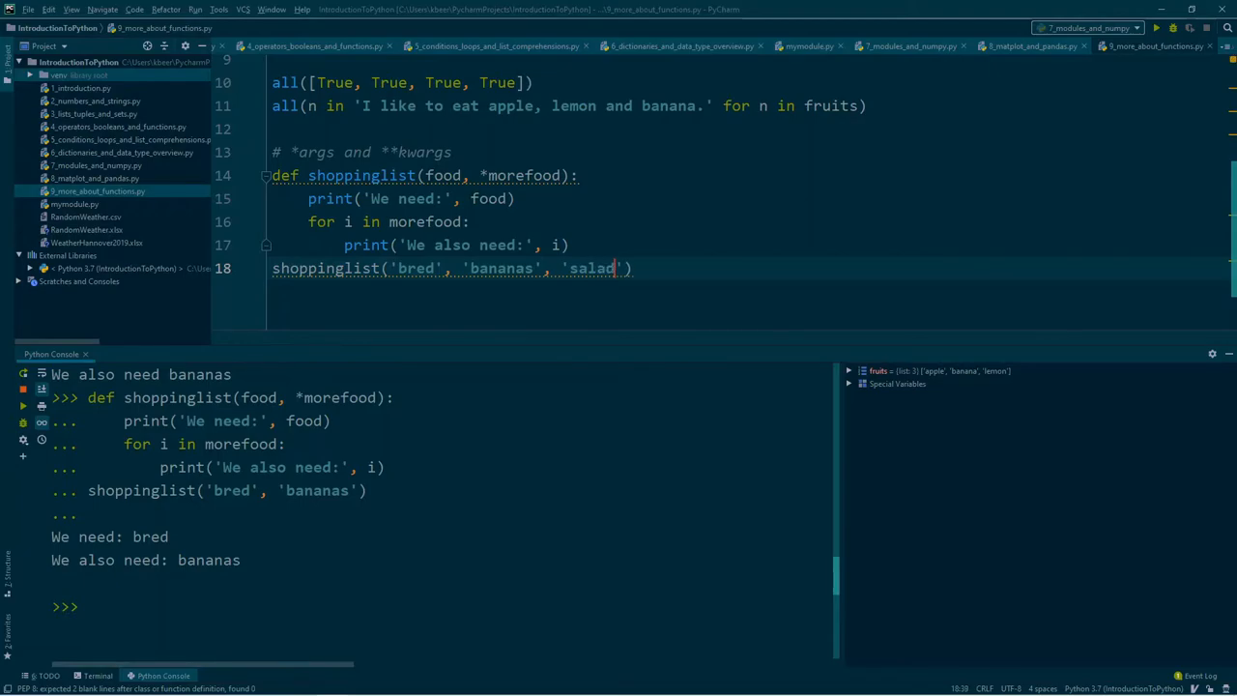
text(,)
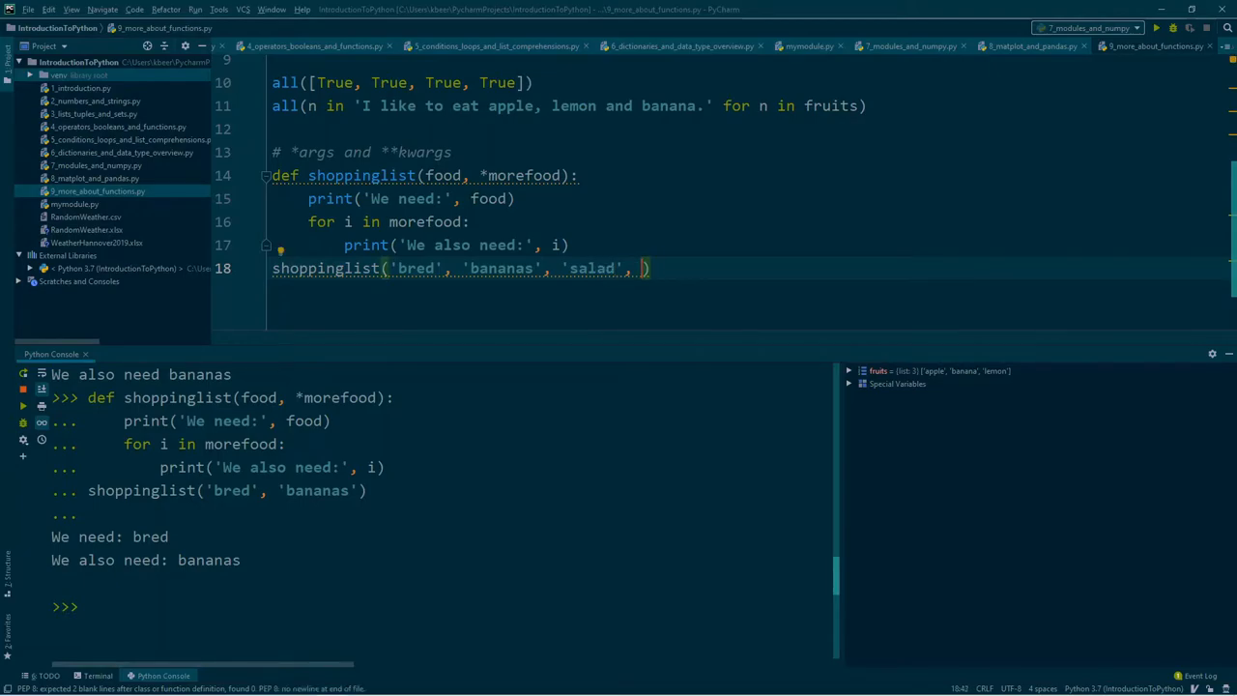
text('lemon)
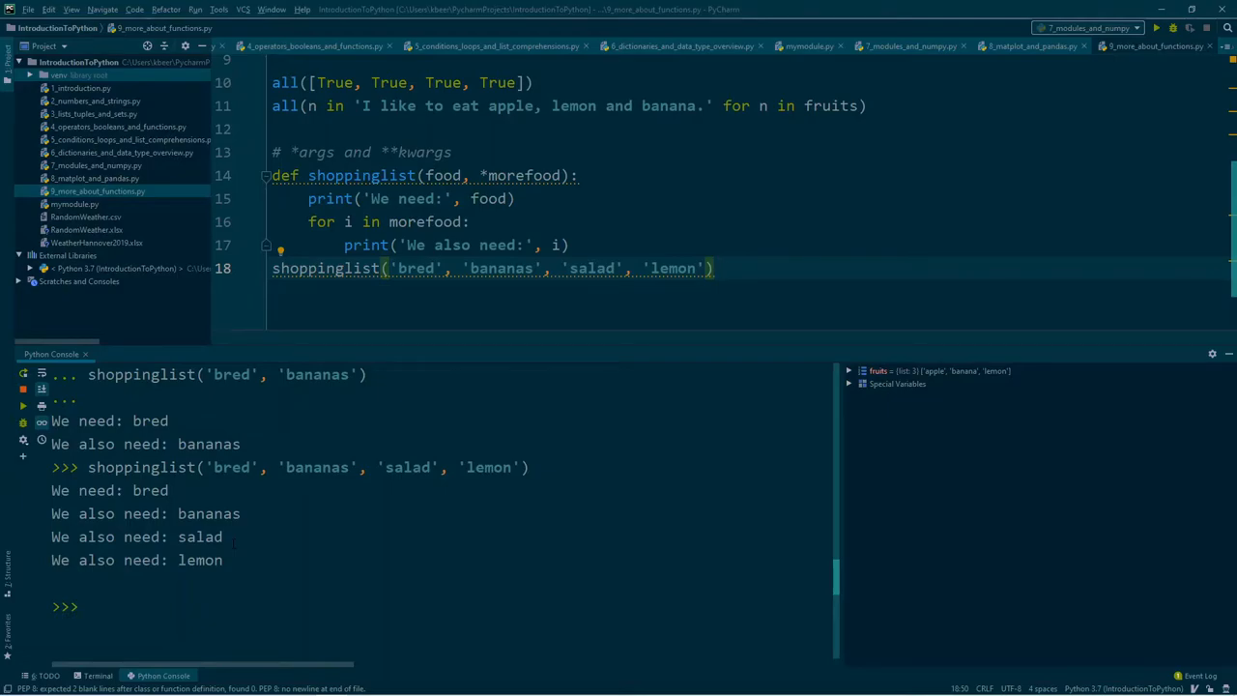
Cut the call back to shoppinglist('bred') and run it in the console
drag(514, 266, 707, 266)
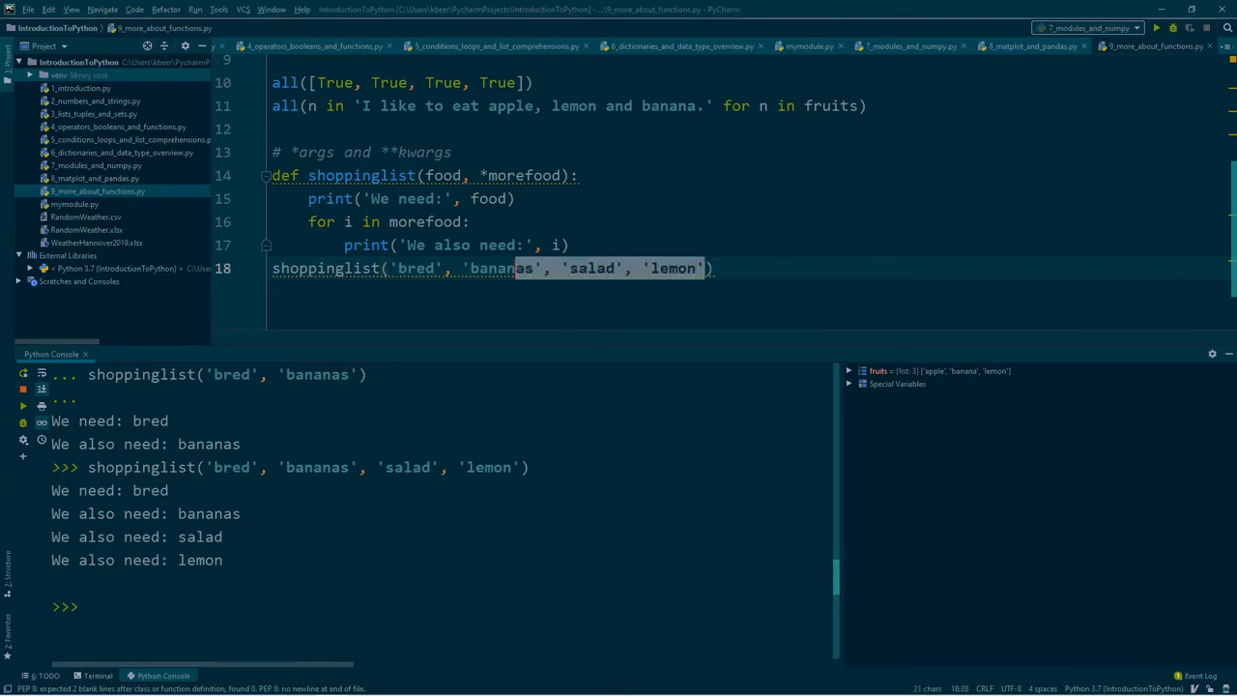
key(Delete)
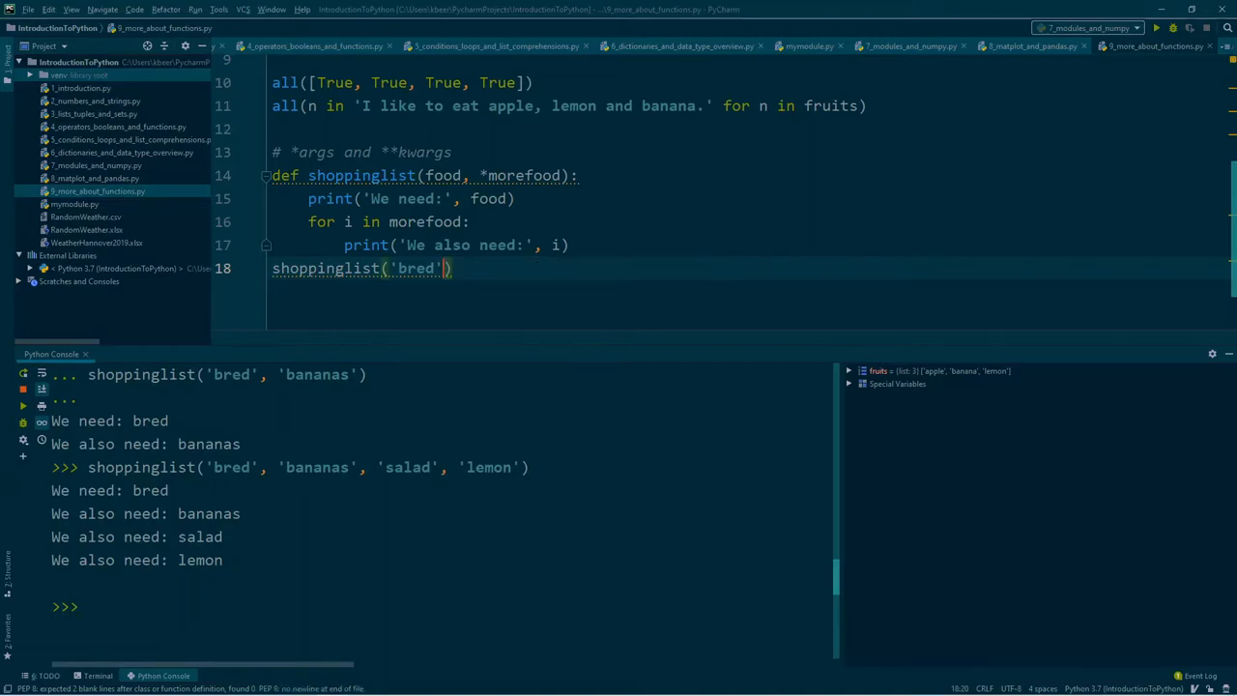
key(enter)
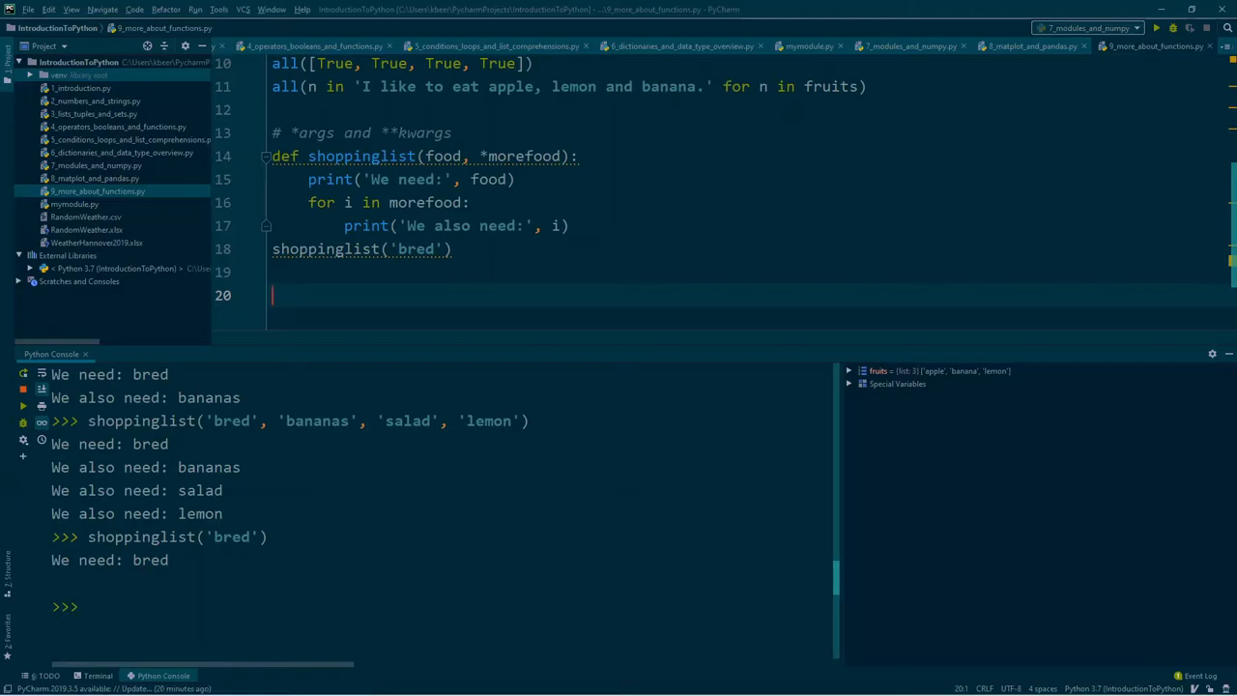
Start def addnumbers(*num): with sum = 0 as the first body line
text(def)
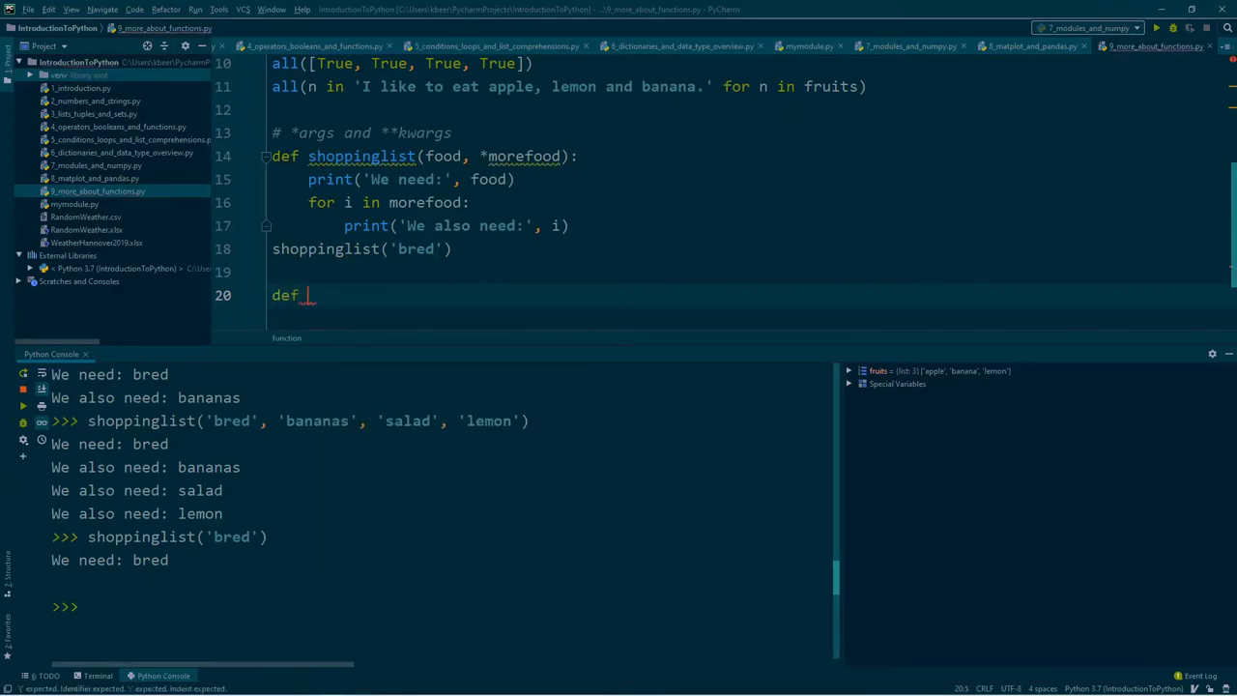
text(addnumbers)
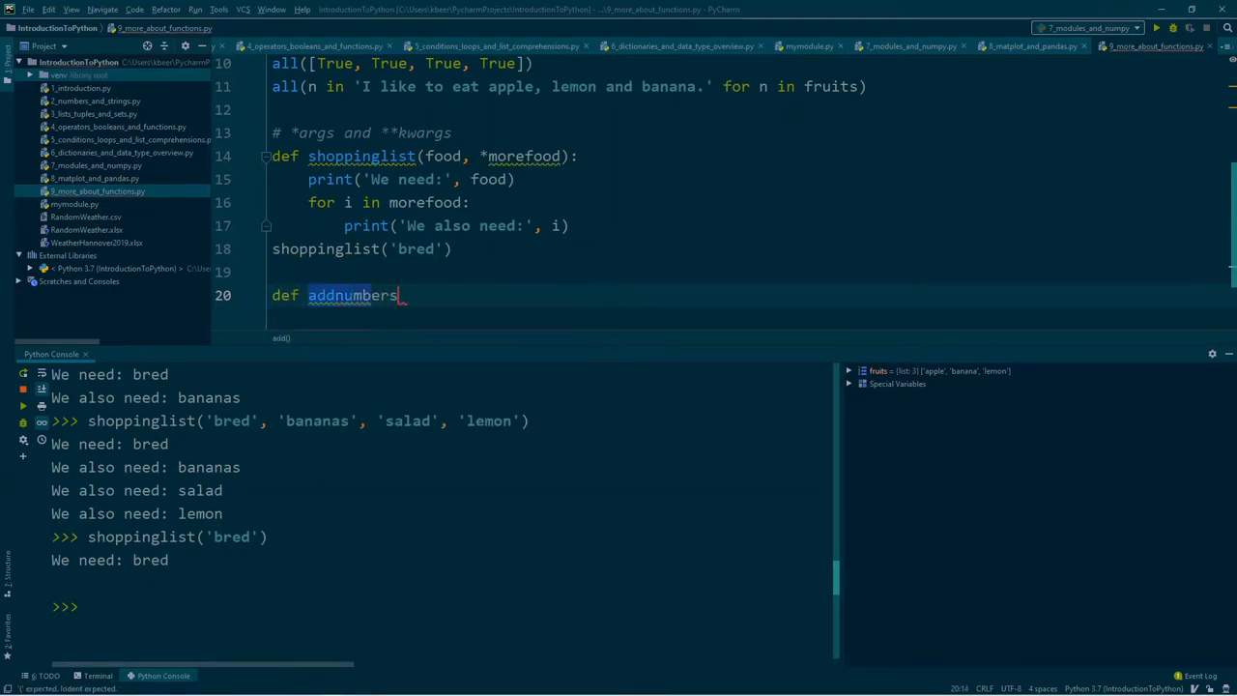
text(())
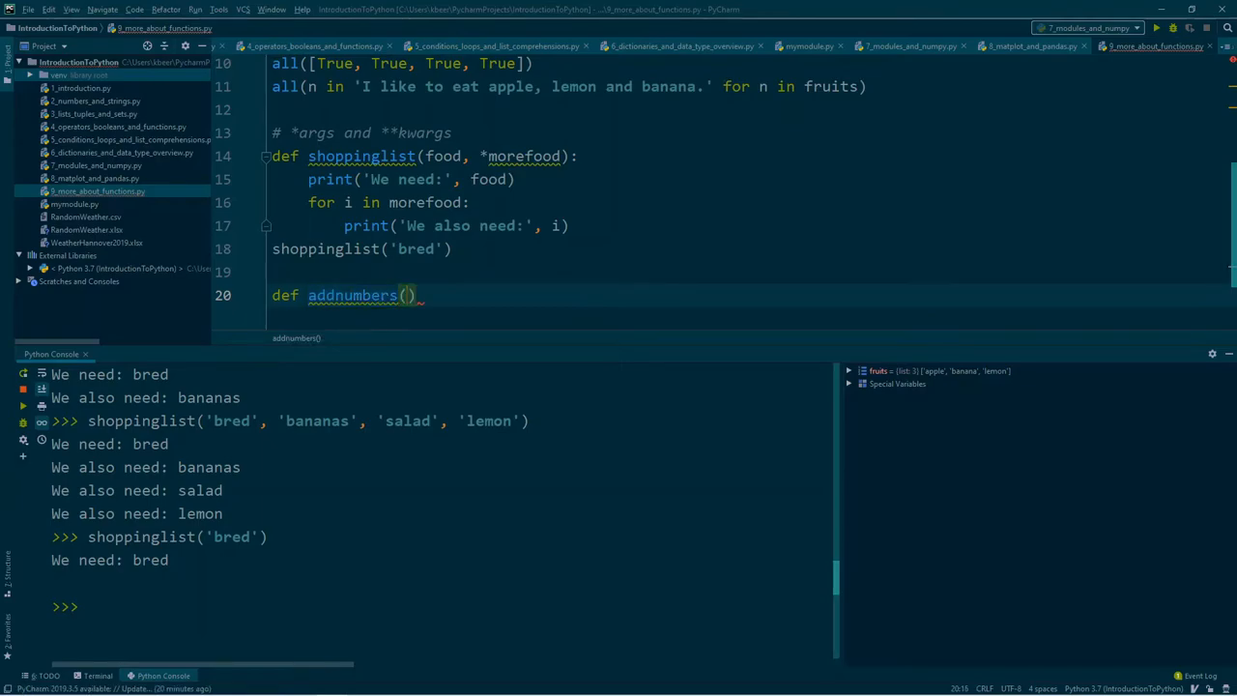
text(*num)
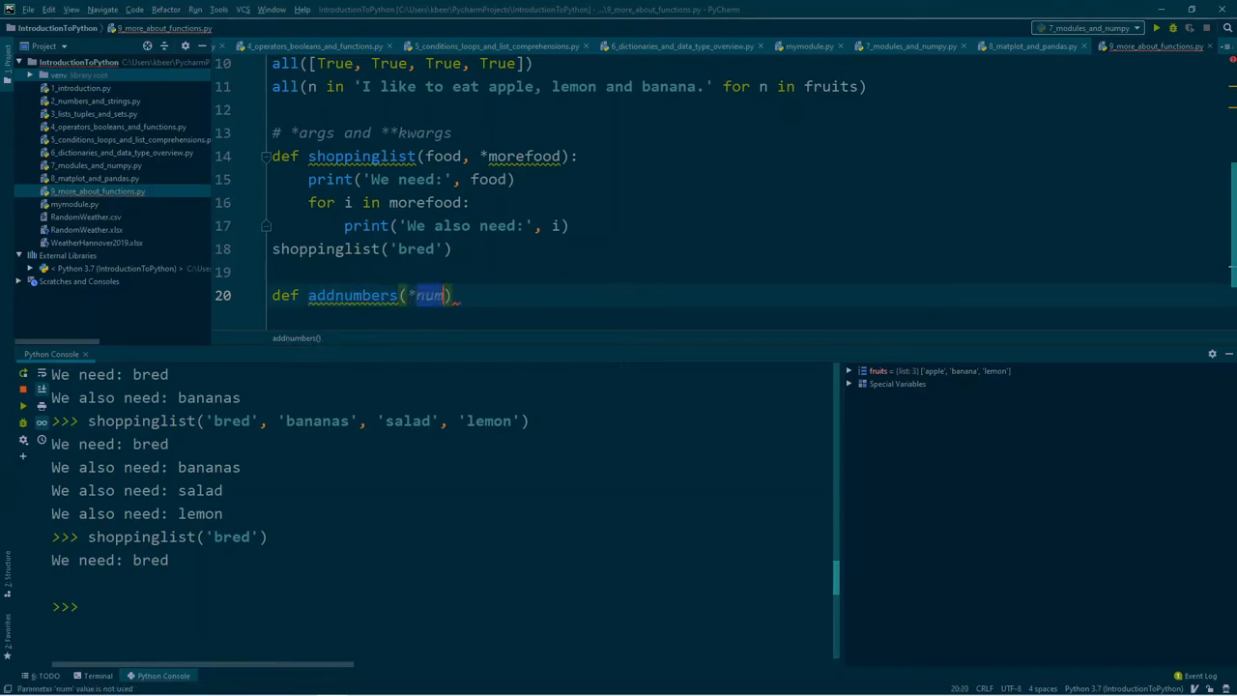
key(enter)
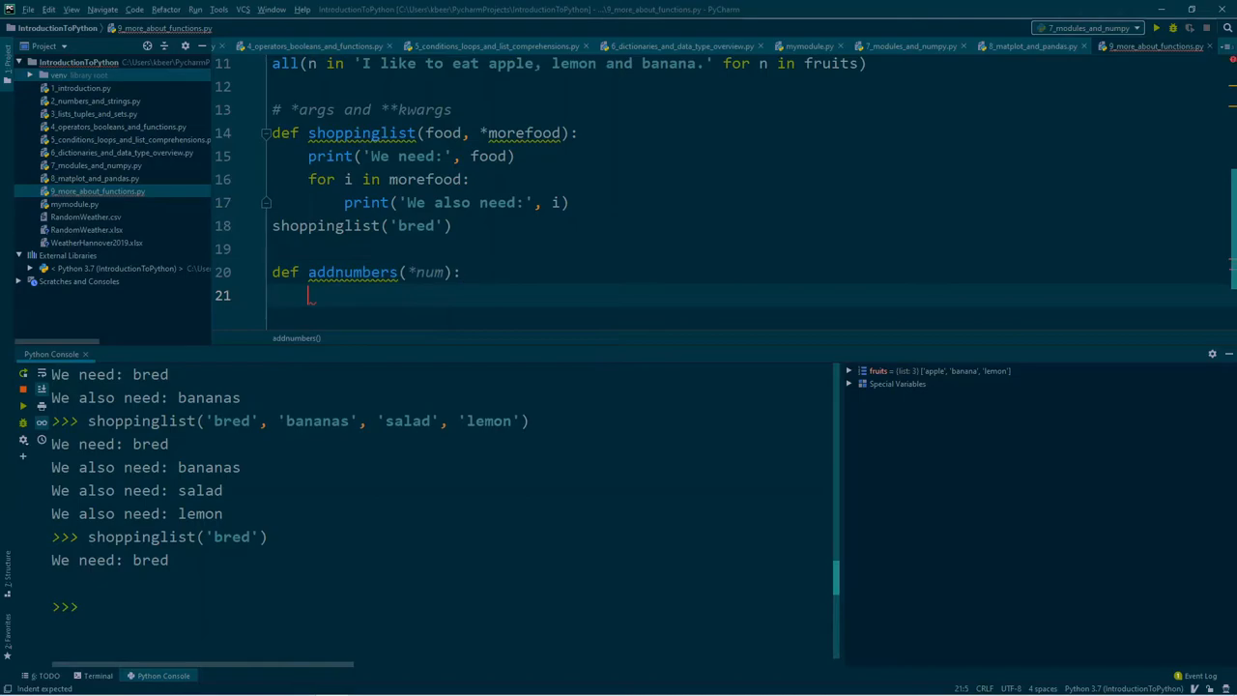
text(sum = 0)
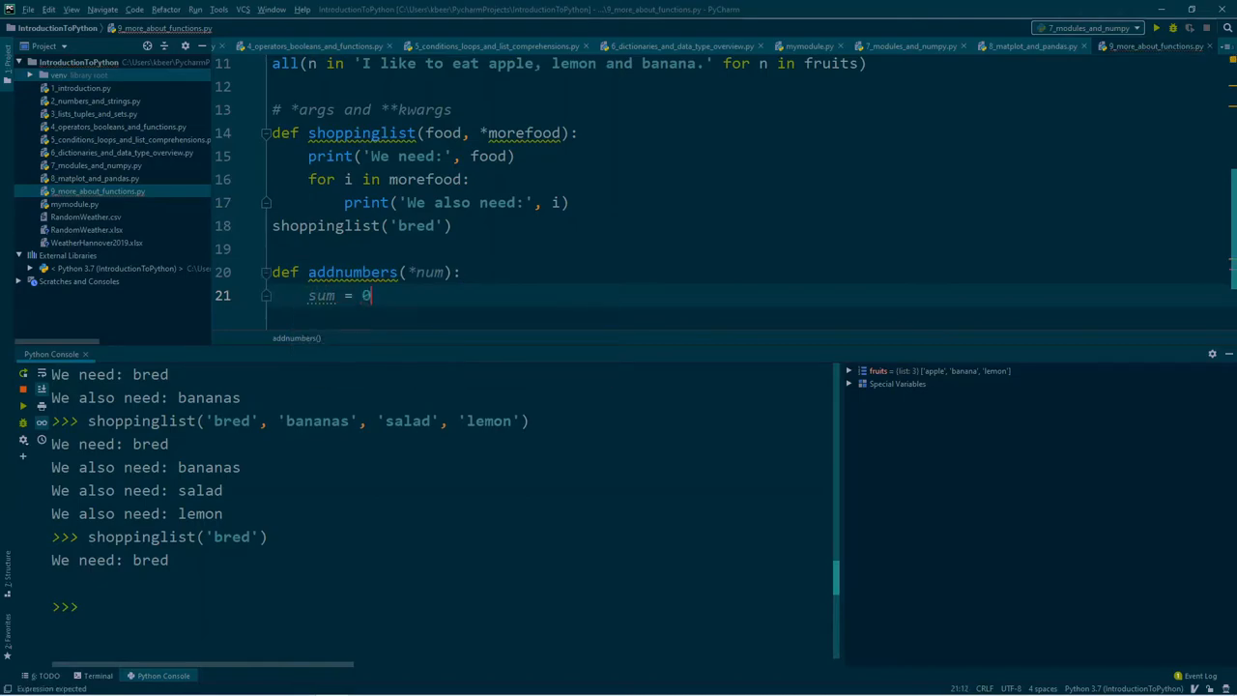
Add a for n in num loop accumulating sum and print('Sum:', sum)
text(for)
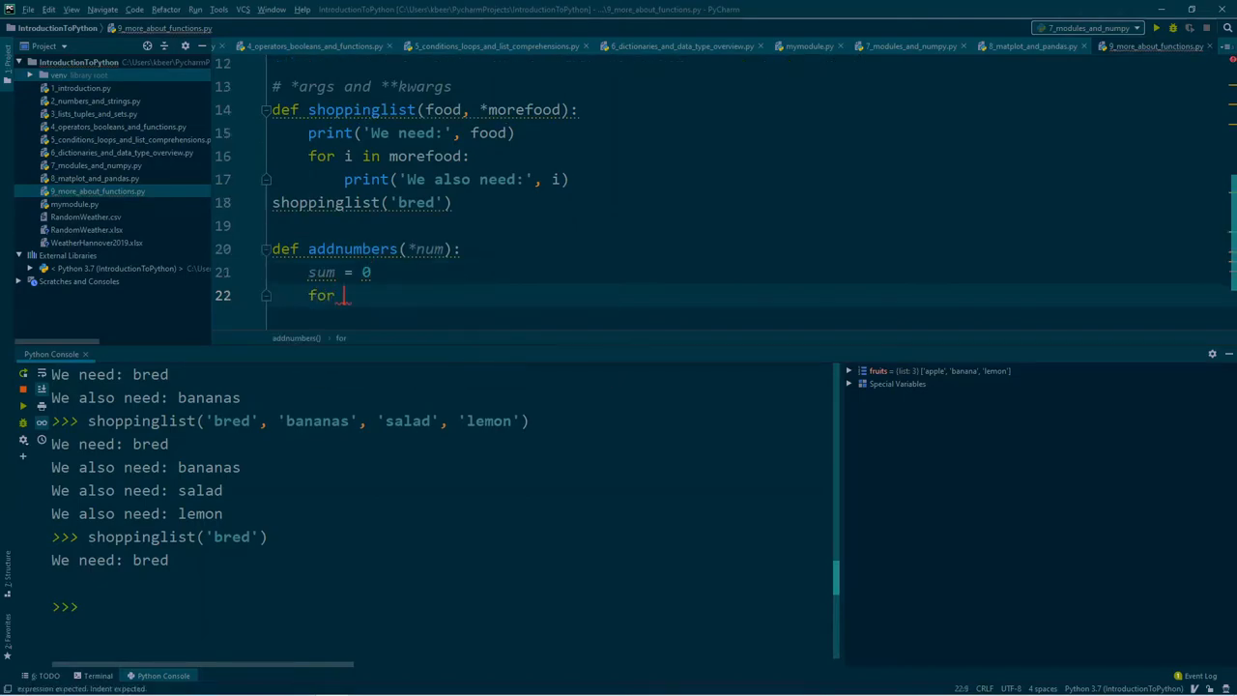
text(n in)
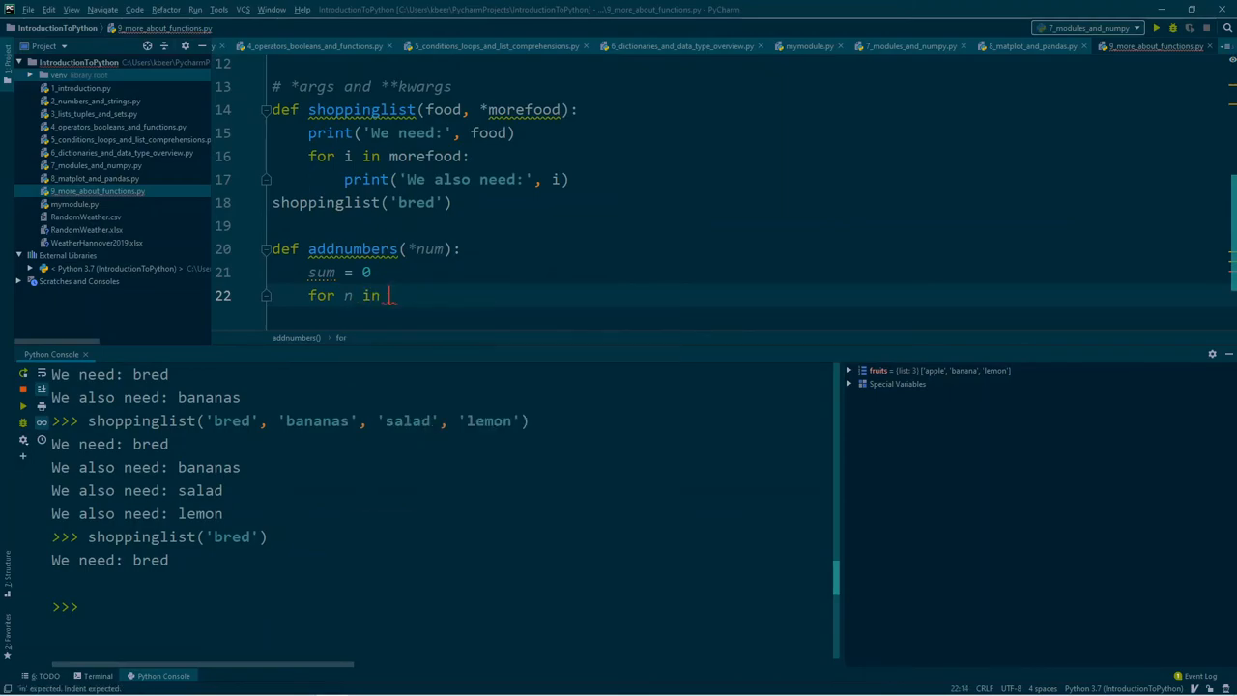
text(num:)
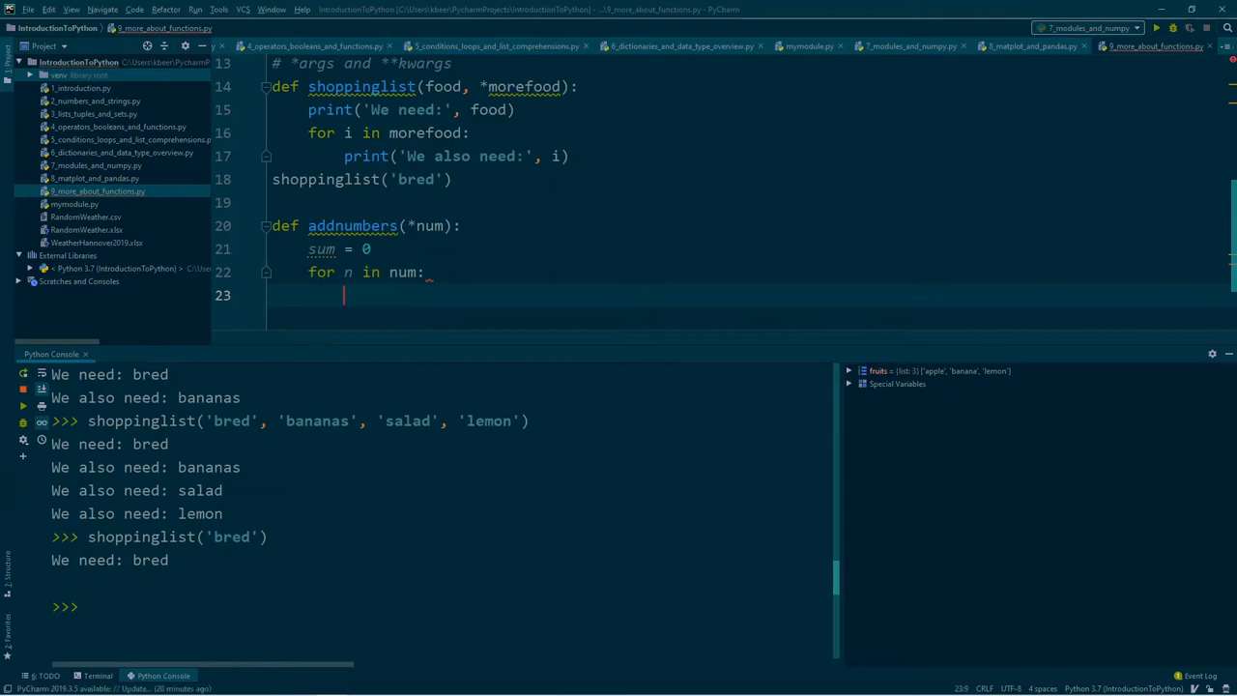
text(sum =)
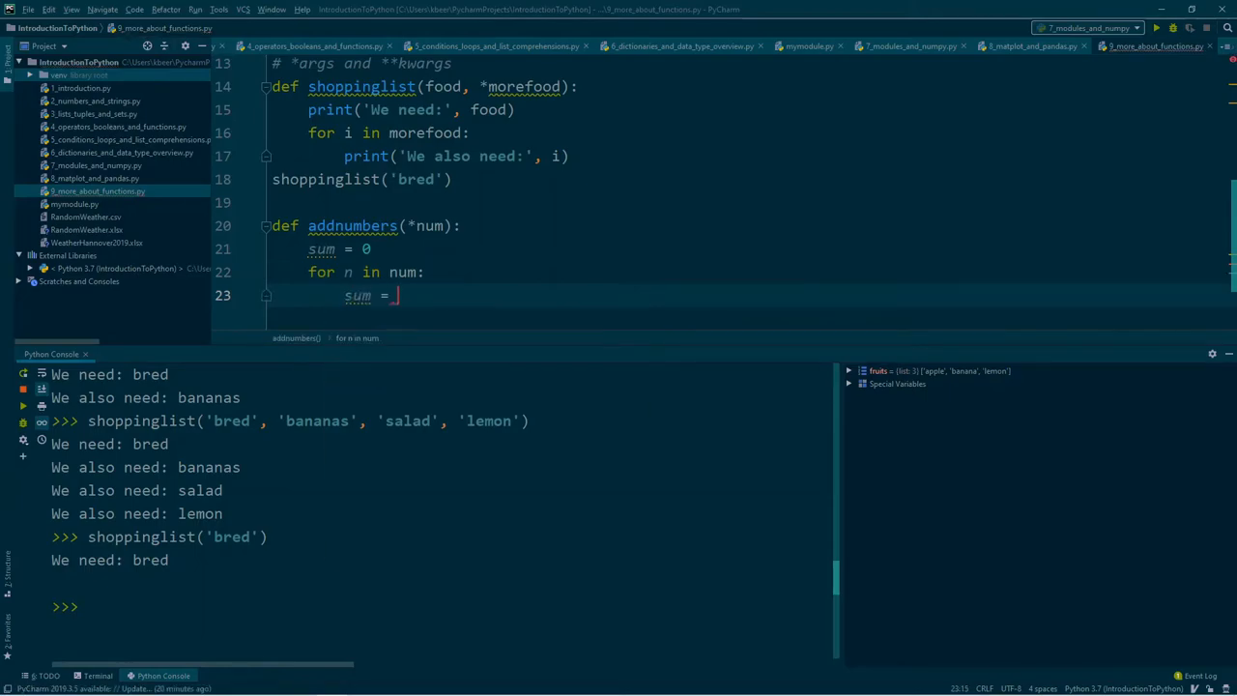
text(sum + n)
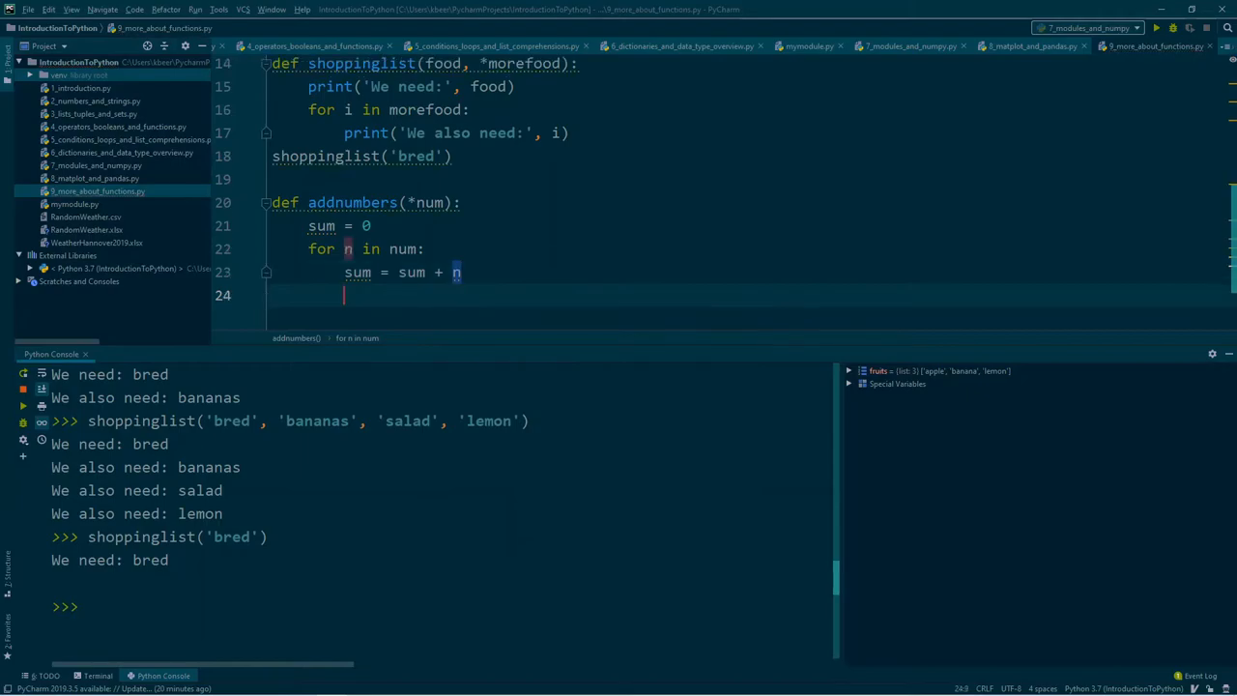
text(print('Sum)
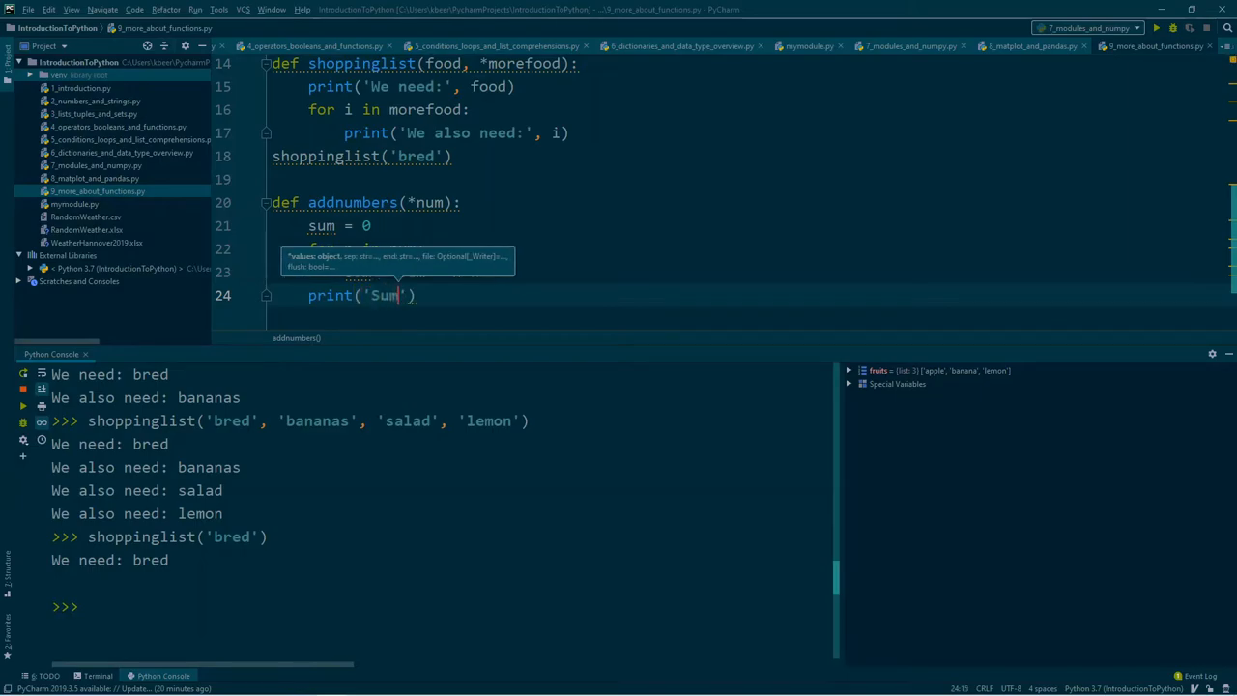
text(:)
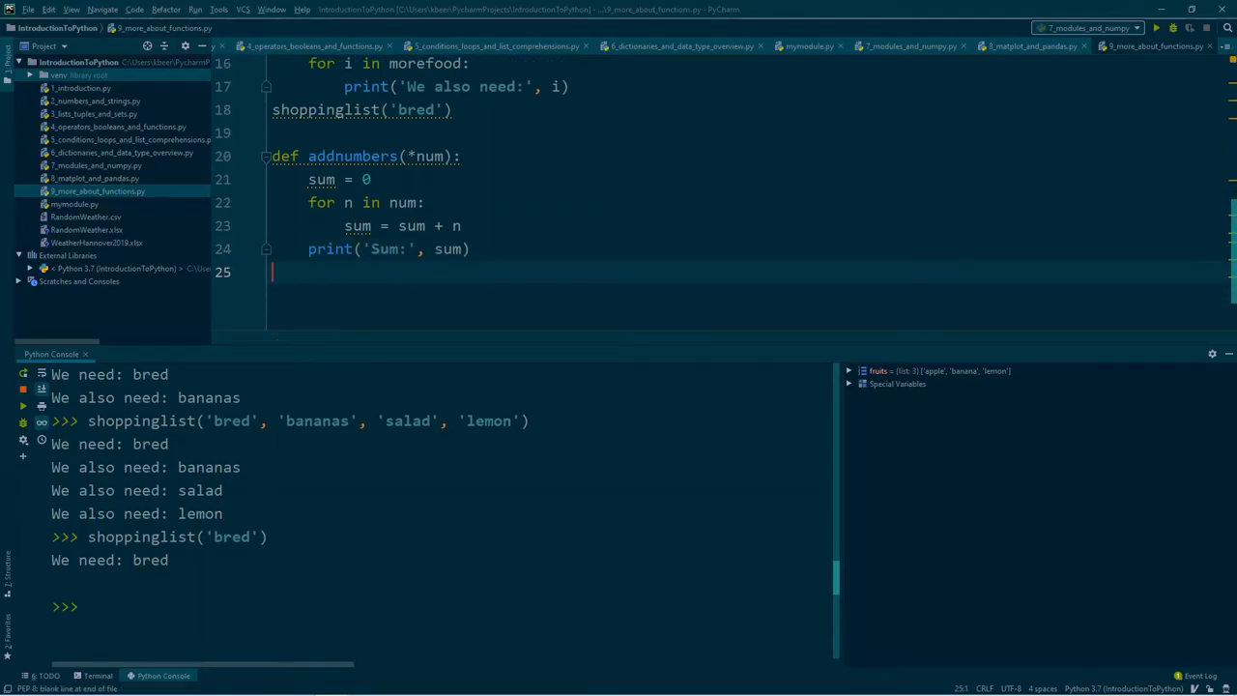
Run addnumbers(4, 3, 6, 3, 3) for Sum: 19, then addnumbers(4) for Sum: 4
text(addnumbers(4,)
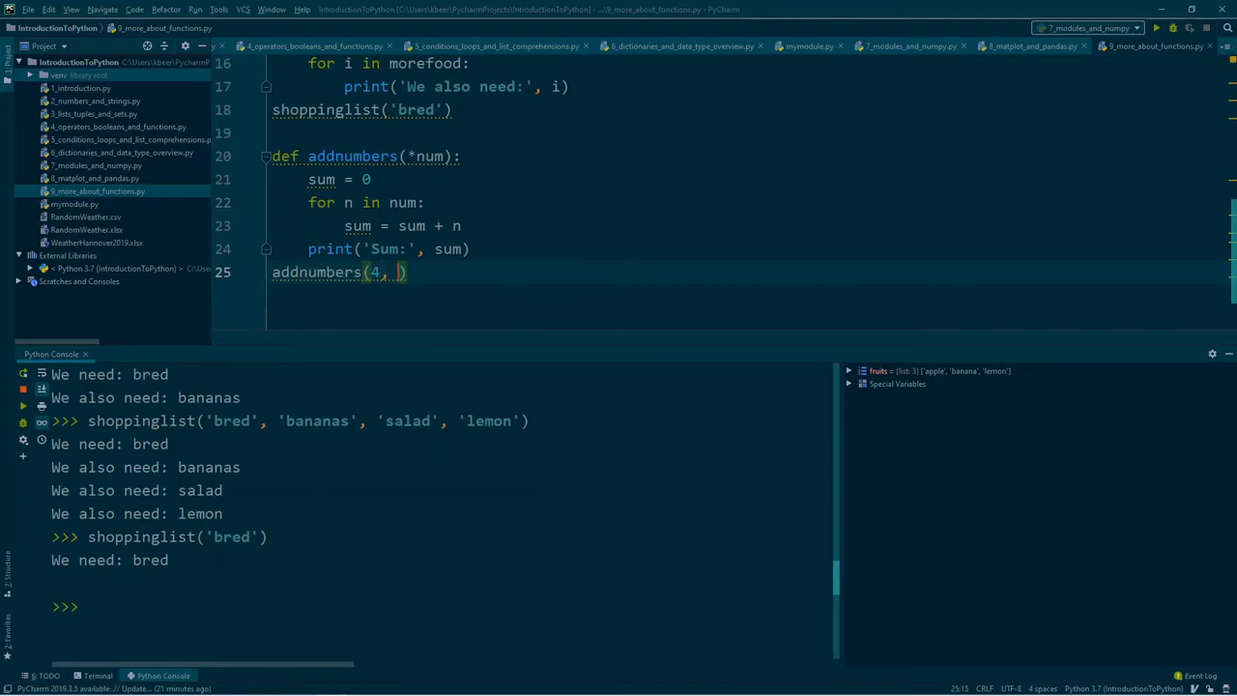
text(3, 6,)
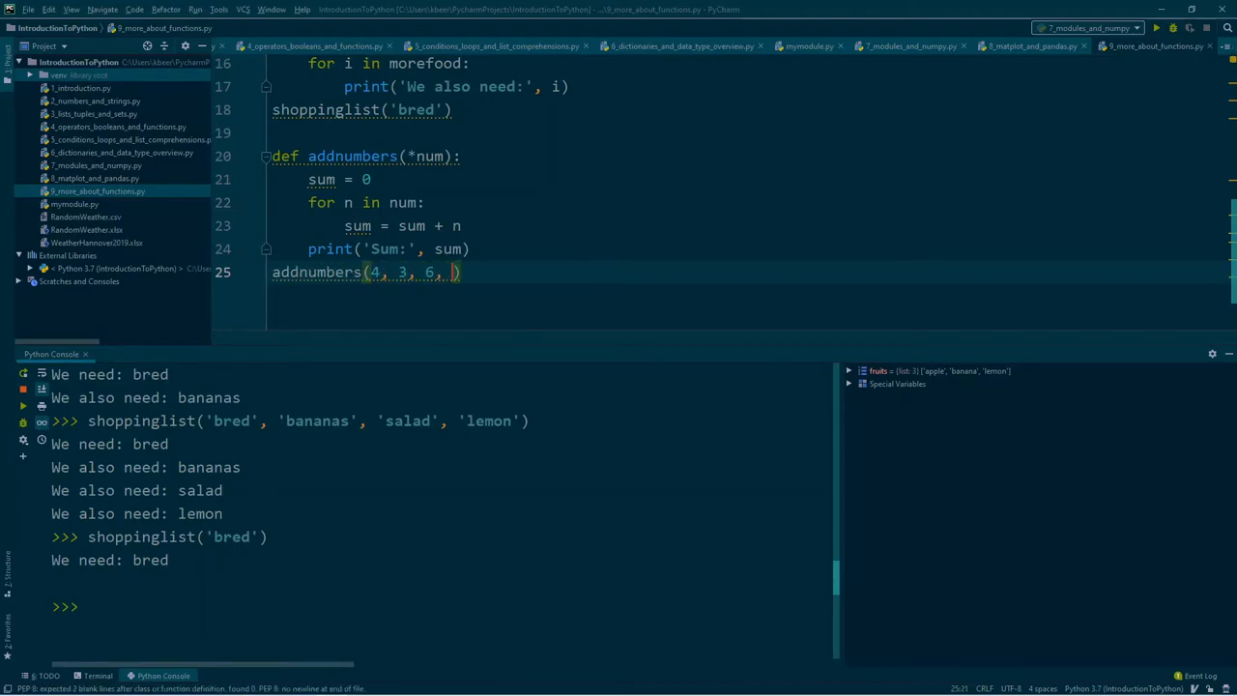
text(3,)
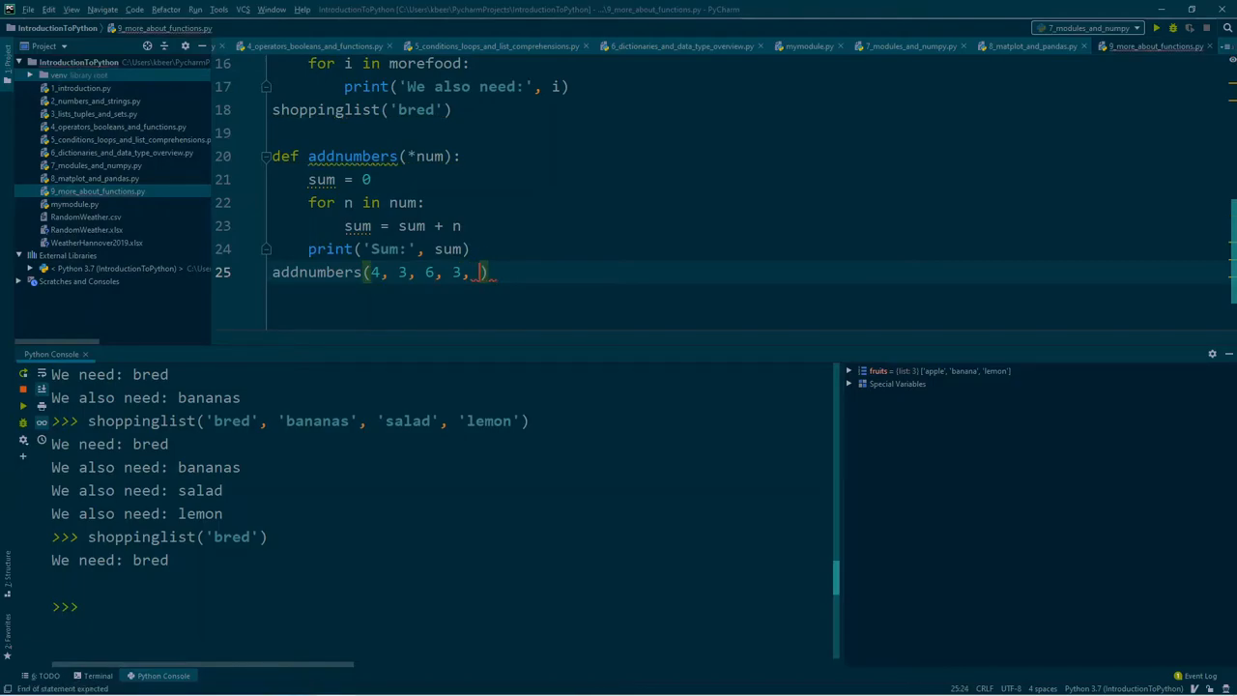
text(3)
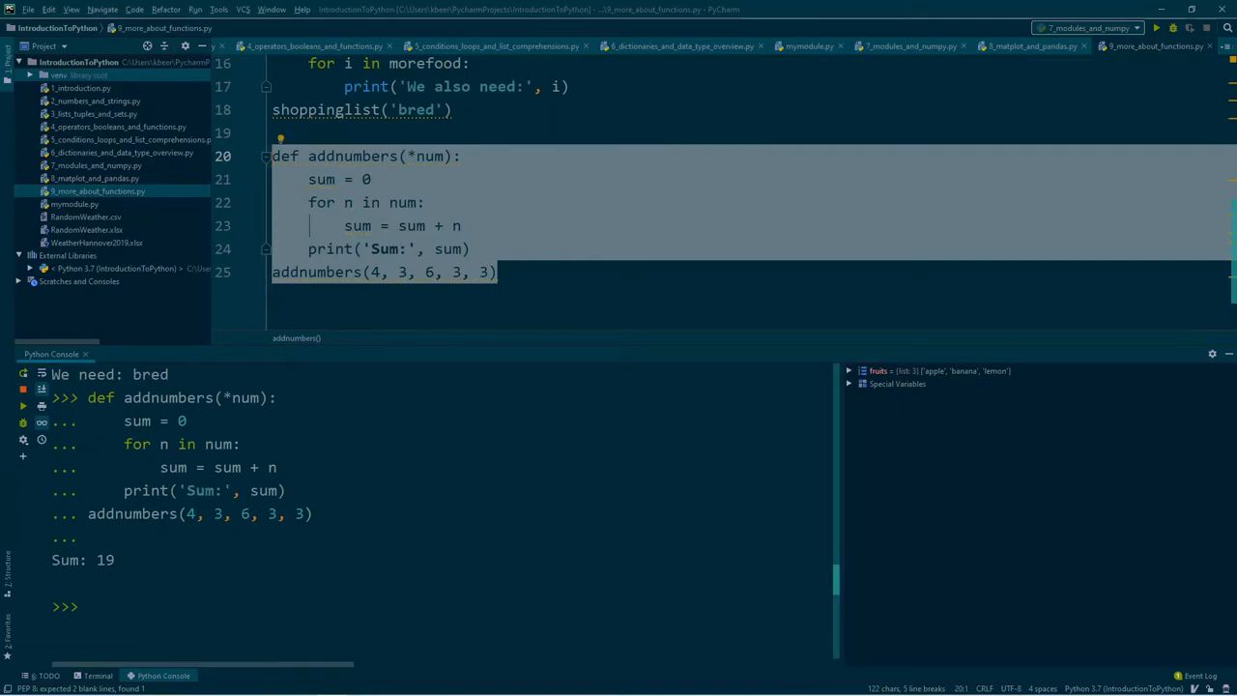
mouse_move(481, 267)
text(+)
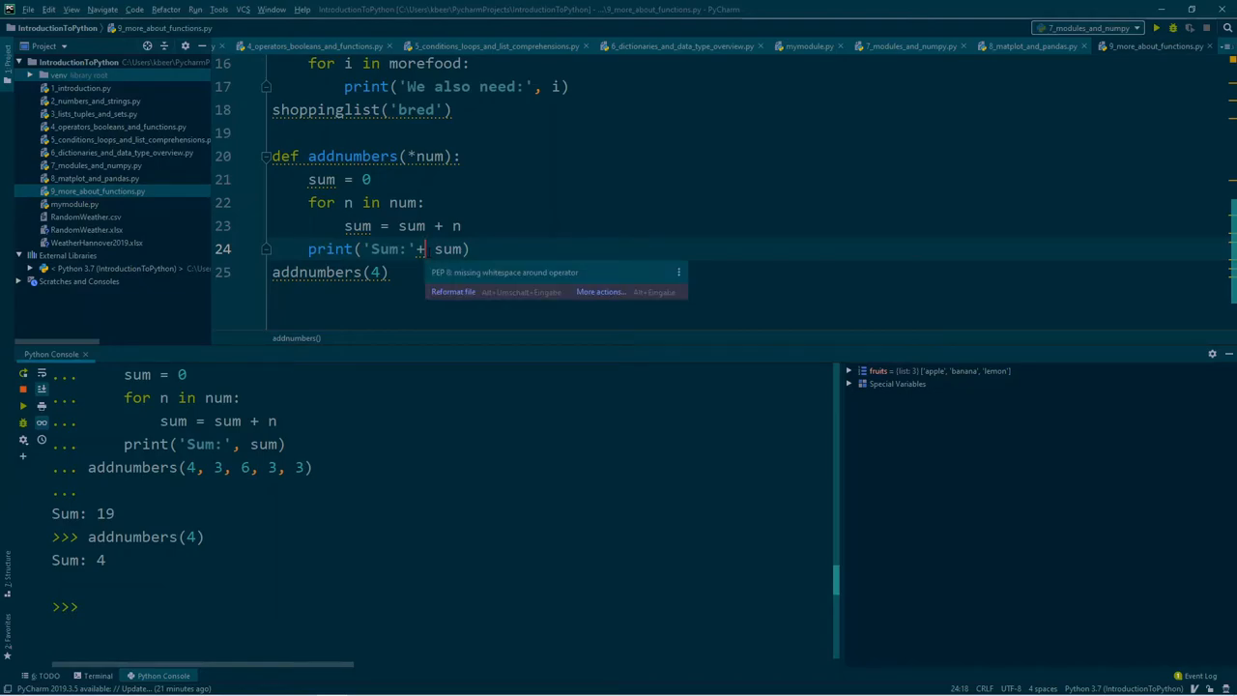
key(Backspace)
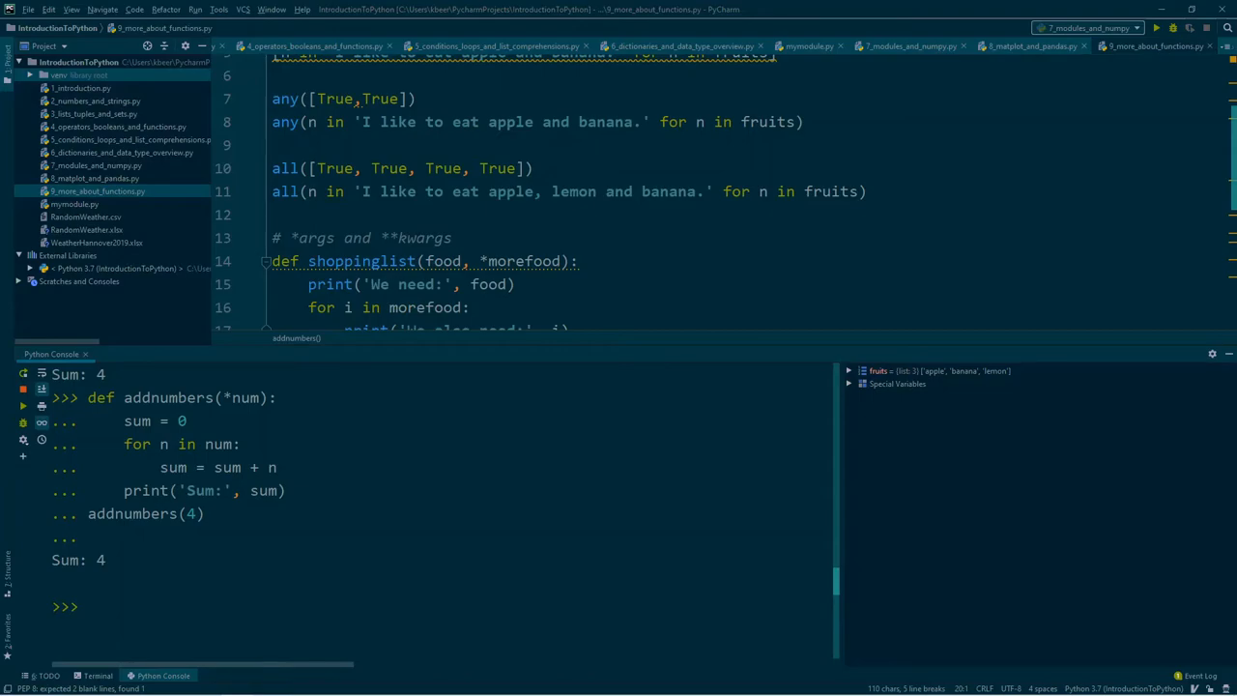
scroll(down, 3)
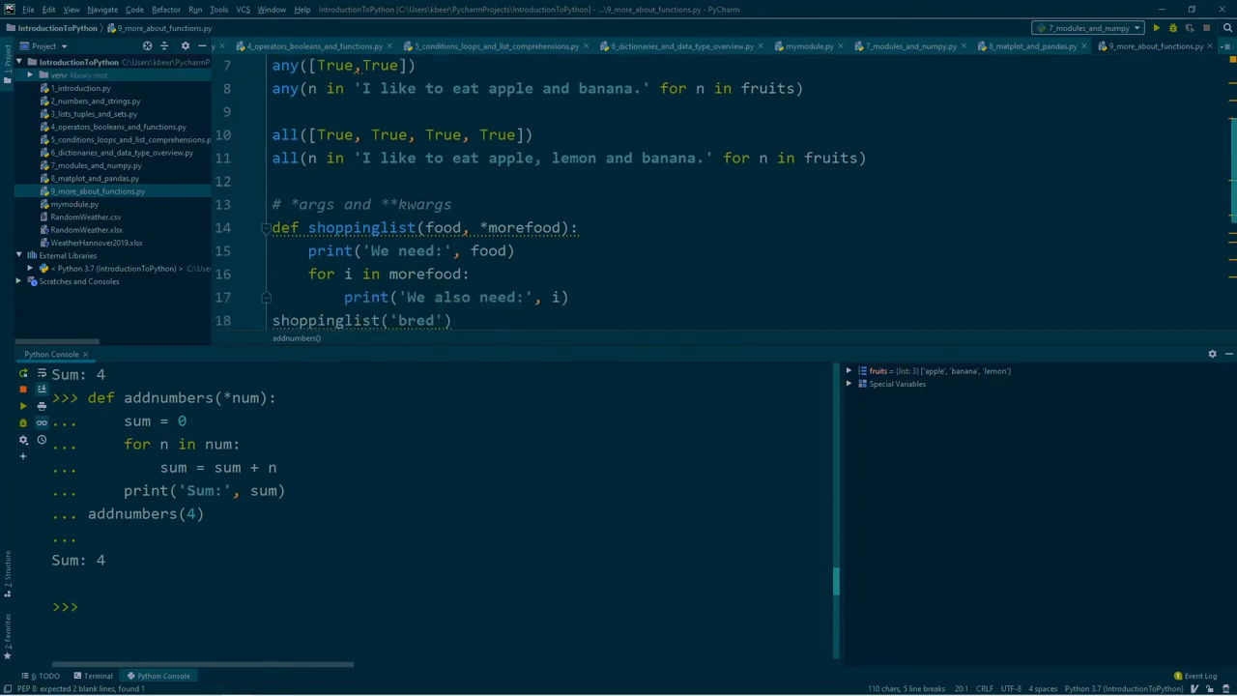
scroll(down, 3)
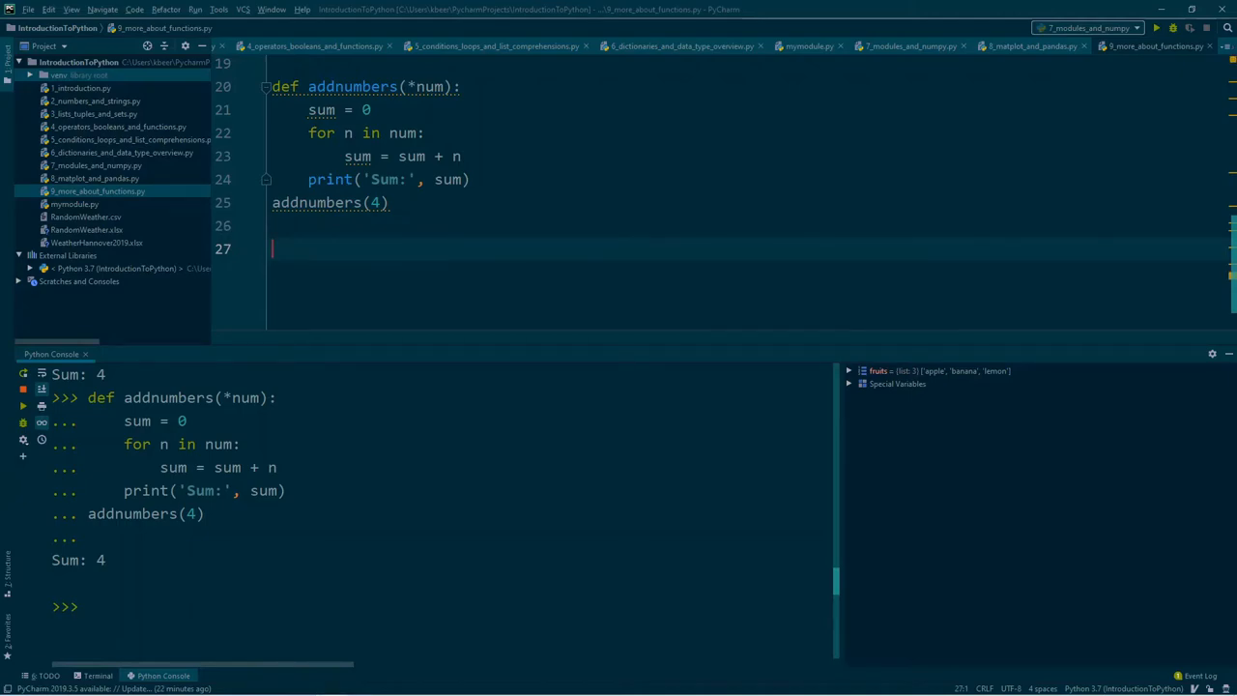
text(list[)
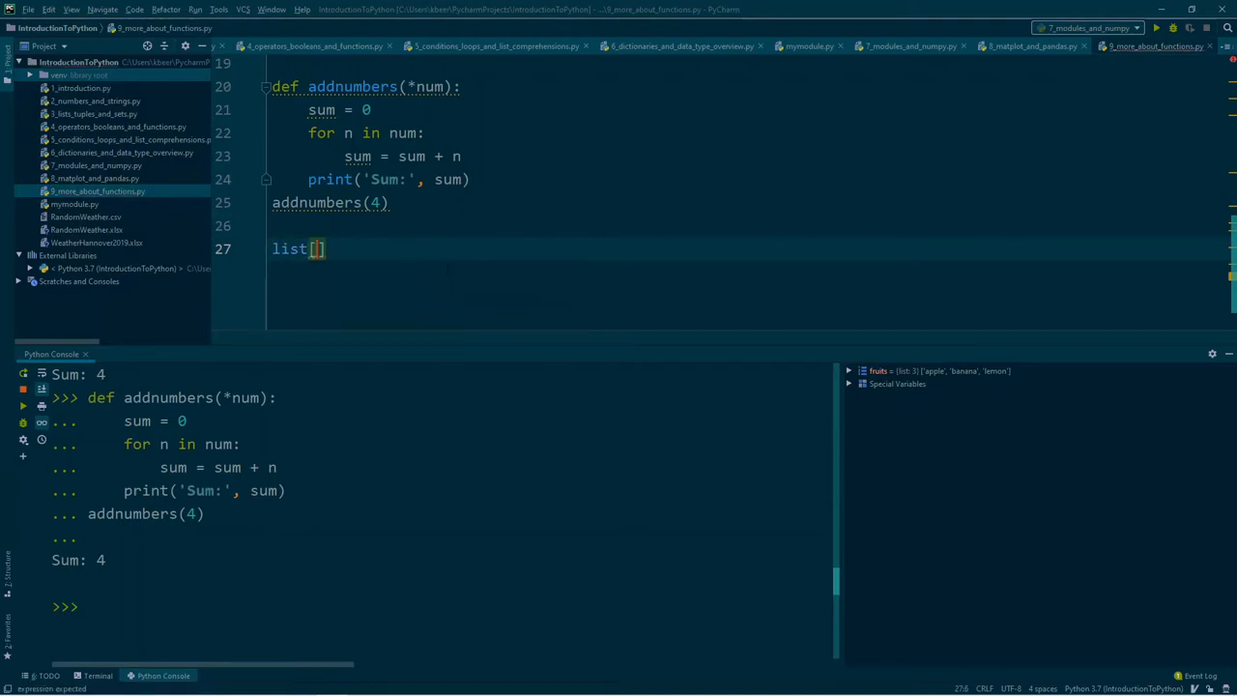
text(4)
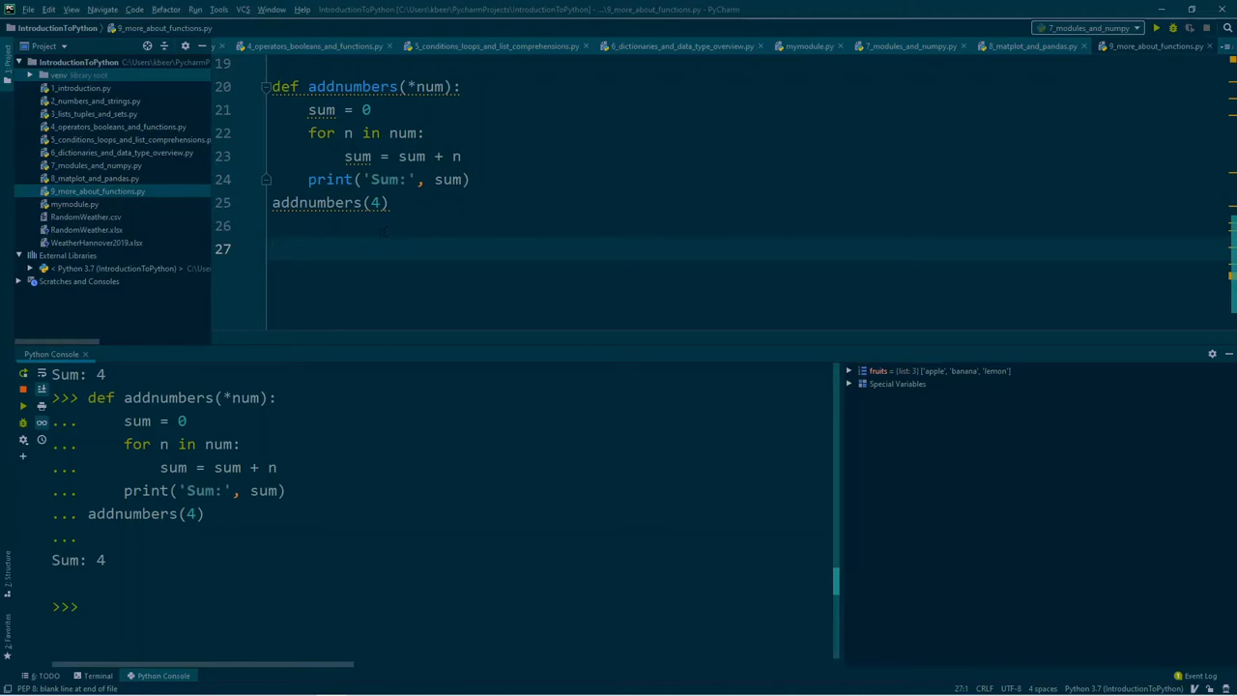
click(274, 247)
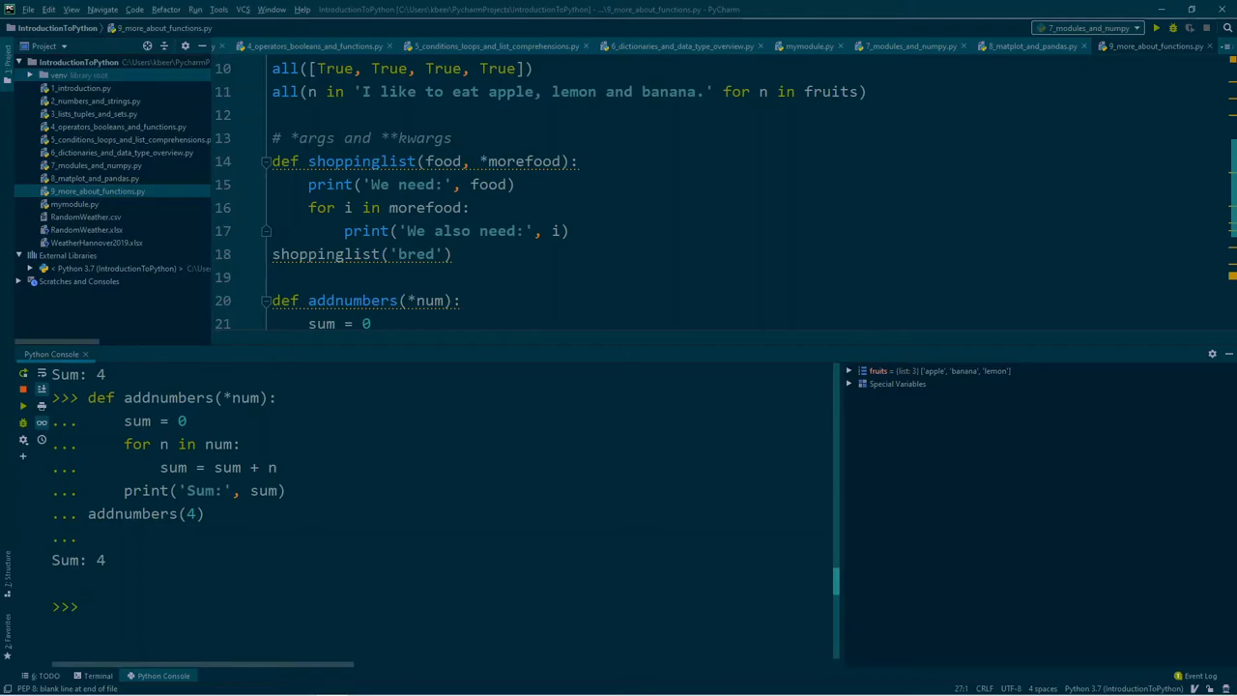
scroll(down, 3)
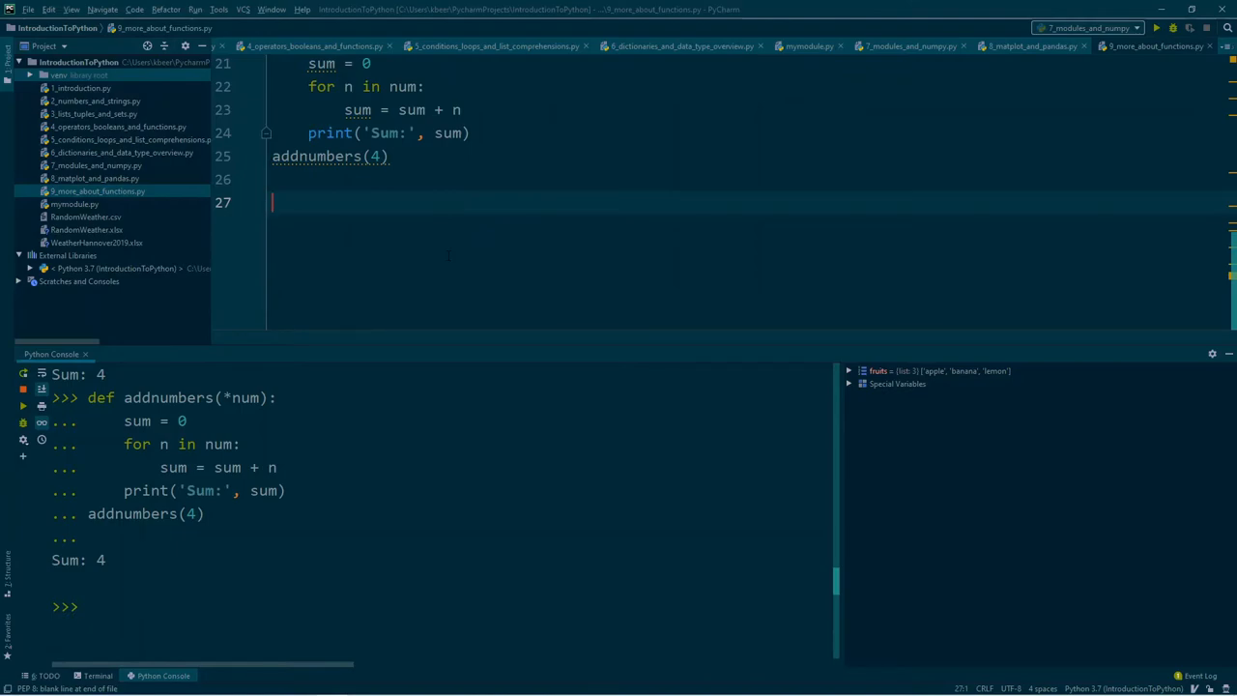
Paste the alfdict dictionary from the dictionaries file and add an alfdict['year of birth'] lookup
text(als)
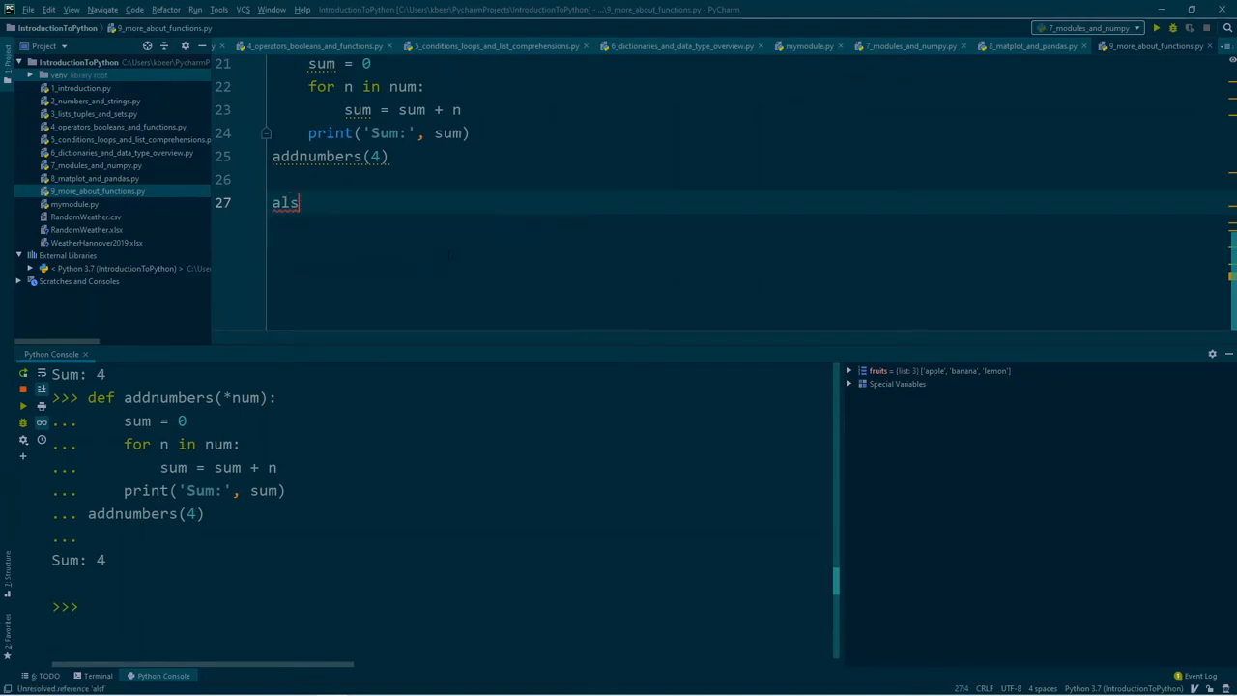
text(dict =)
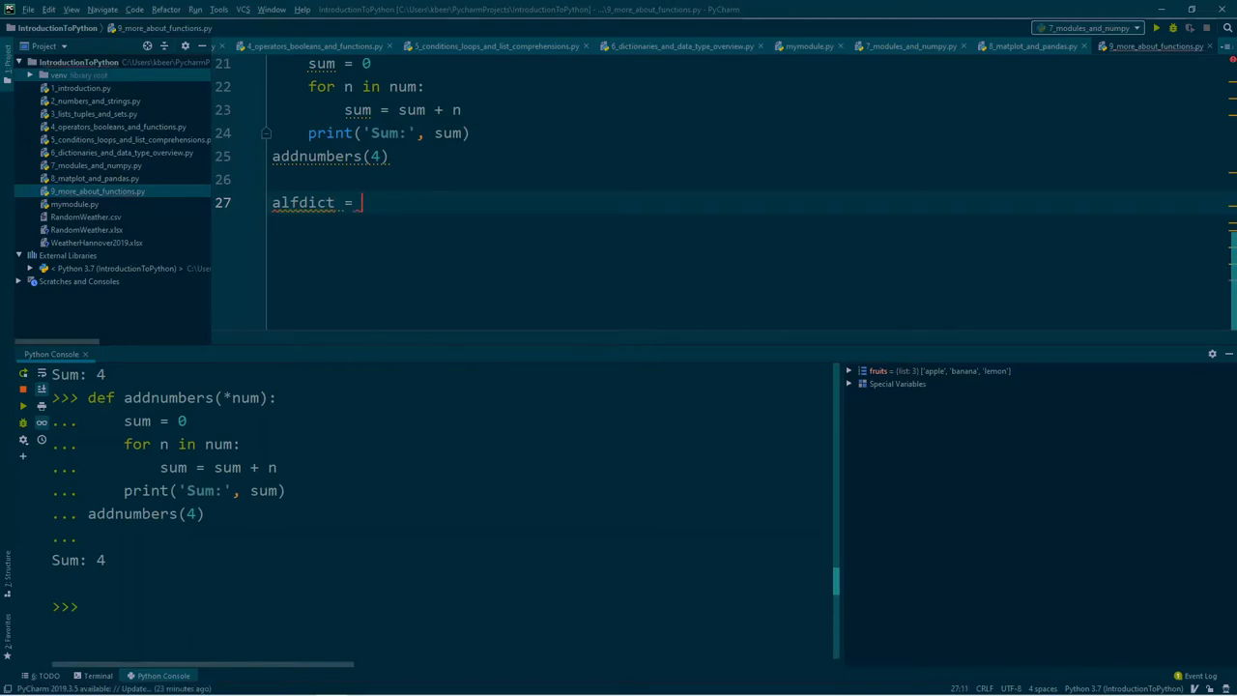
click(664, 46)
text(alfdict['year of birth'])
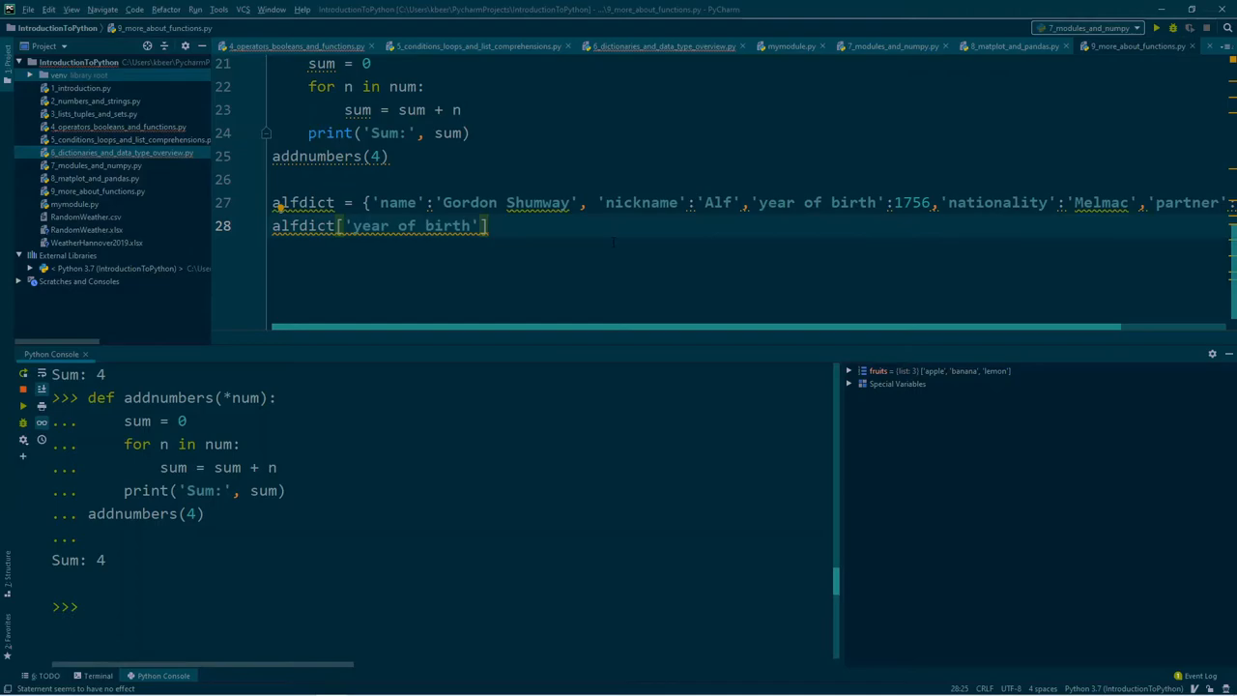
key(enter)
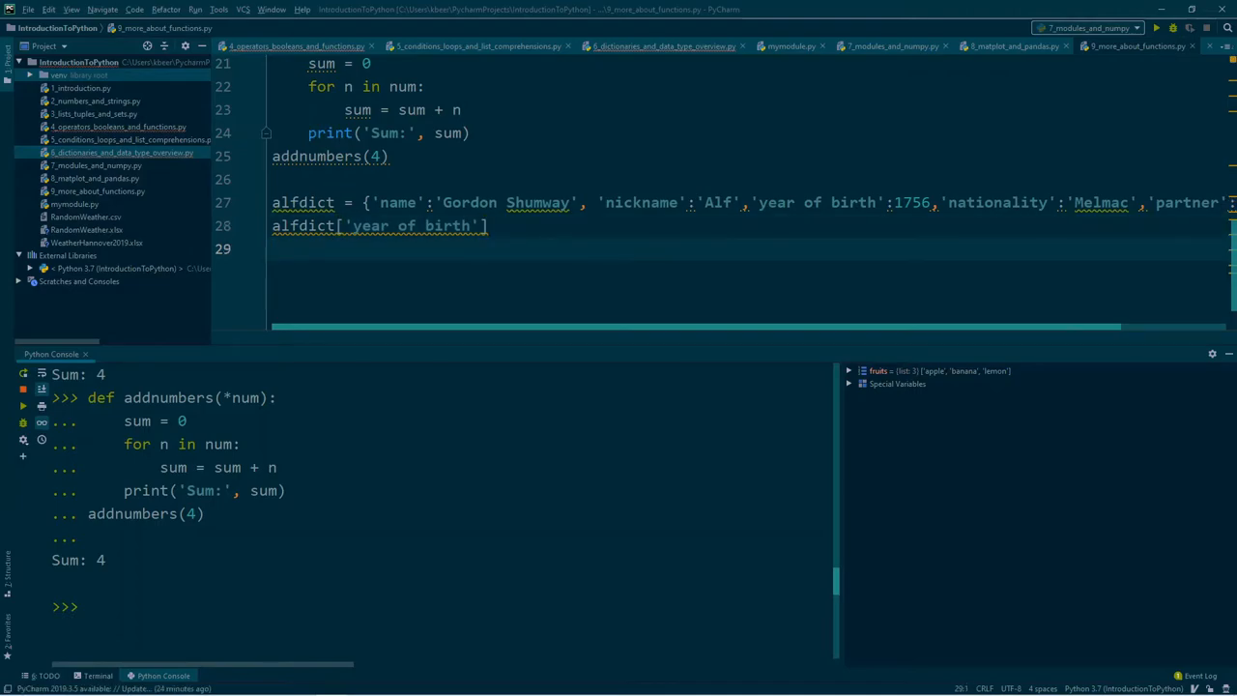
text(d)
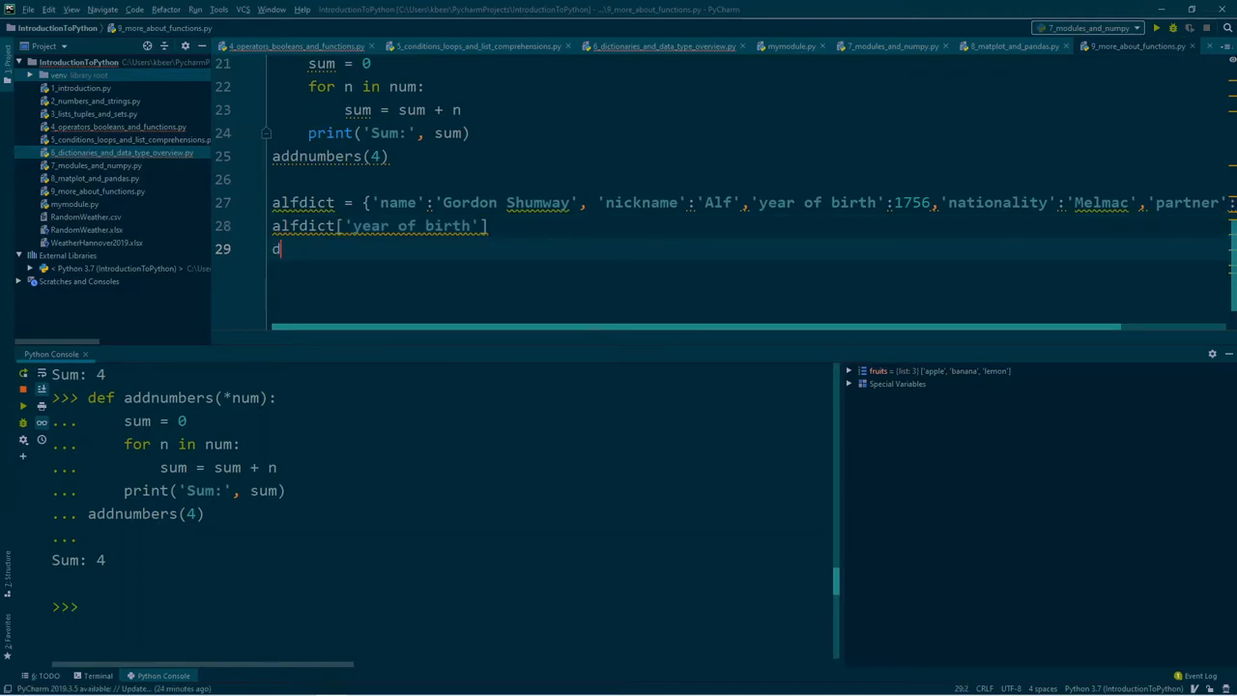
Write def intro(**data): with a for key, value in data.items(): loop
text(ef into)
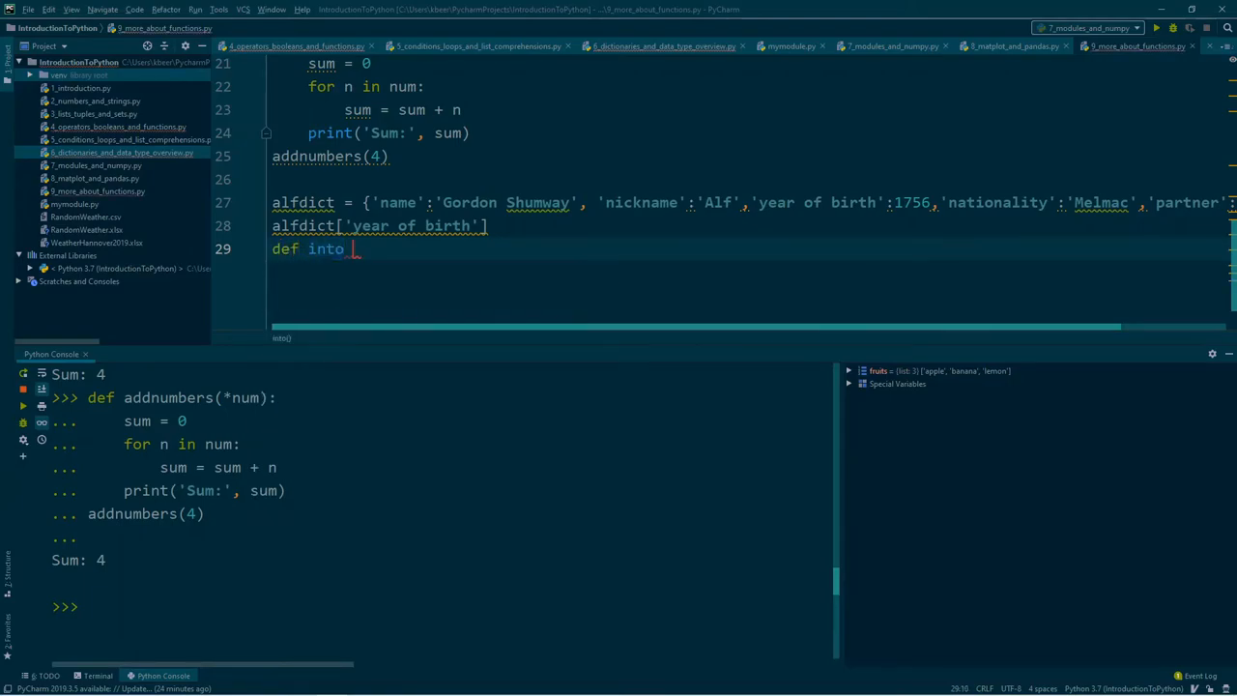
text(ro)
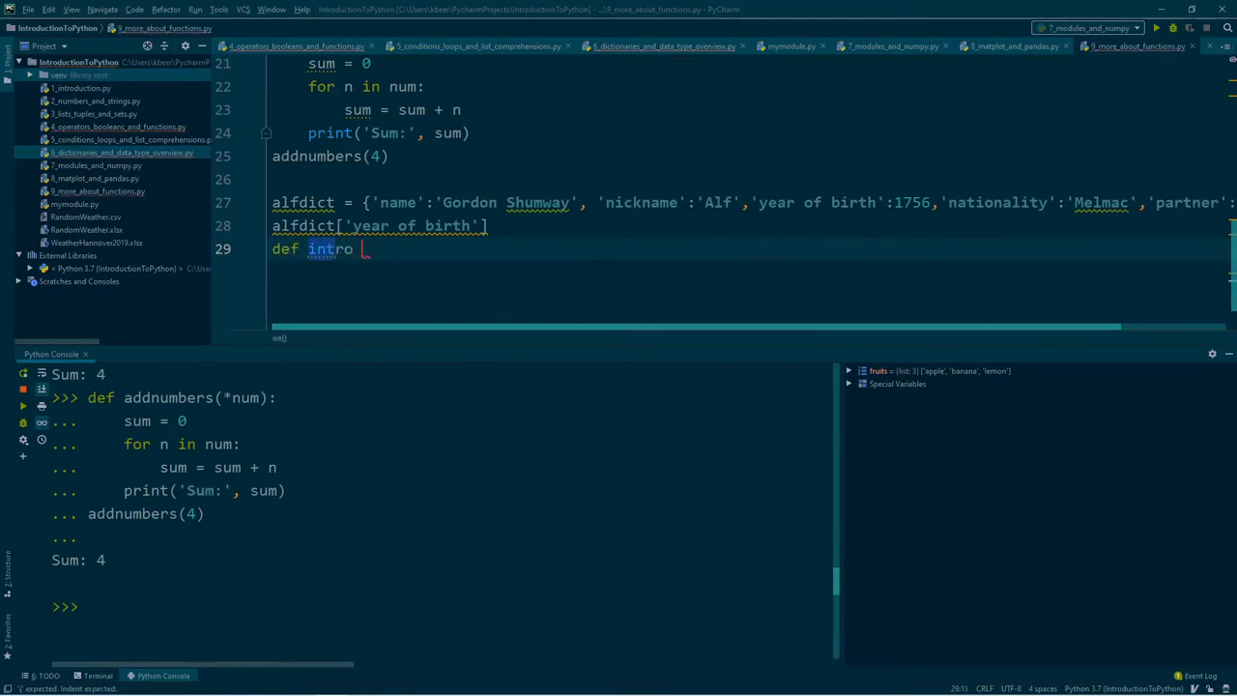
text(())
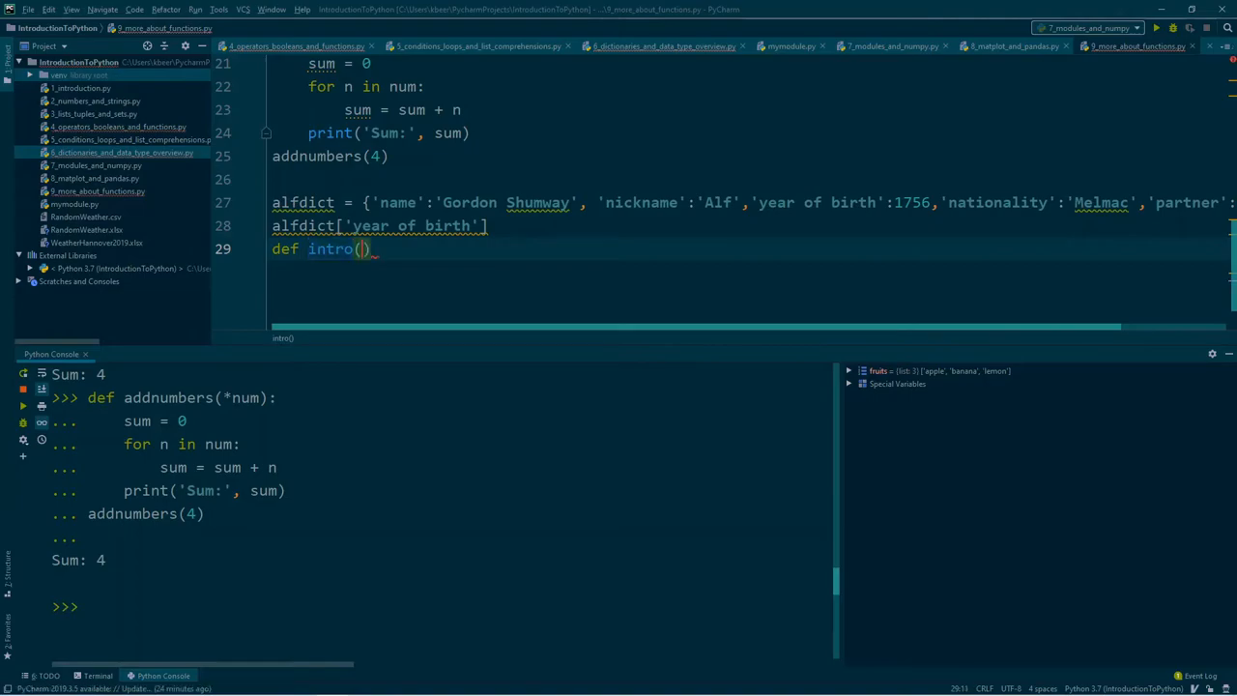
text(**data)
text(for key)
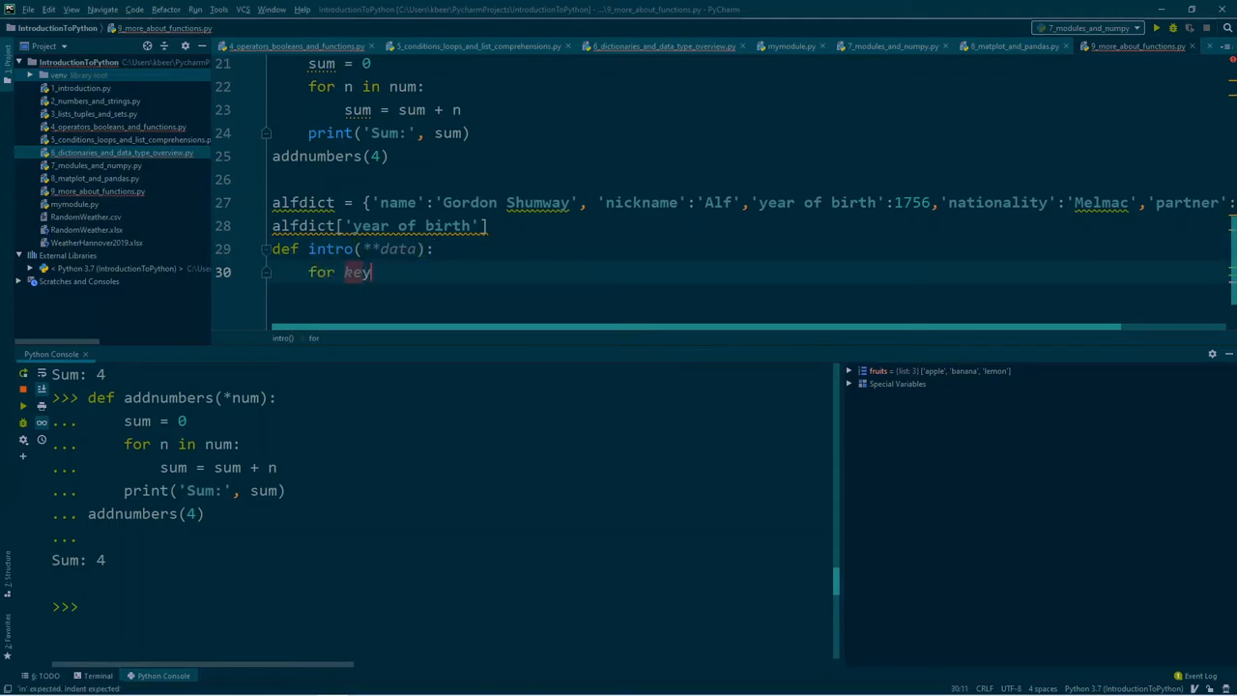
text(, v)
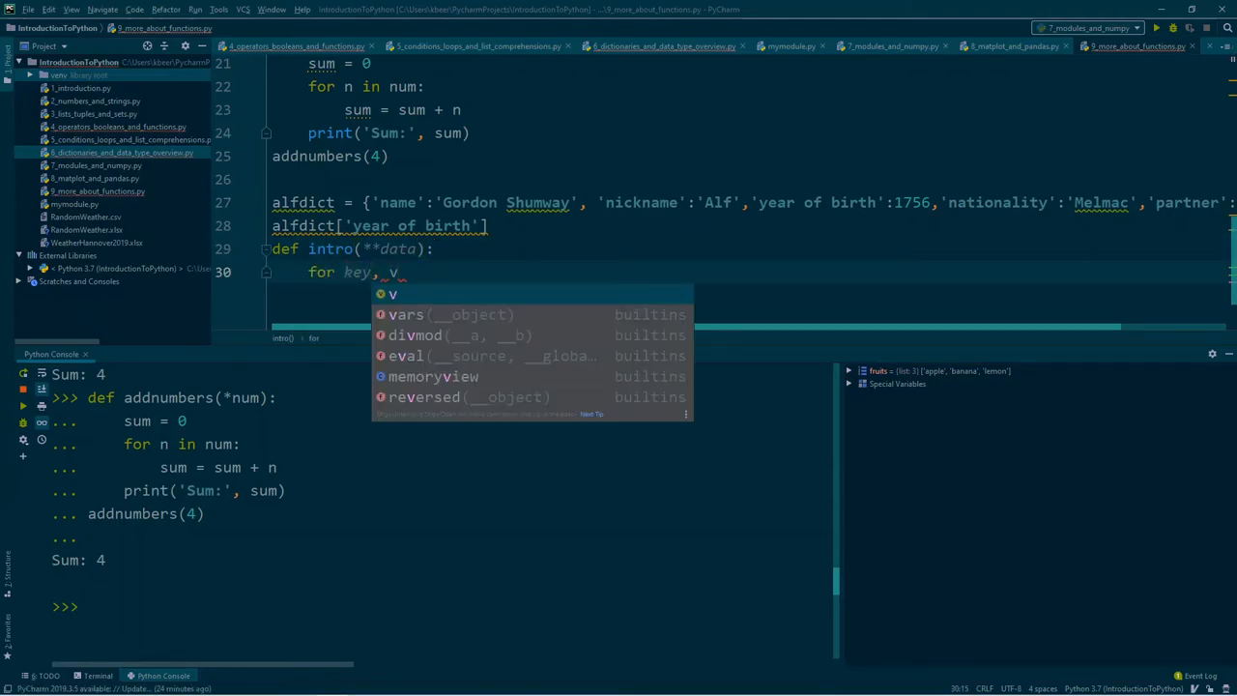
text(alue)
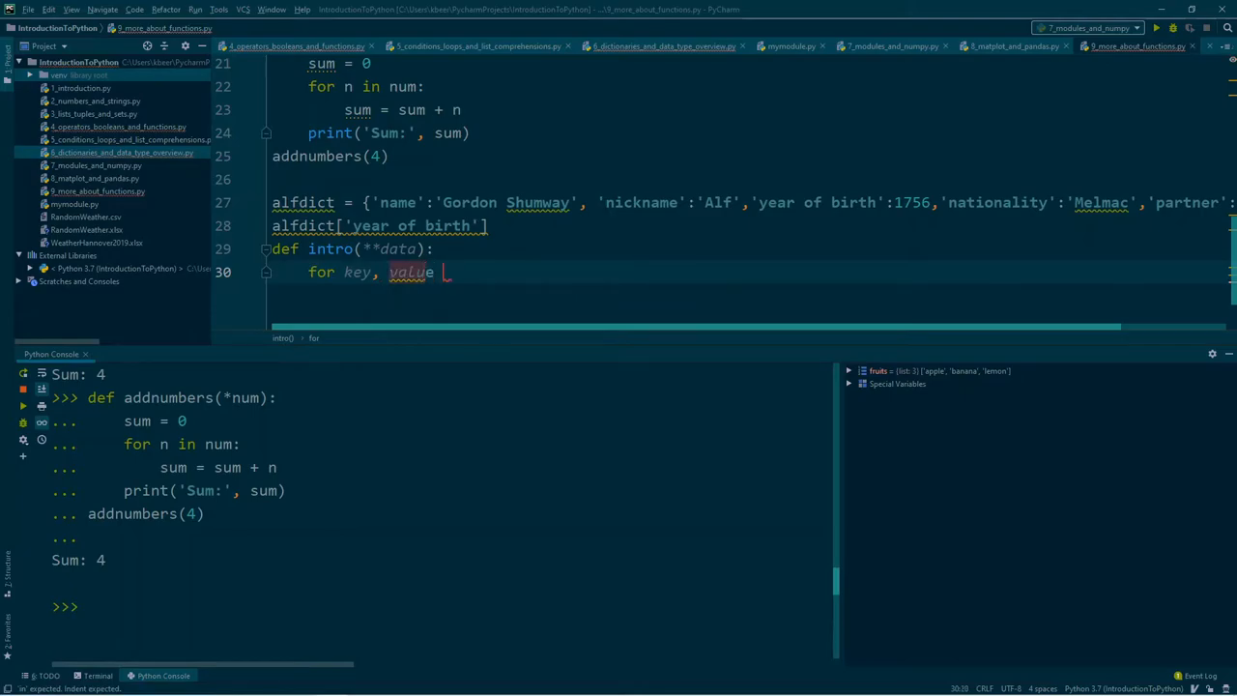
text(in data.items)
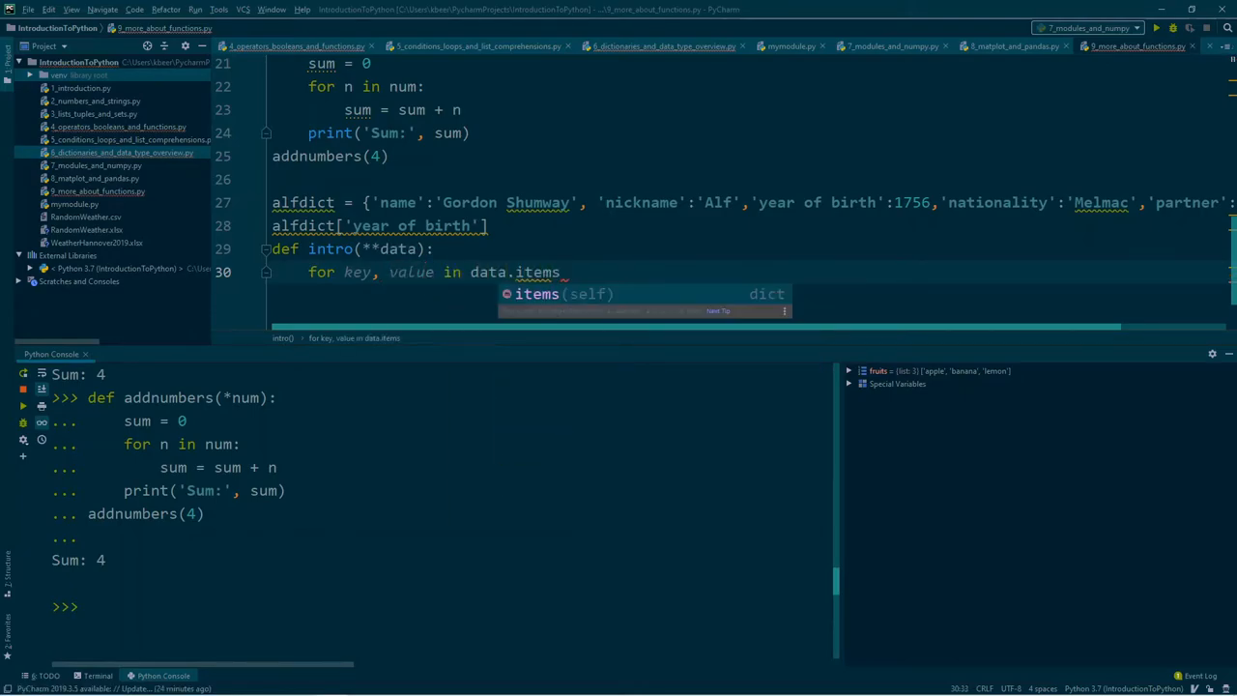
text((),)
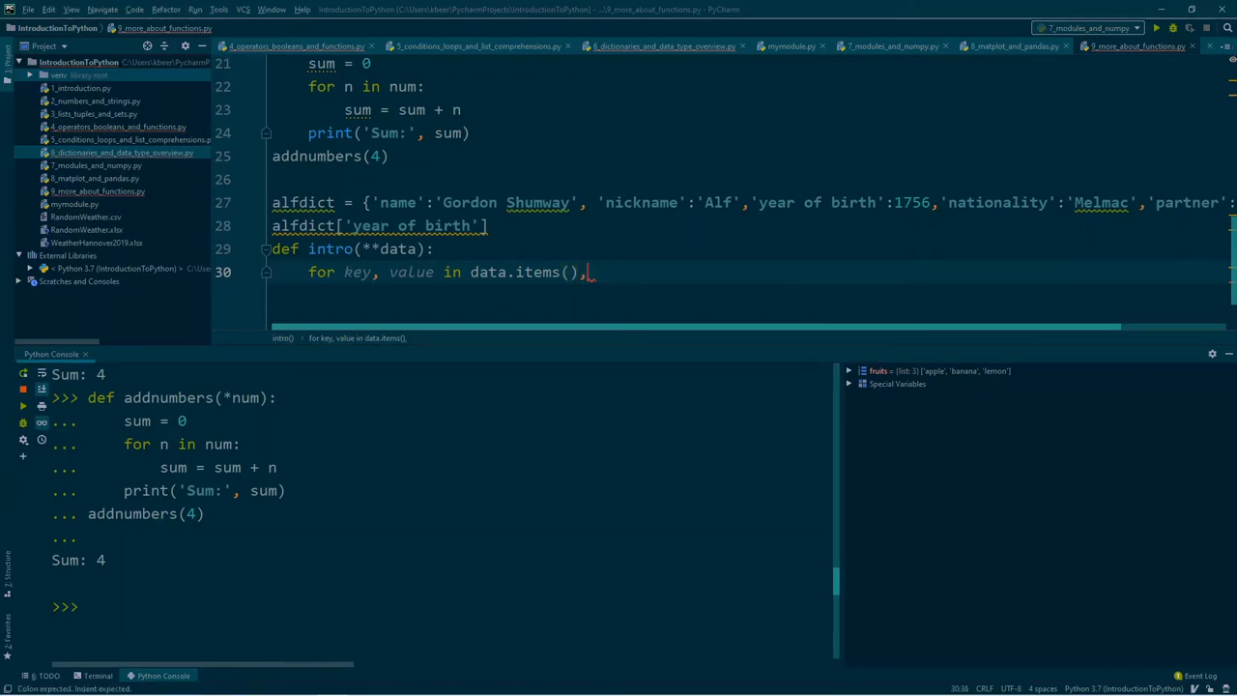
key(enter)
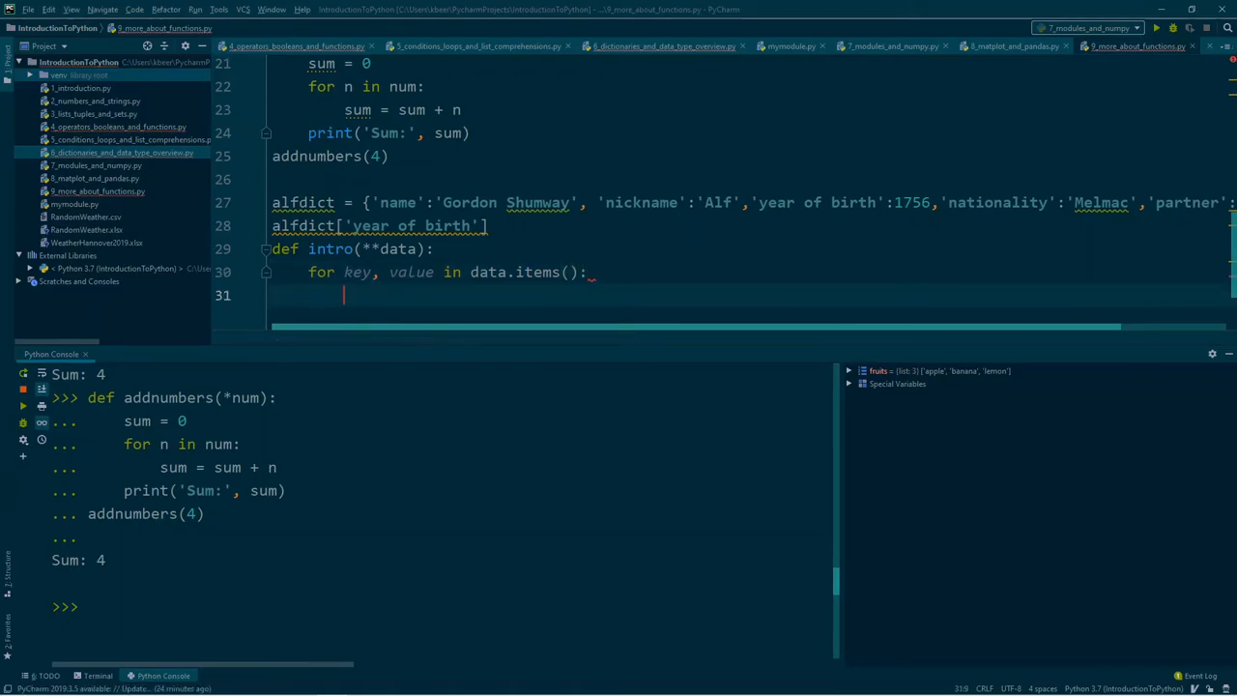
Make the loop body print('My', key, 'is', value)
text(print)
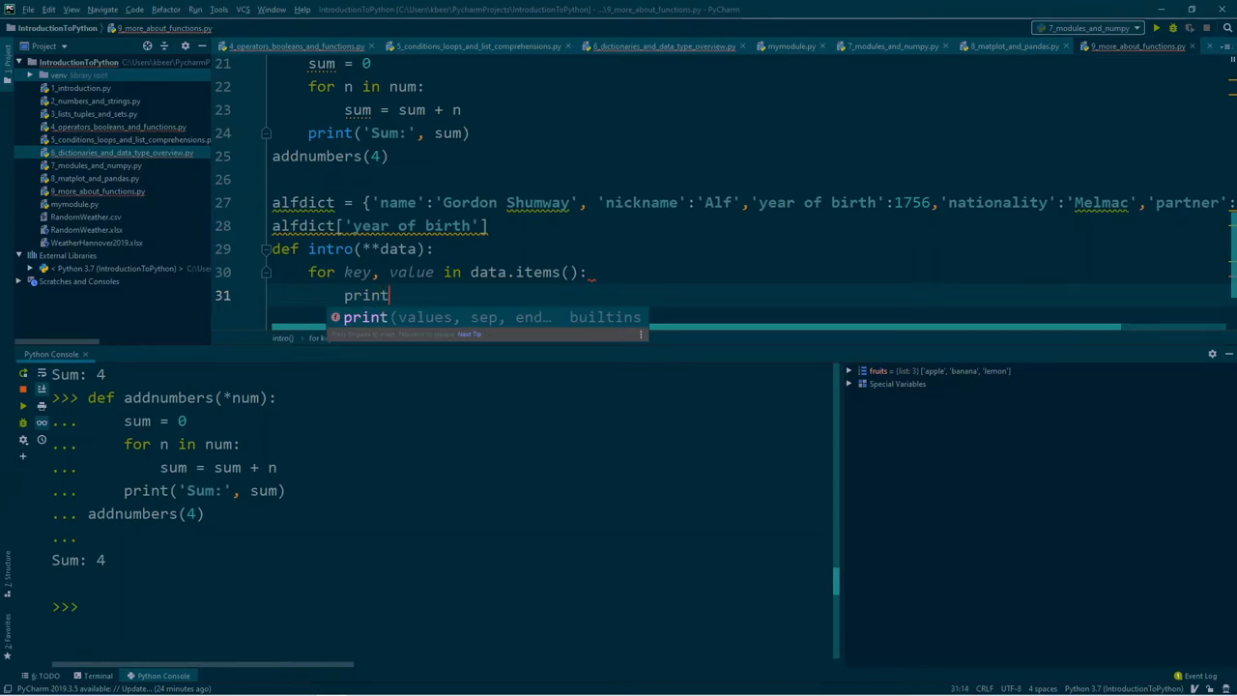
text(('My',)
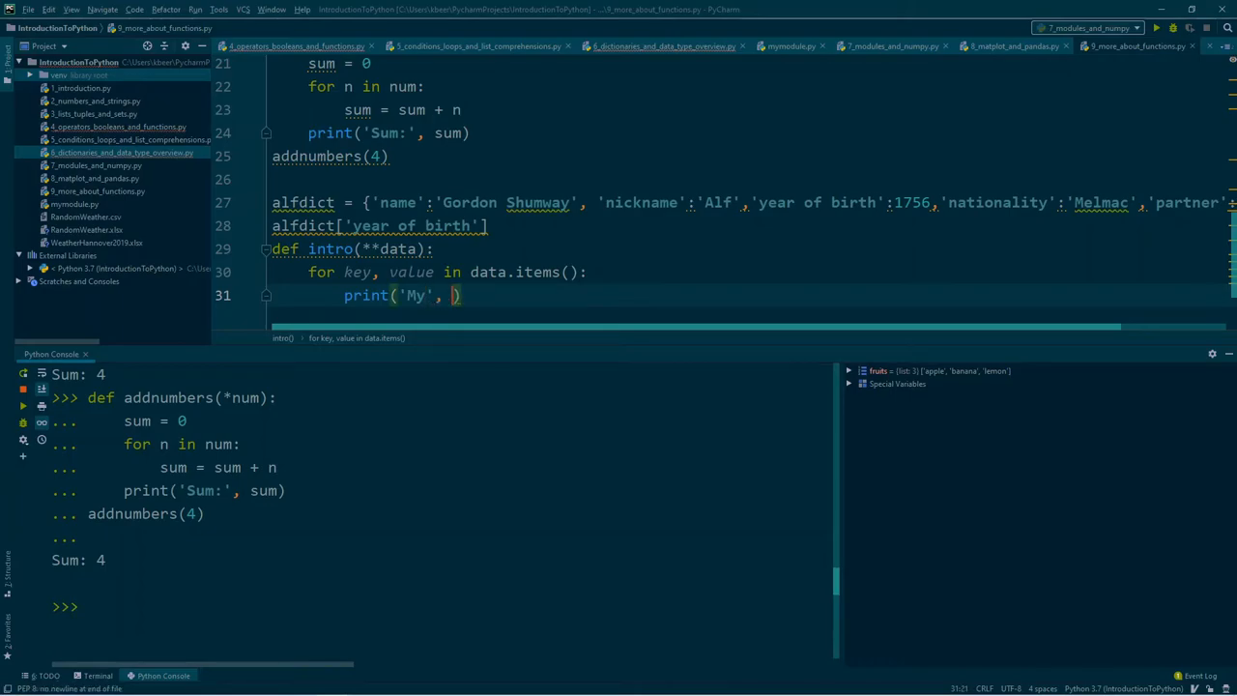
text(key,)
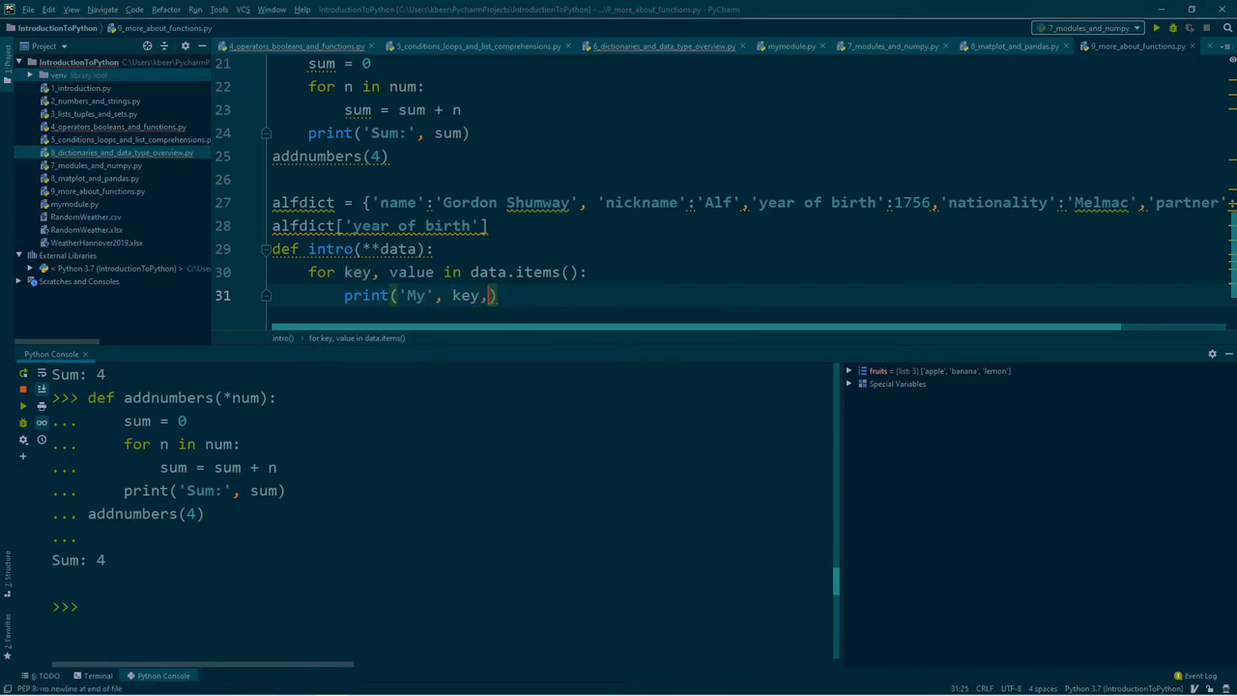
text('is', va)
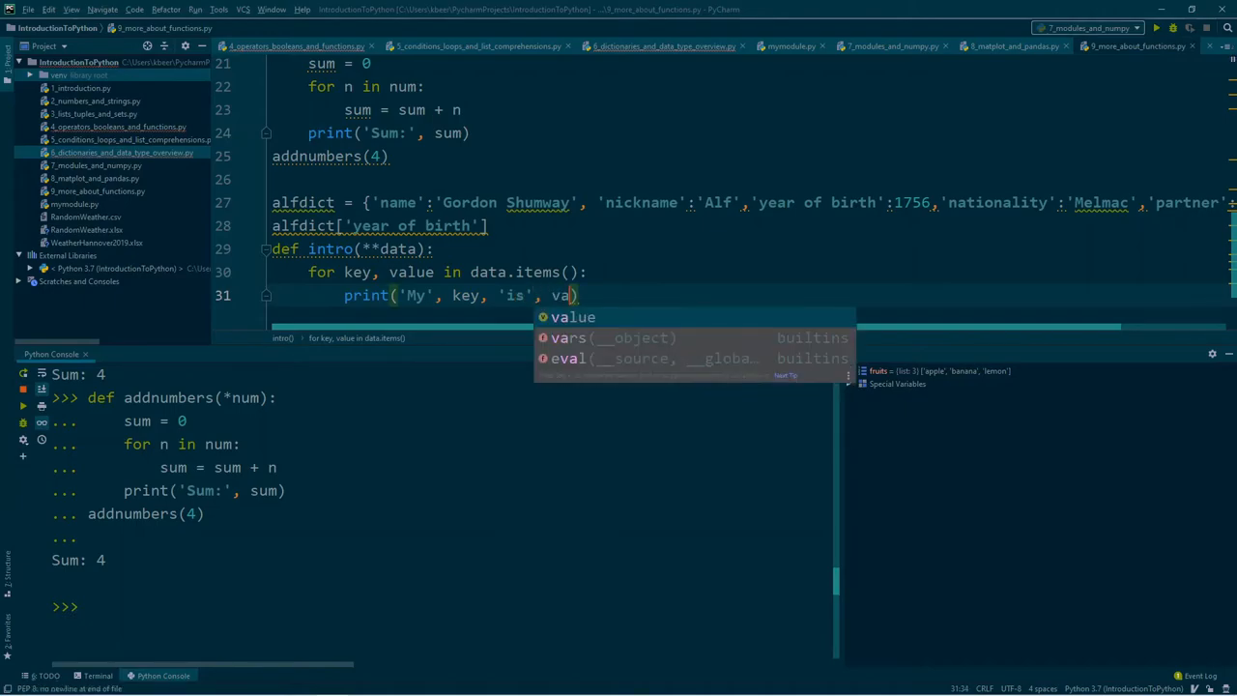
key(Tab)
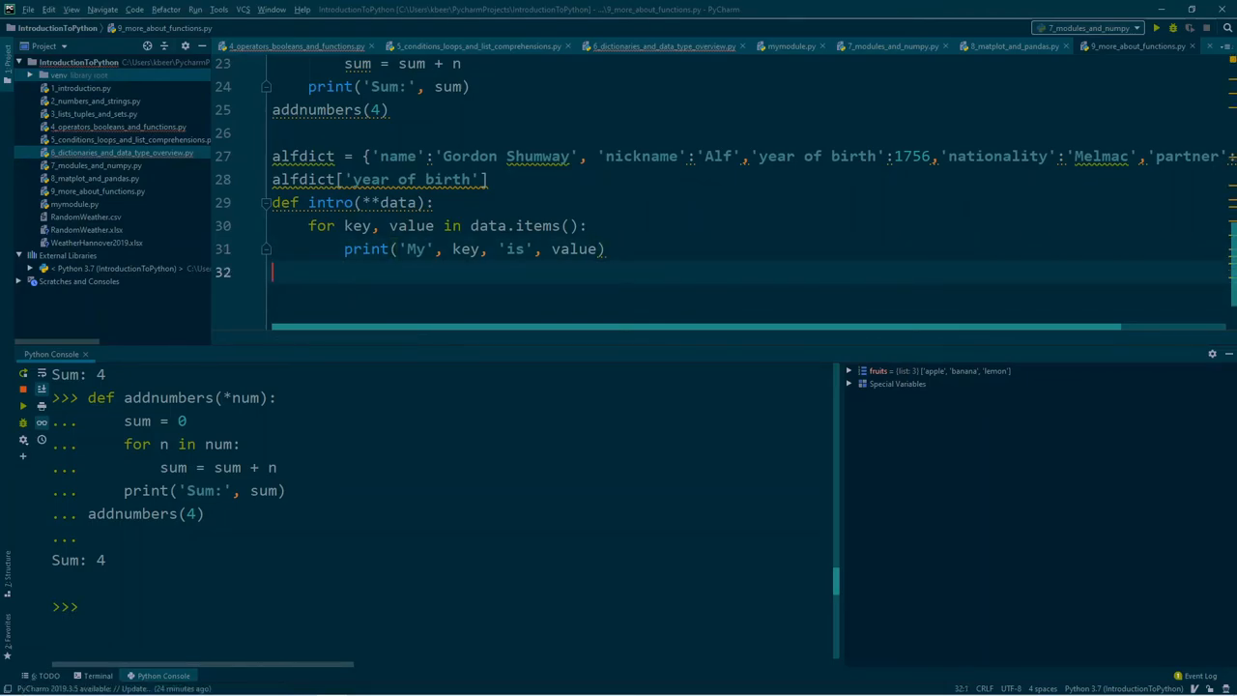
Add intro(**alfdict) and run lines 27–32 in the console, printing each key and value
text(intro)
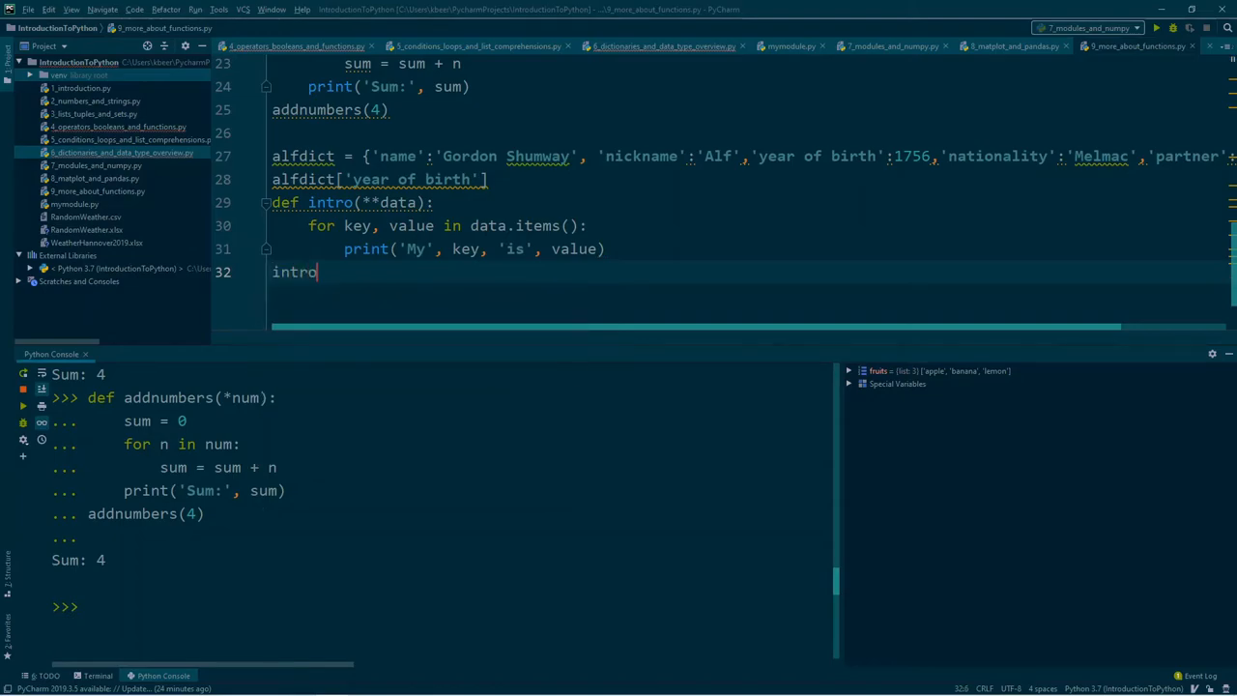
text((**a)
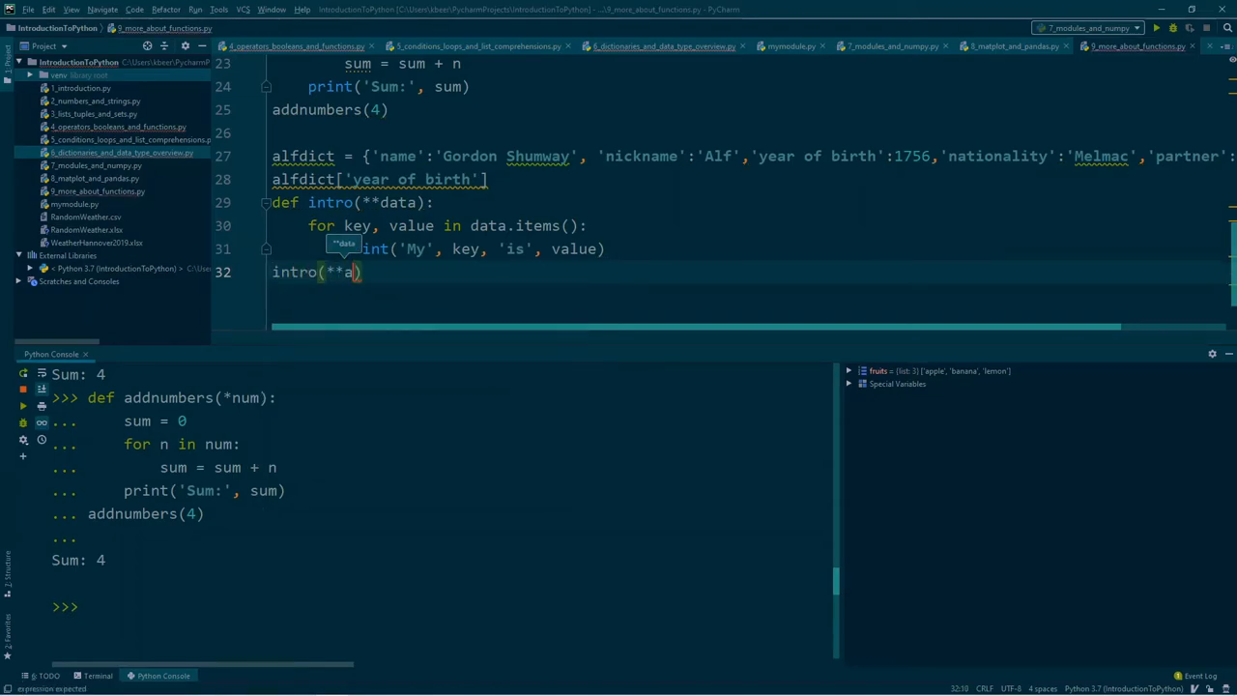
text(lfdict)
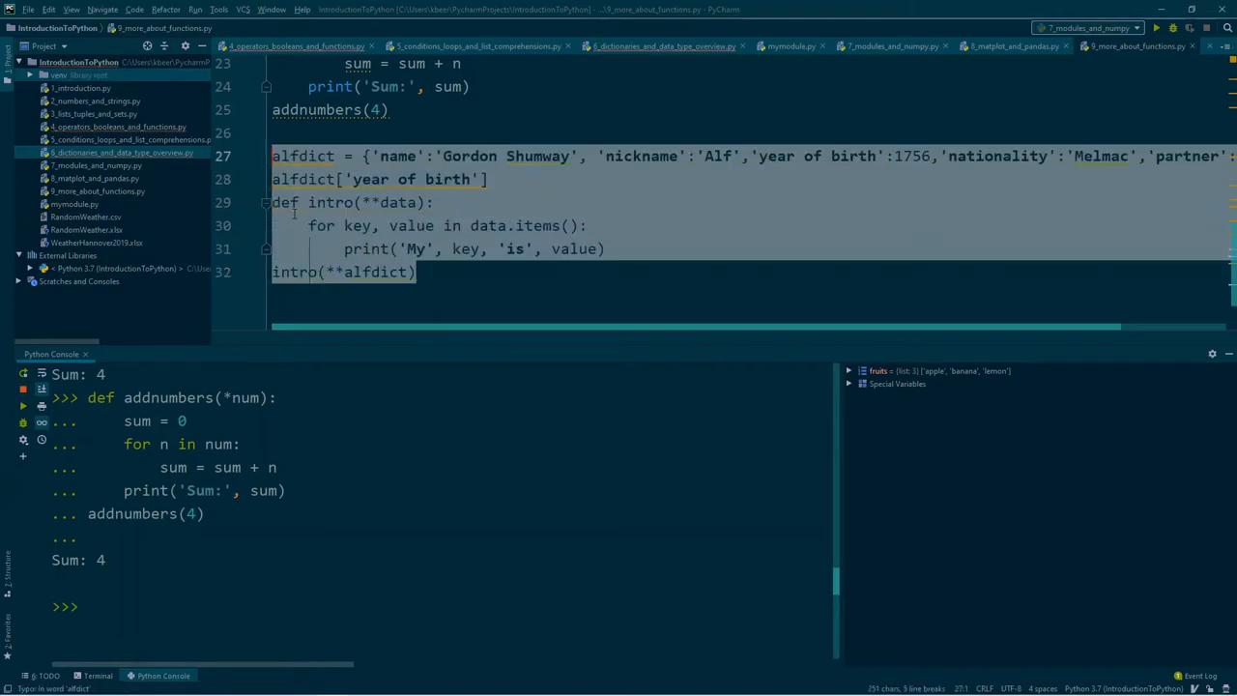
key(Enter)
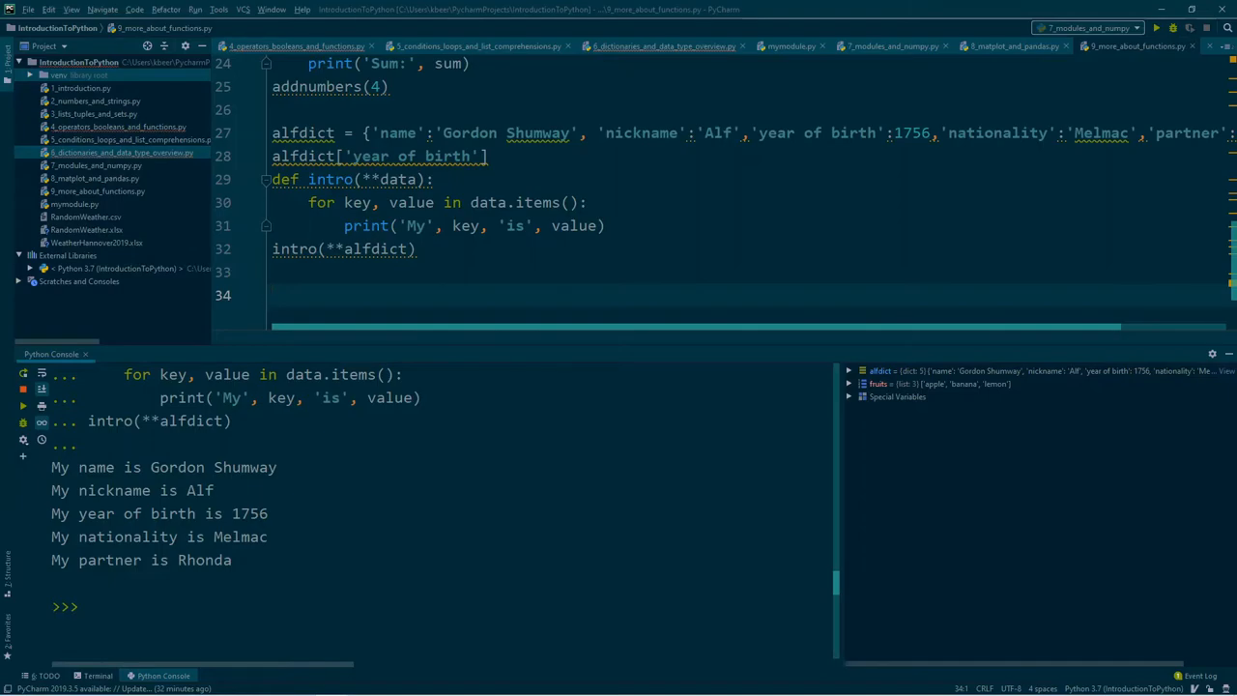
text(temp)
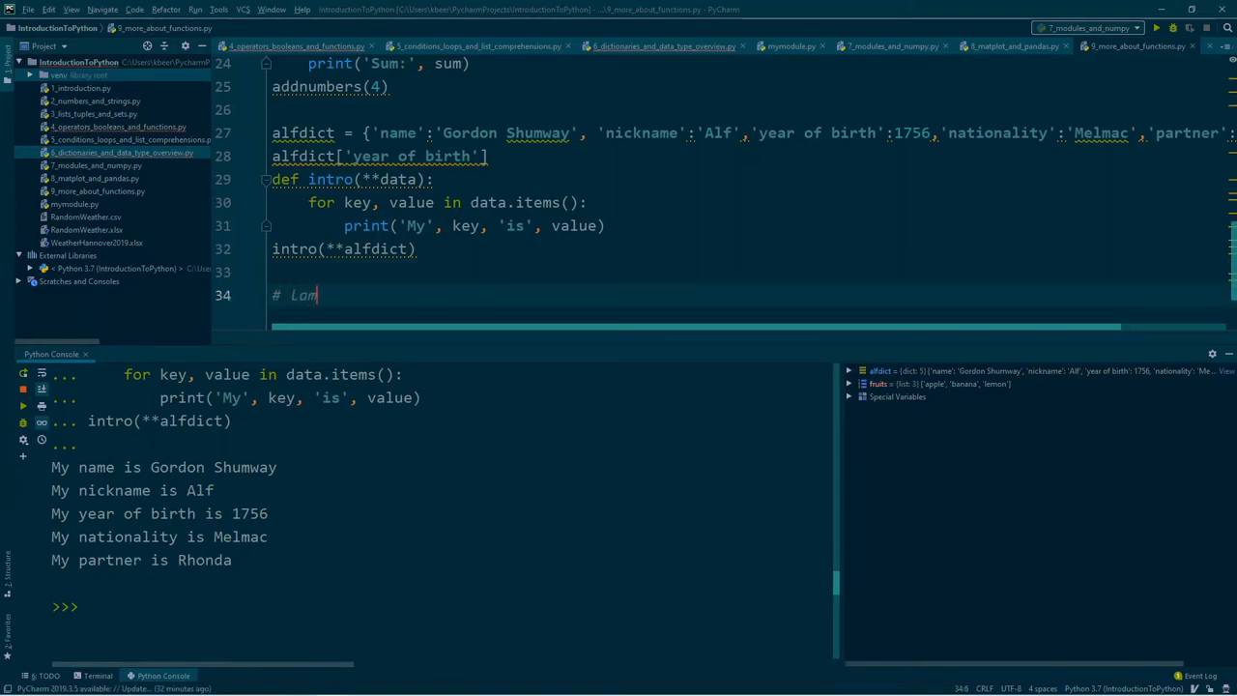
Write the '# Lambda functions, maps' comment and temp=[4,2,23,2] below it
text(bda functions, maps)
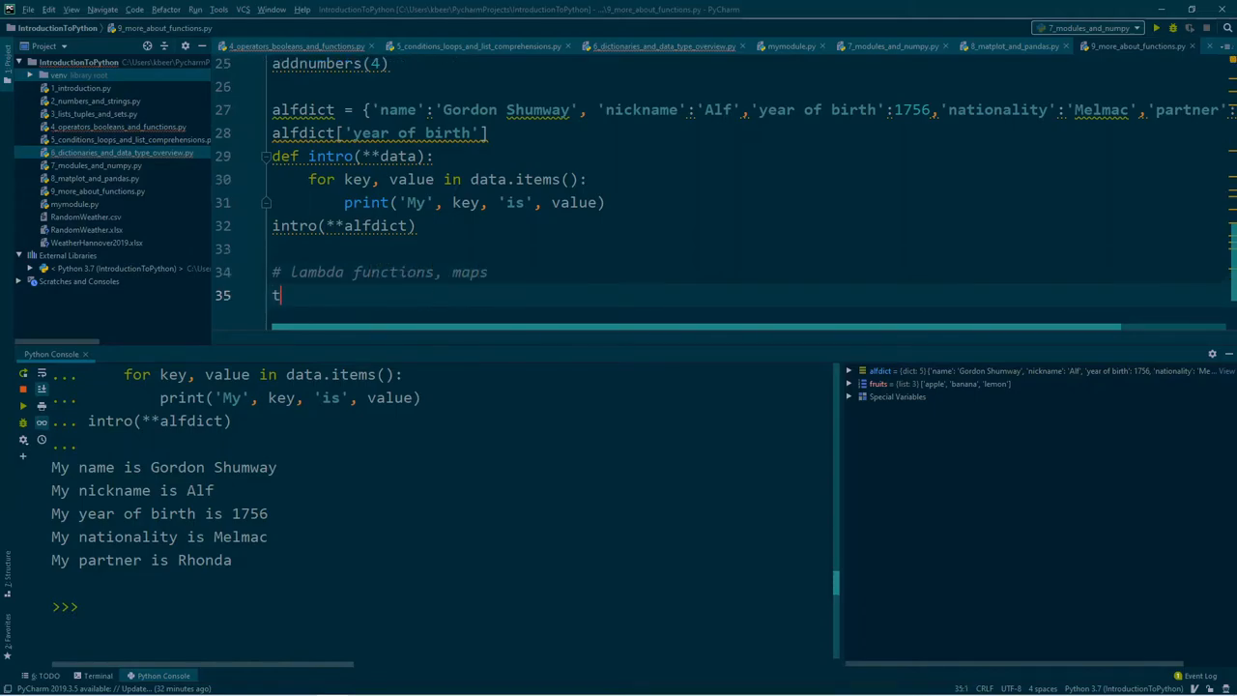
text(emp)
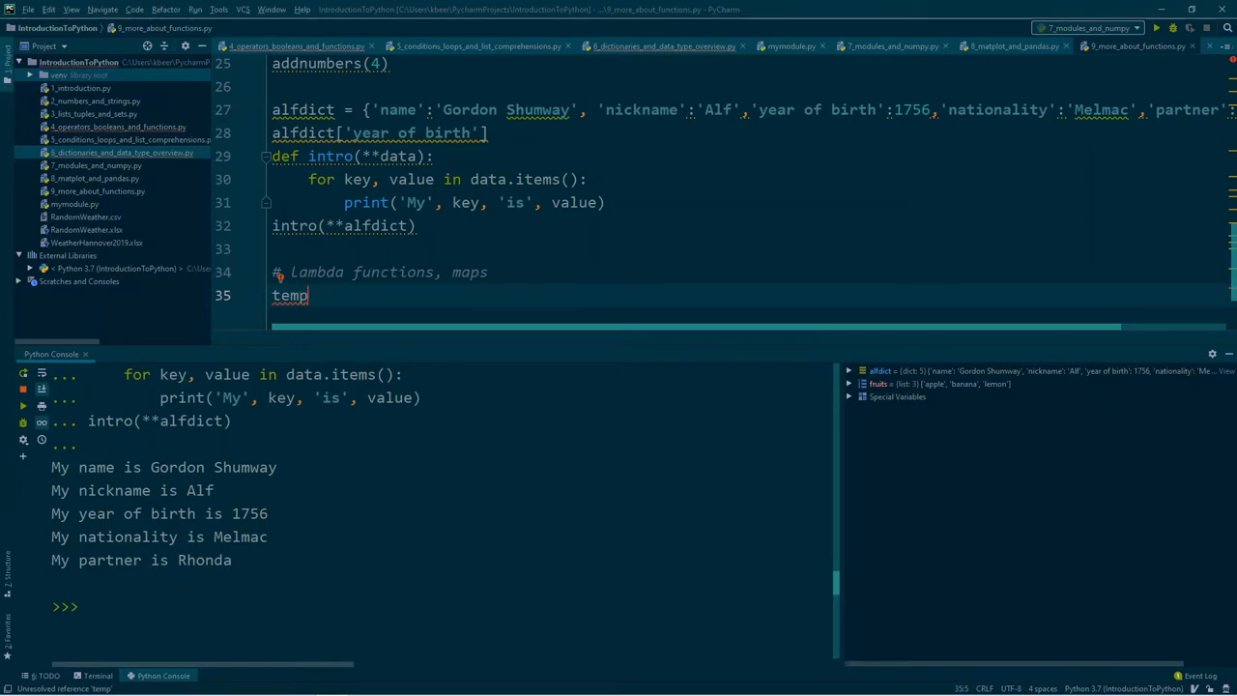
text(=[])
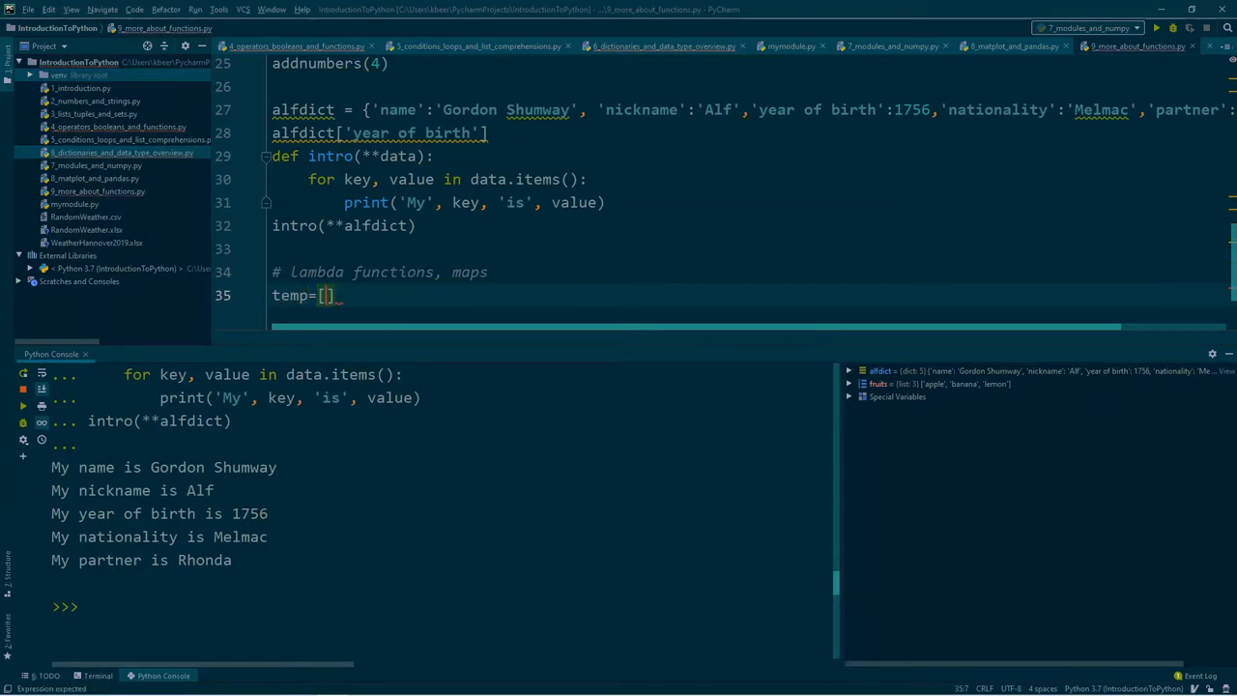
text(4,)
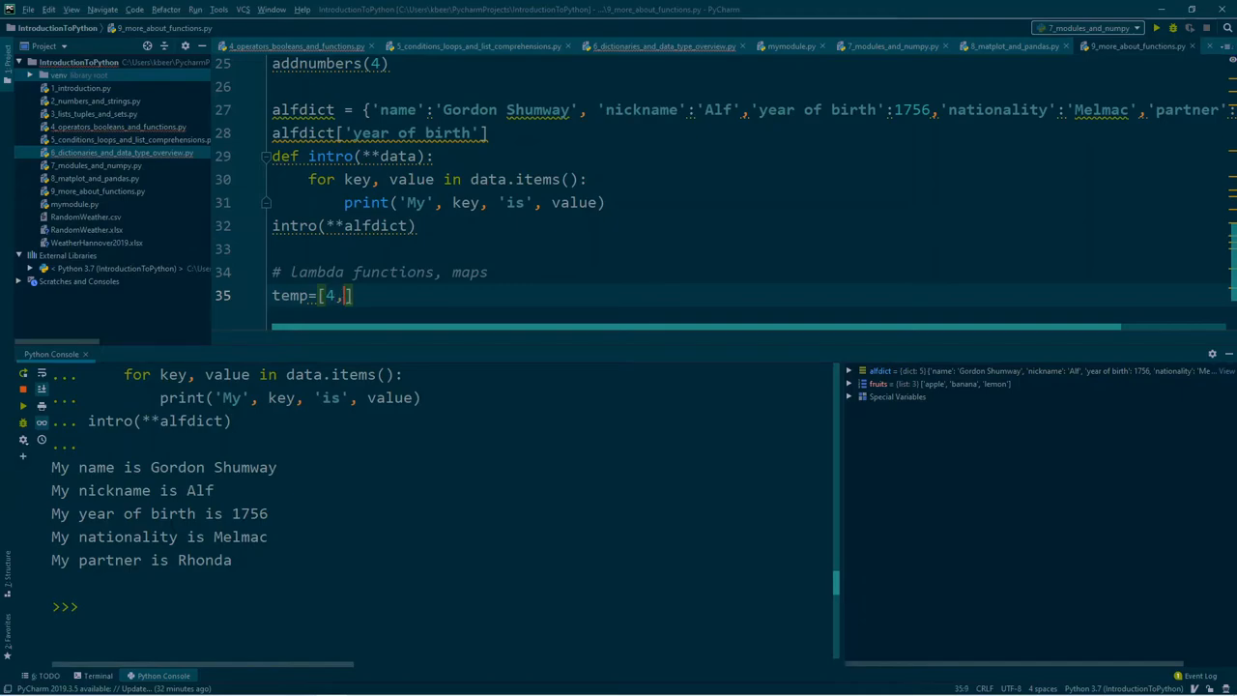
text(2,23,2)
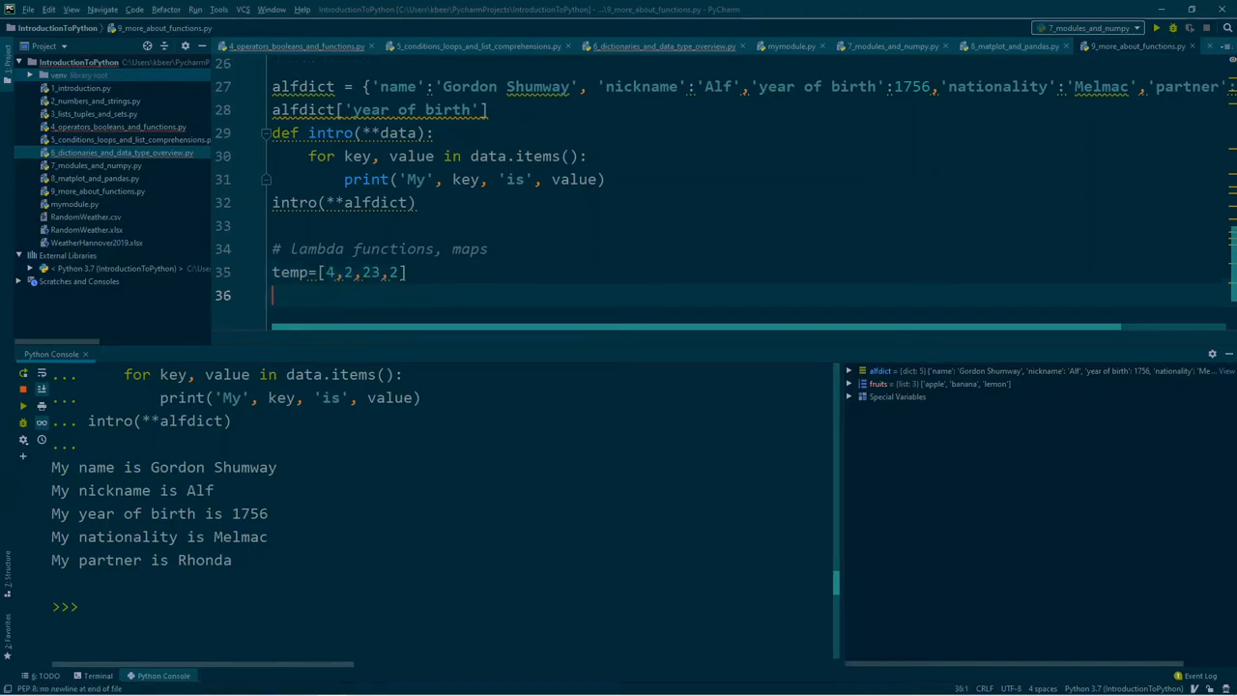
Start def fahrenheit(T): with a return of nested parentheses
text(def fahren)
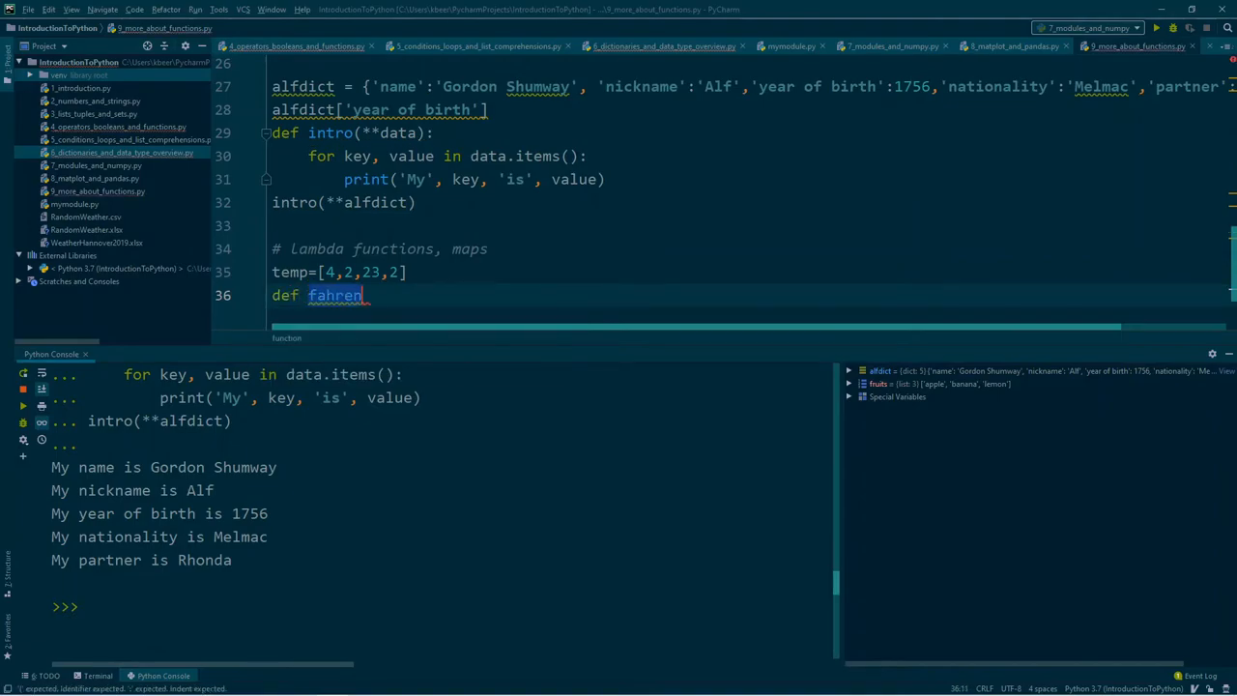
text(heit(T)
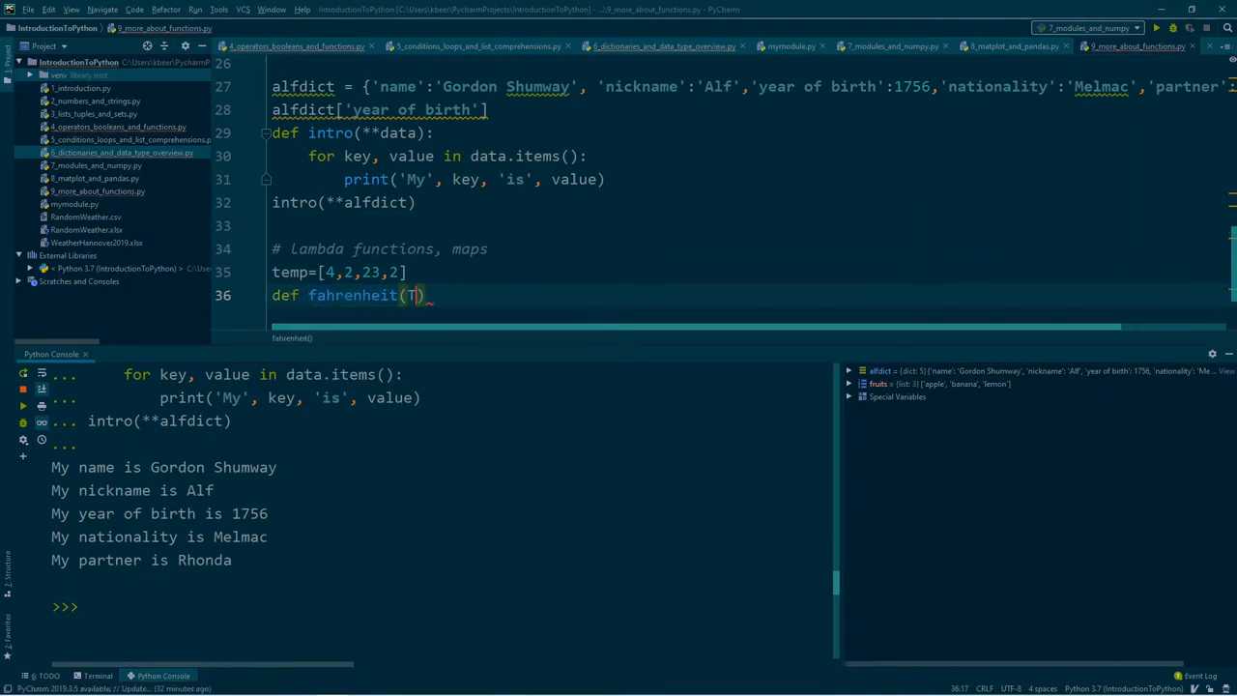
text(:)
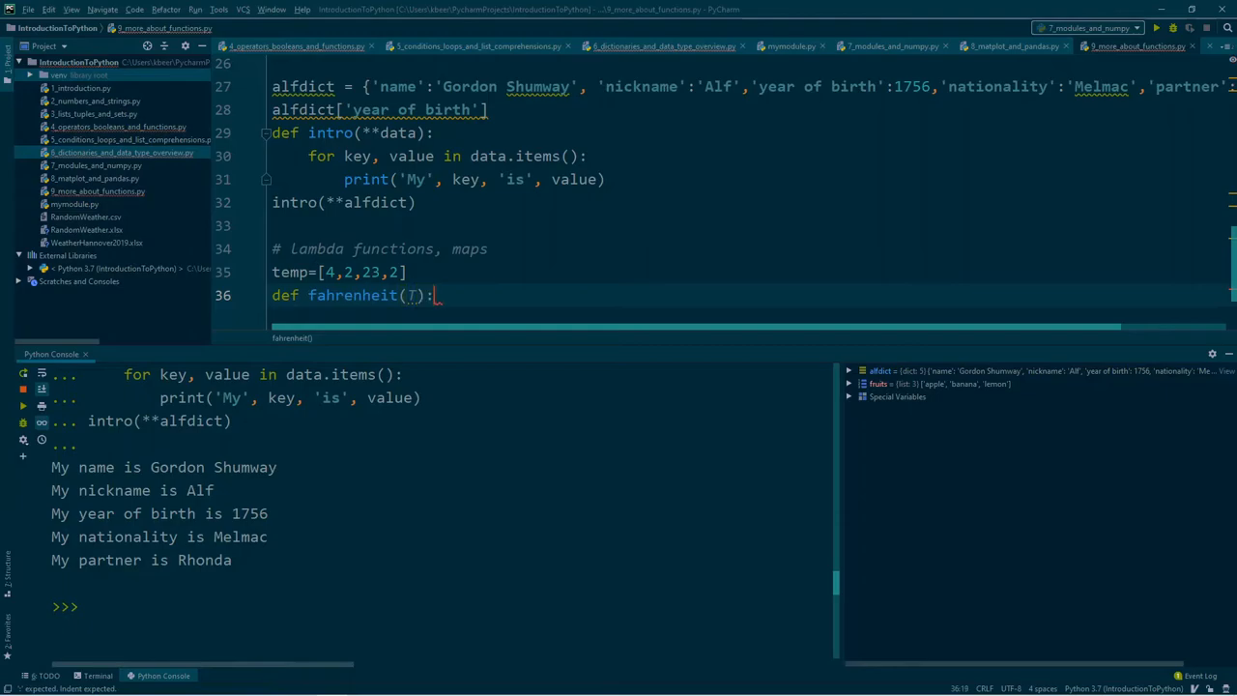
text(return)
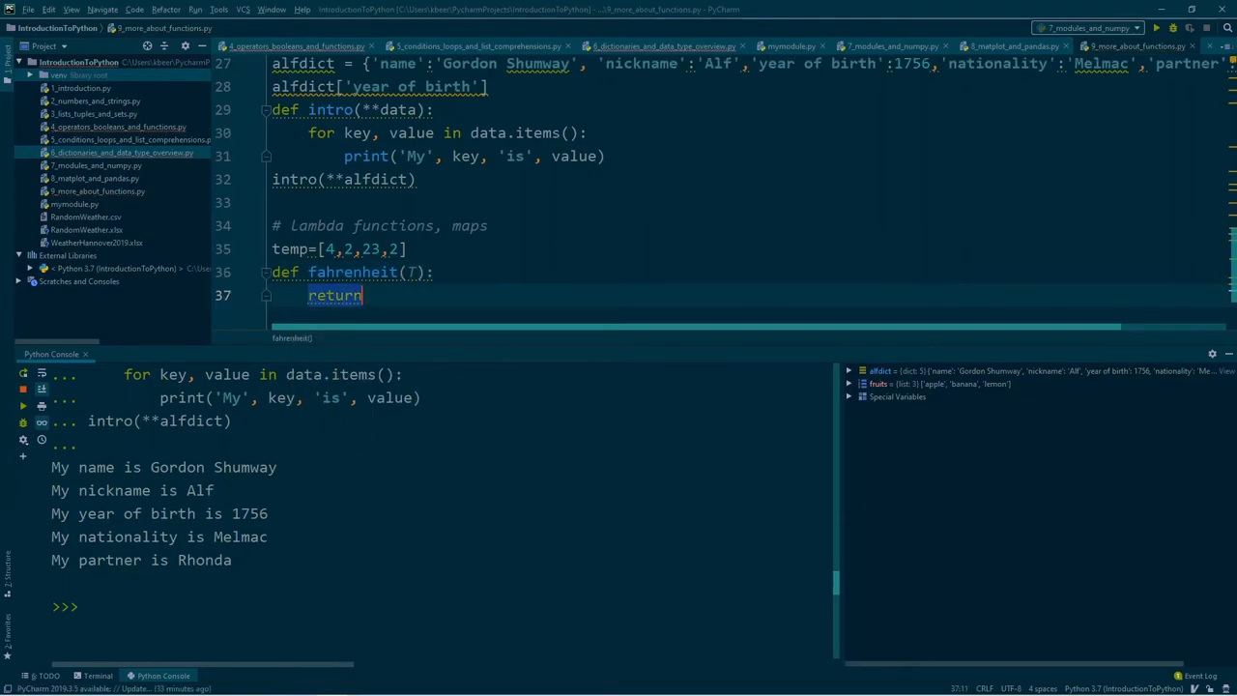
text((()))
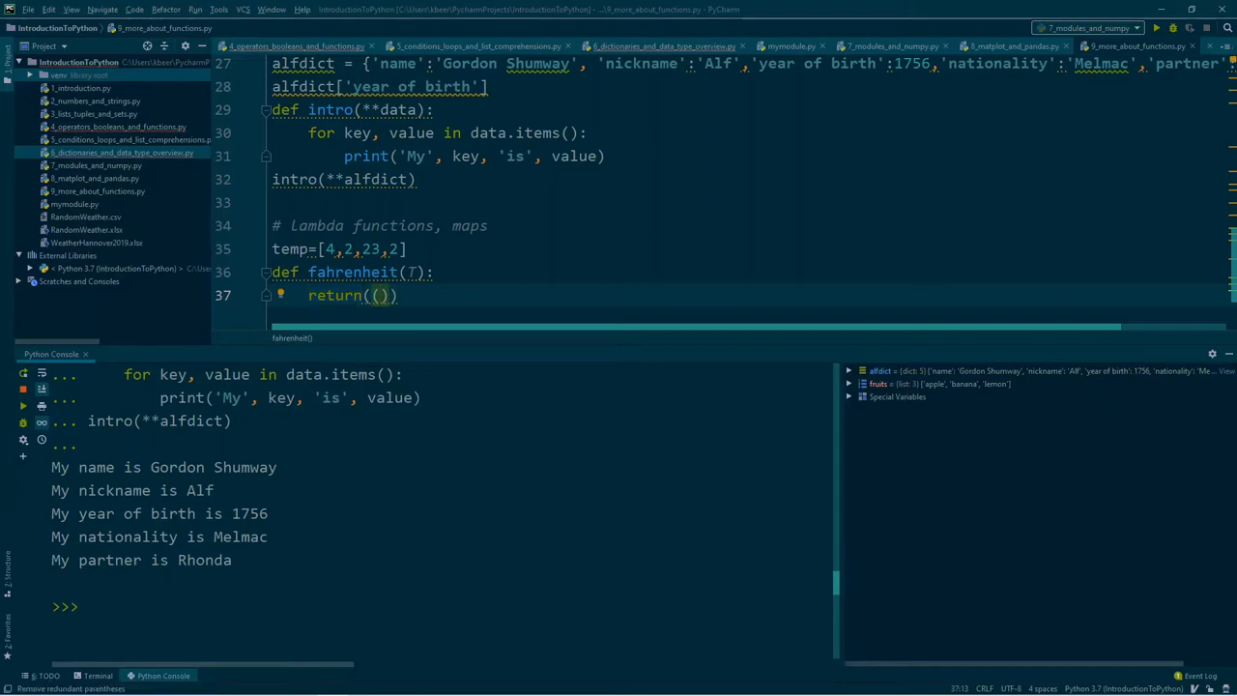
Complete the return as (9.0/5)*T + 32 and run the definition in the console
text(9.)
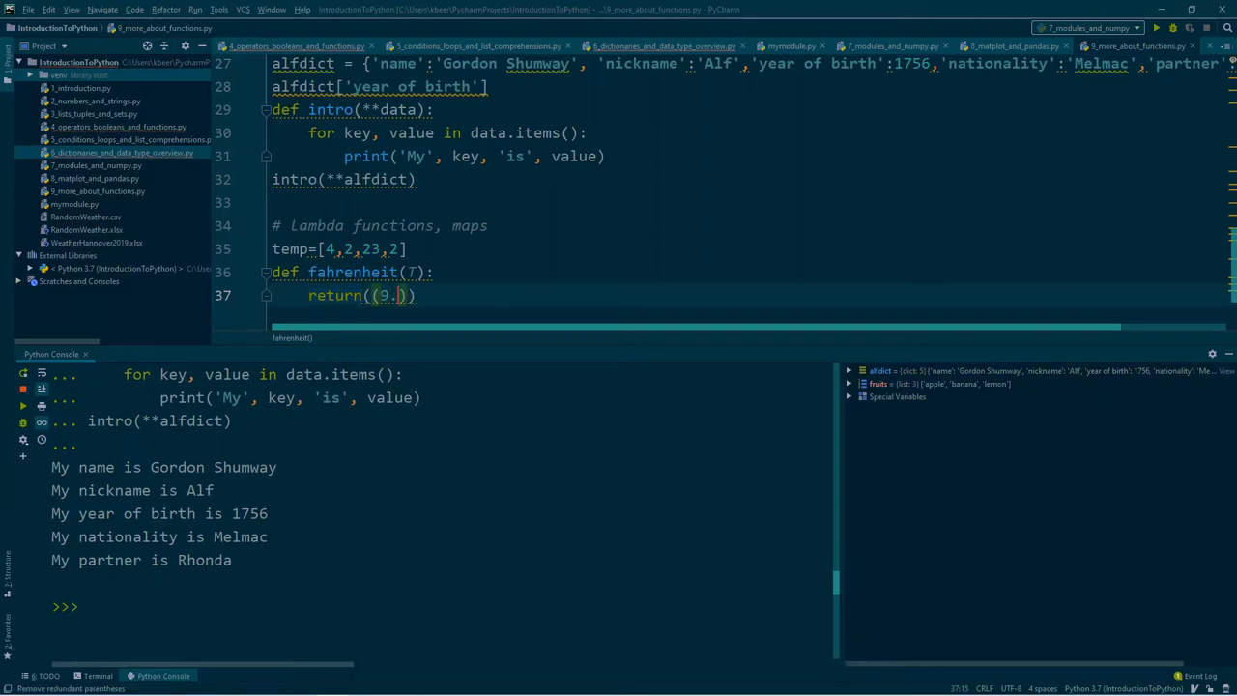
text(0)
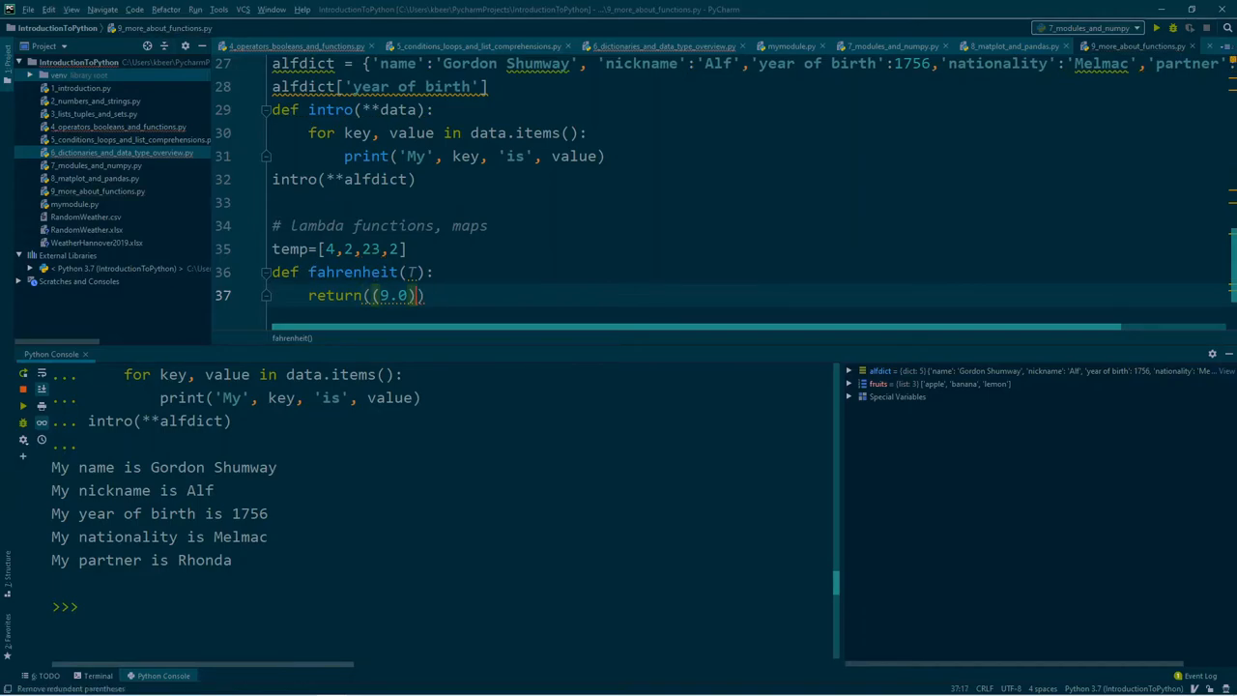
text(/)
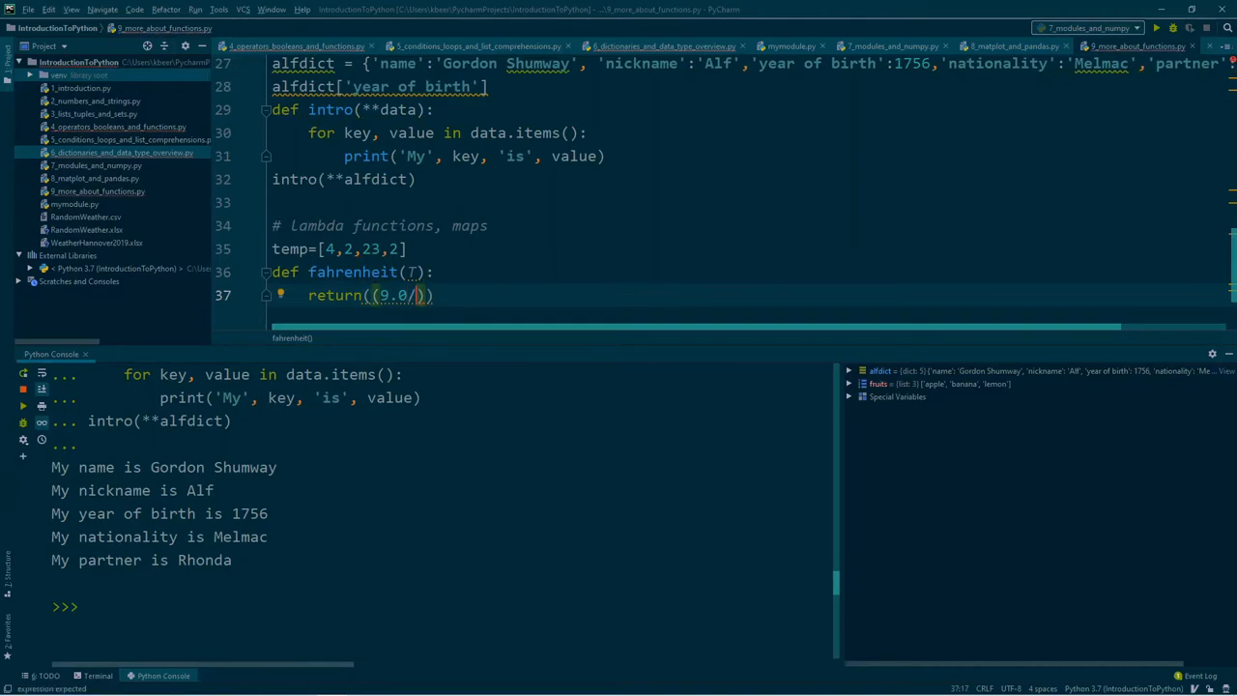
text(5))
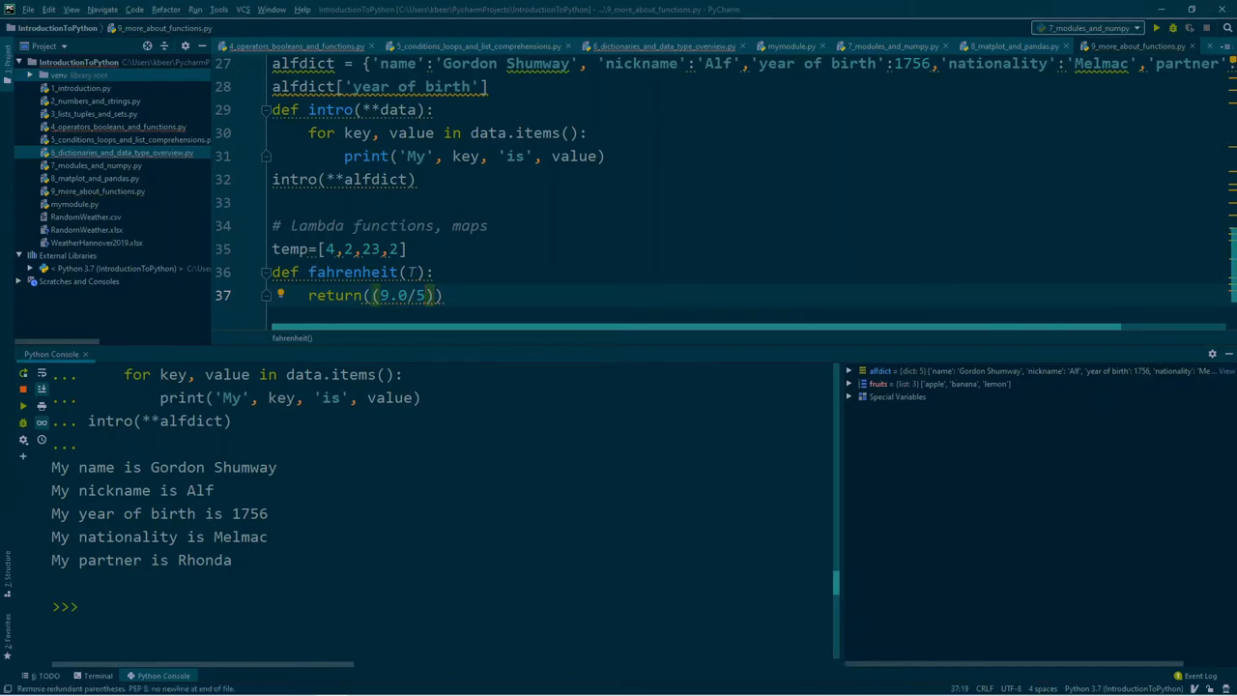
text(*)
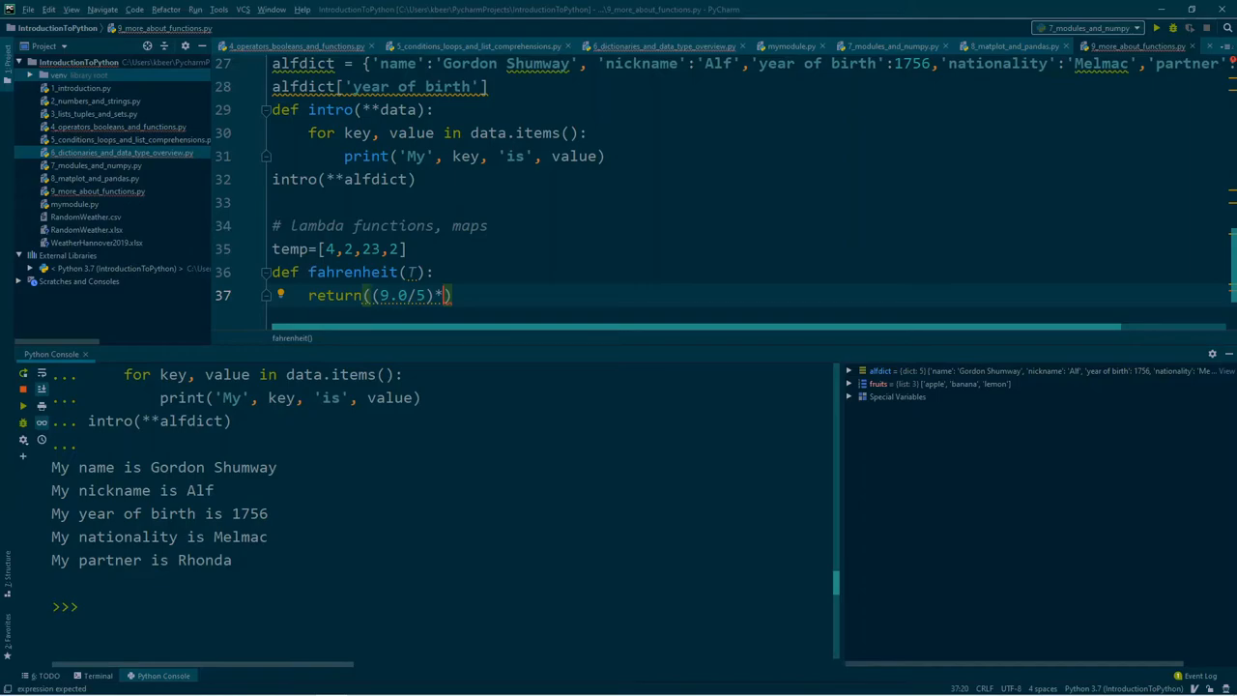
text(T)
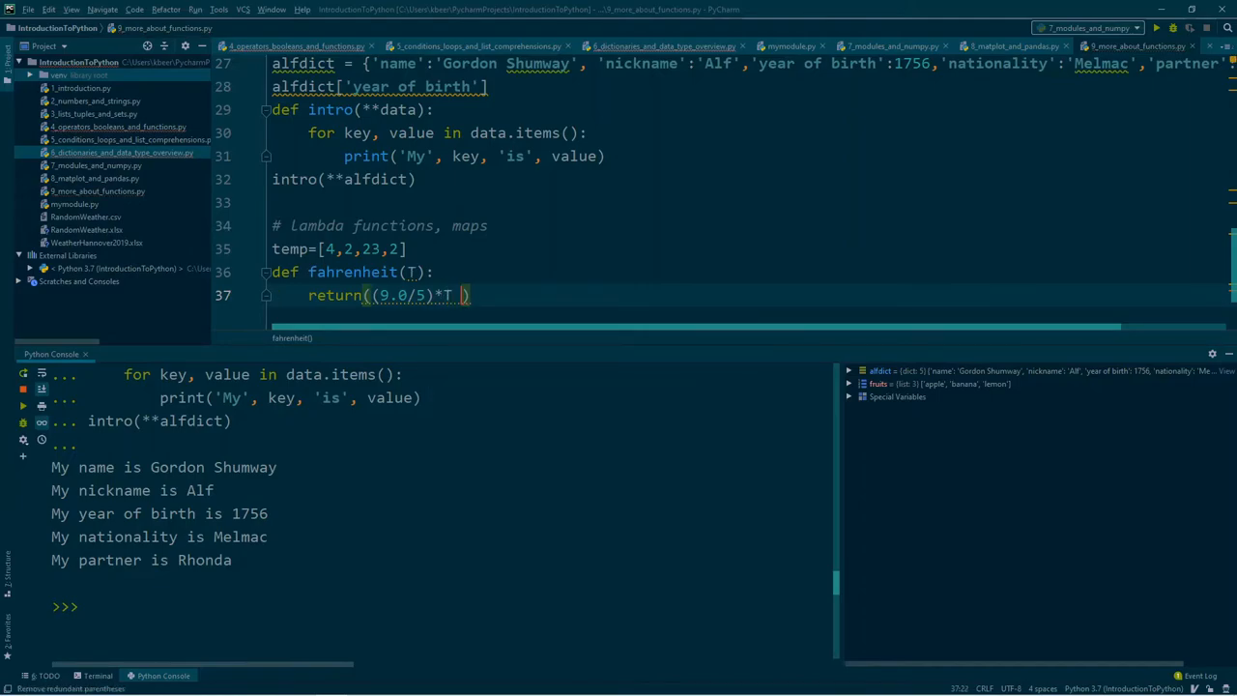
text(+ 32)
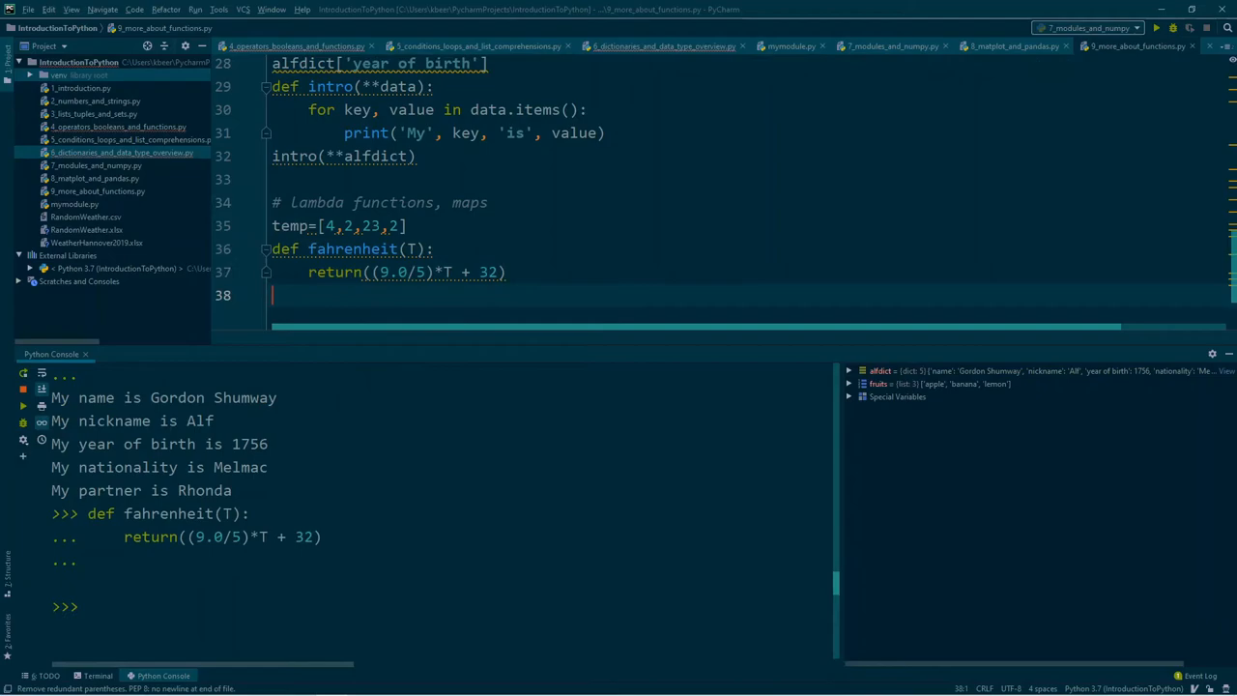
text(fahrenheit()
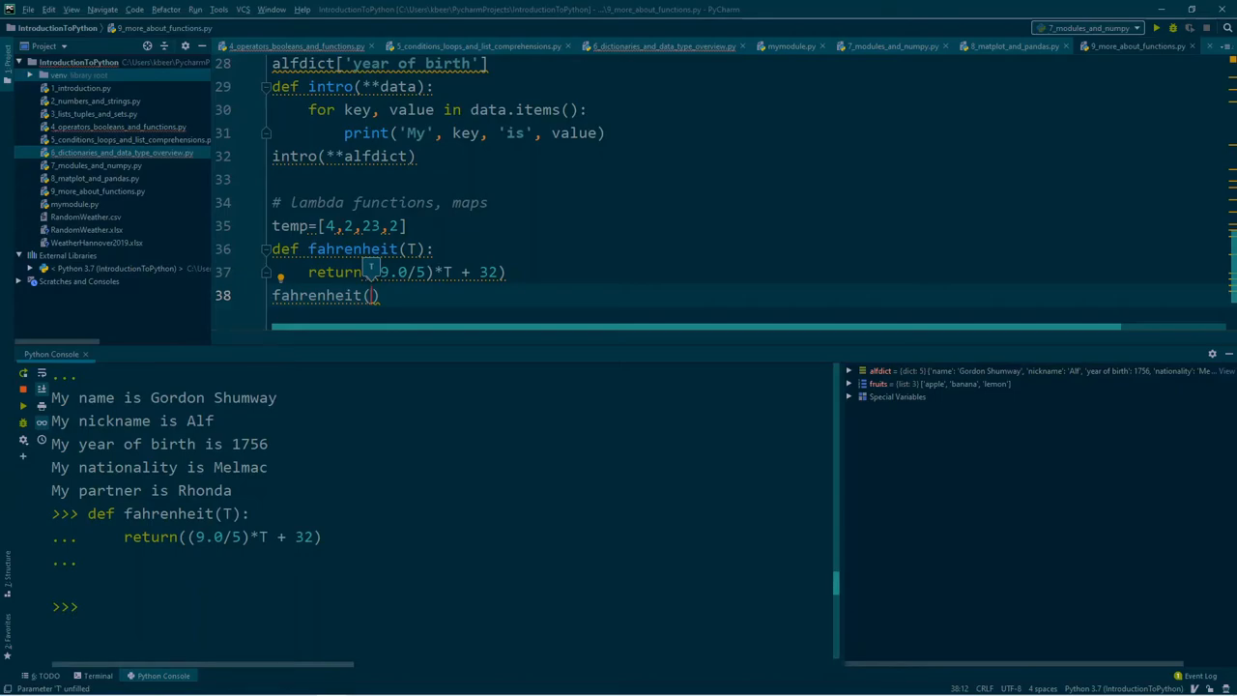
Run fahrenheit(30) in the console, returning 86.0
text(30)
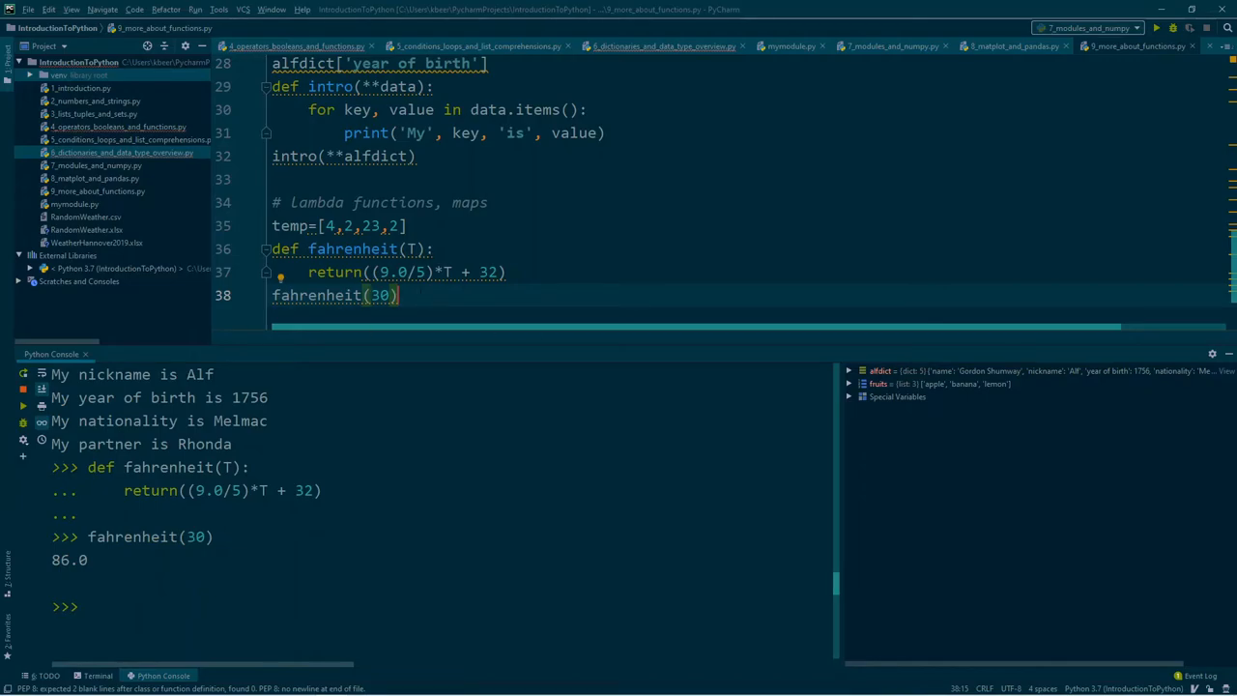
key(enter)
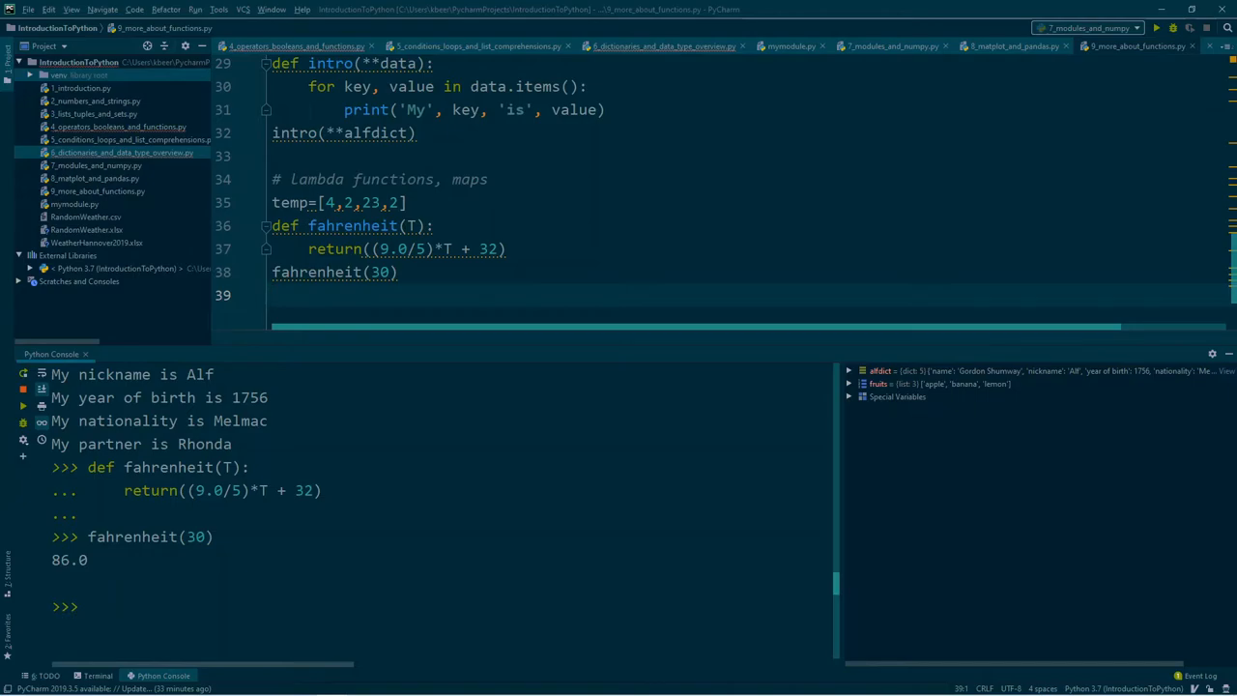
Assign t=map(fahrenheit, temp) in the script and evaluate t in the console as a map object
text(t=)
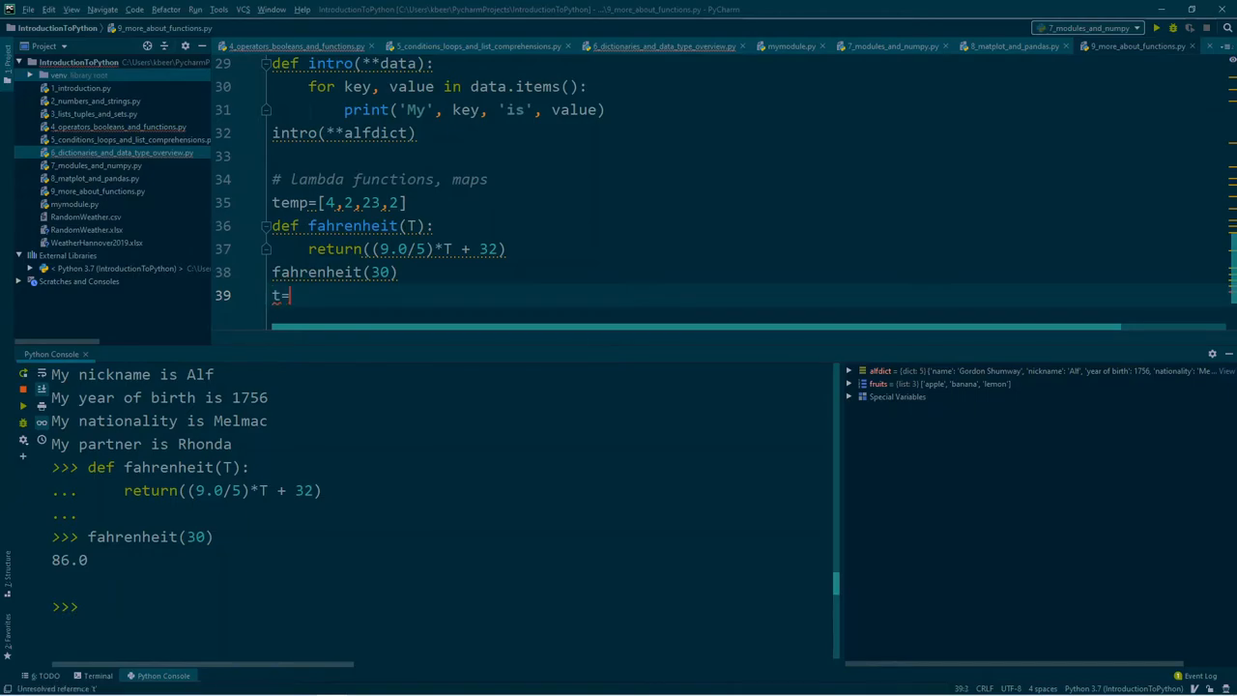
text(map()
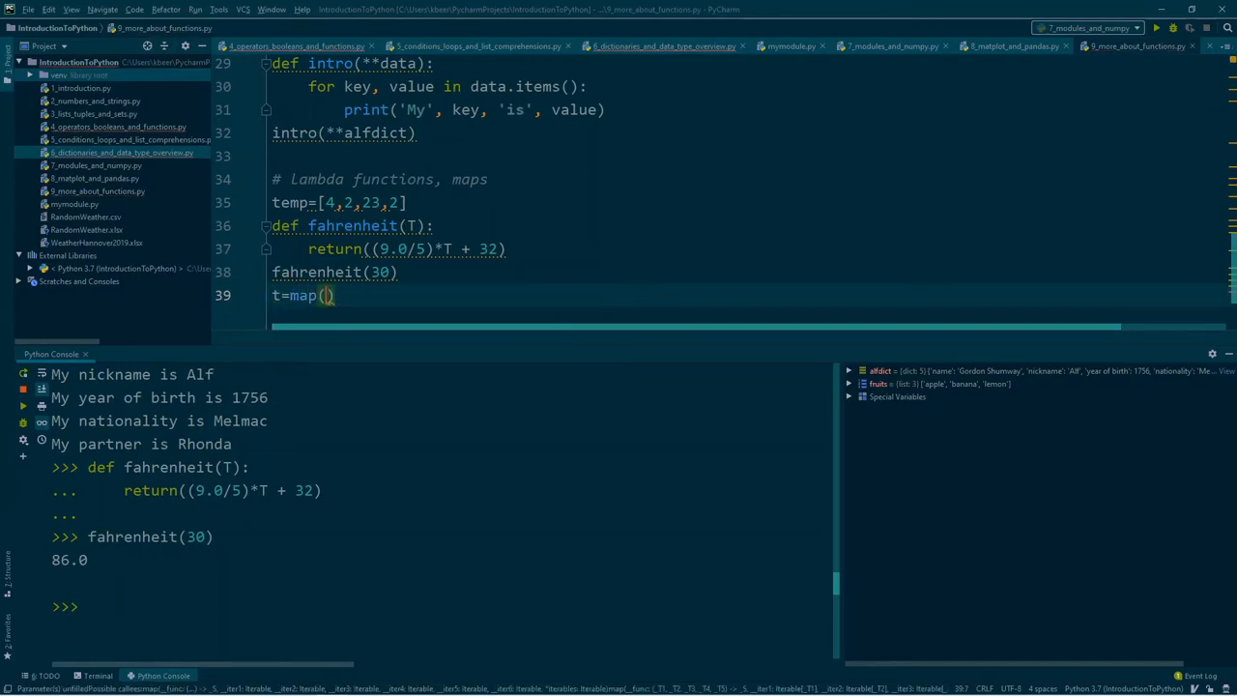
text(fahr)
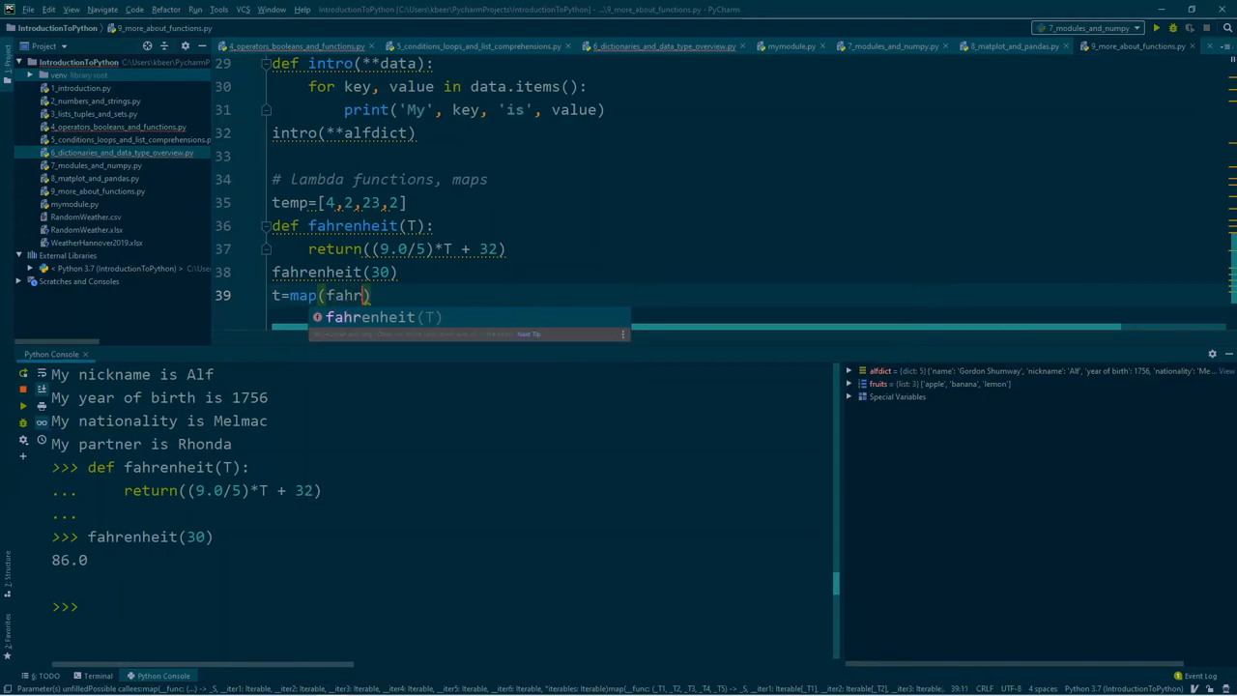
key(Tab)
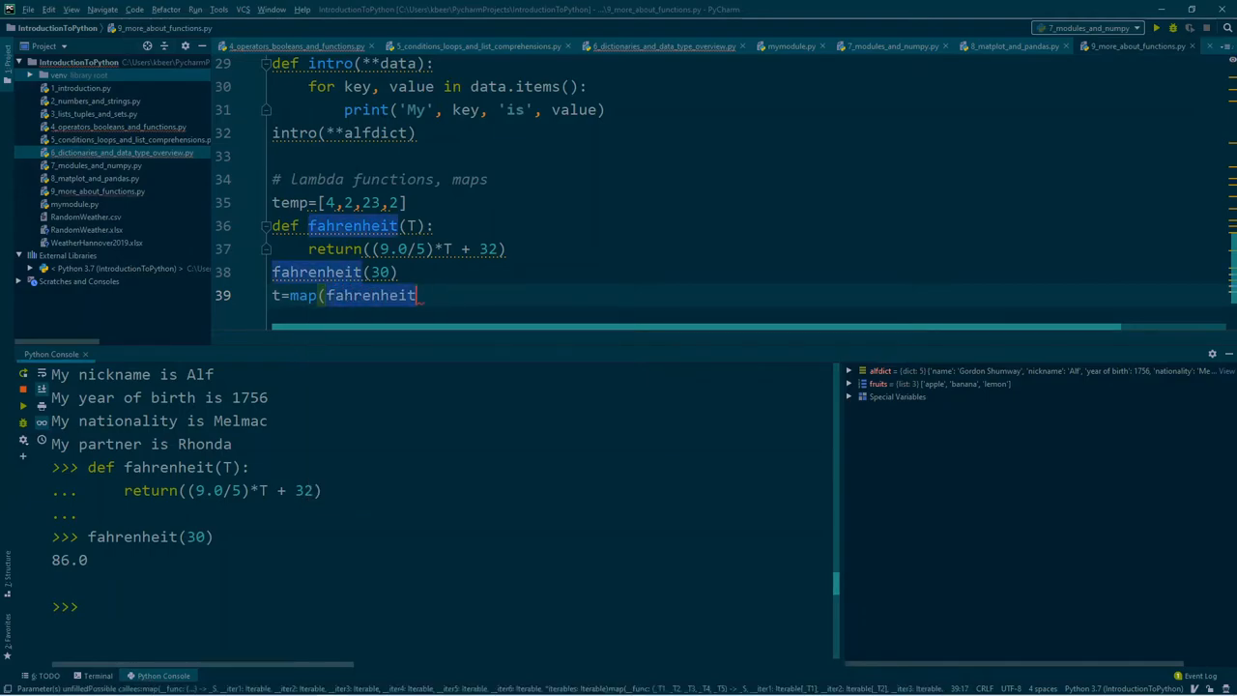
text(, temp)
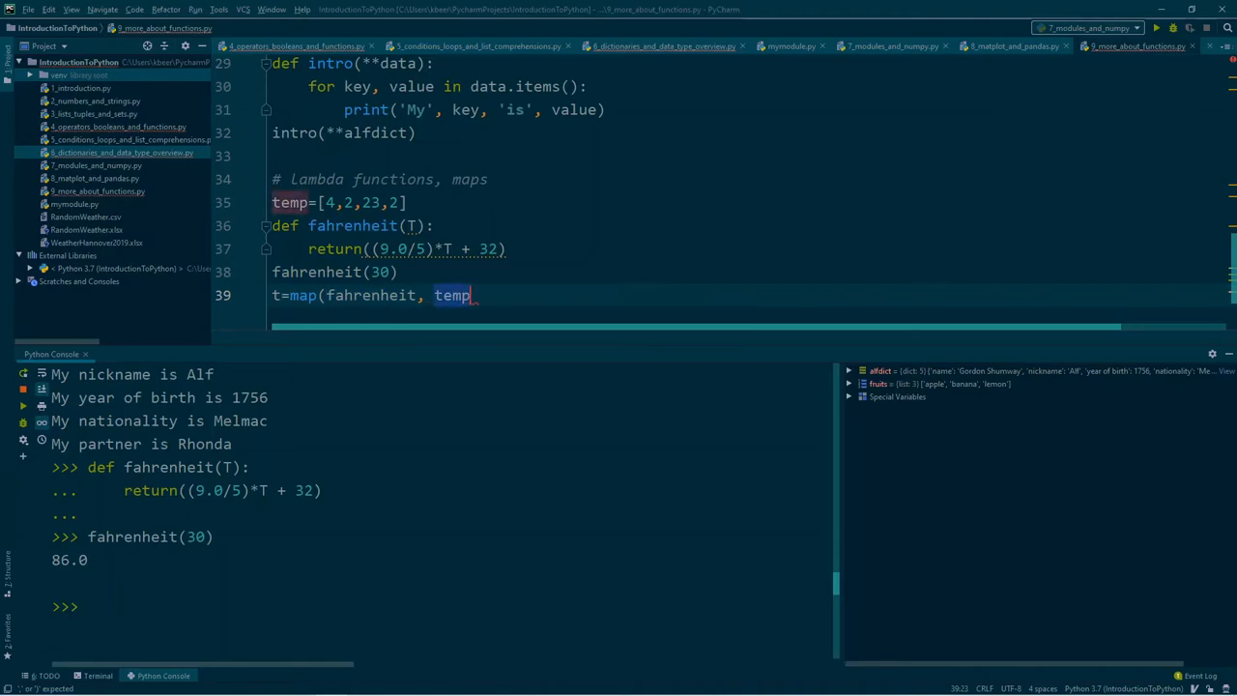
text())
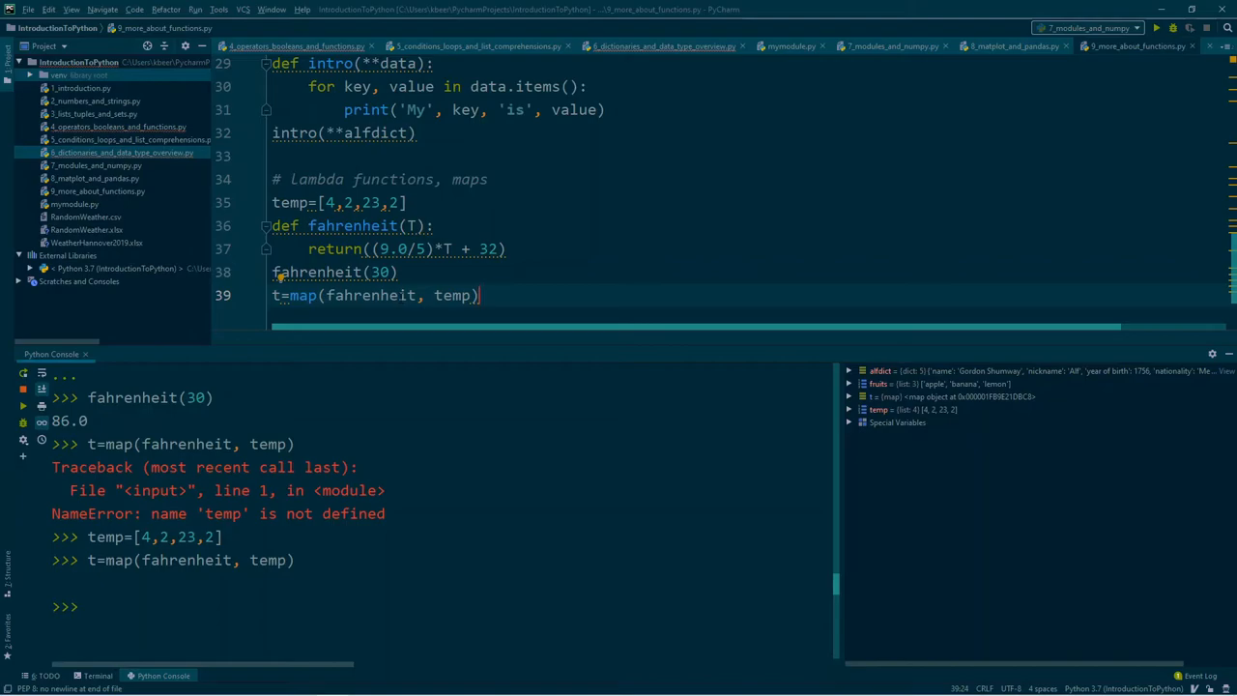
key(enter)
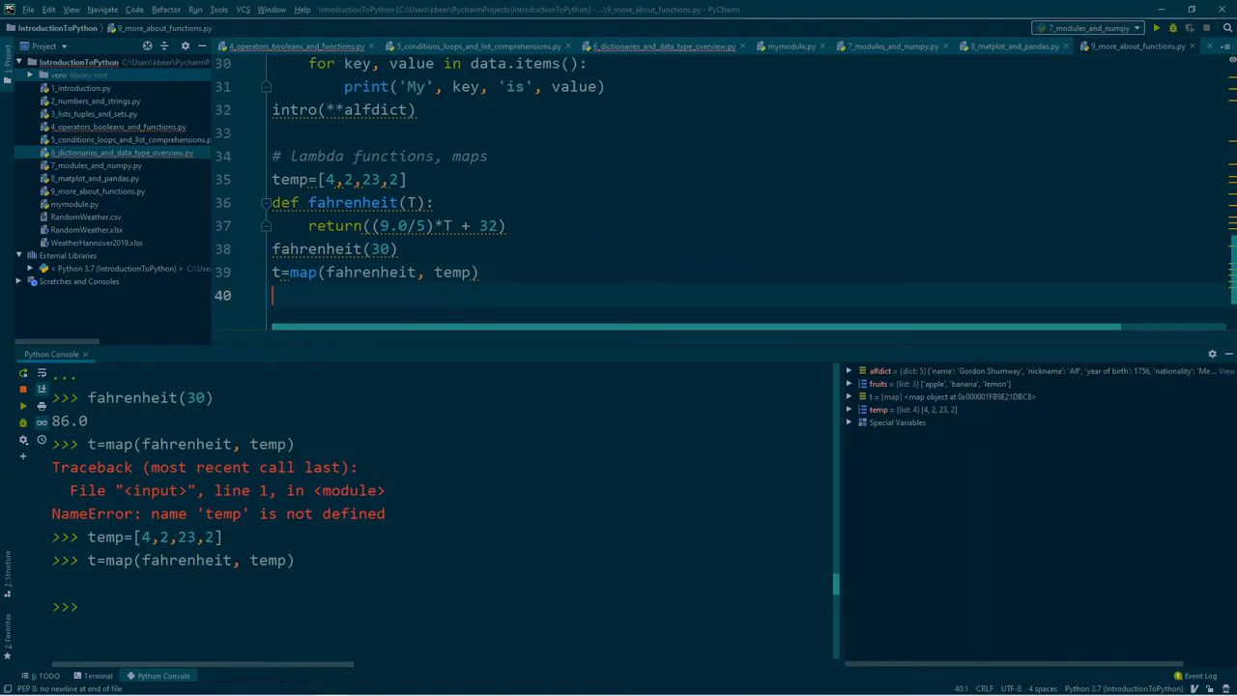
text(t)
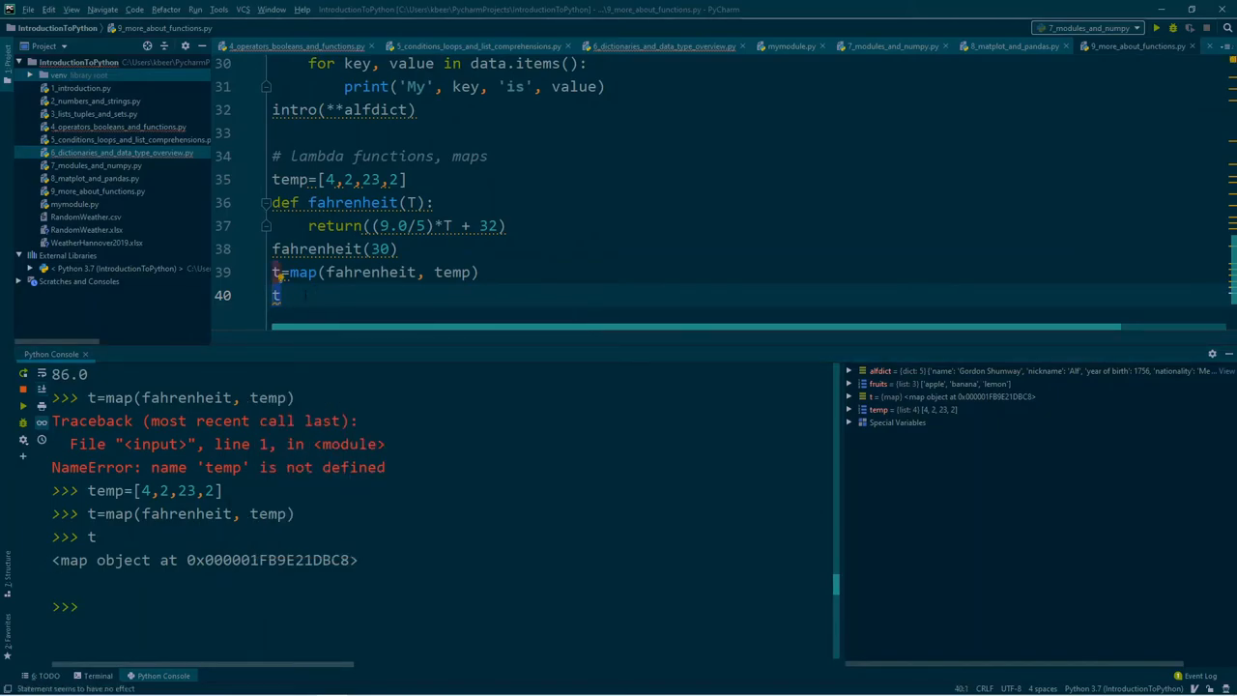
Evaluate list(t) in the console to get [39.2, 35.6, 73.4, 35.6]
text(list(t)
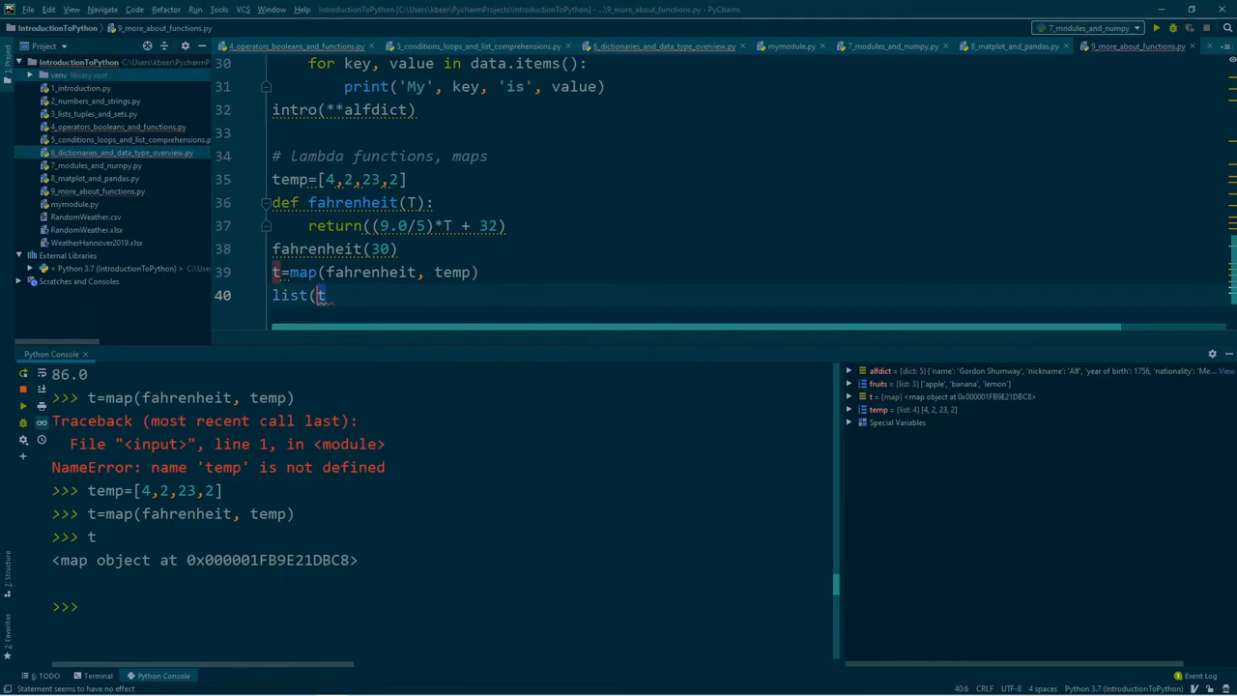
key(Return)
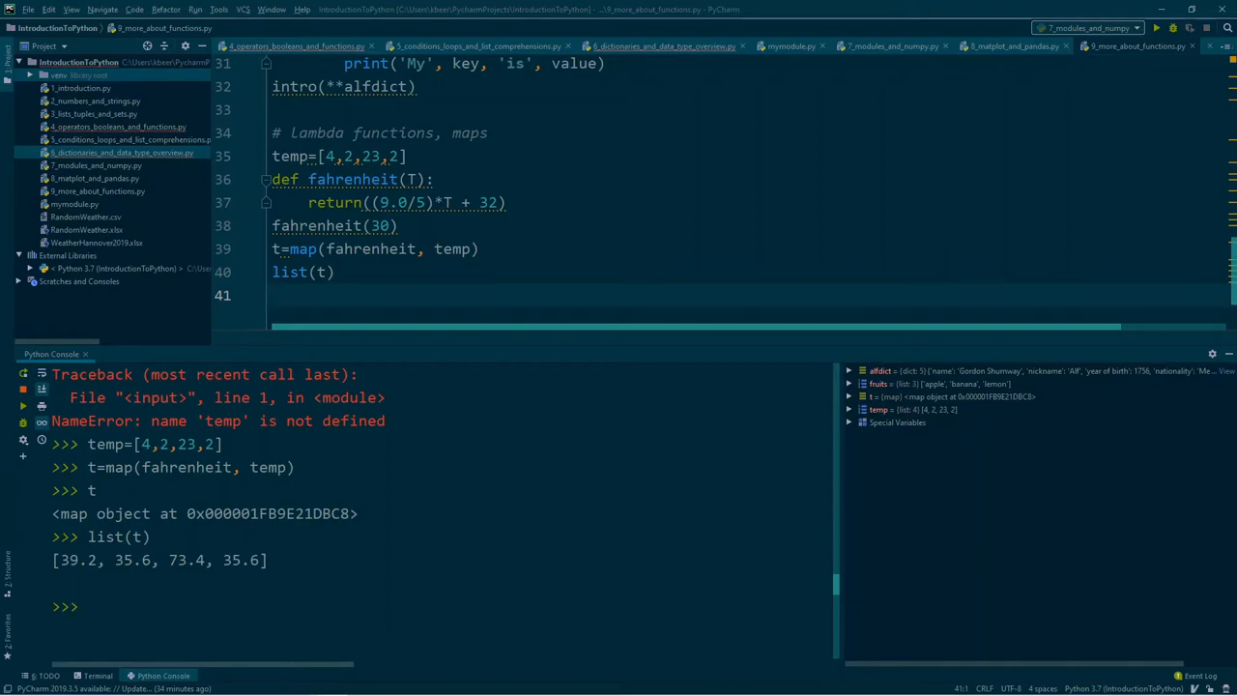
Write t = map(lambda x: (9.0/5)*x +32, temp), correcting typos along the way
text(t =)
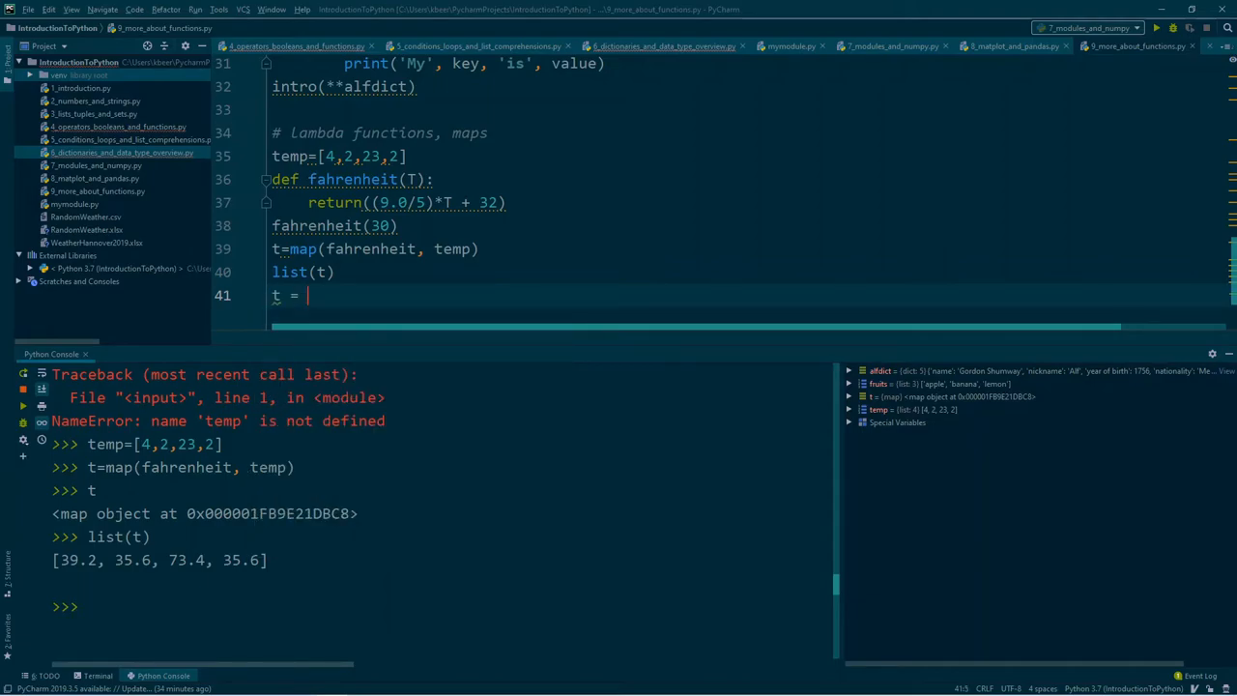
text(map()
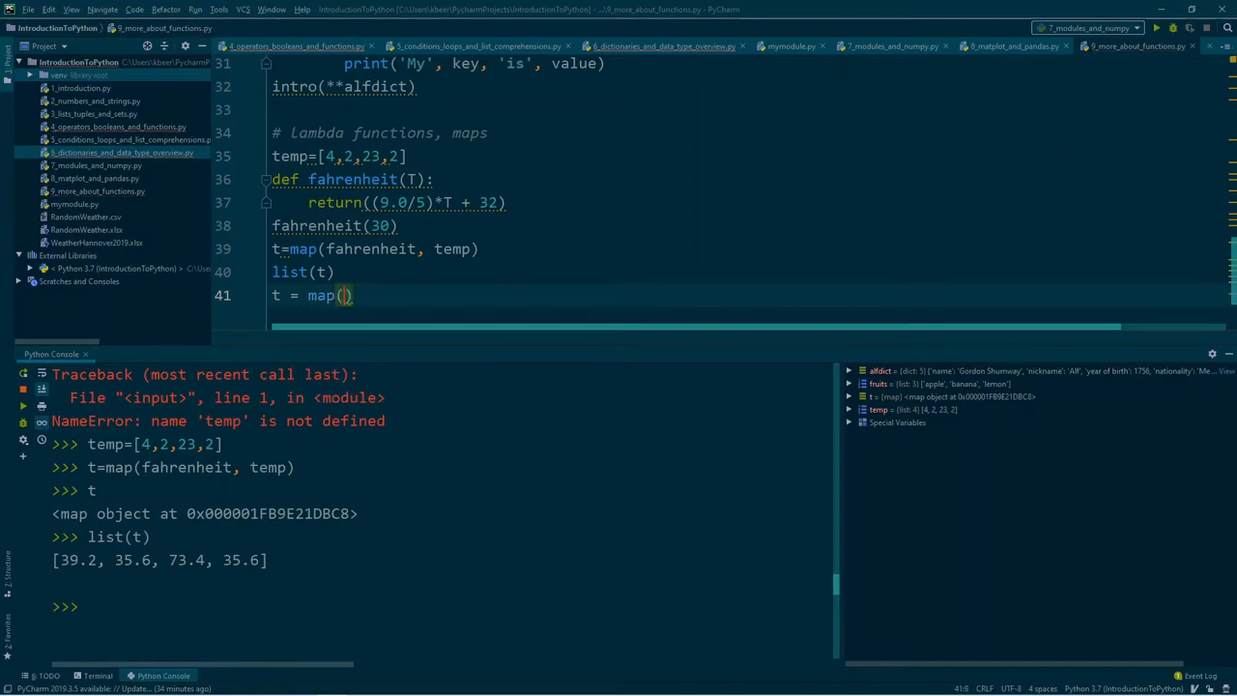
text(l)
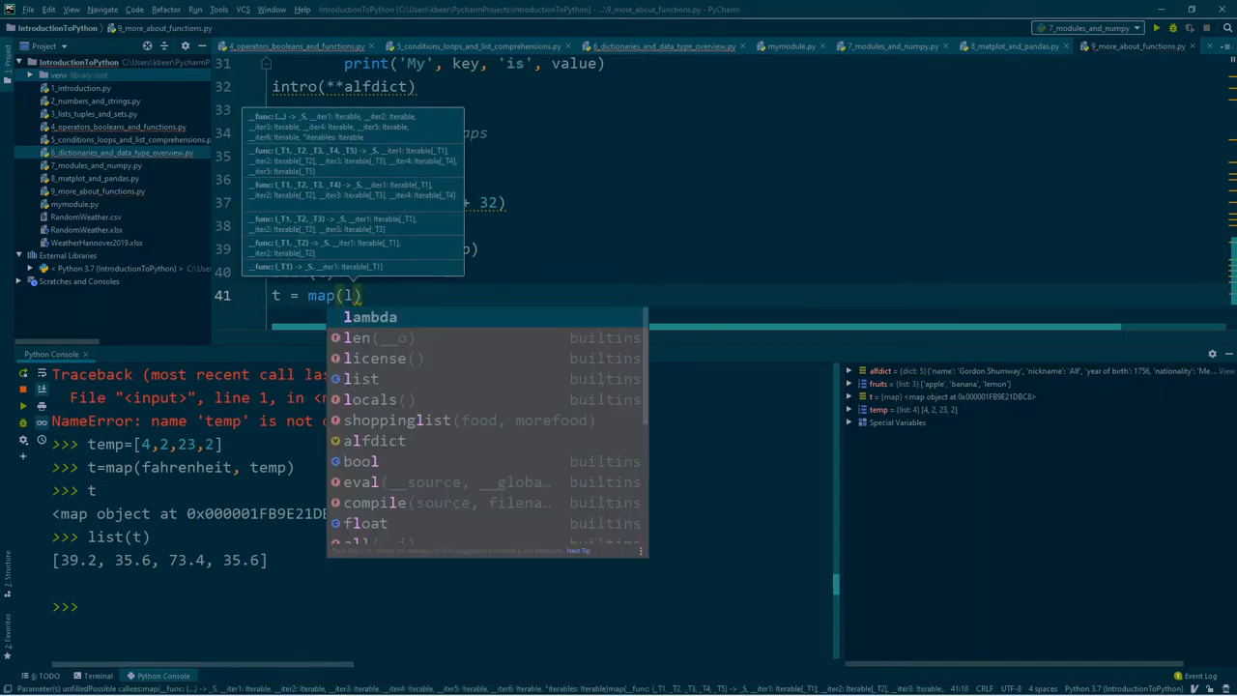
text(lambda)
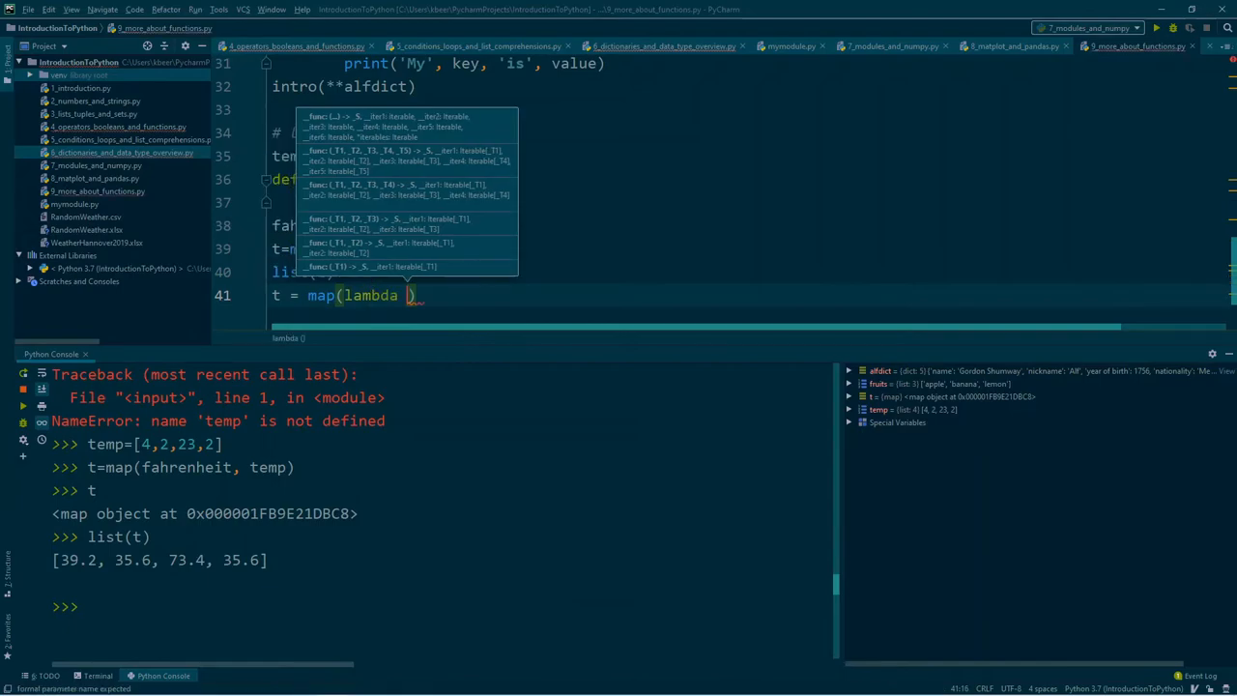
text(x: ()
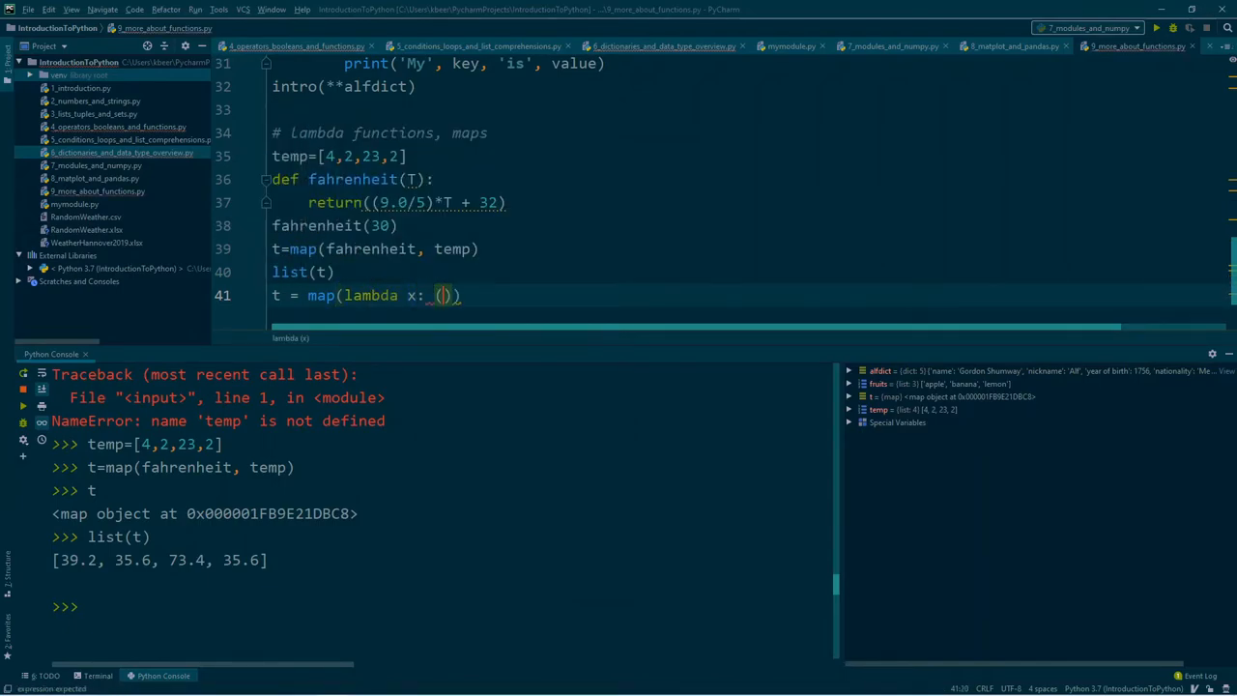
text(float()
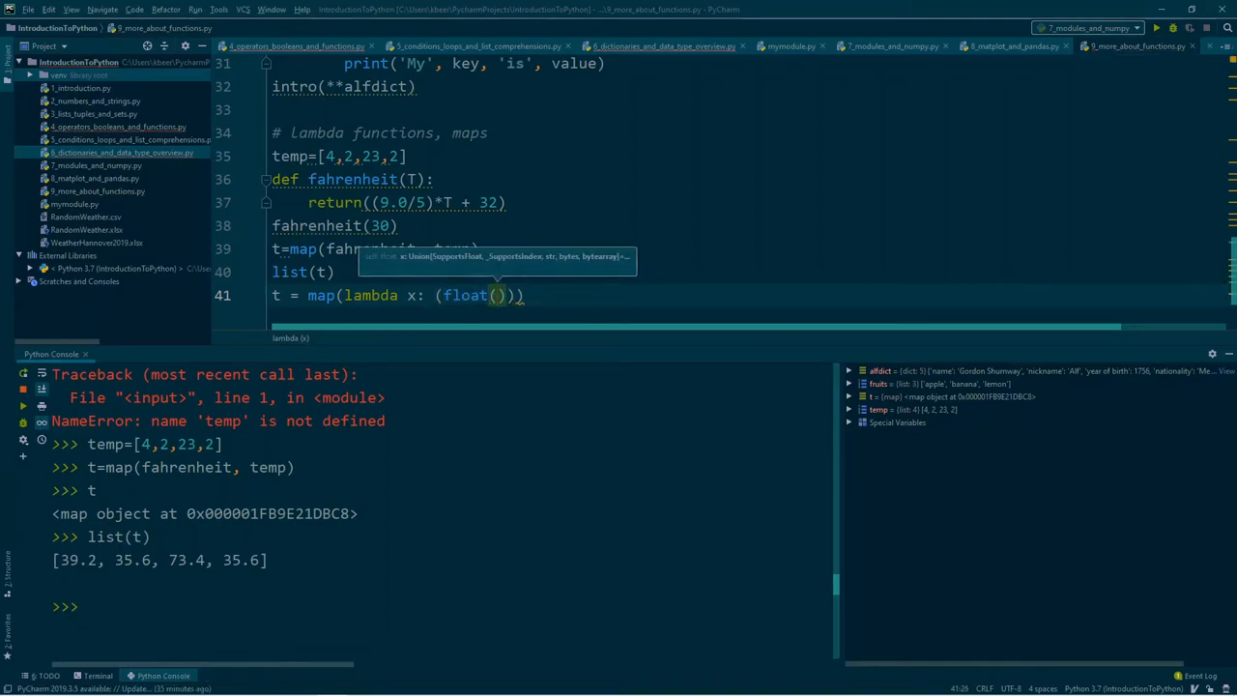
text(9)
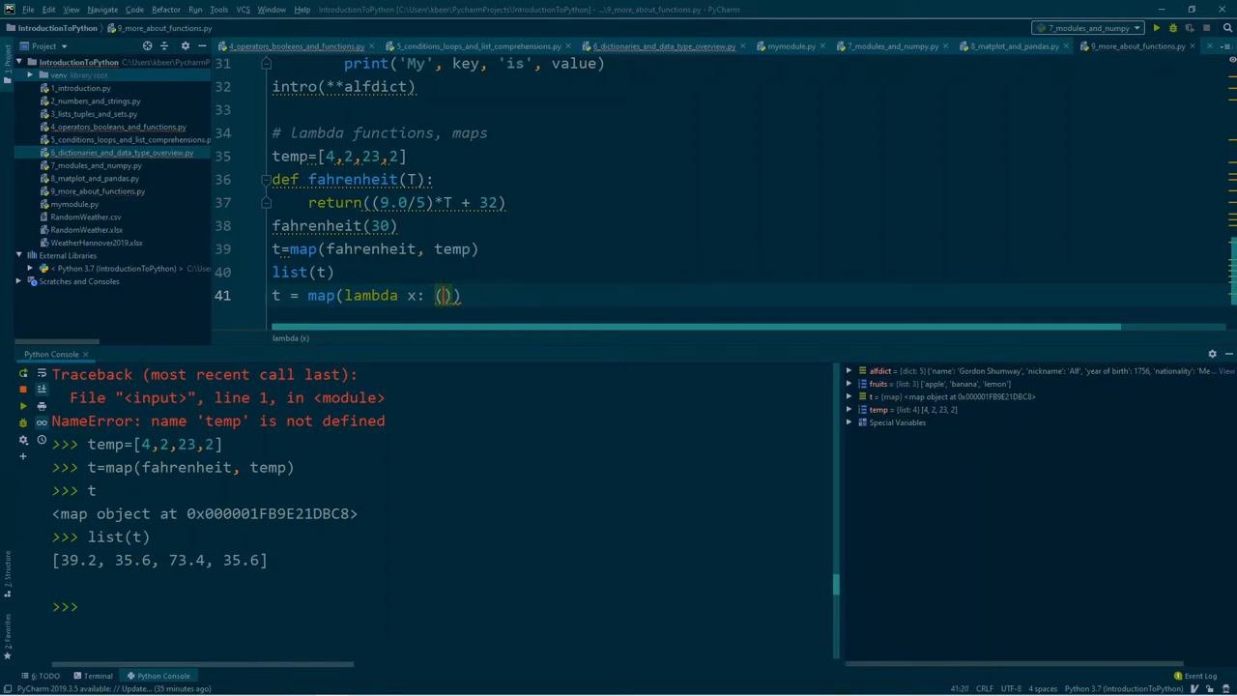
text(9.0/5)
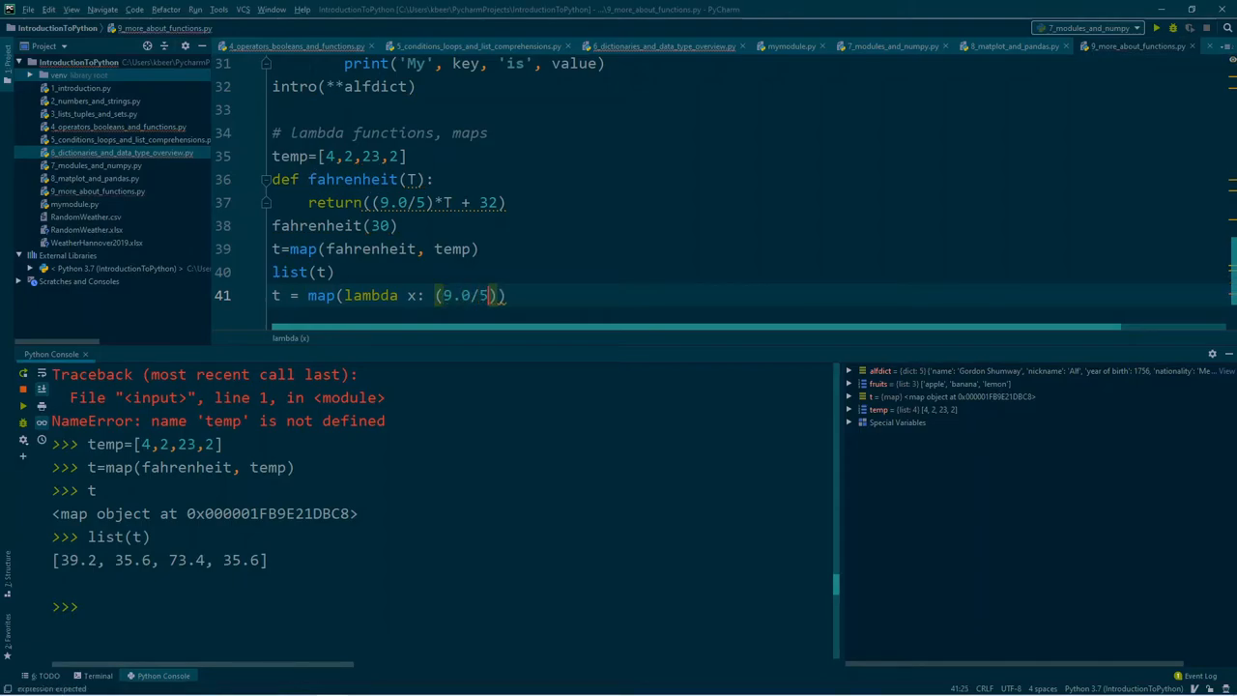
text(*)
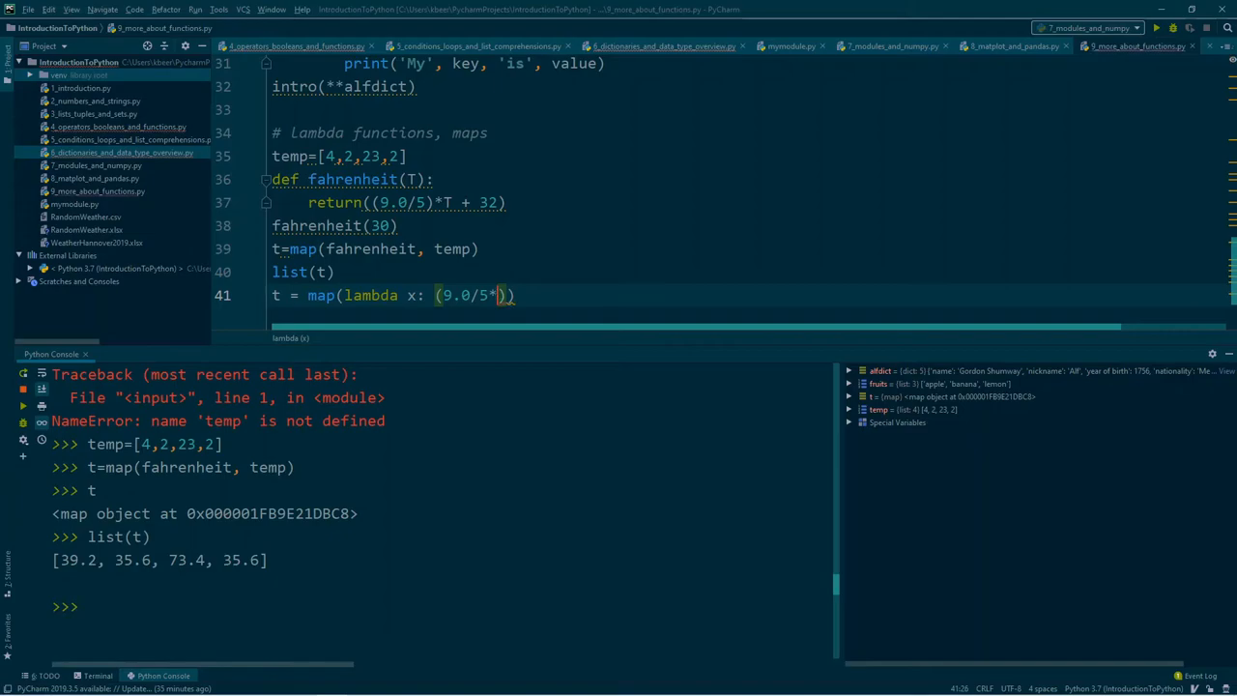
text(5)
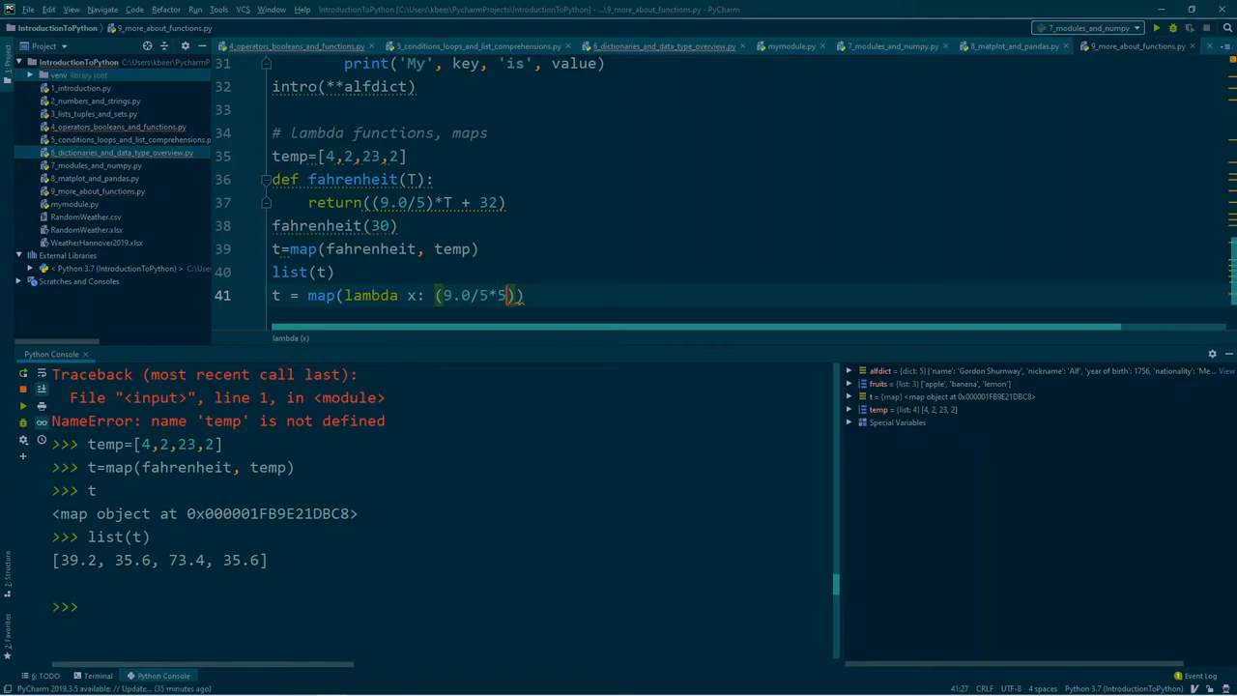
key(Backspace)
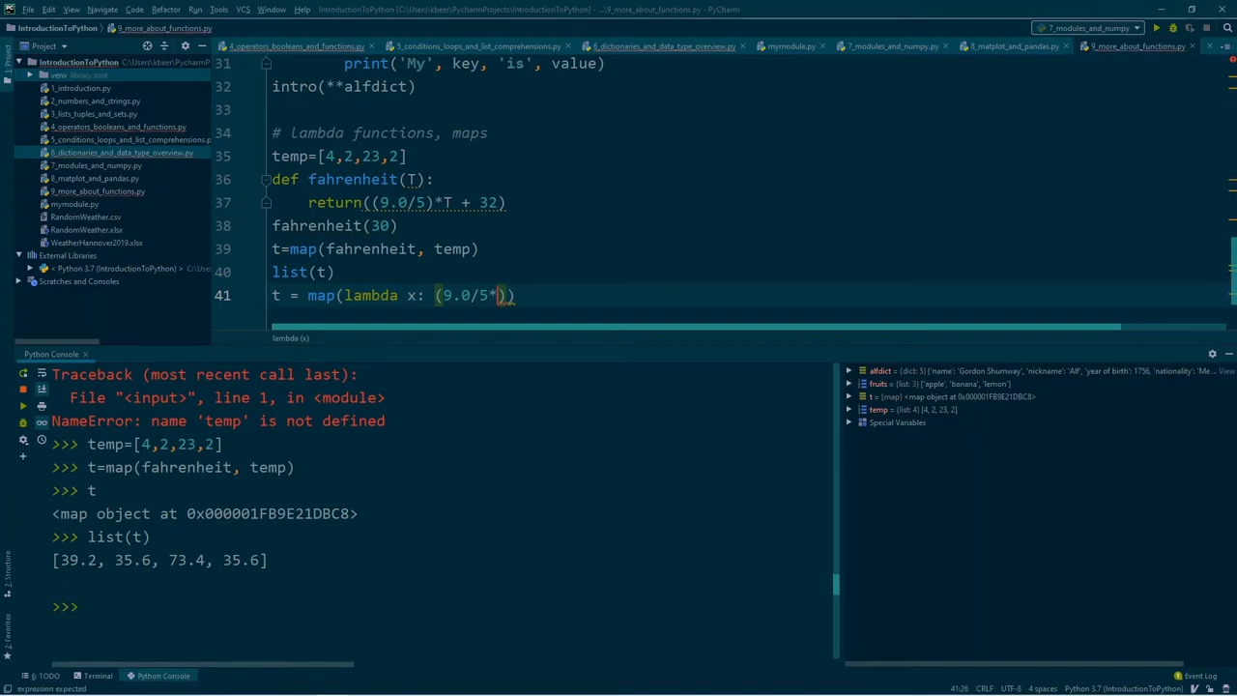
text(*x +32, temp)
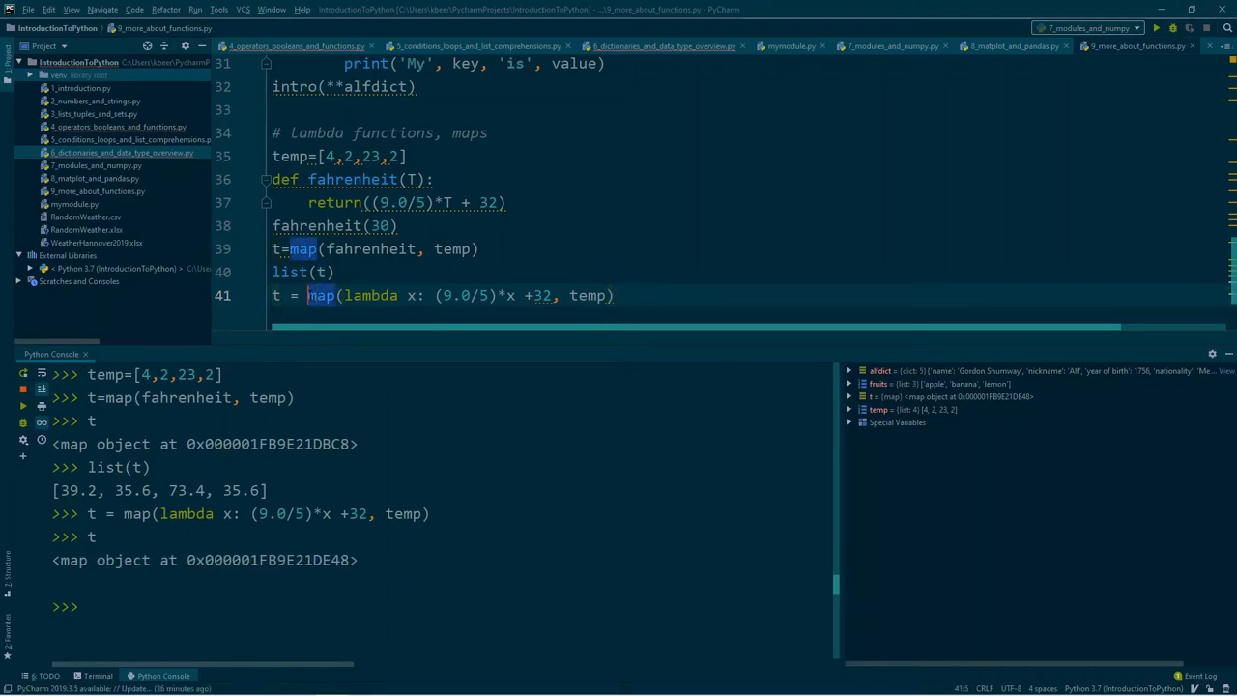
Wrap the lambda map in list() so t becomes [39.2, 35.6, 73.4, 35.6], then highlight the lambda expression
text(list()
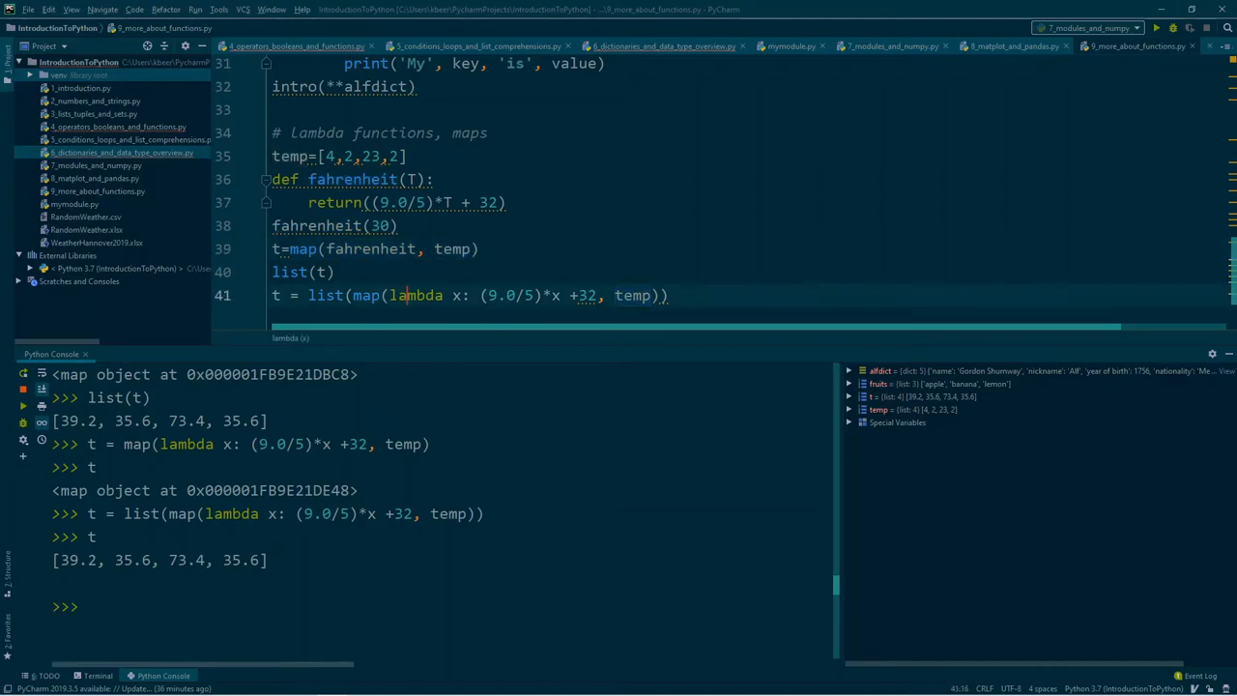
drag(390, 294, 599, 294)
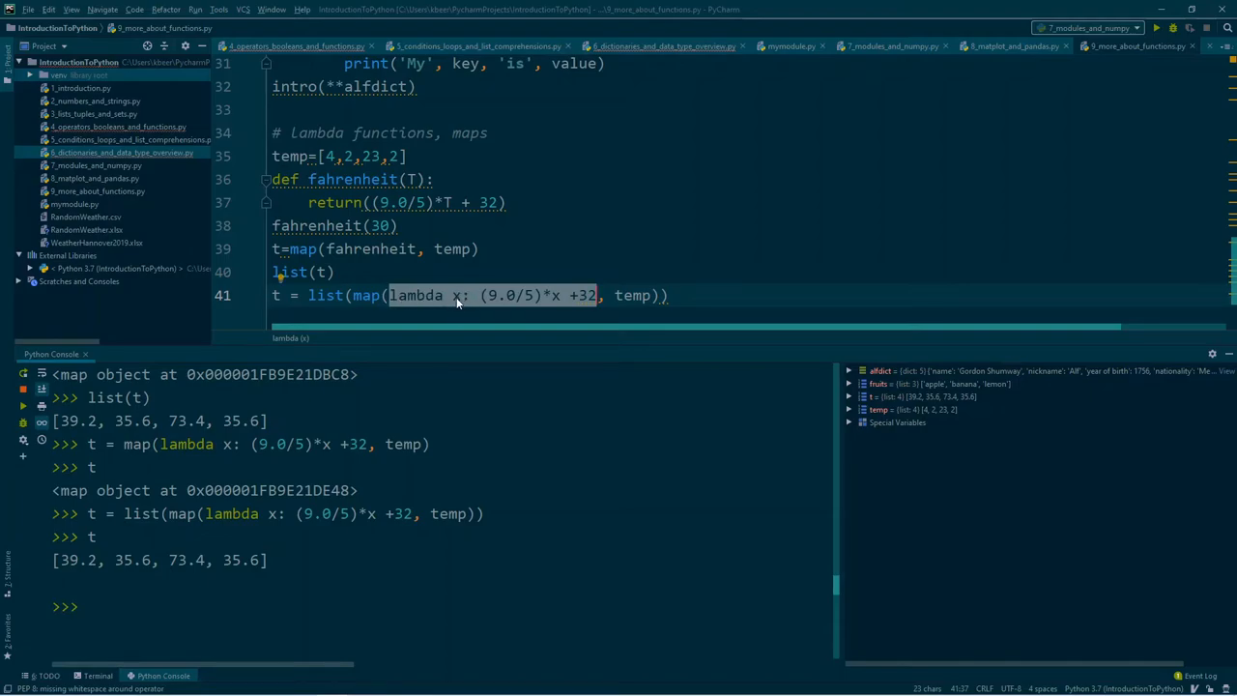
mouse_move(581, 305)
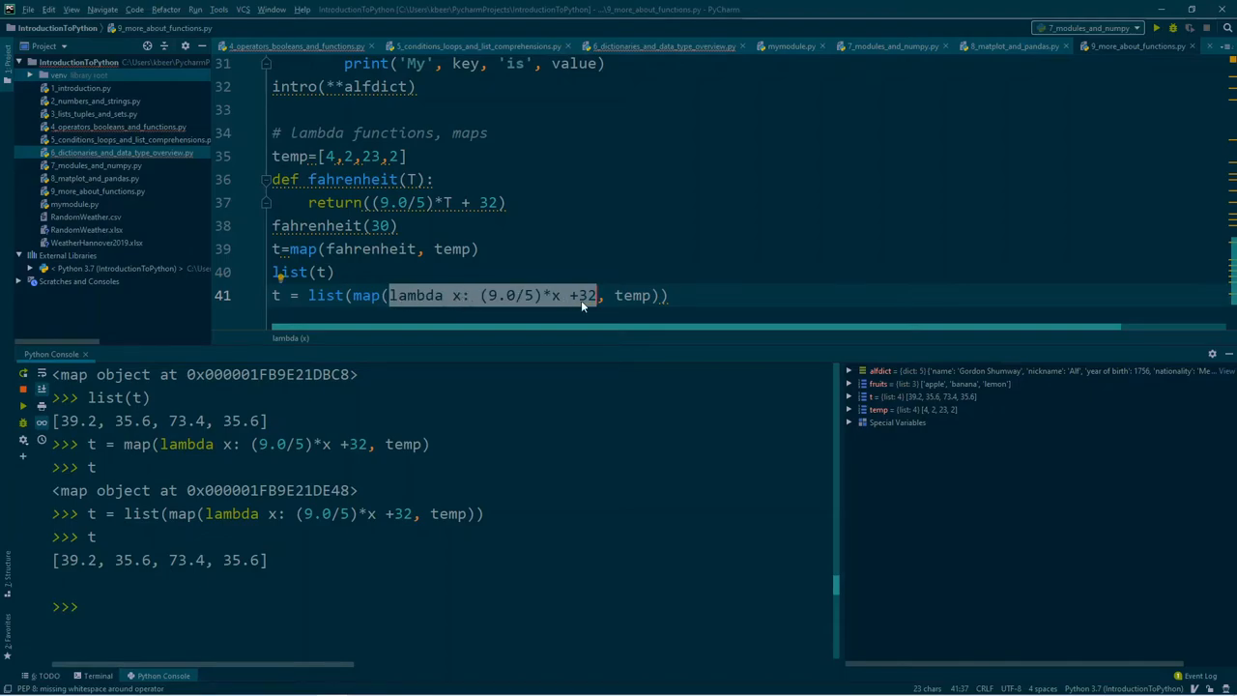
mouse_move(487, 307)
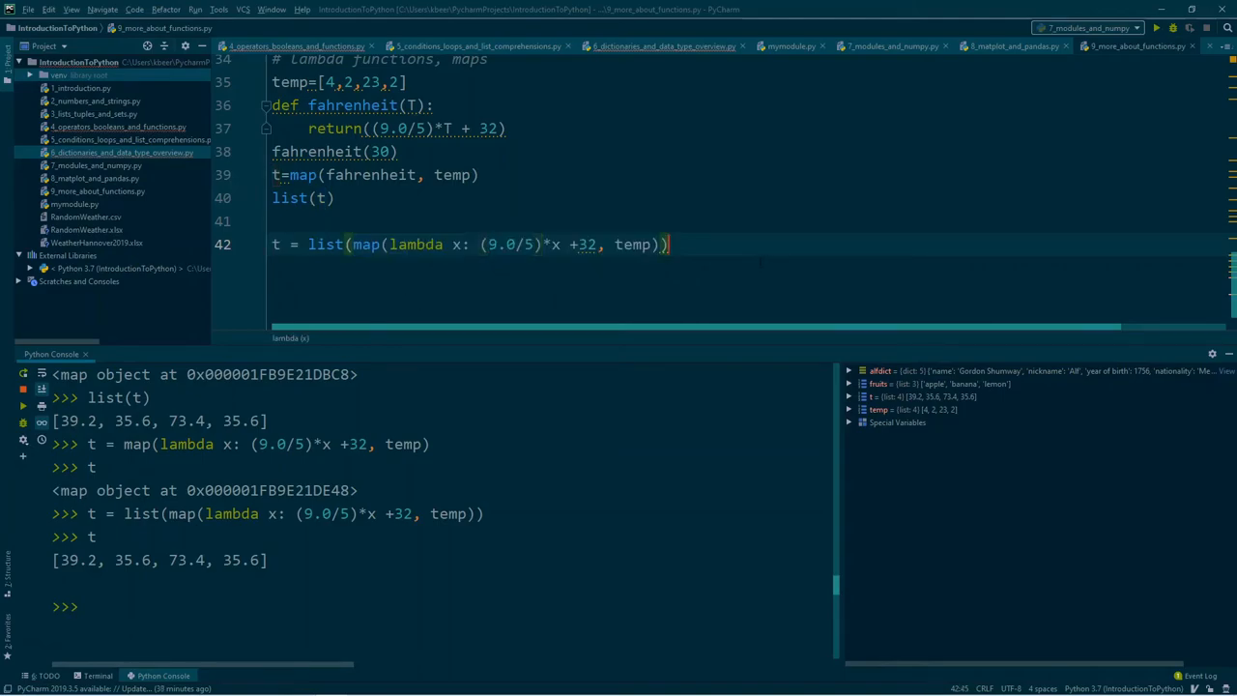
Start a '# expetions' section comment below the lambda list line
key(enter)
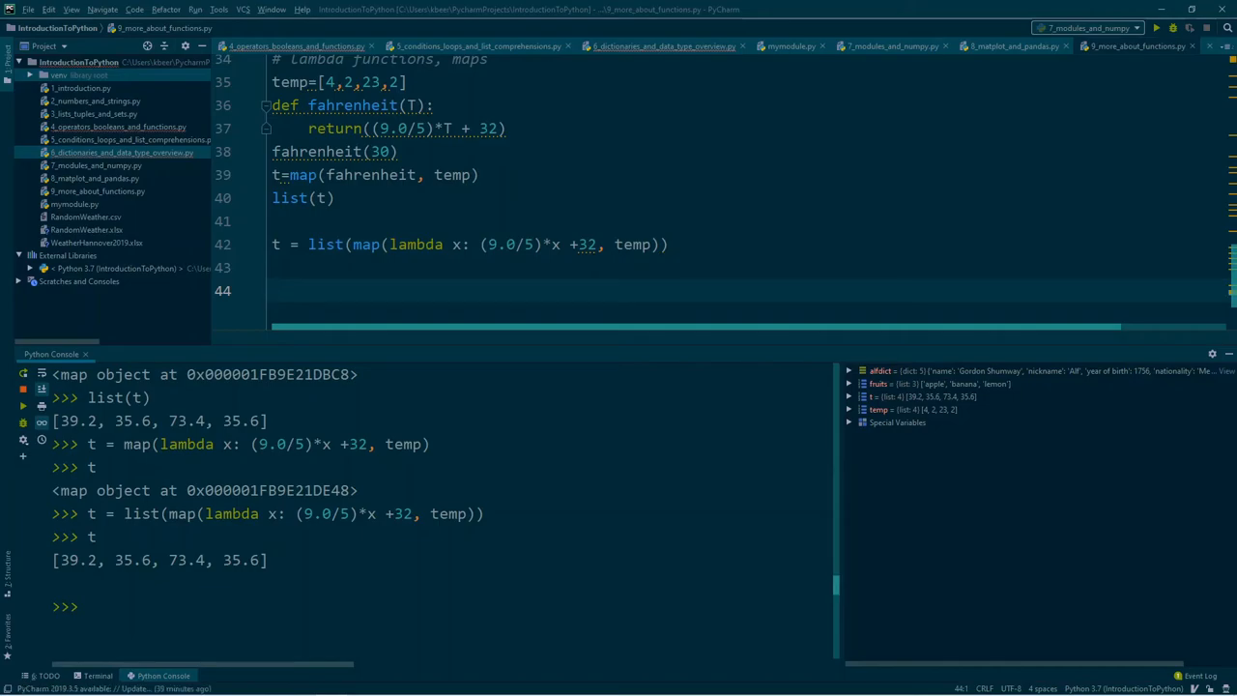
text(3)
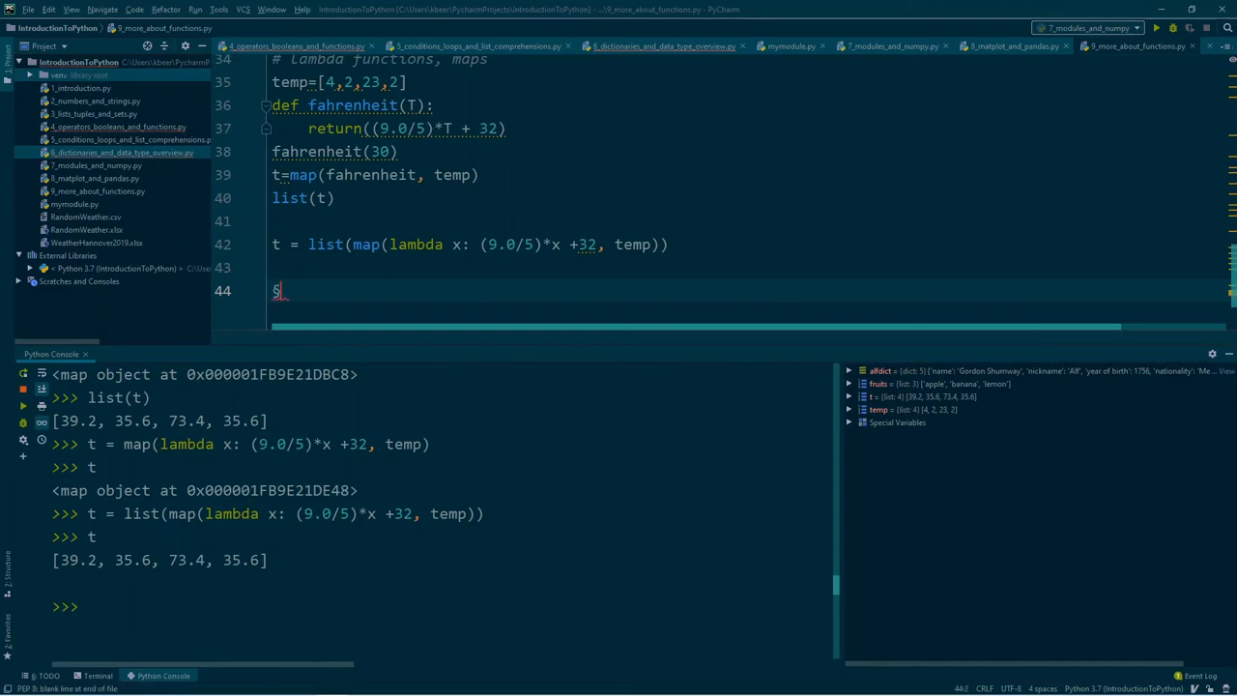
key(BackSpace)
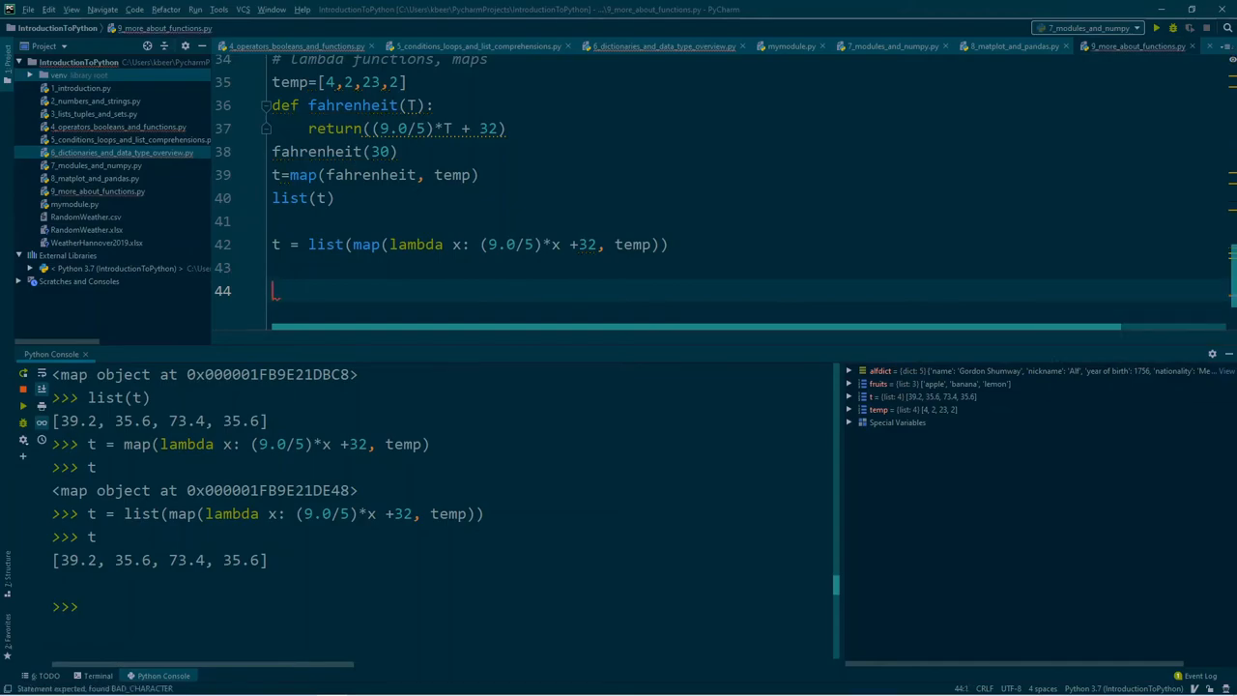
text(# expetions)
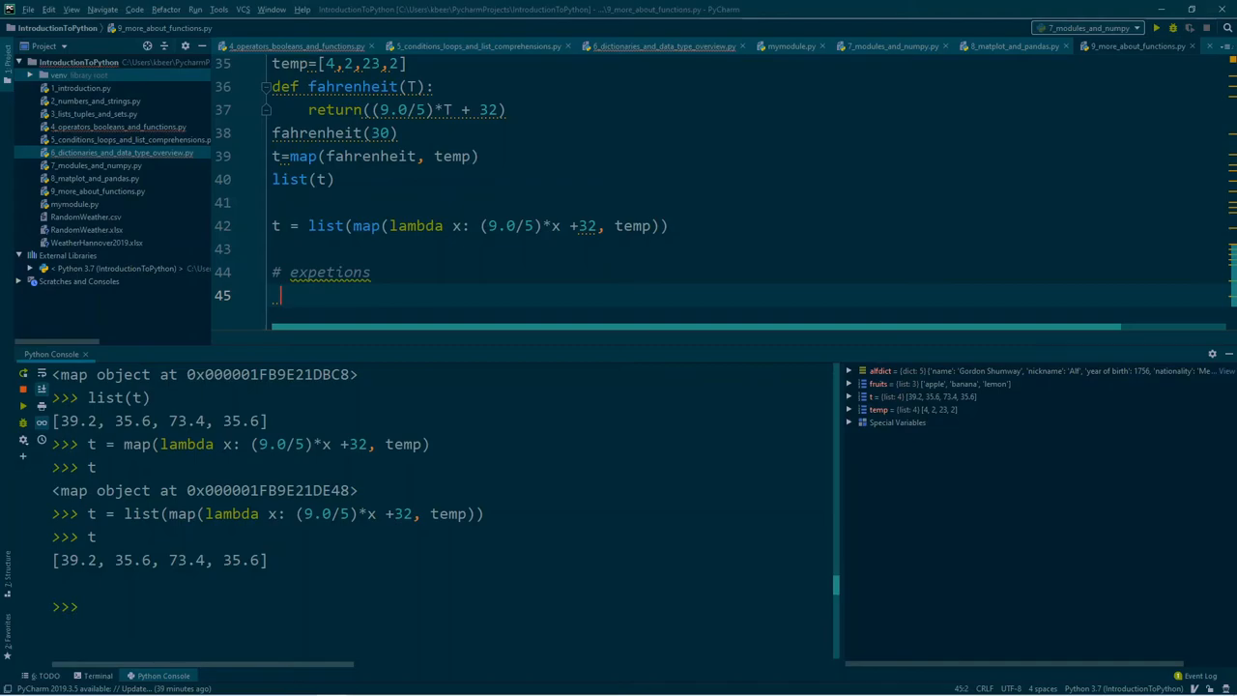
Write a try block printing x followed by an 'except NameError:' clause
text(try)
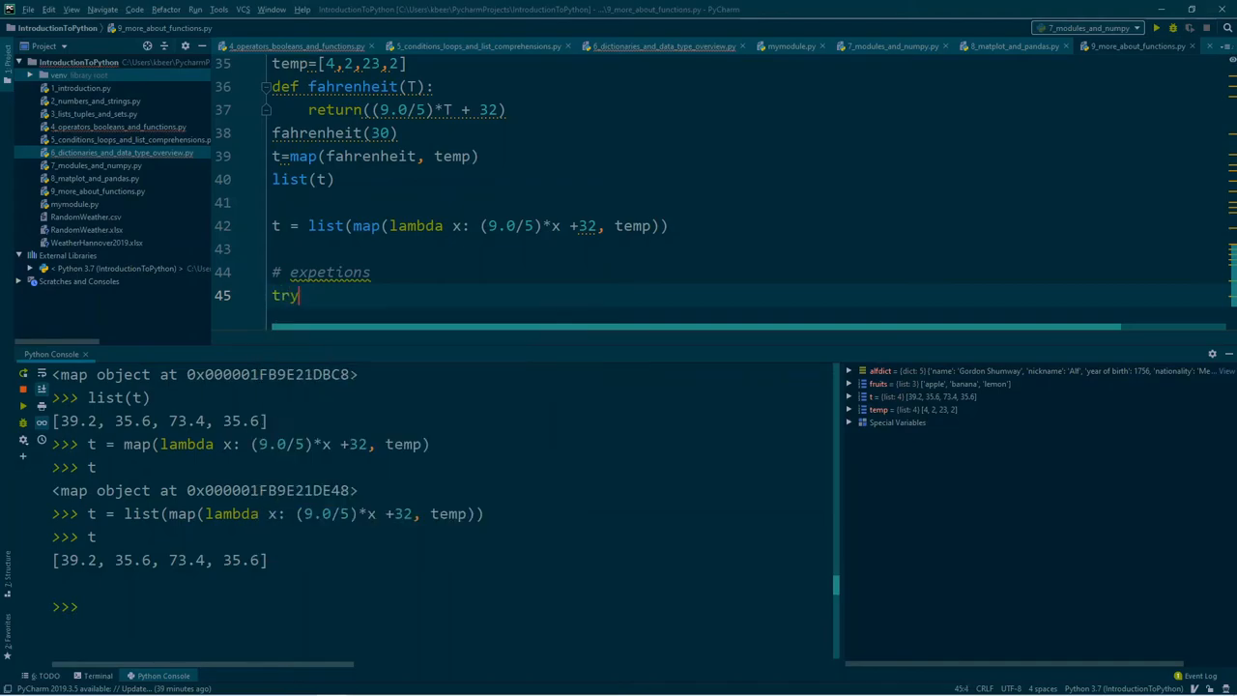
text(:)
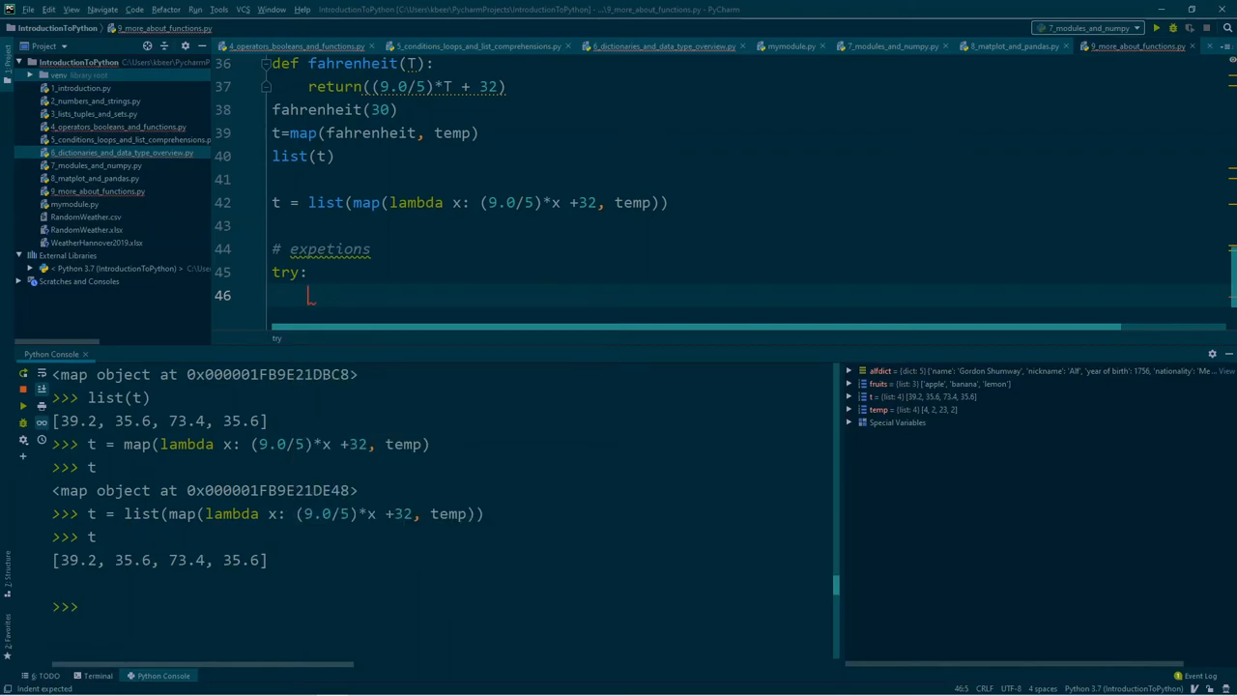
text(print(x))
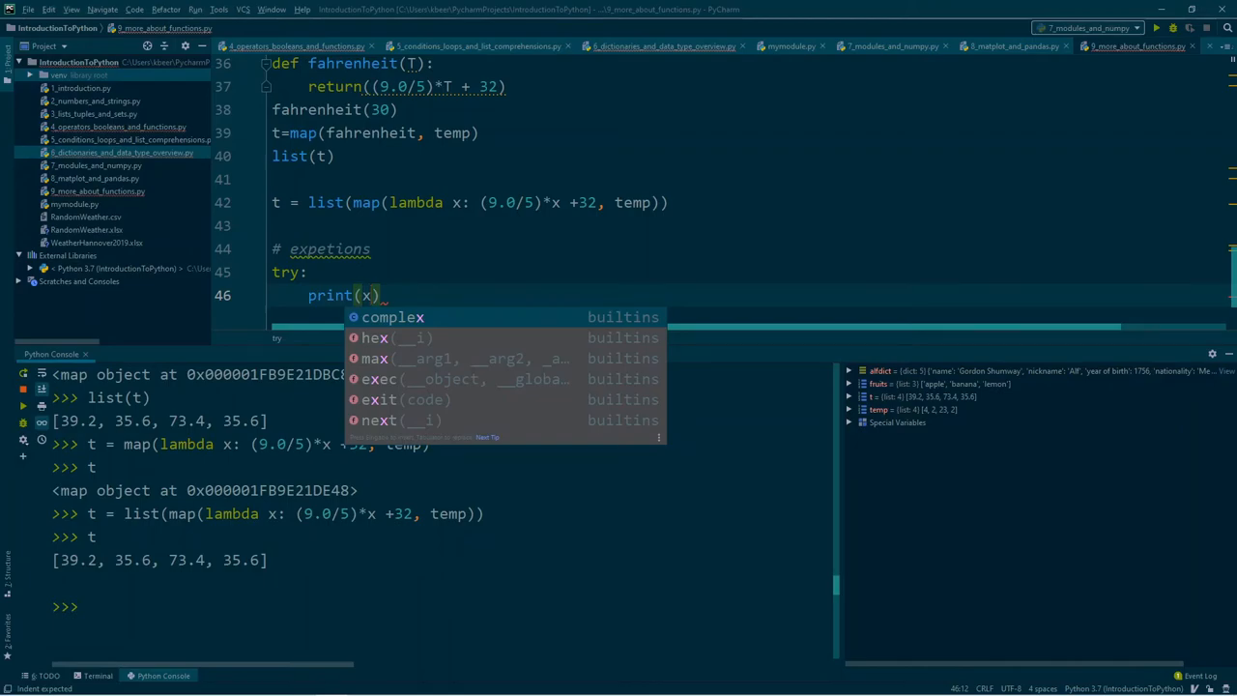
key(enter)
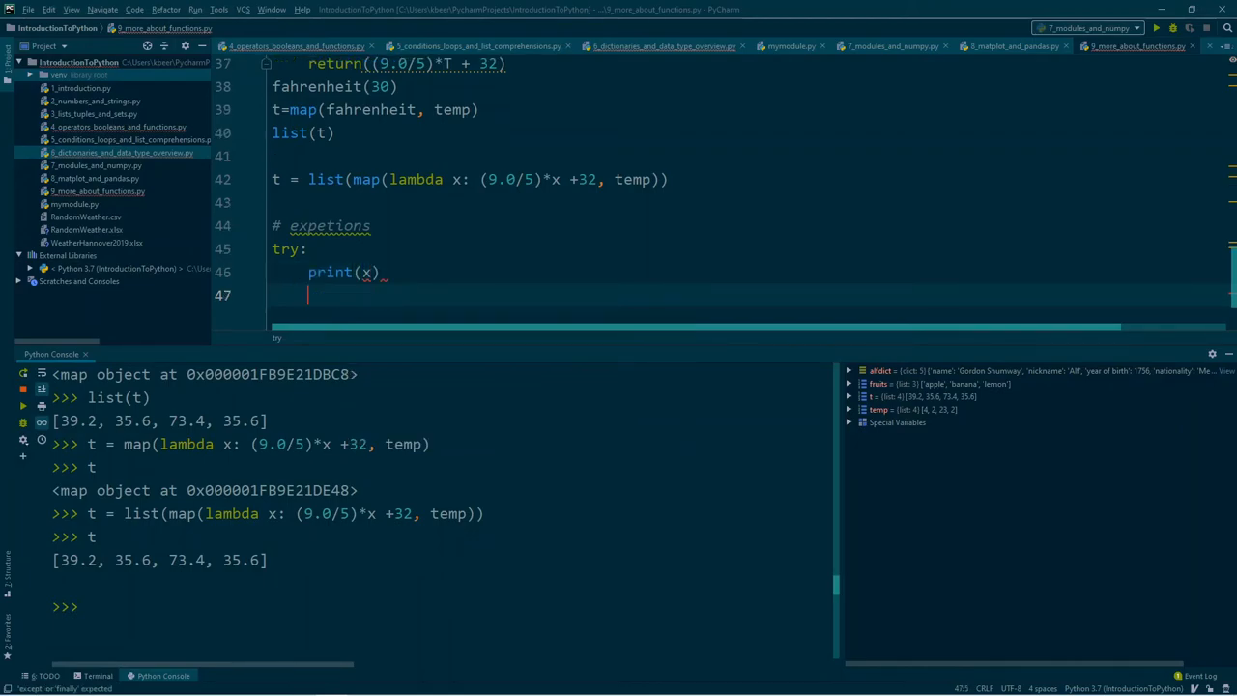
text(exp)
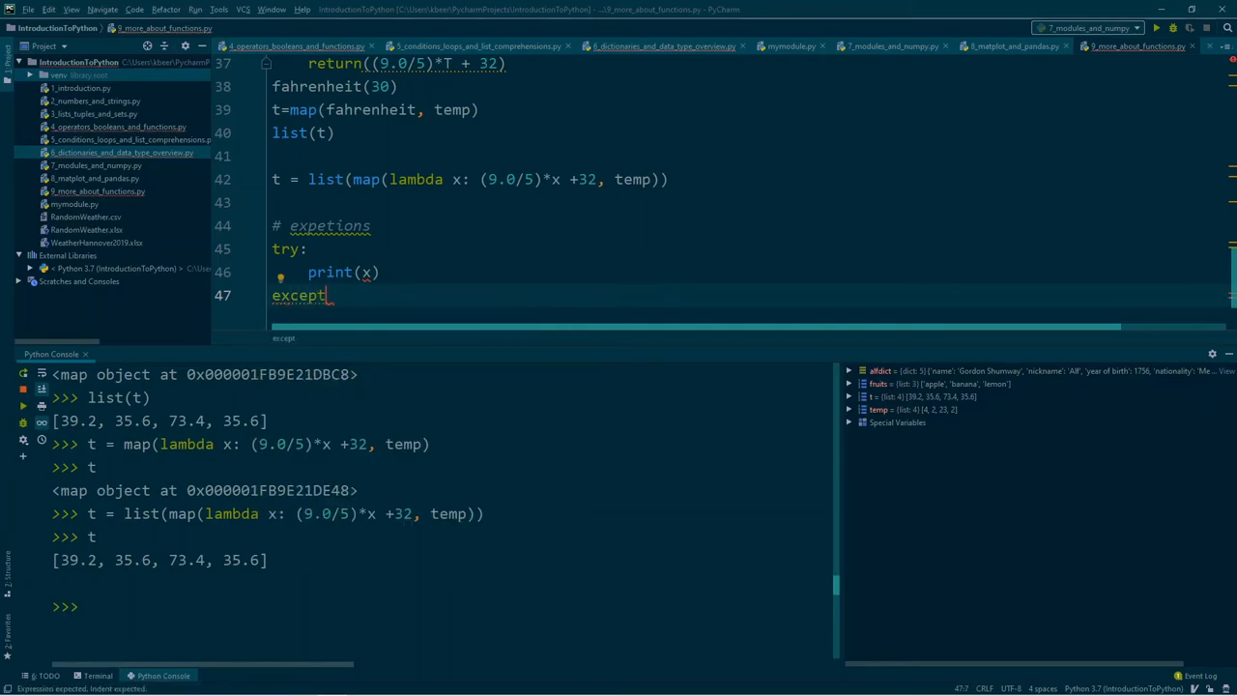
text(NameError:)
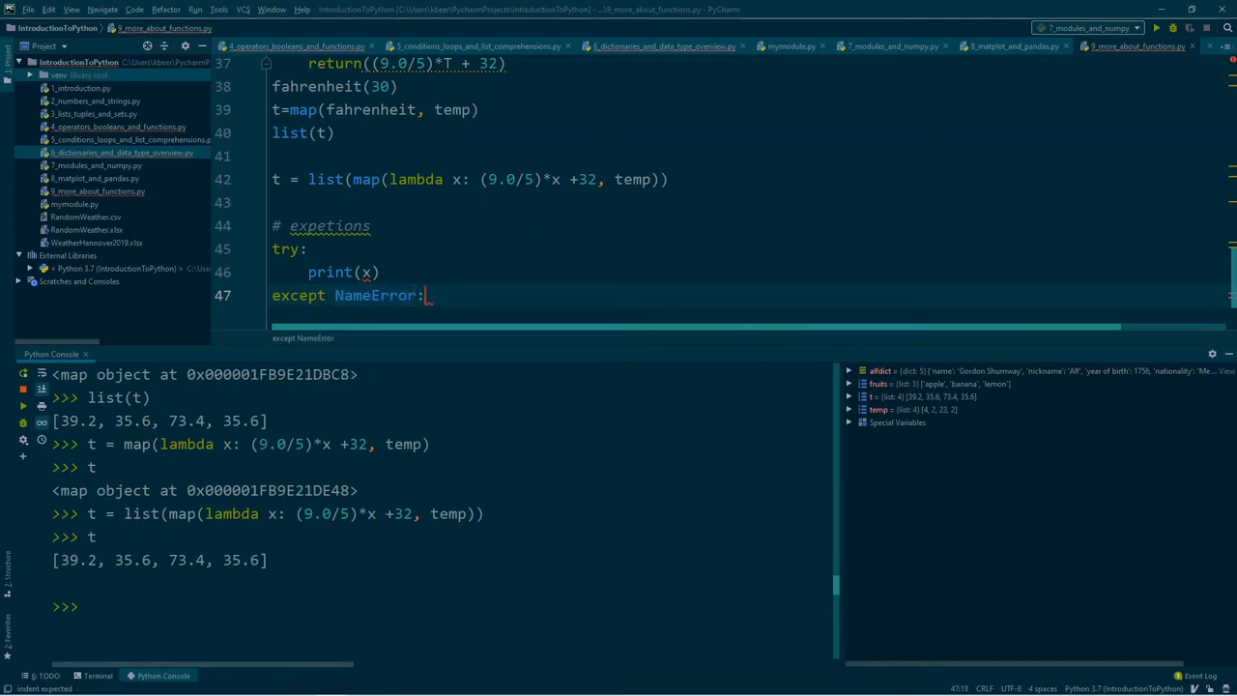
key(enter)
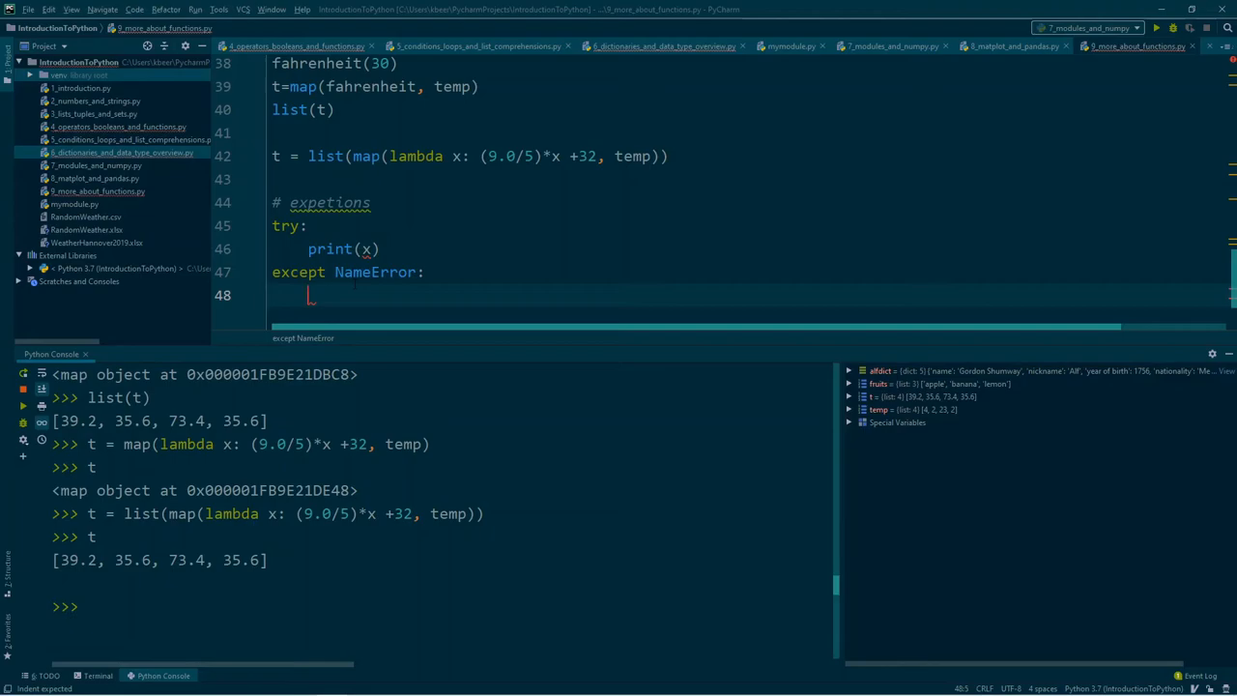
Make the except clause print 'x is not defined.'
text(print())
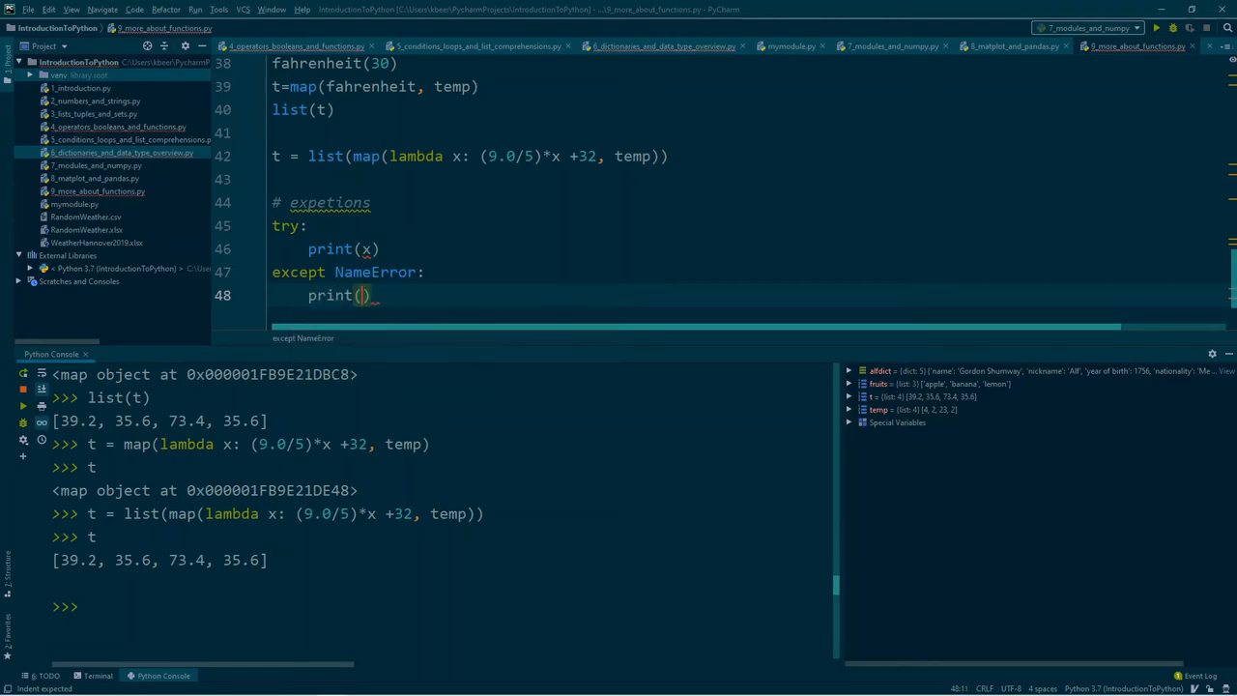
text(')
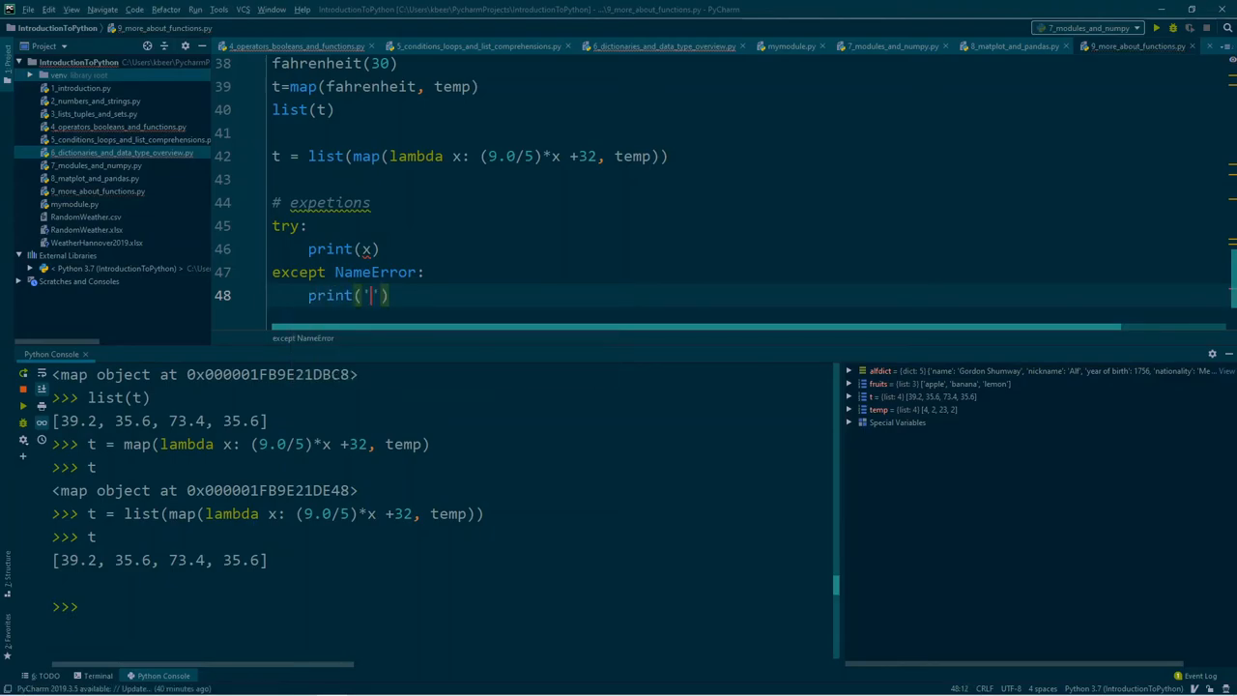
text(x is not d)
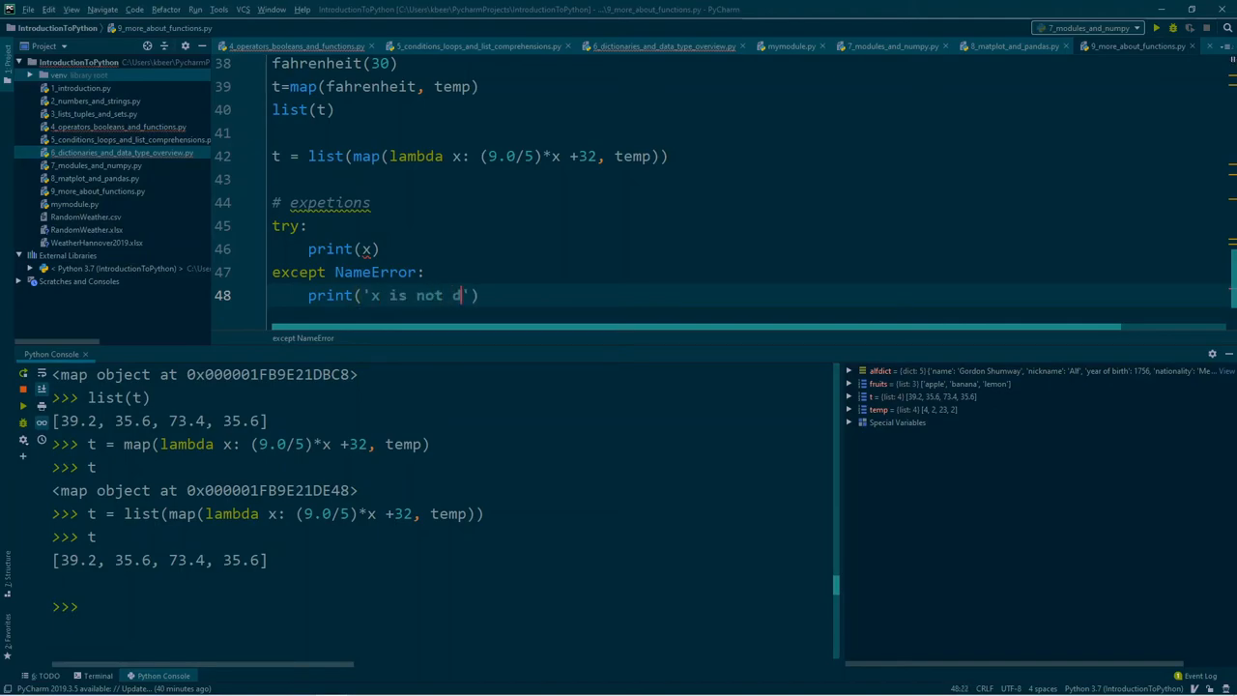
text(efined.)
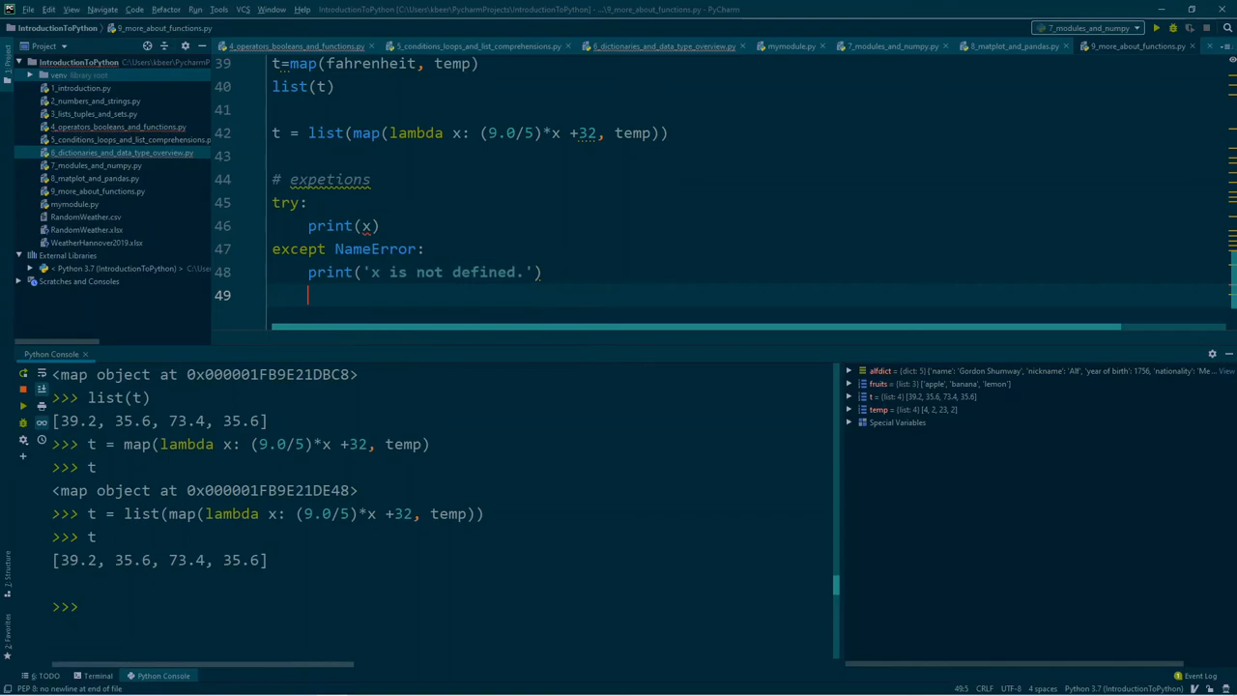
Add a finally clause printing 'This is the end of the code.'
text(finally:)
text(print('This is )
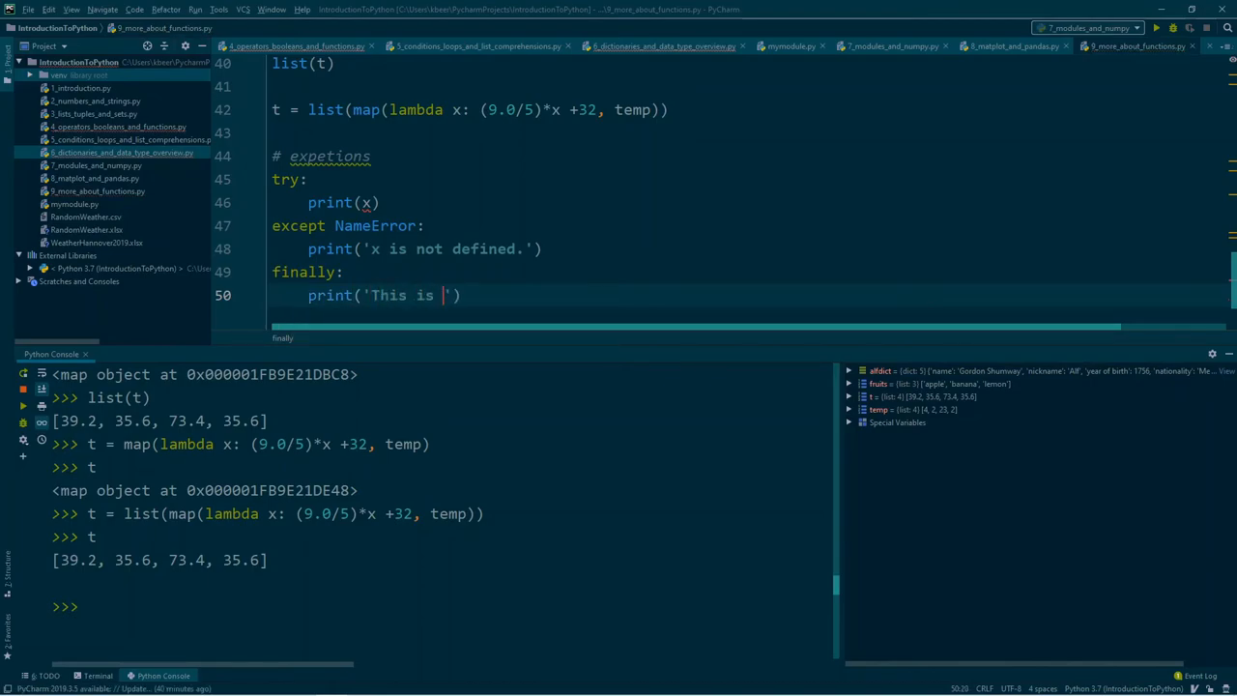
text(the end of the)
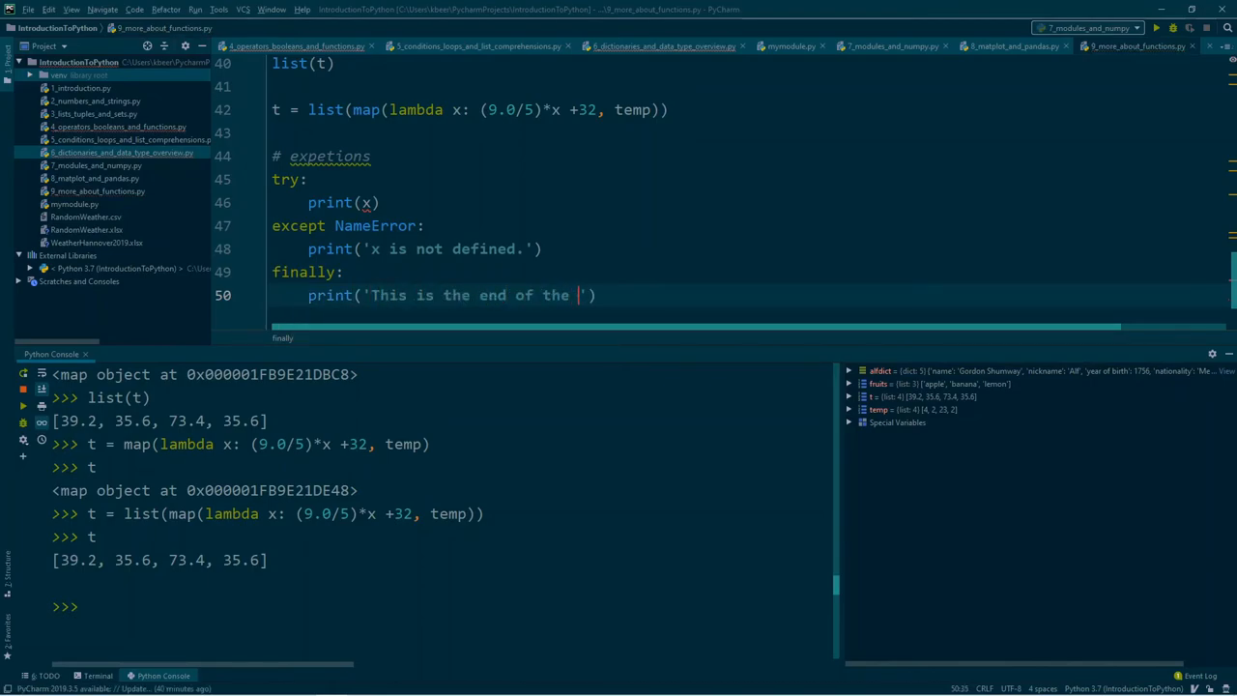
text(code.)
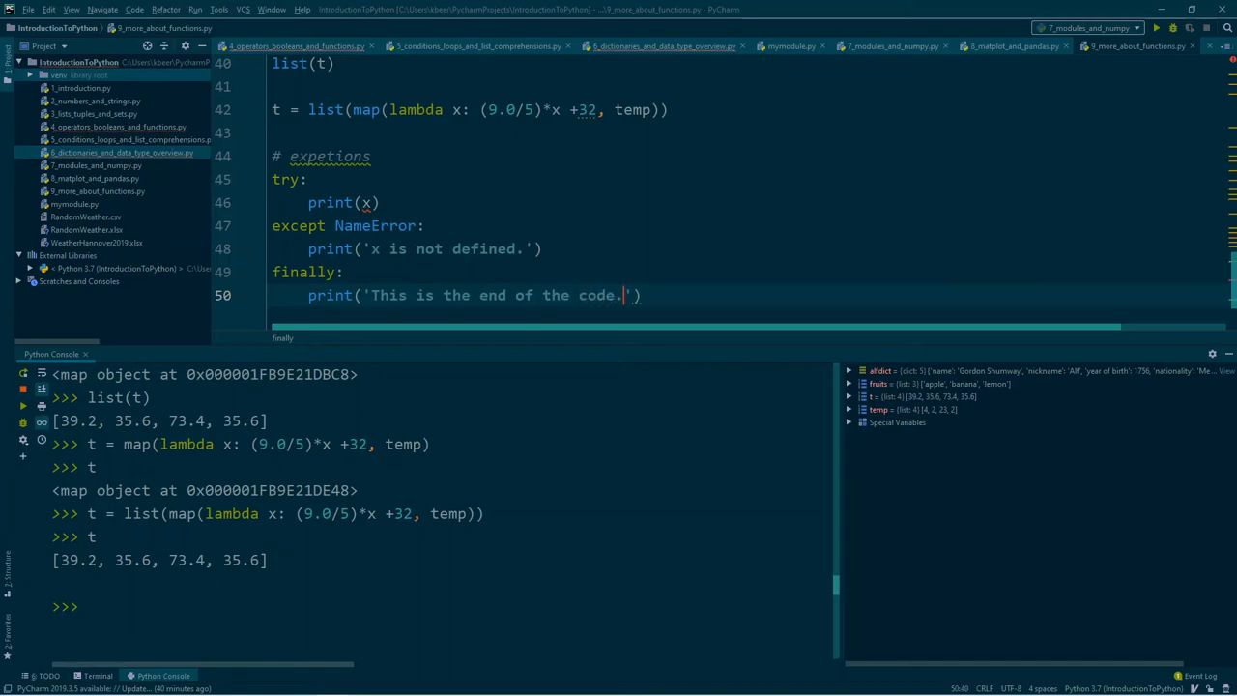
mouse_move(367, 203)
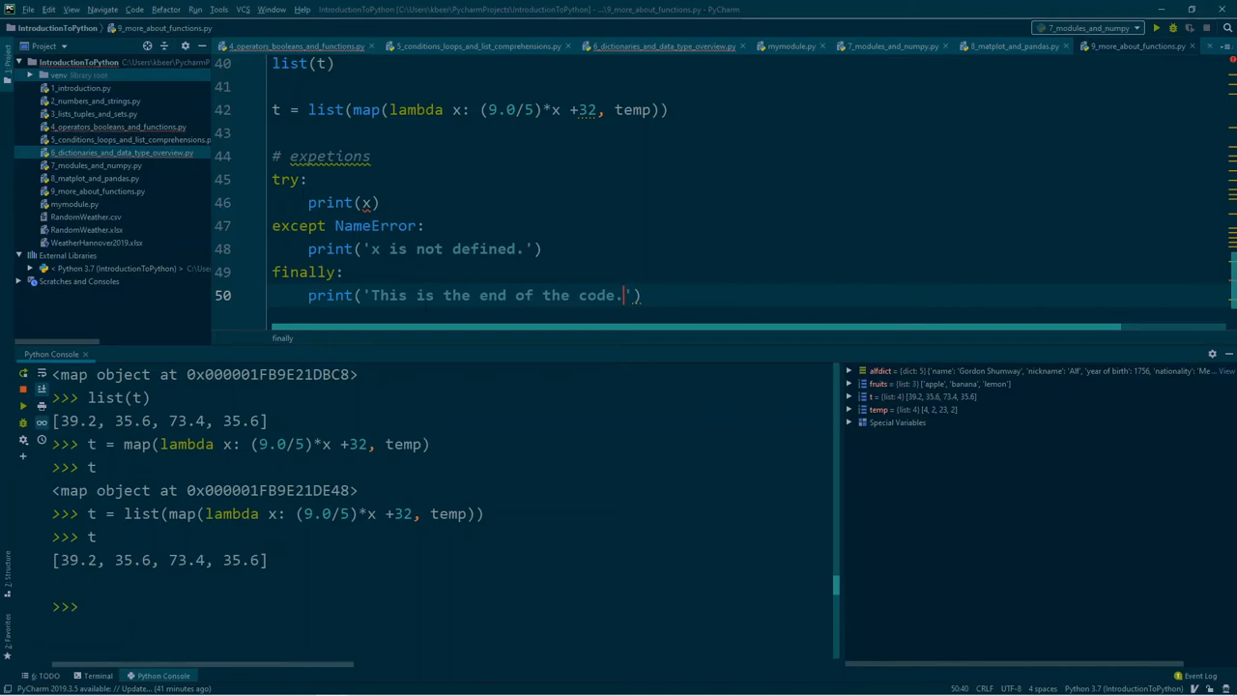
Select the try/except/finally block and run it in the console, printing both messages
drag(272, 178, 641, 294)
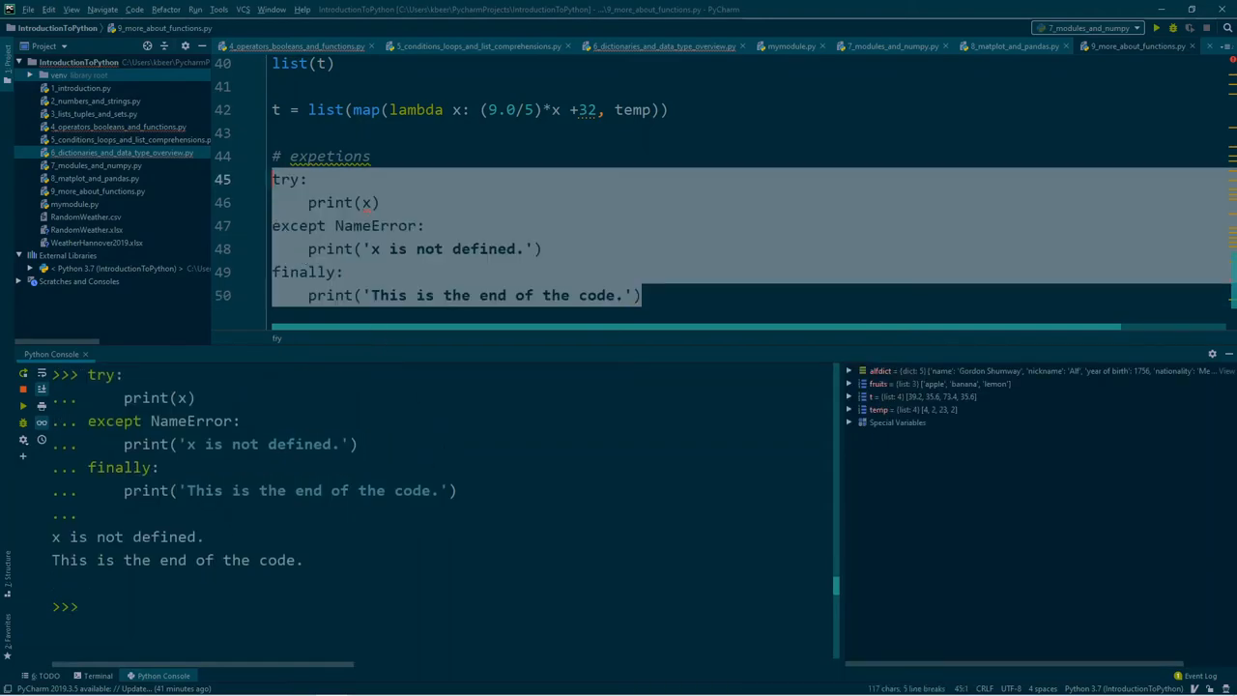
click(319, 202)
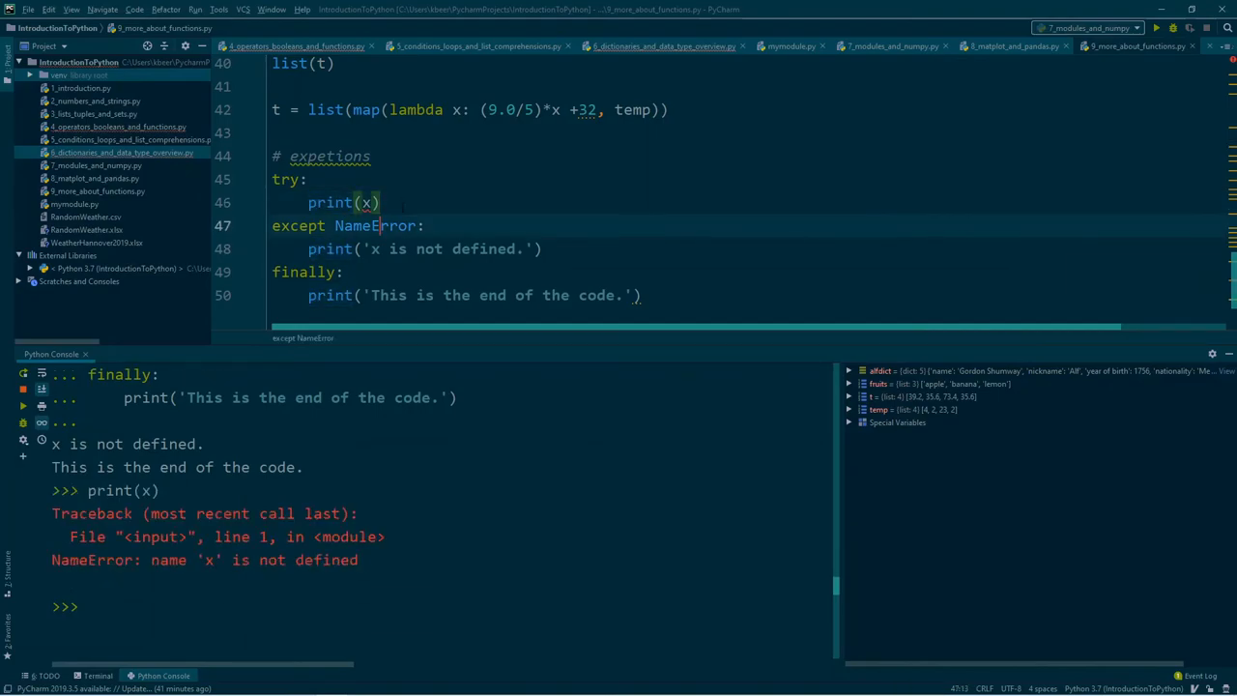
double_click(375, 224)
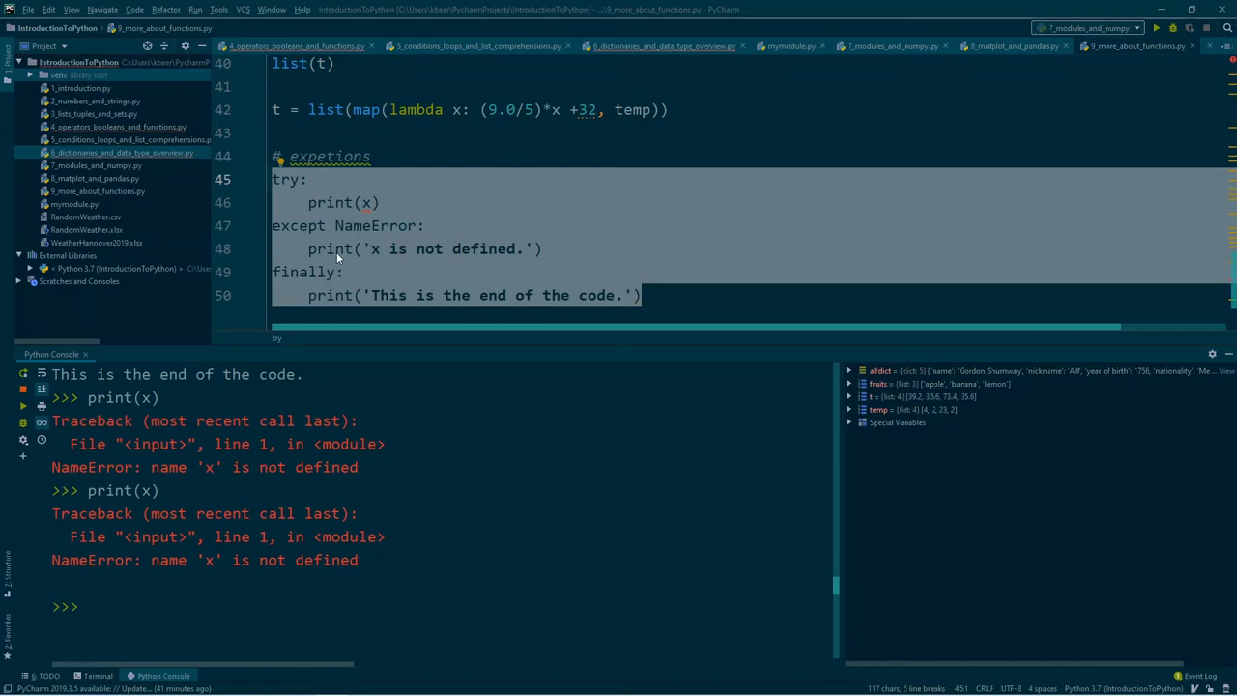
mouse_move(473, 278)
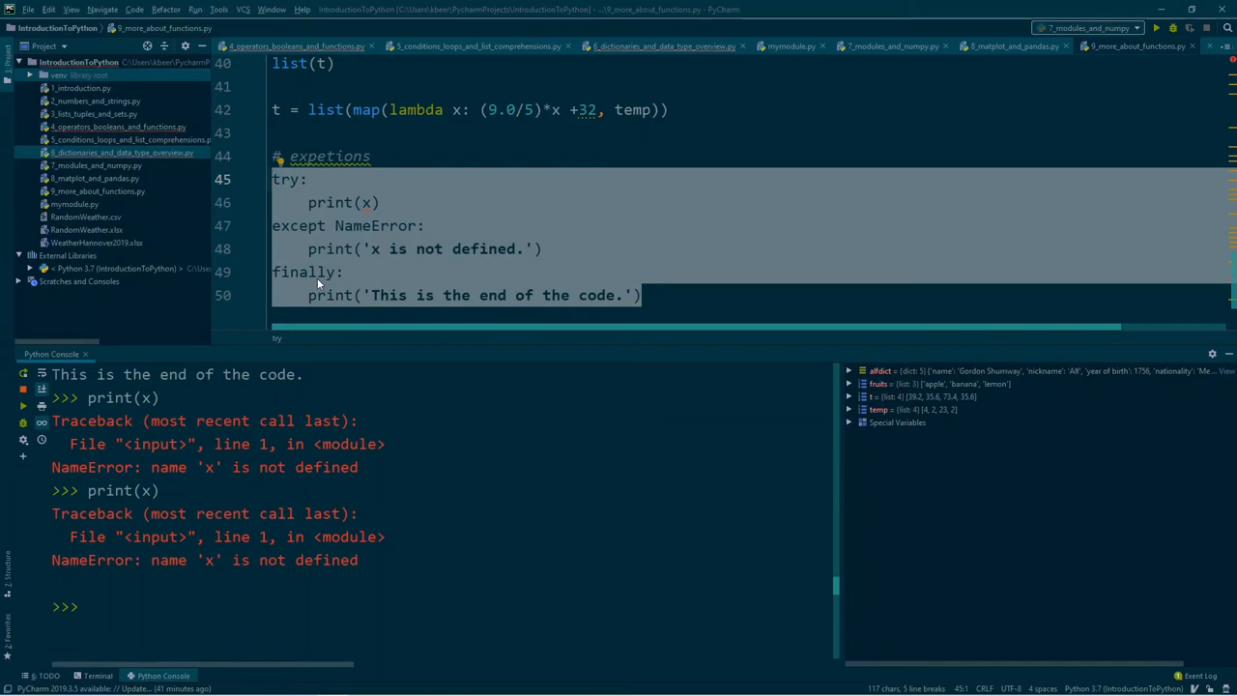
mouse_move(452, 297)
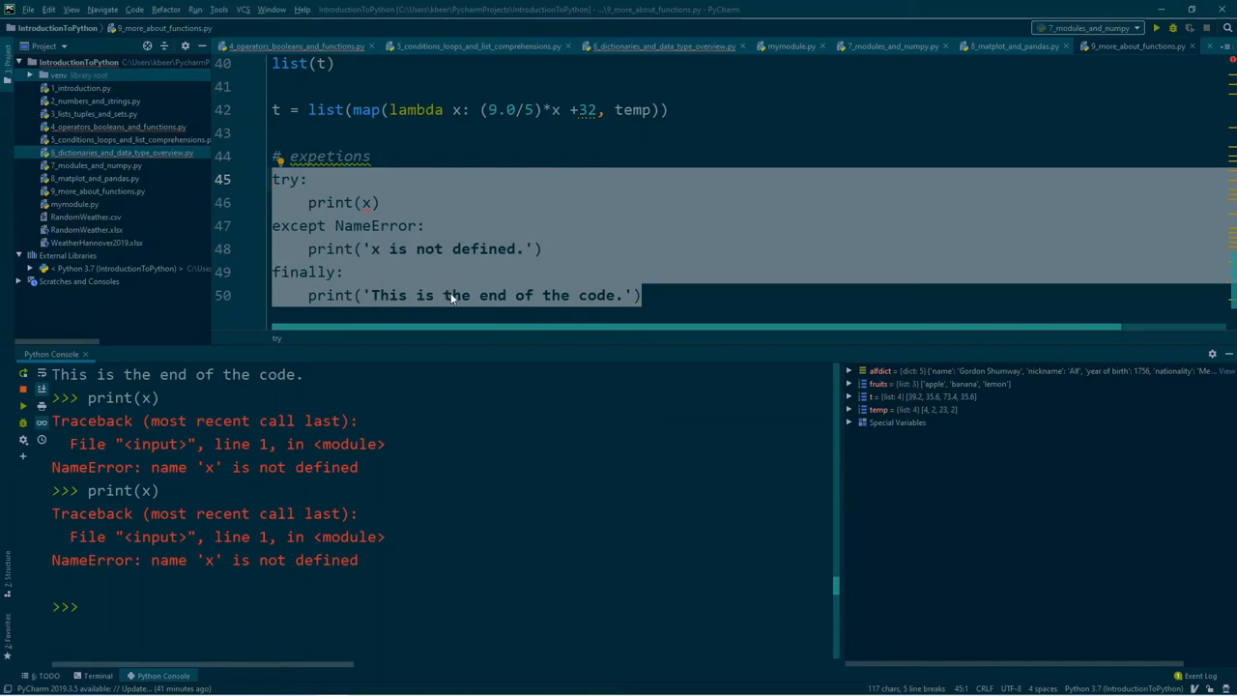
mouse_move(311, 296)
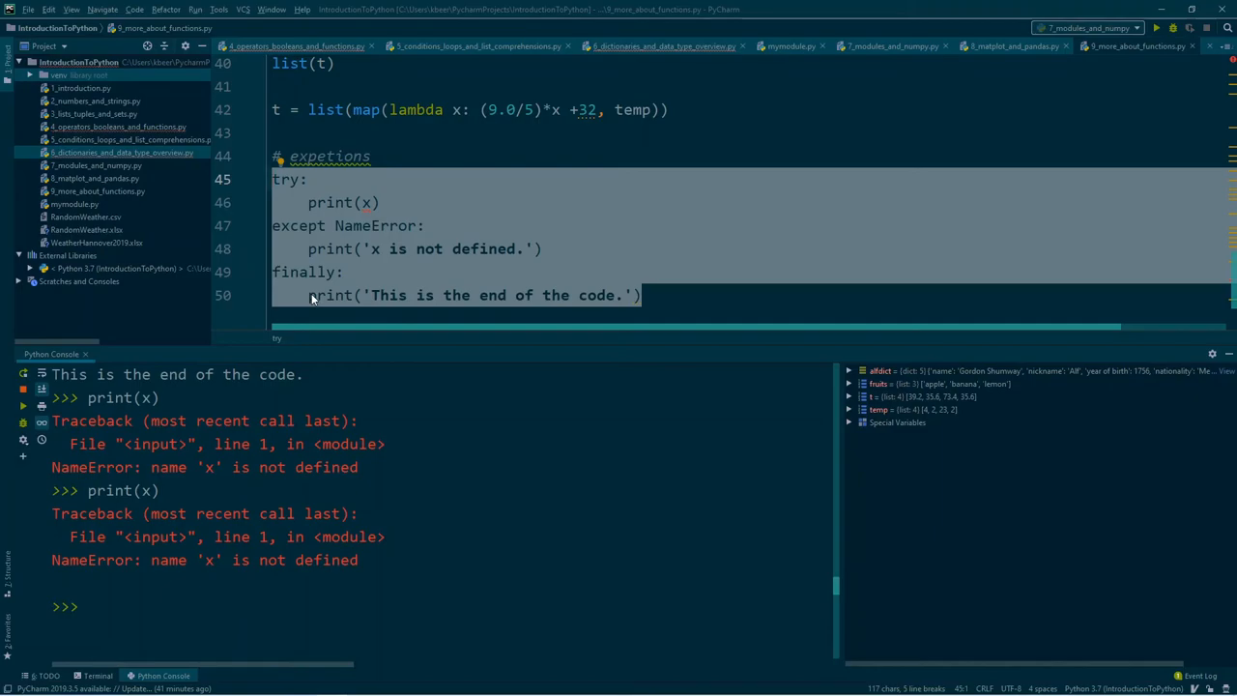
mouse_move(375, 286)
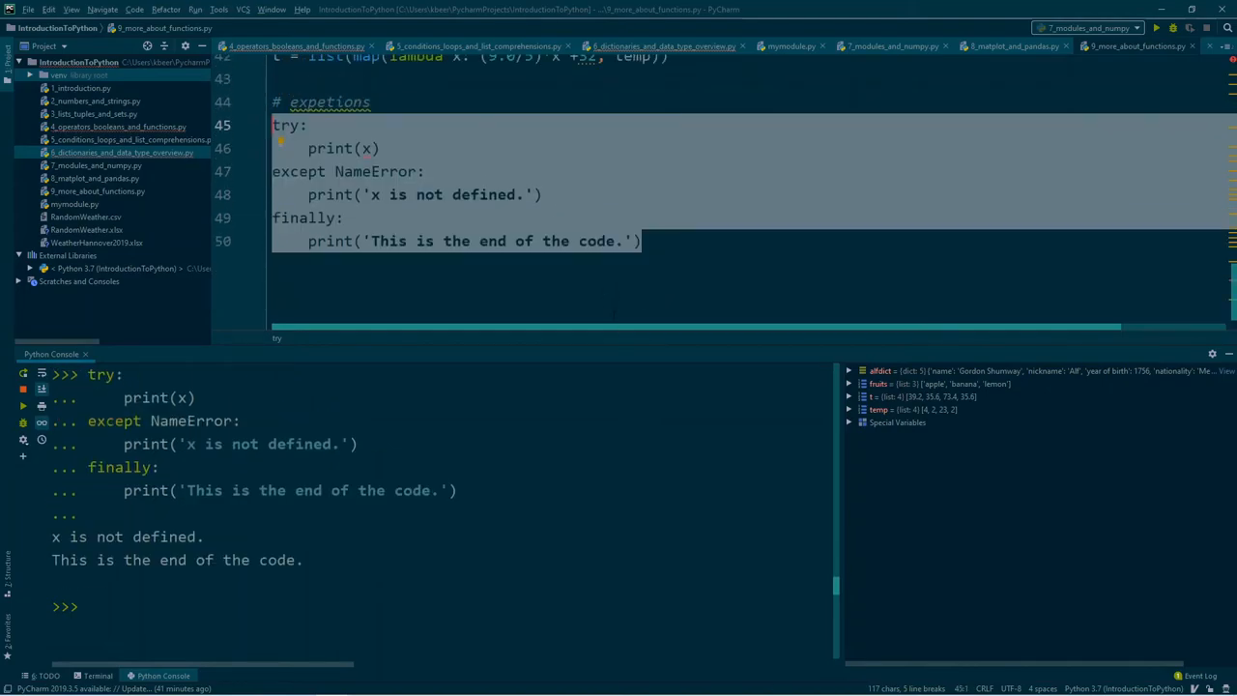
Add unguarded print(x) and end-message lines that raise NameError, then begin 'x =' above try
key(enter)
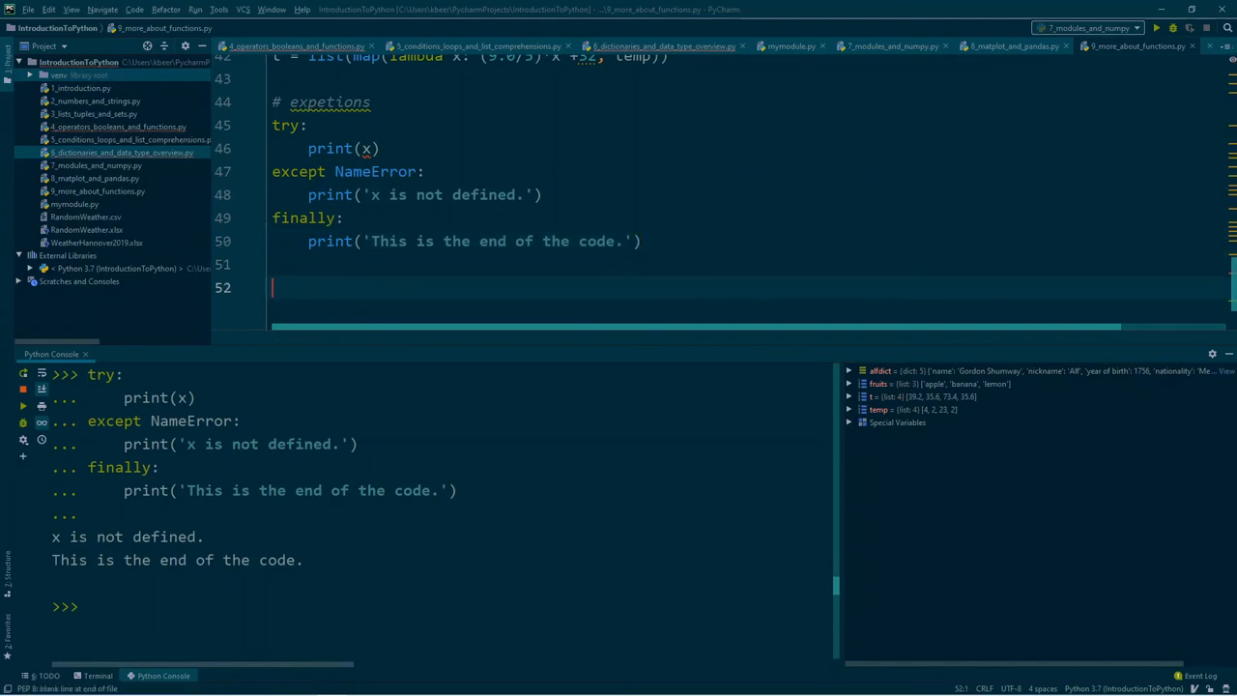
text(print()
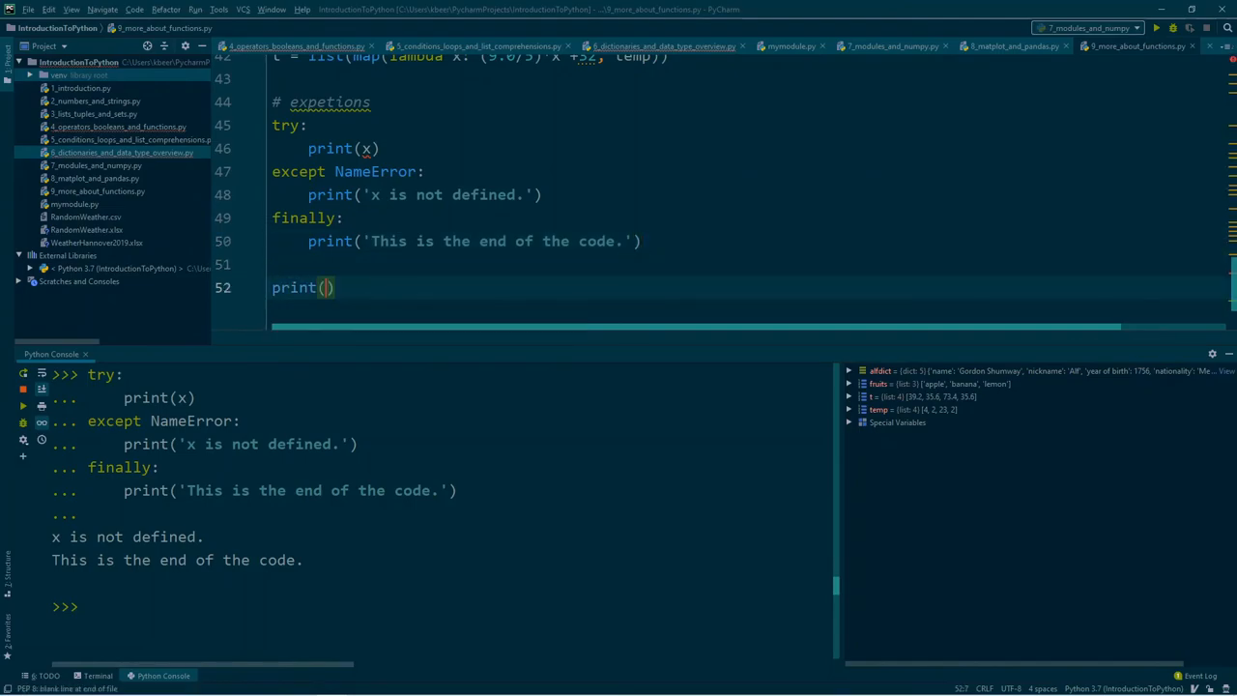
text(x)
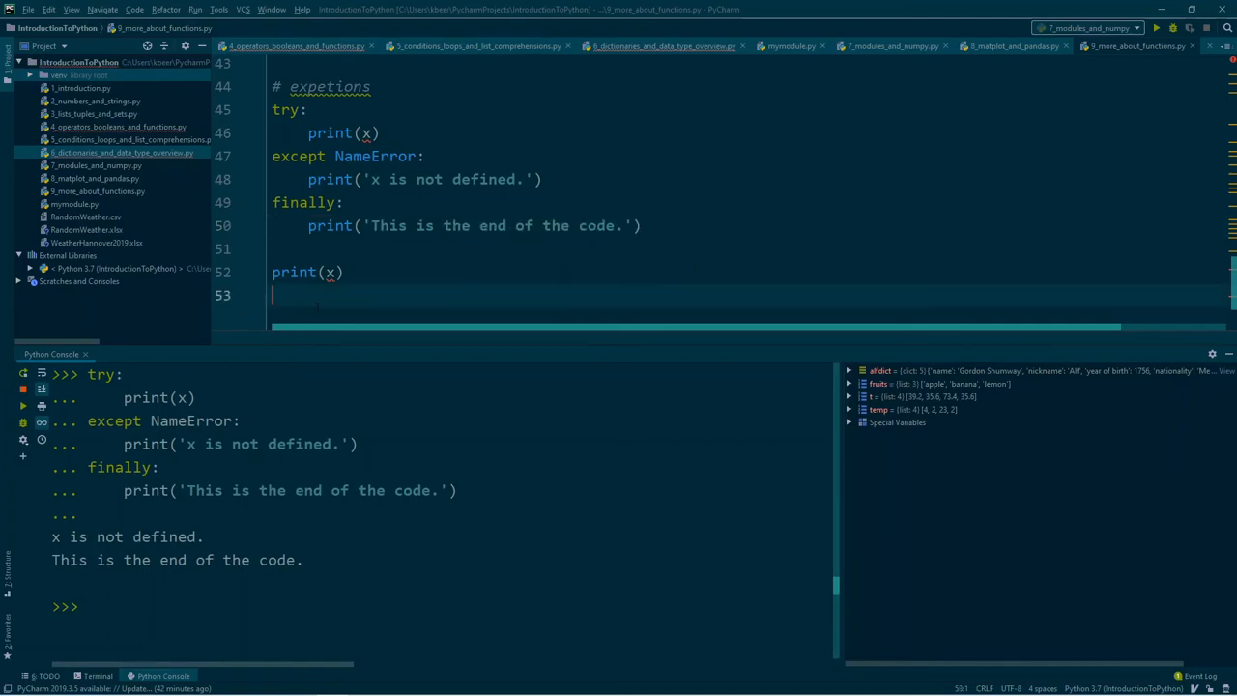
text(print('This is the end of the code.'))
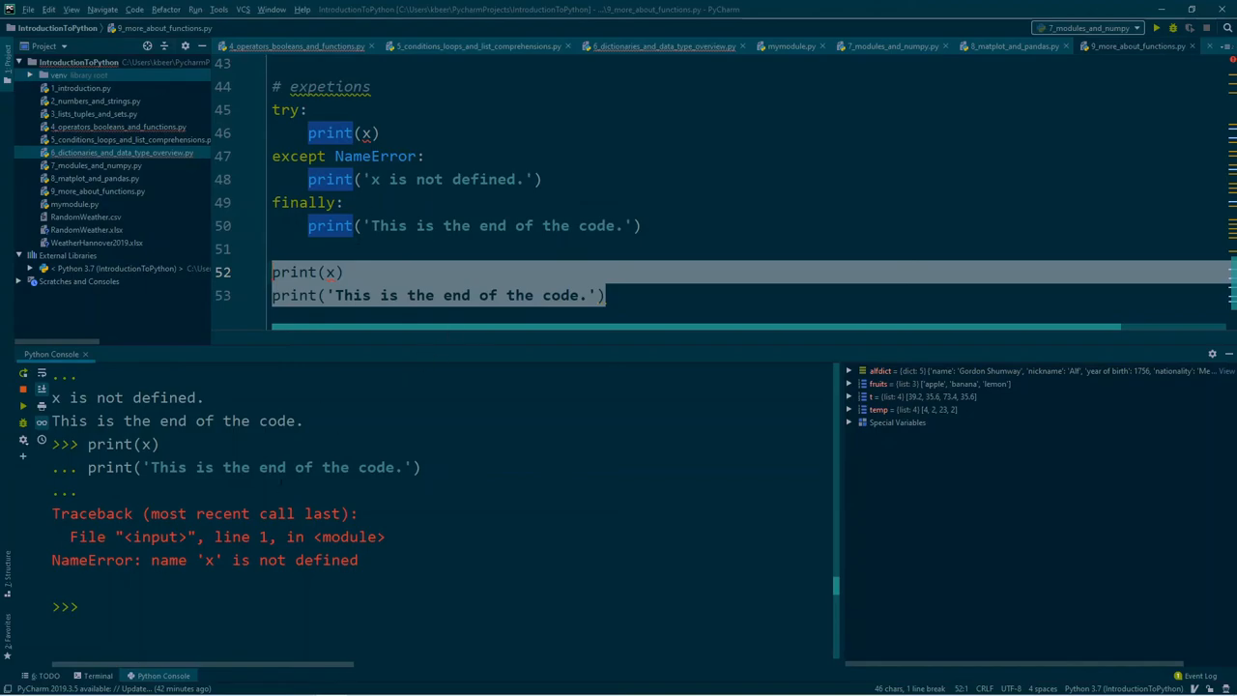
mouse_move(288, 300)
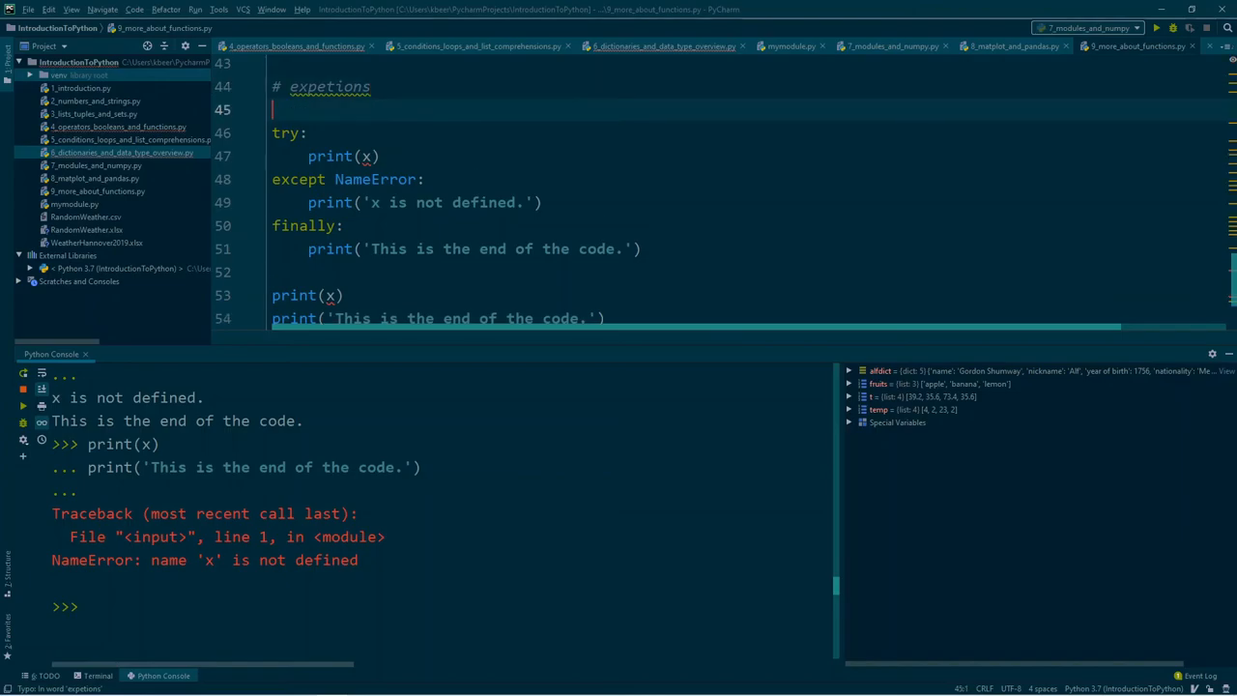
text(x =)
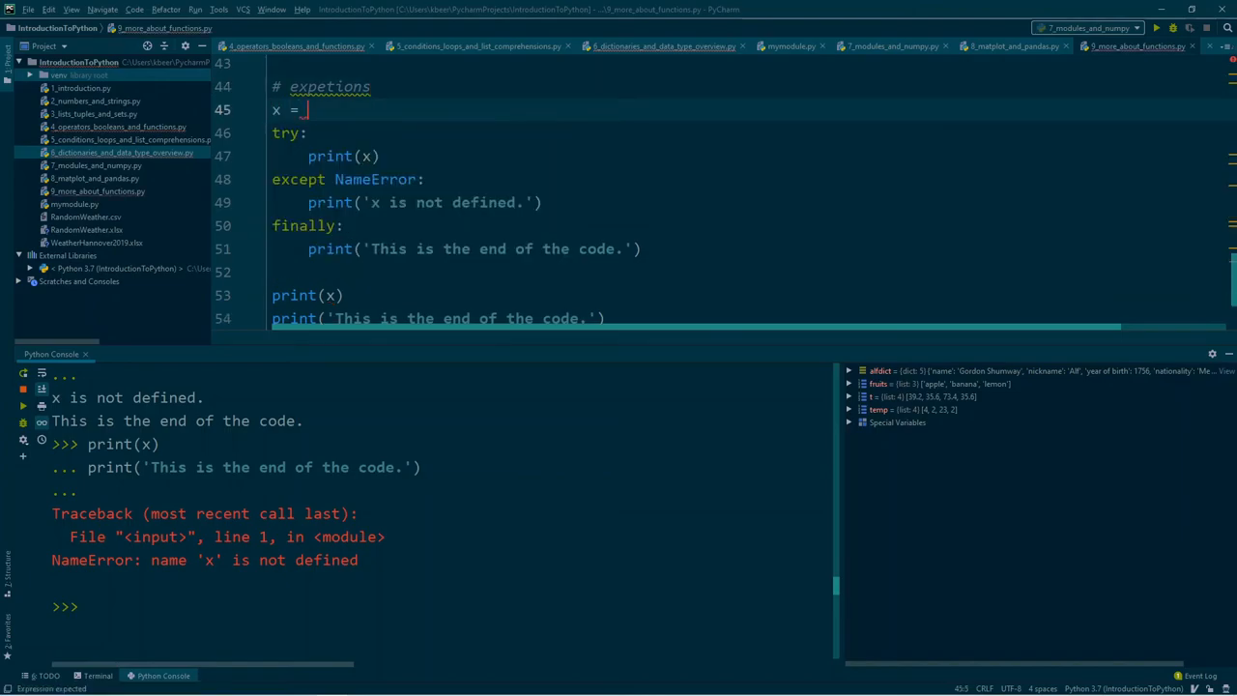